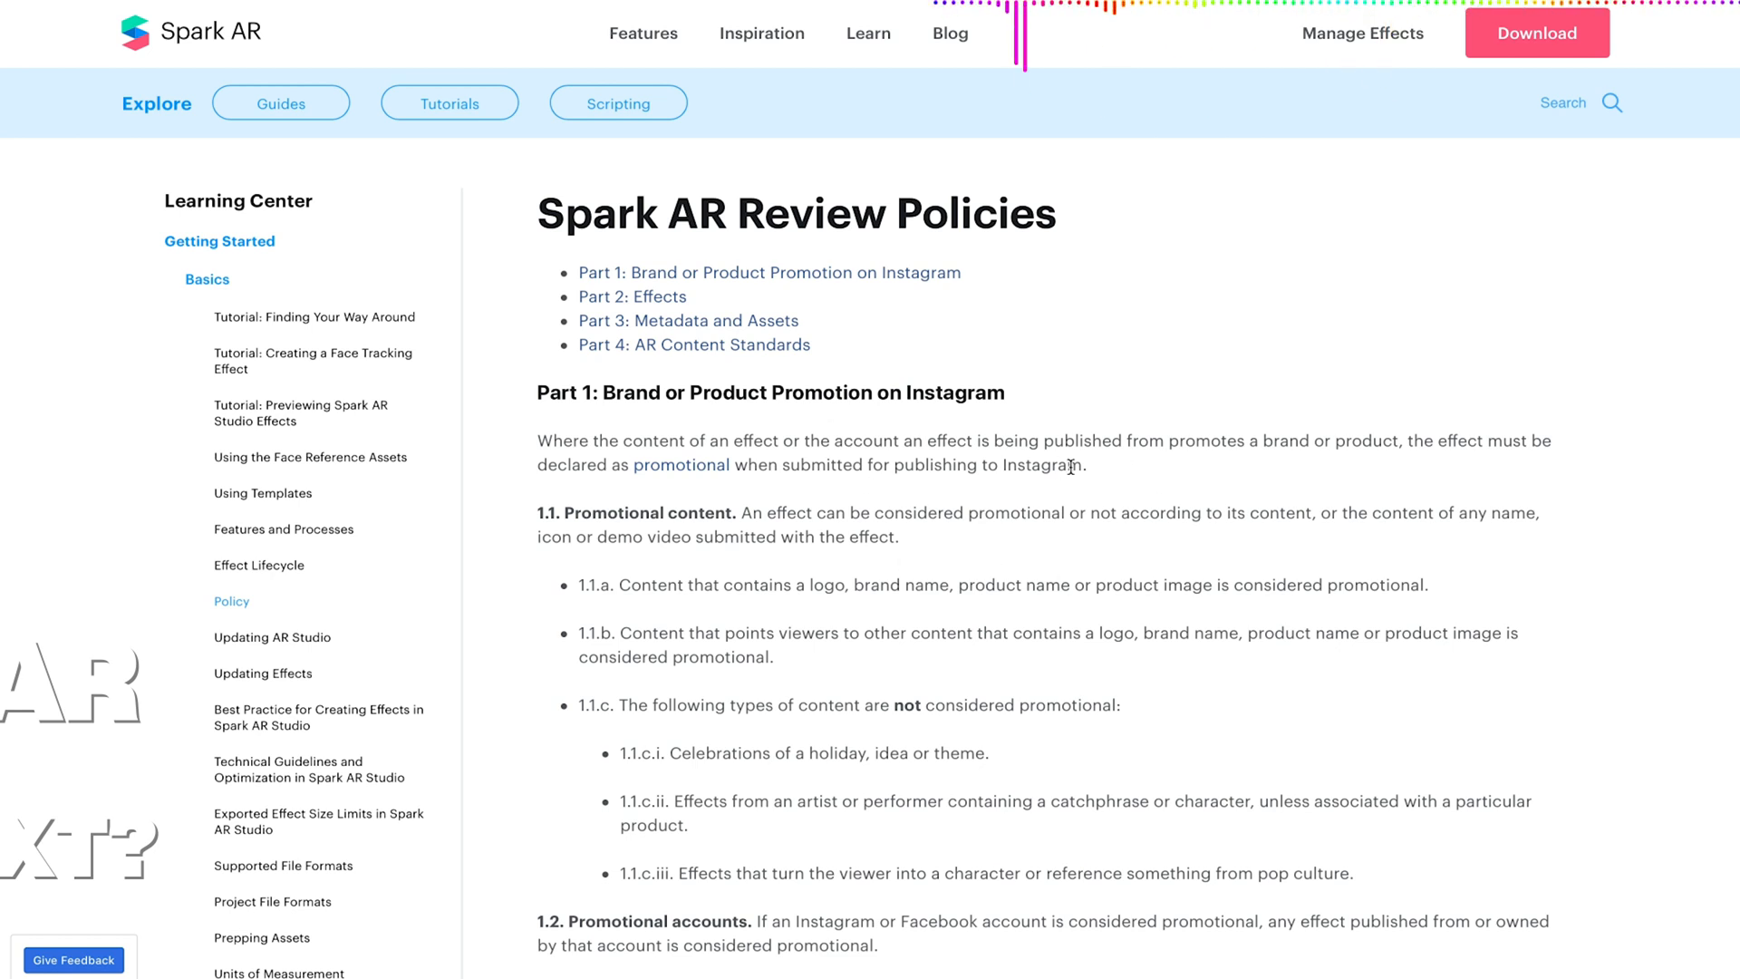
{"action": "mouse_move", "coordinate": [1139, 477]}
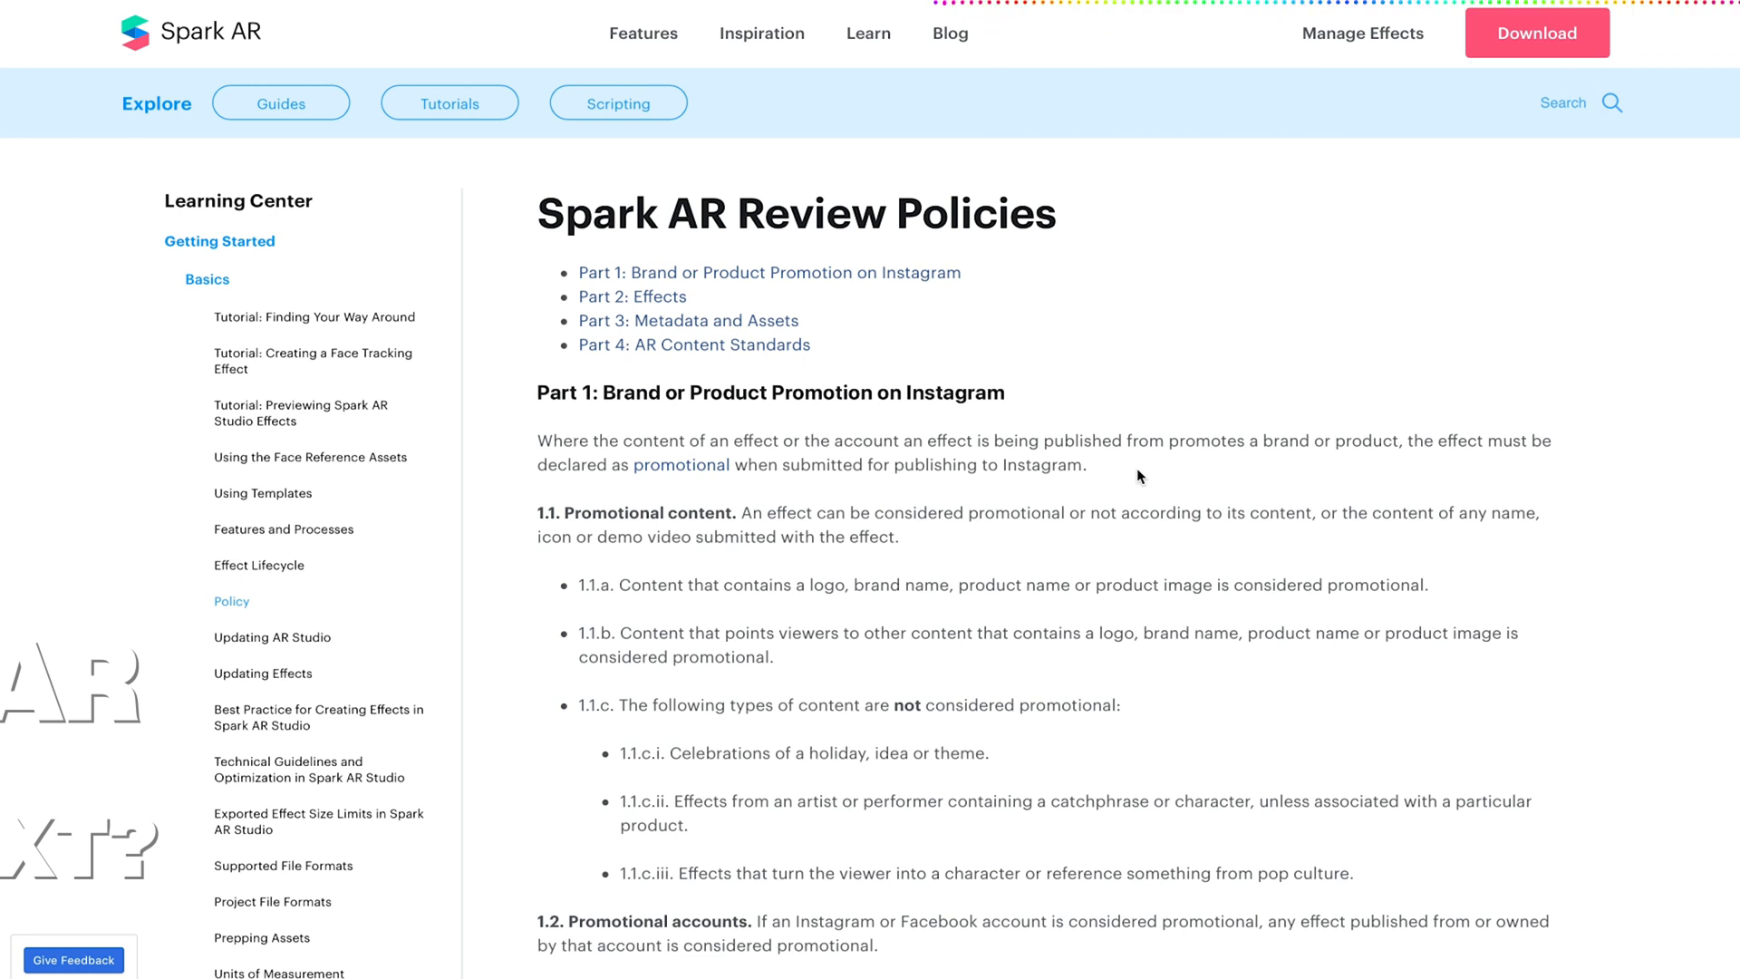
{"action": "mouse_move", "coordinate": [468, 201]}
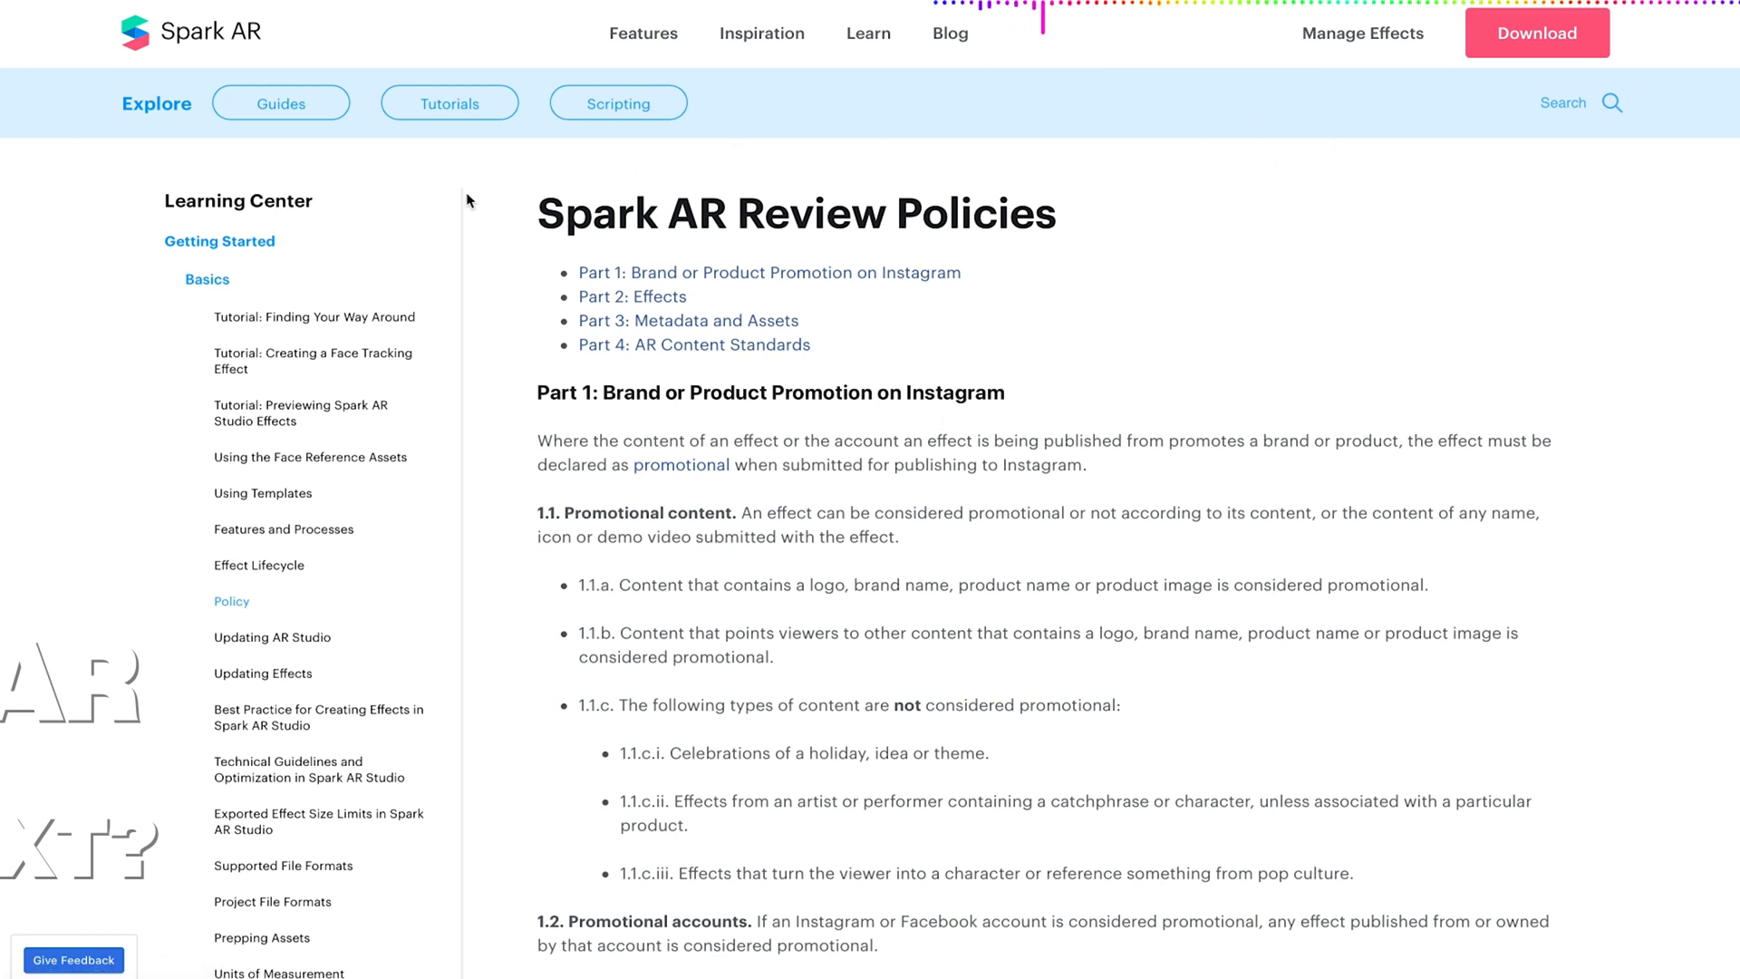
{"action": "mouse_move", "coordinate": [894, 379]}
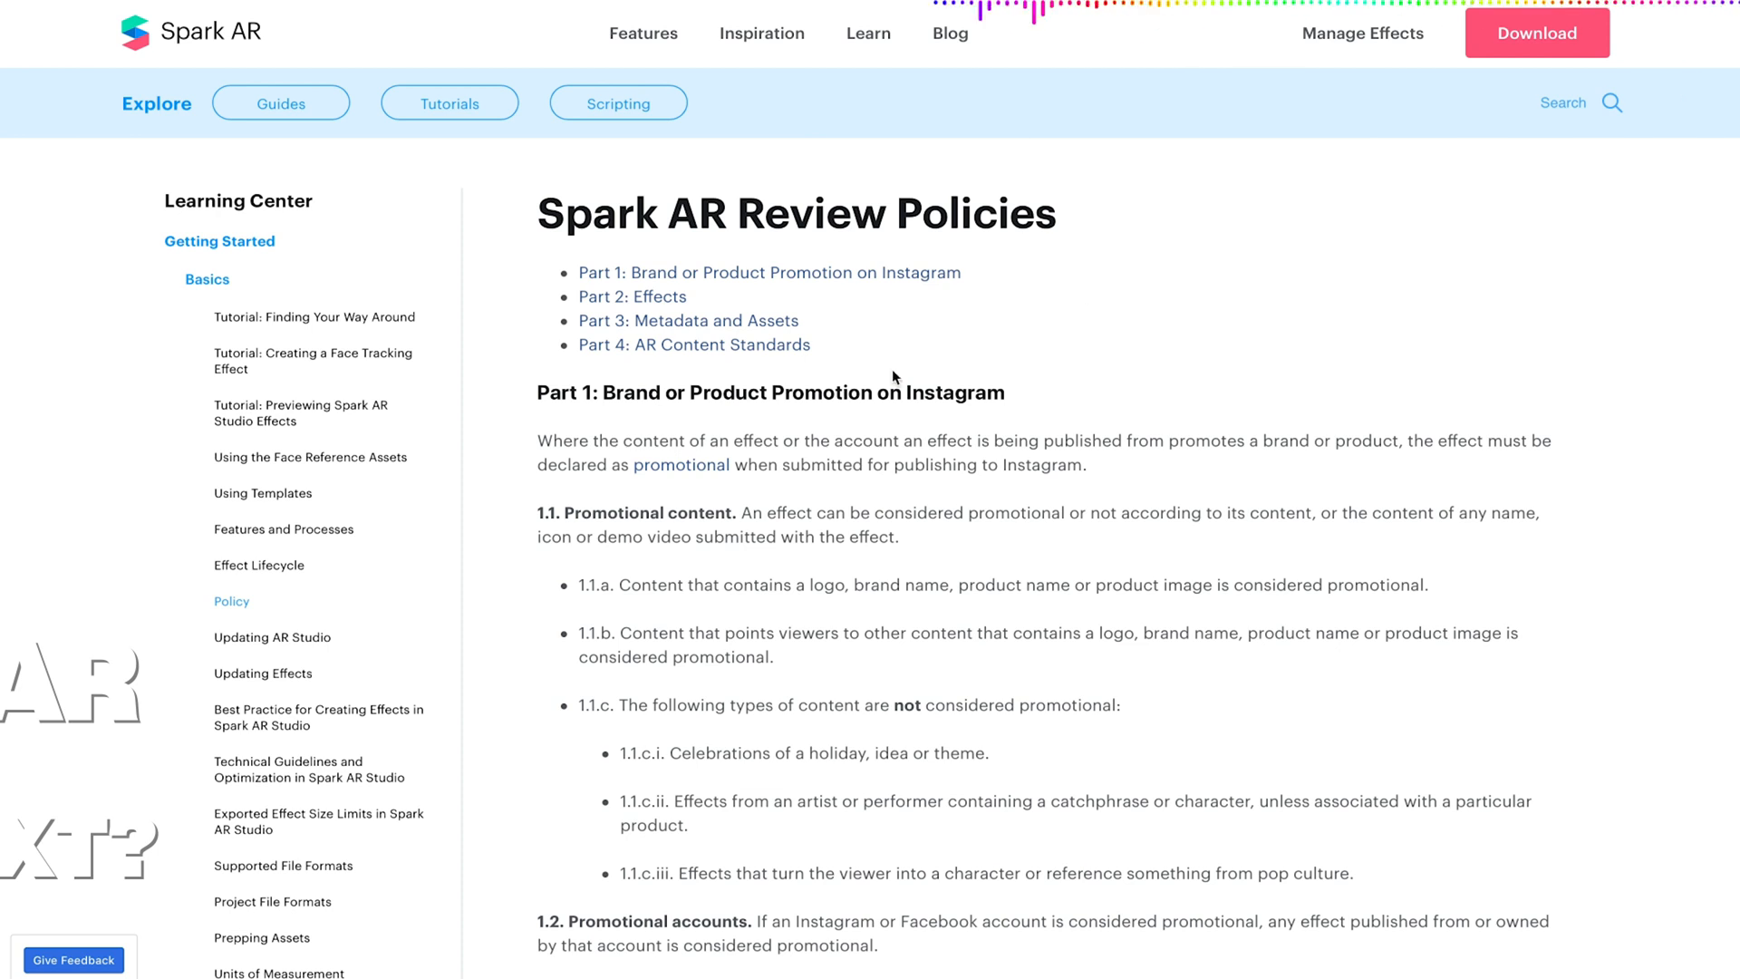
{"action": "mouse_move", "coordinate": [1129, 404]}
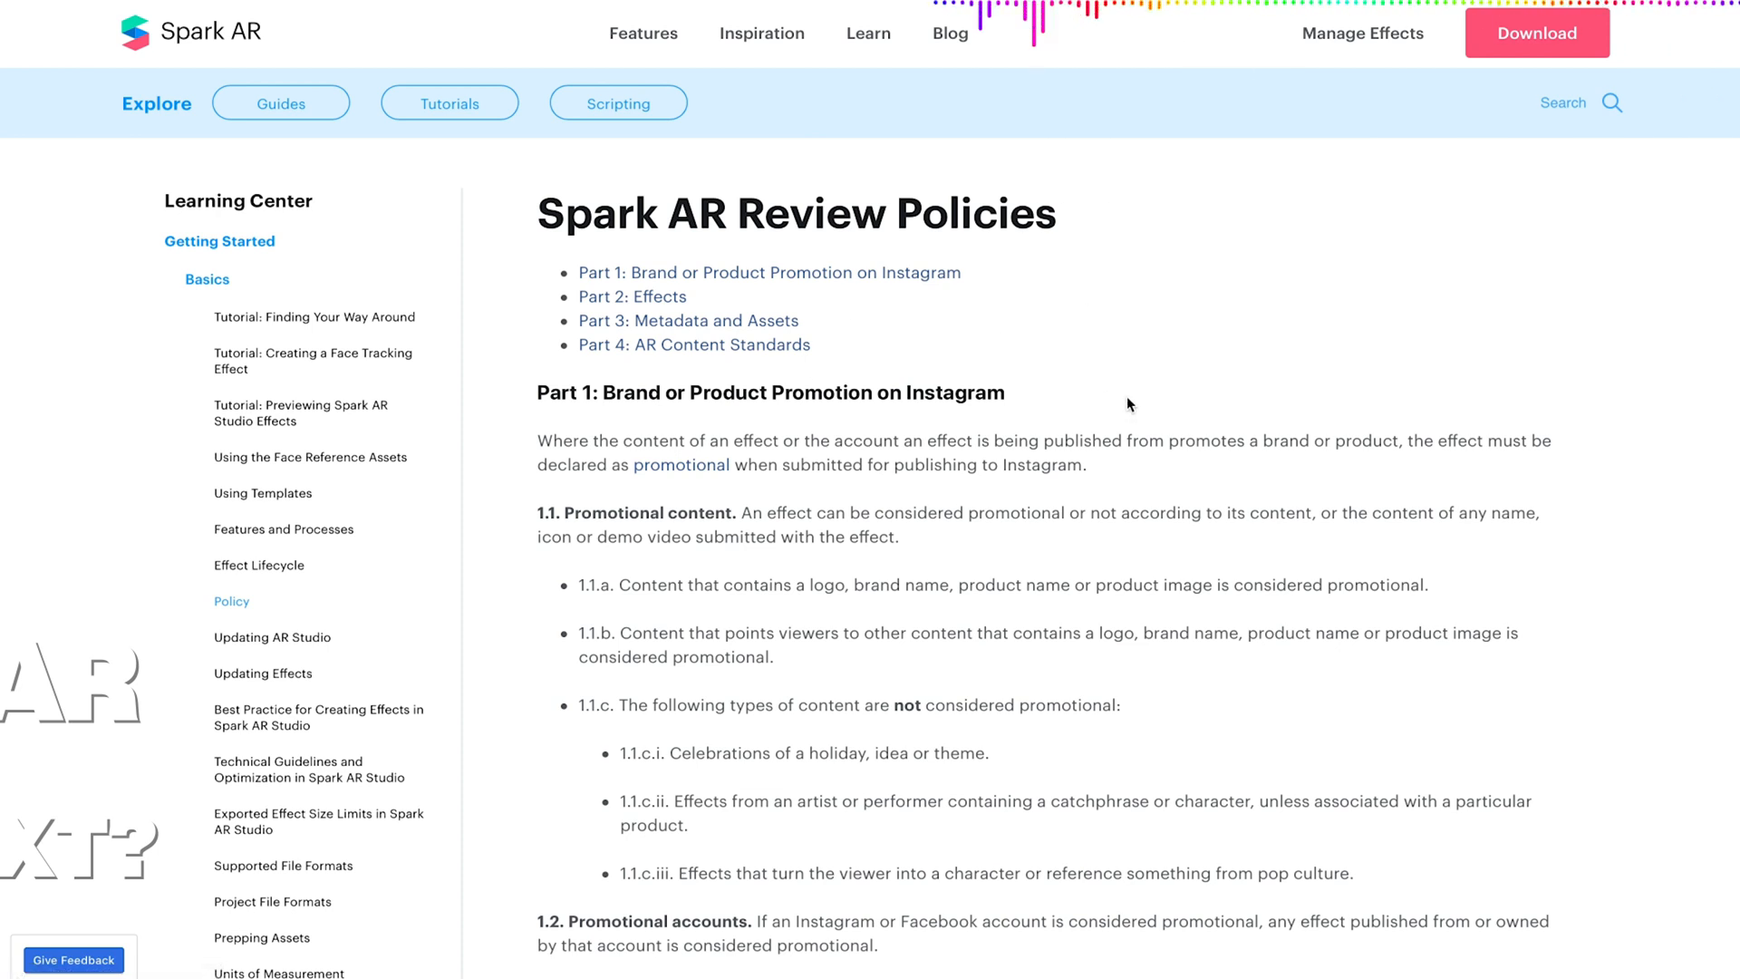
Scroll from the Part 1 promotion rules down to Part 2 sections 2.2 to 2.4 on logos and visual text.
{"action": "scroll", "scroll_direction": "down", "scroll_amount": 3}
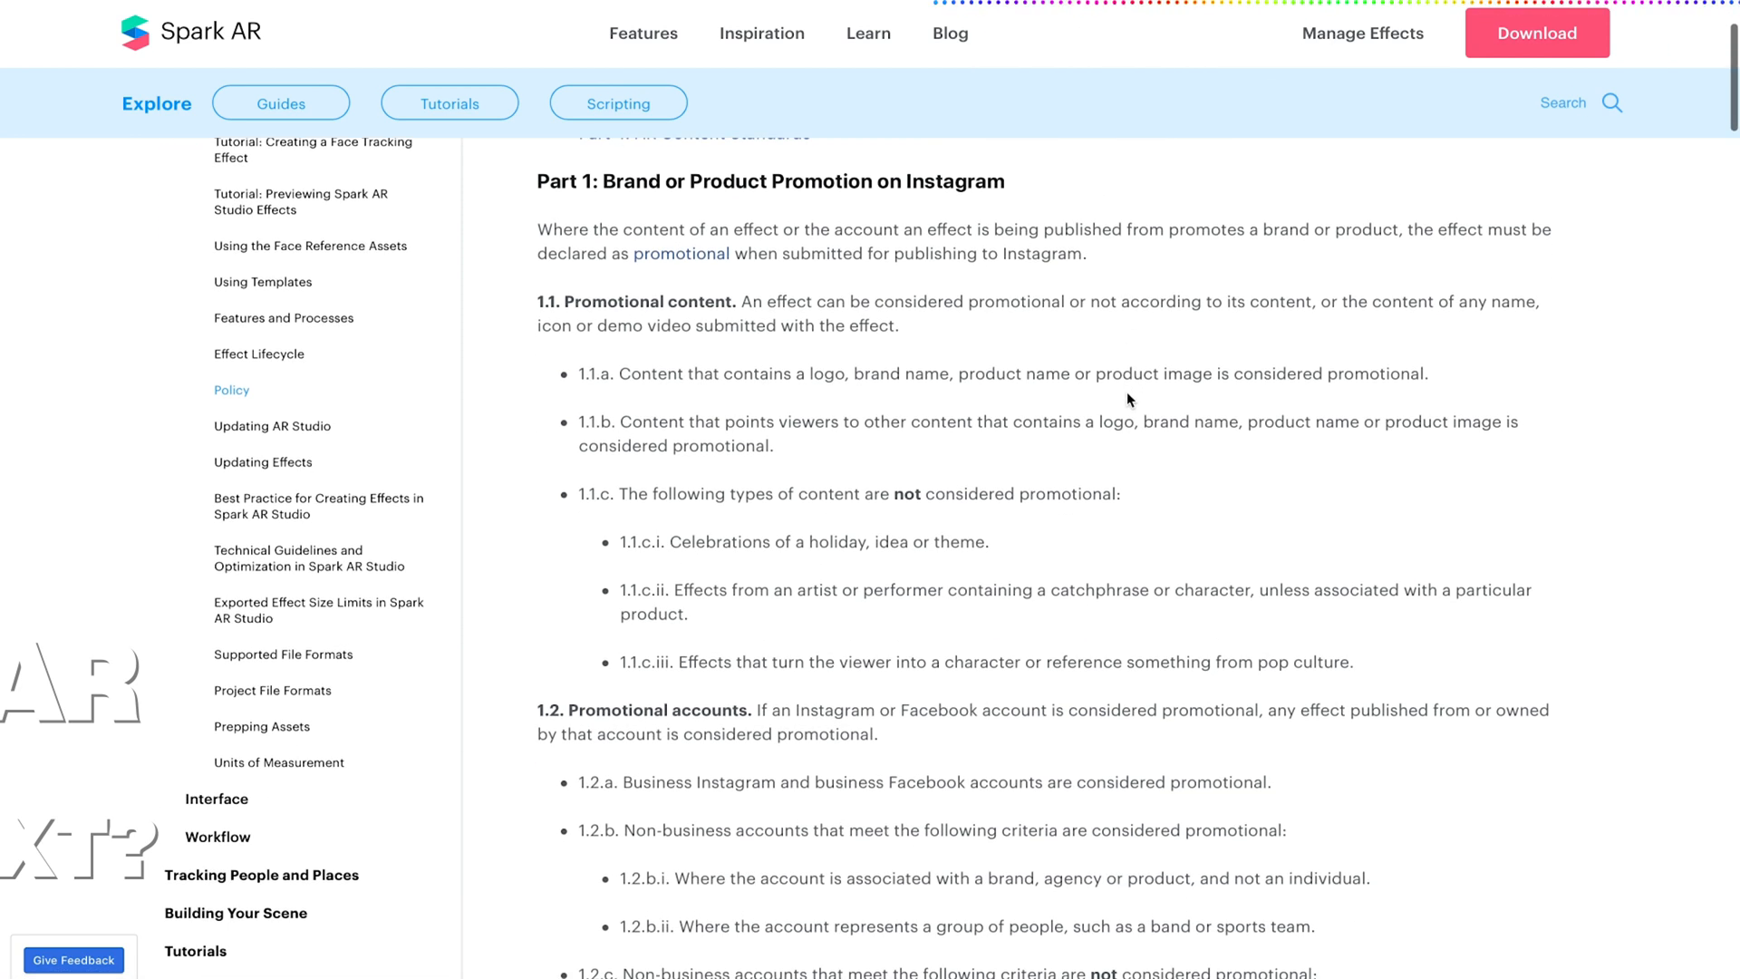
{"action": "scroll", "scroll_direction": "down", "scroll_amount": 3}
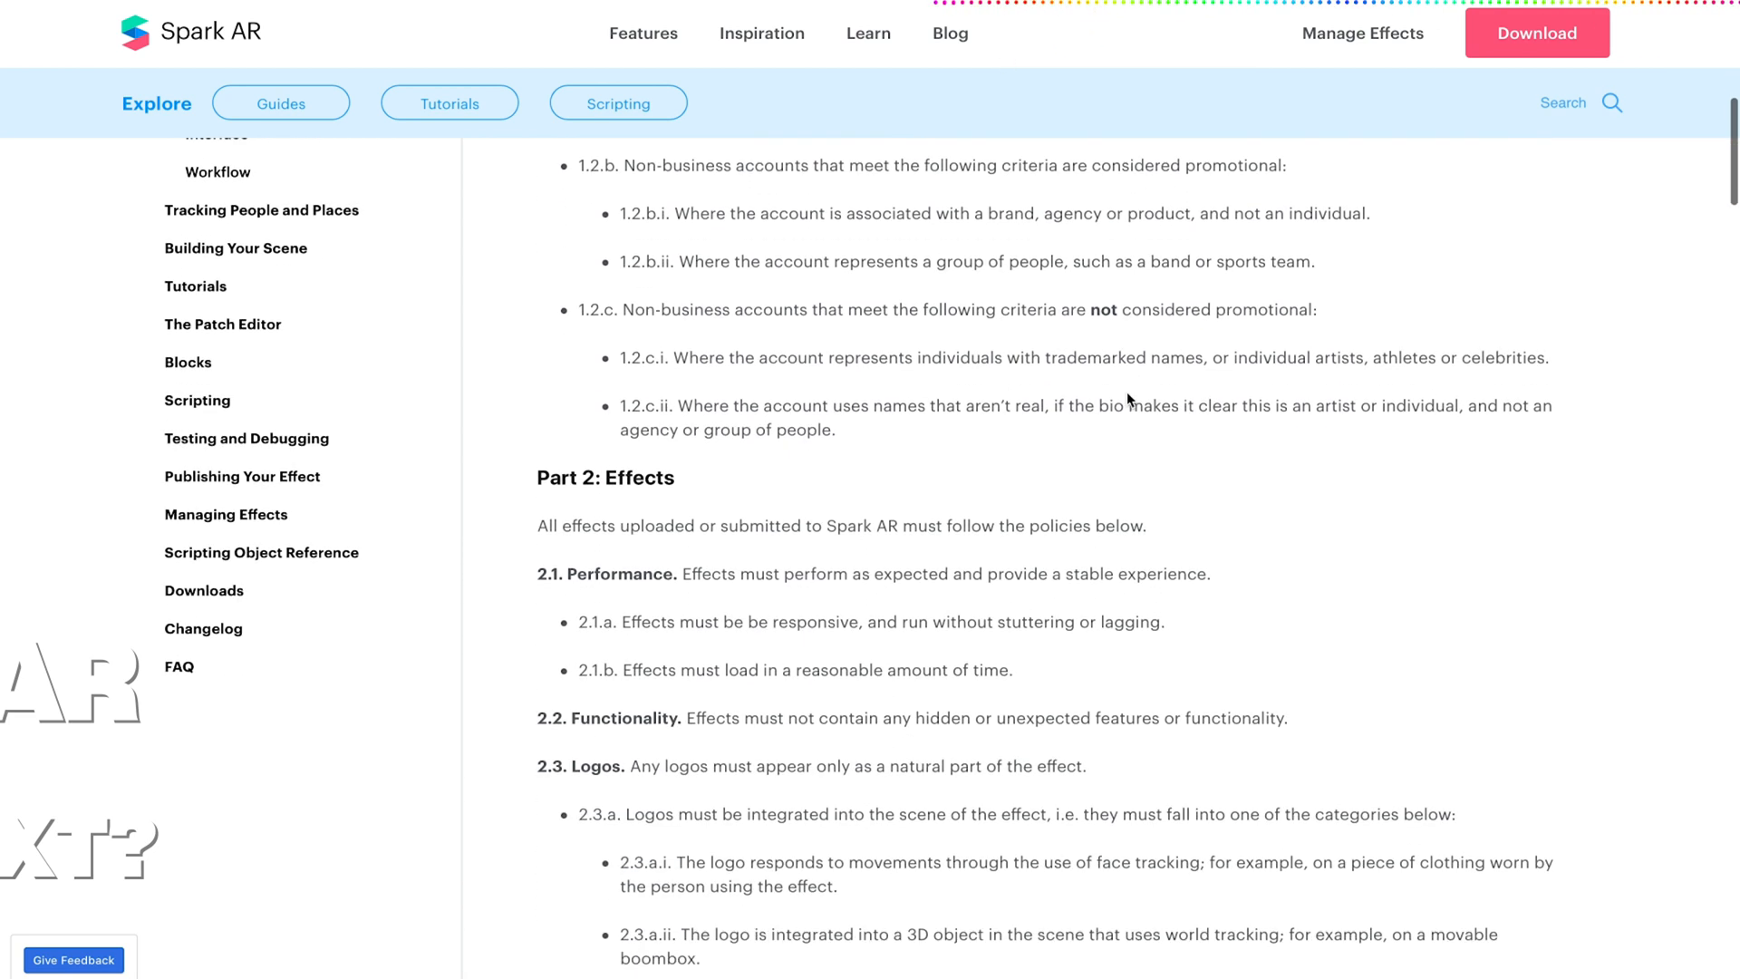
{"action": "scroll", "scroll_direction": "down", "scroll_amount": 3}
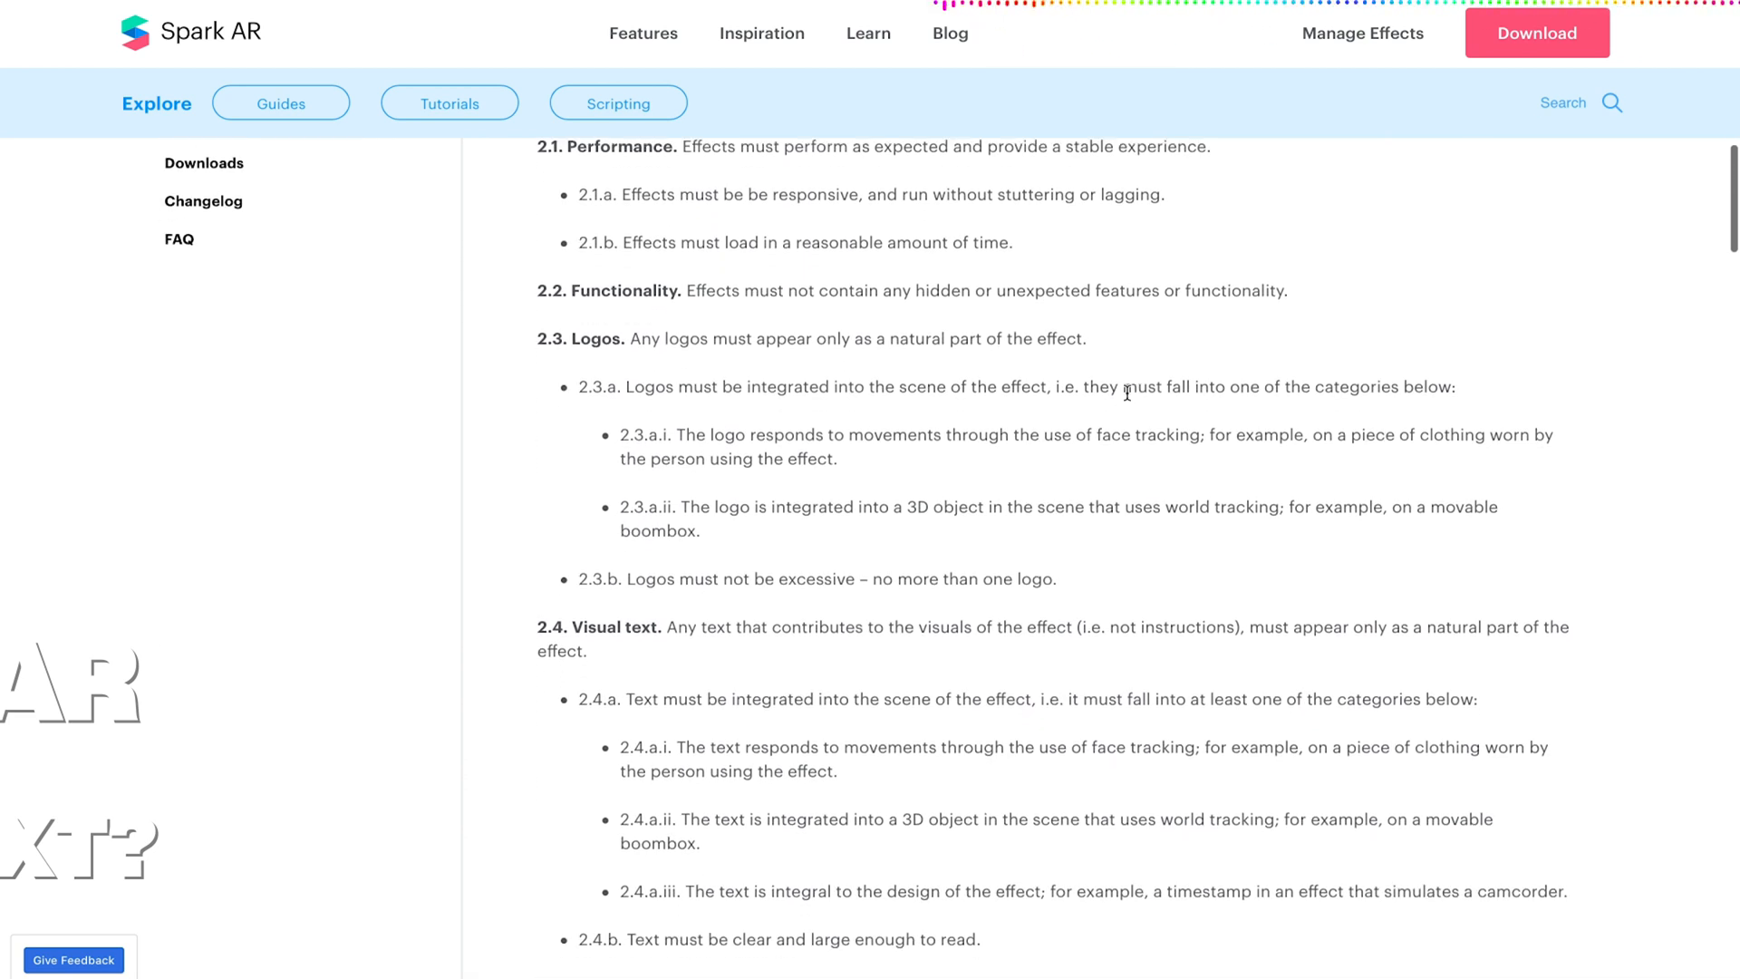
{"action": "scroll", "scroll_direction": "down", "scroll_amount": 3}
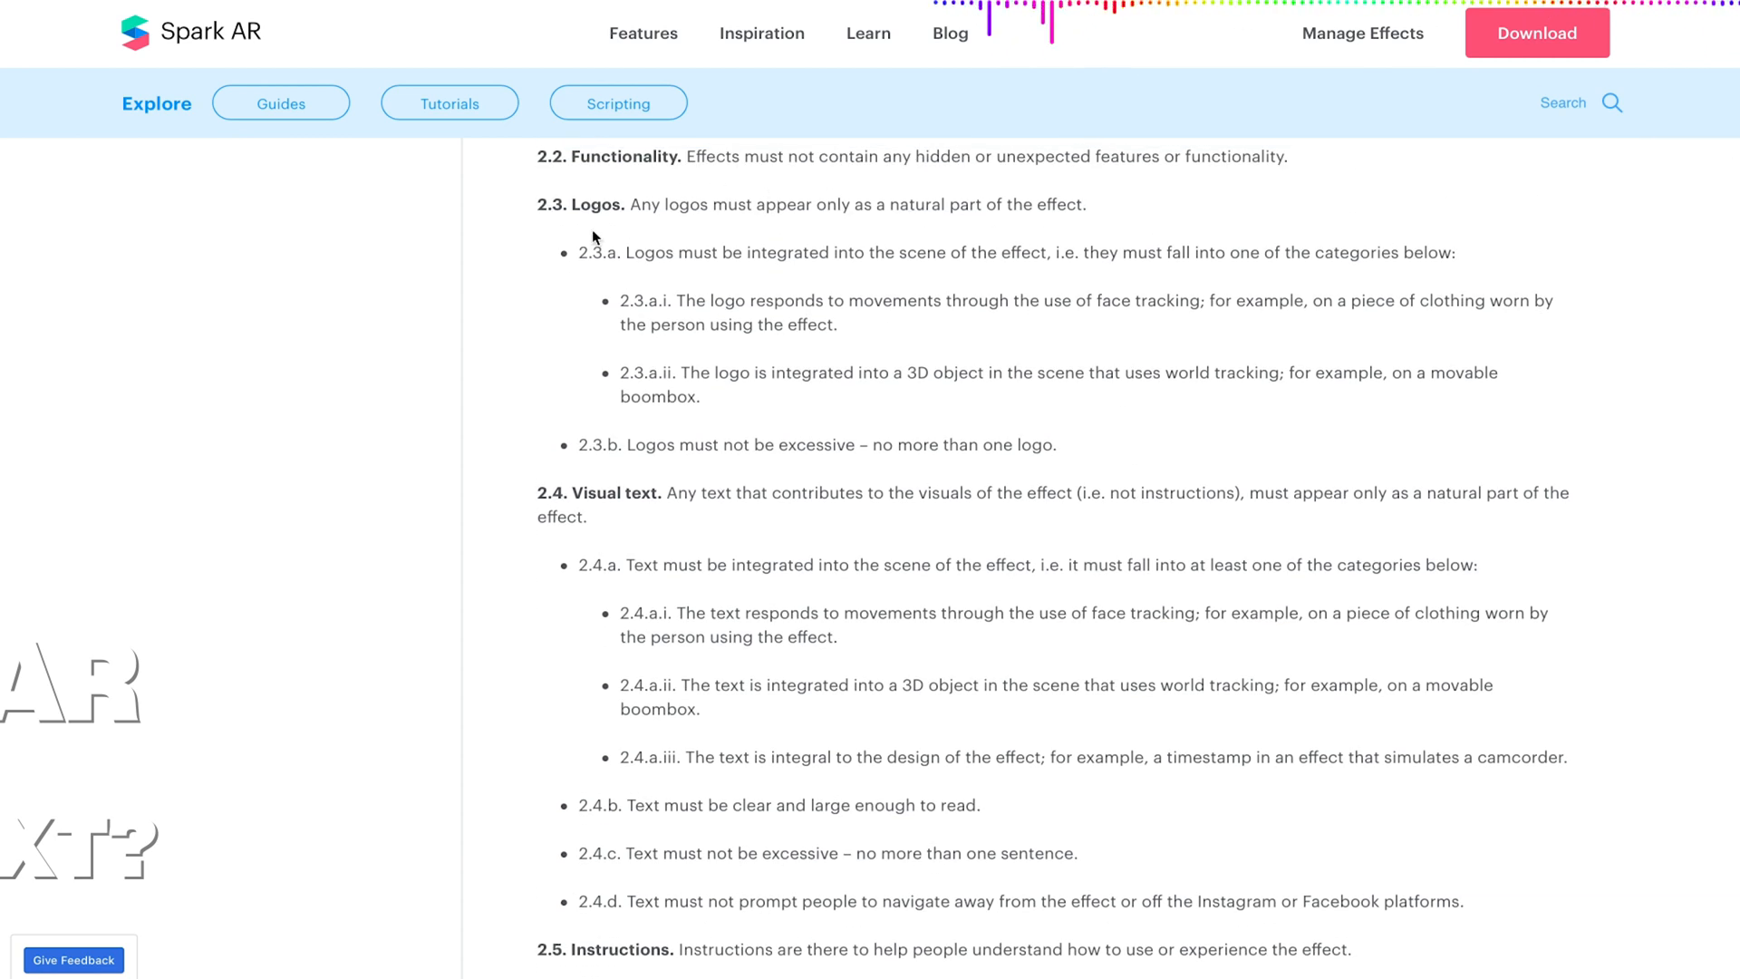
{"action": "mouse_move", "coordinate": [819, 212]}
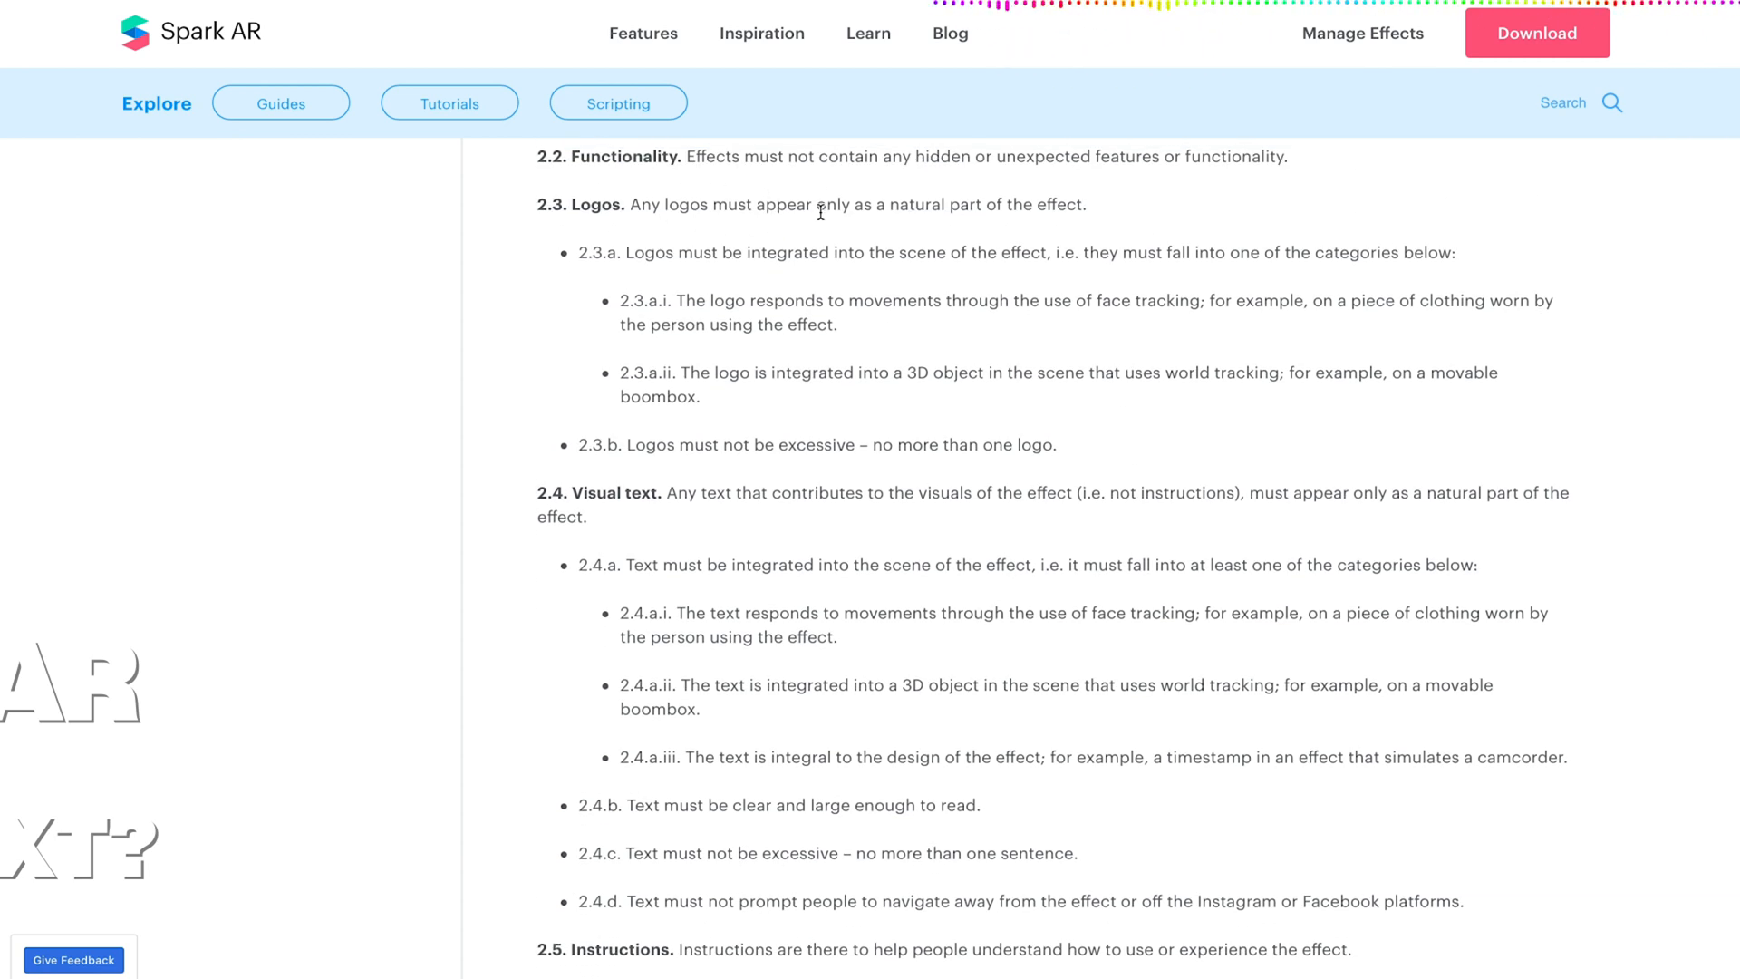
{"action": "mouse_move", "coordinate": [941, 200]}
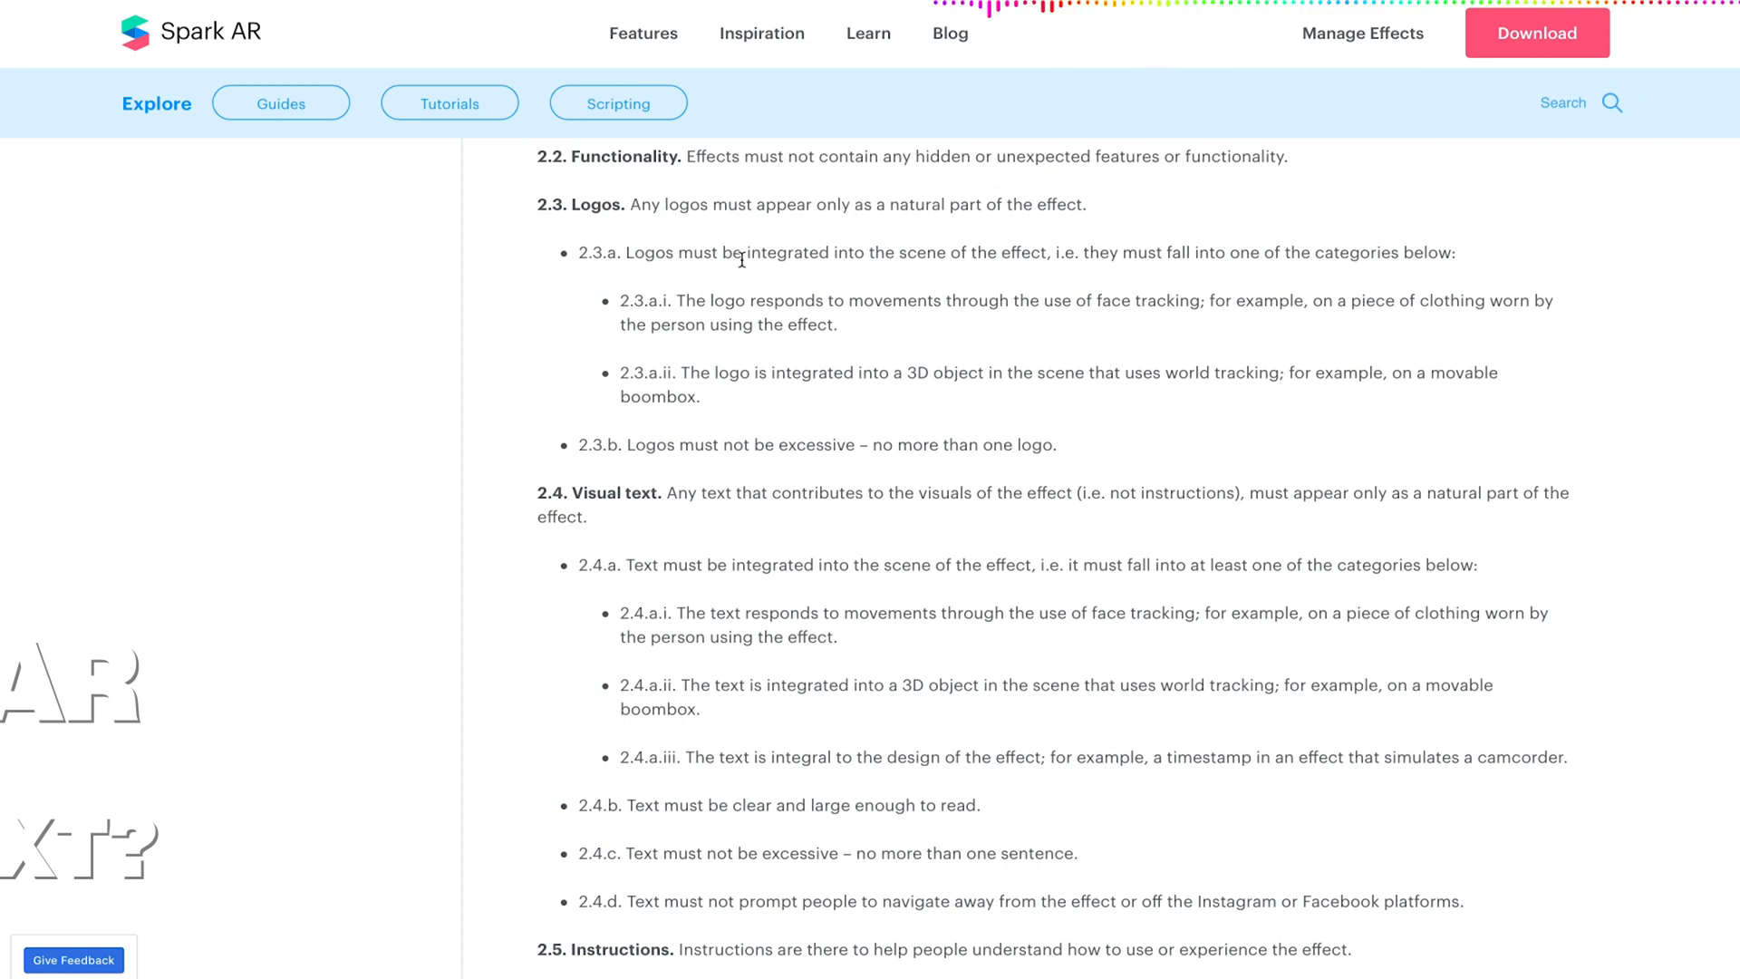
{"action": "mouse_move", "coordinate": [1346, 241]}
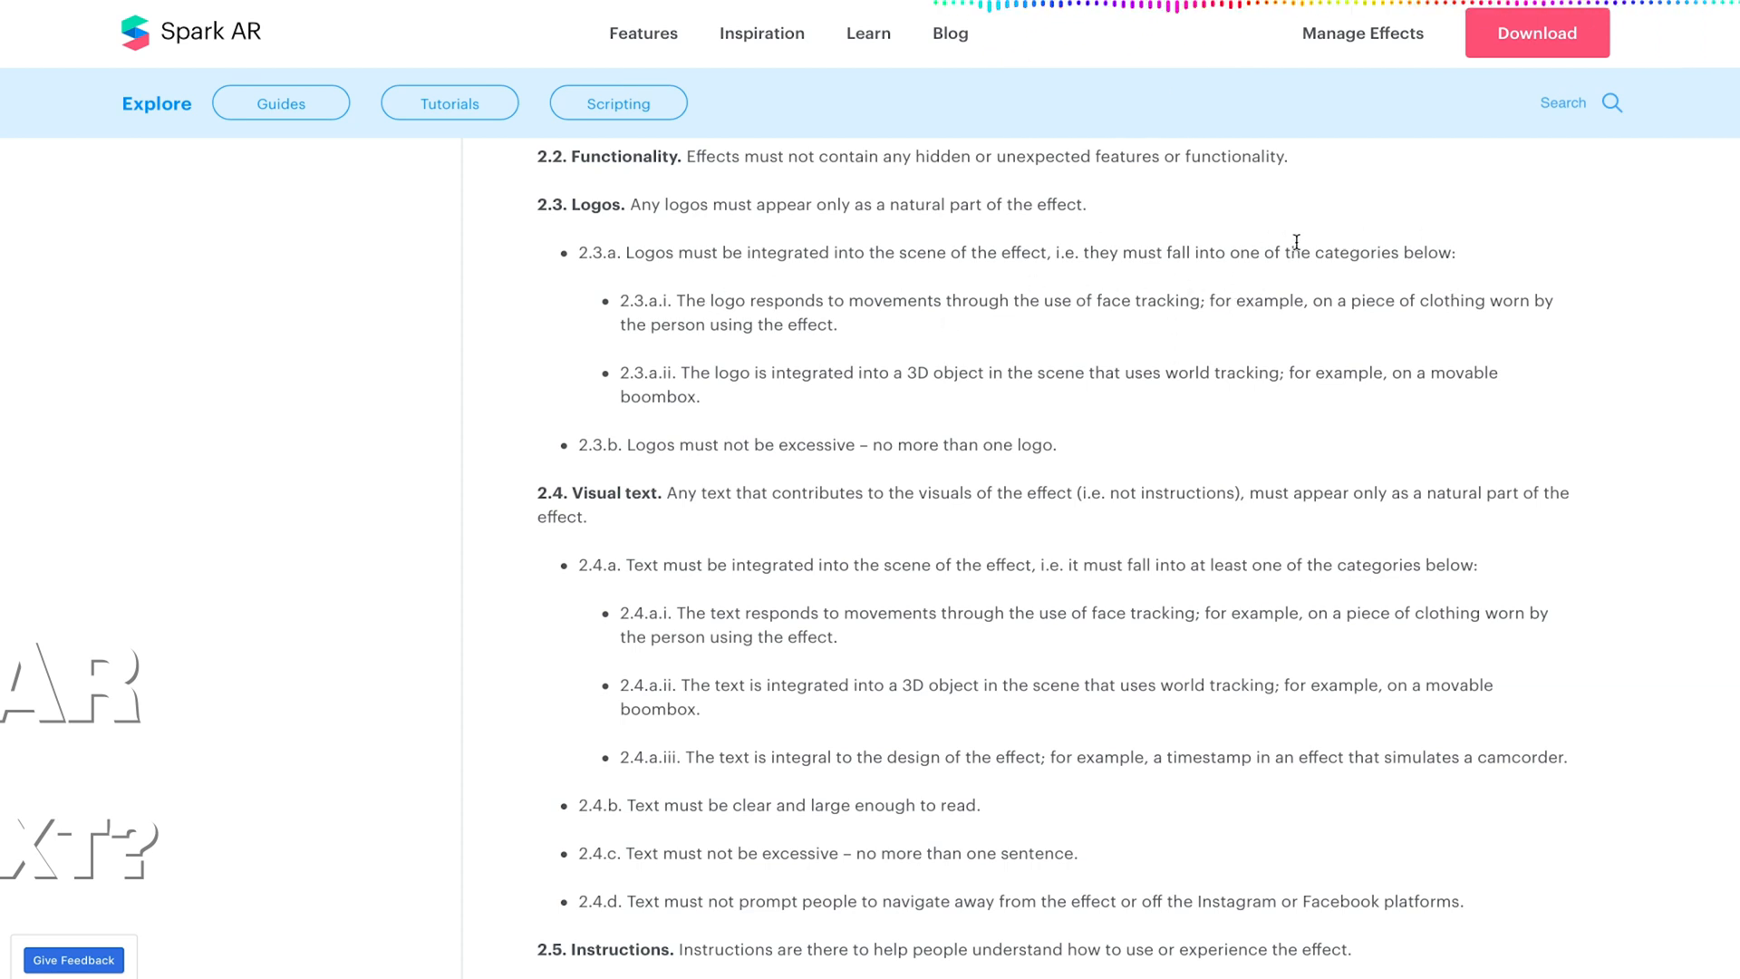
{"action": "mouse_move", "coordinate": [785, 349]}
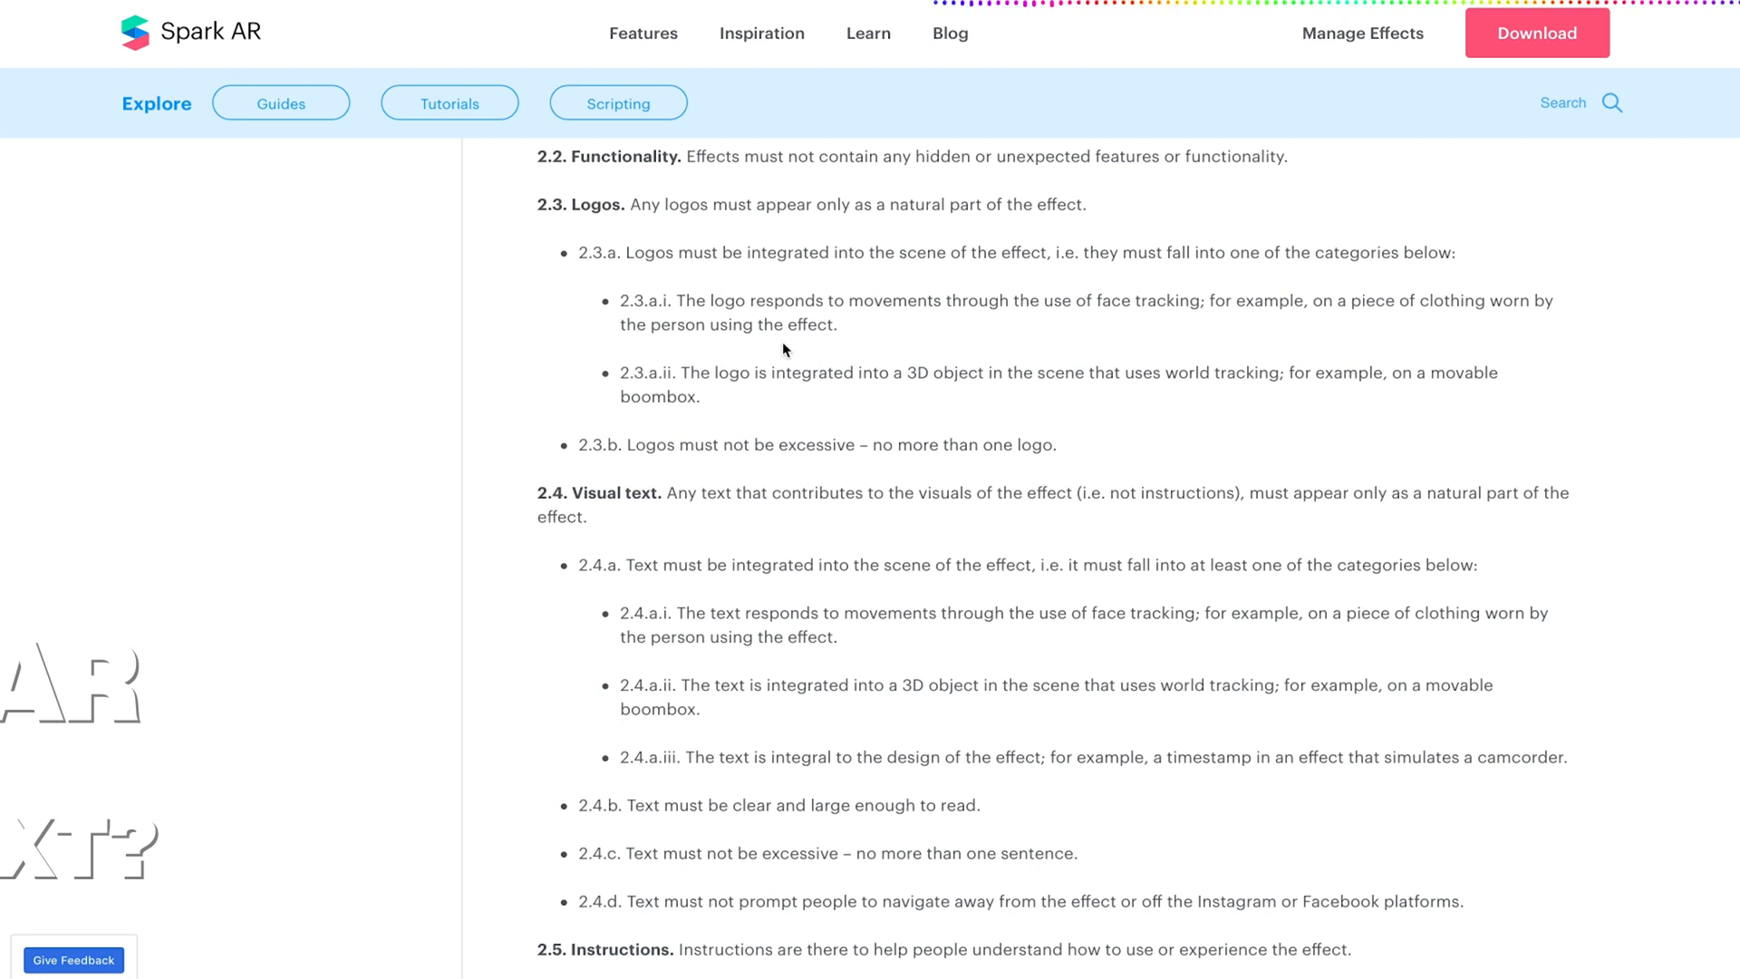
{"action": "mouse_move", "coordinate": [1444, 364]}
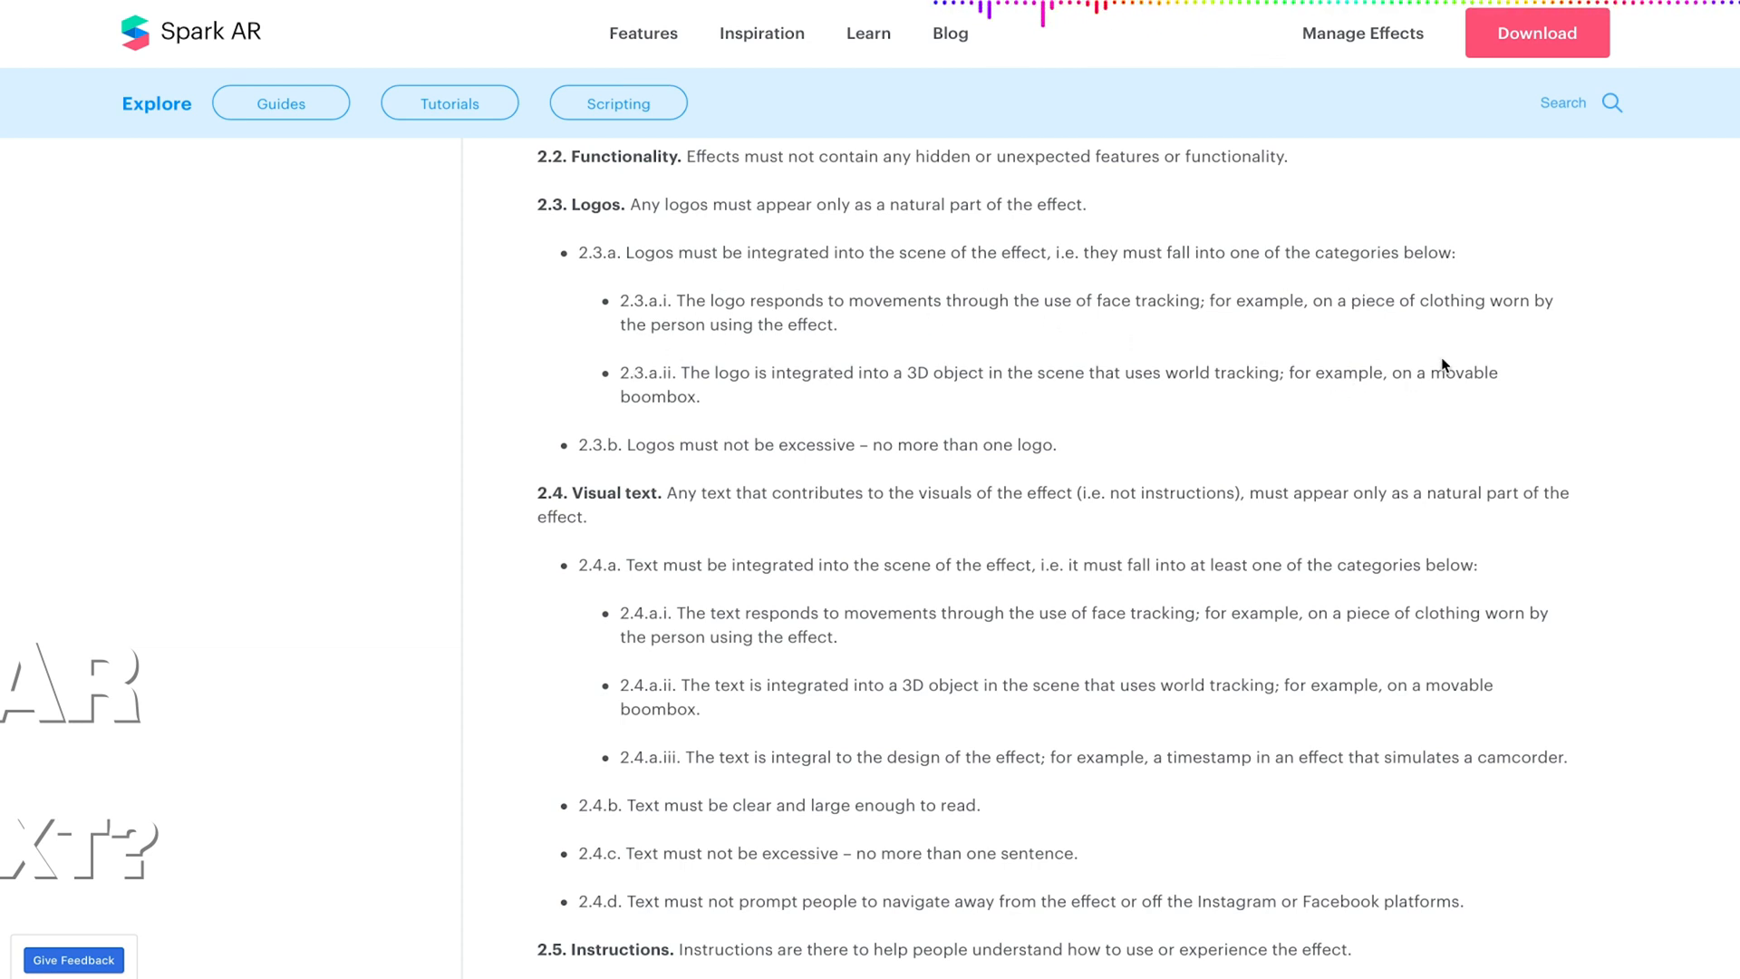
{"action": "mouse_move", "coordinate": [1594, 458]}
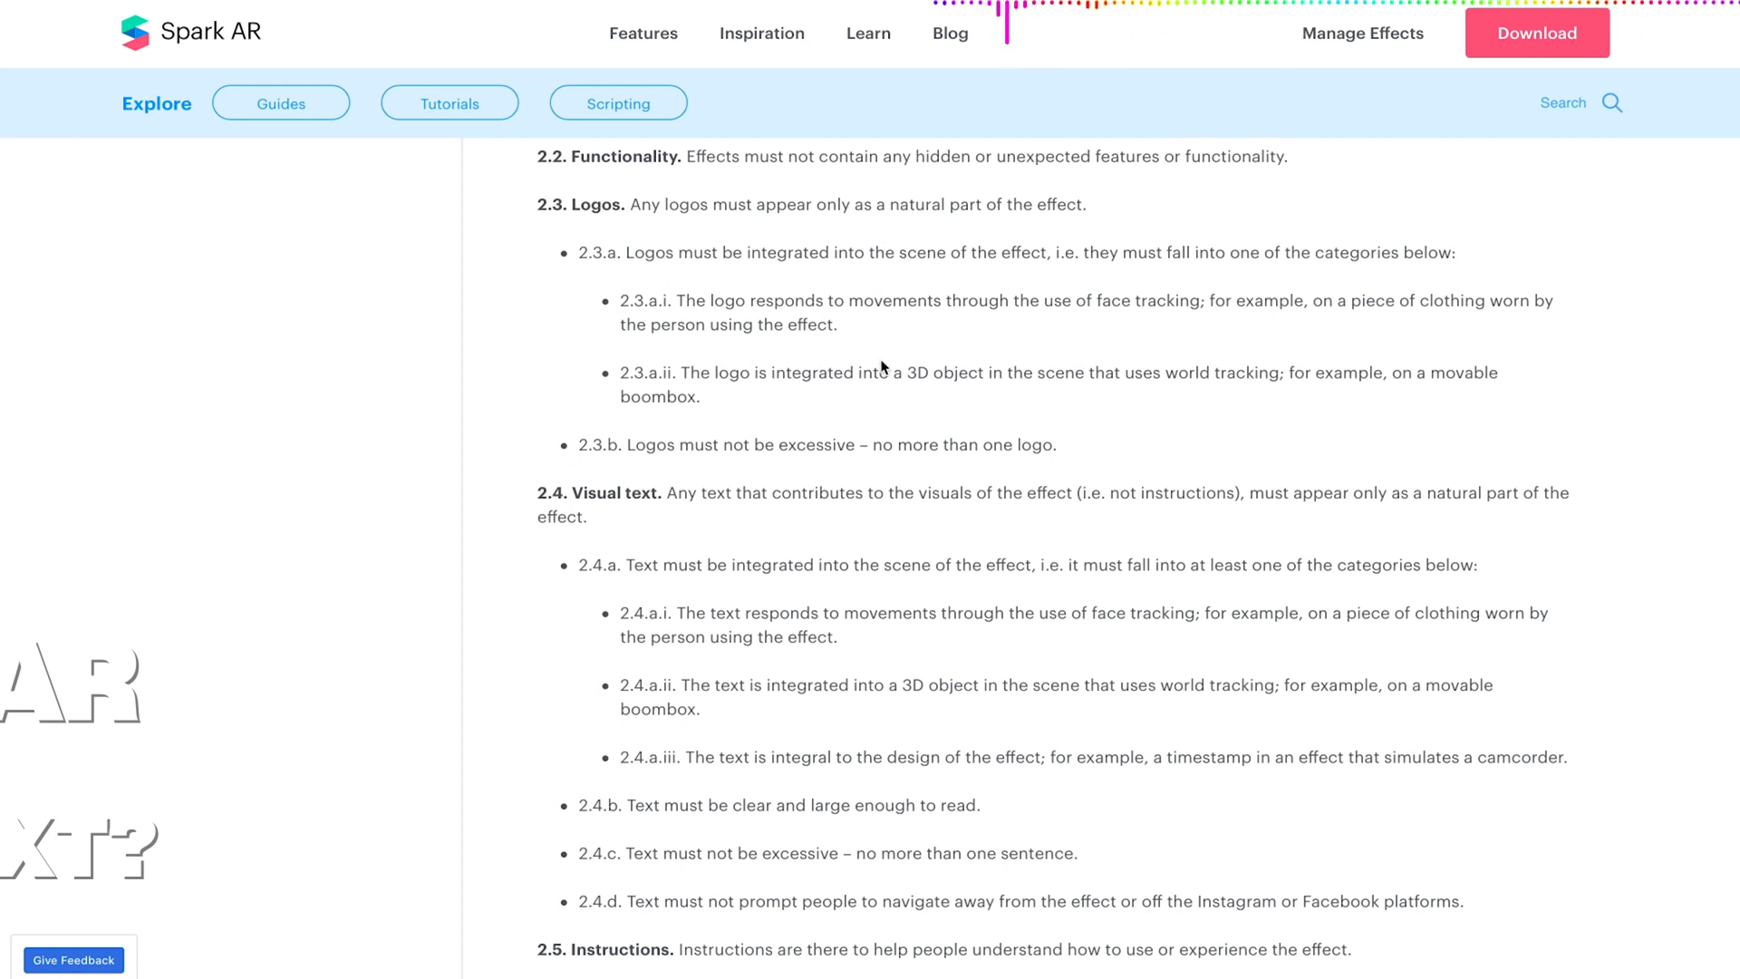
{"action": "mouse_move", "coordinate": [968, 243]}
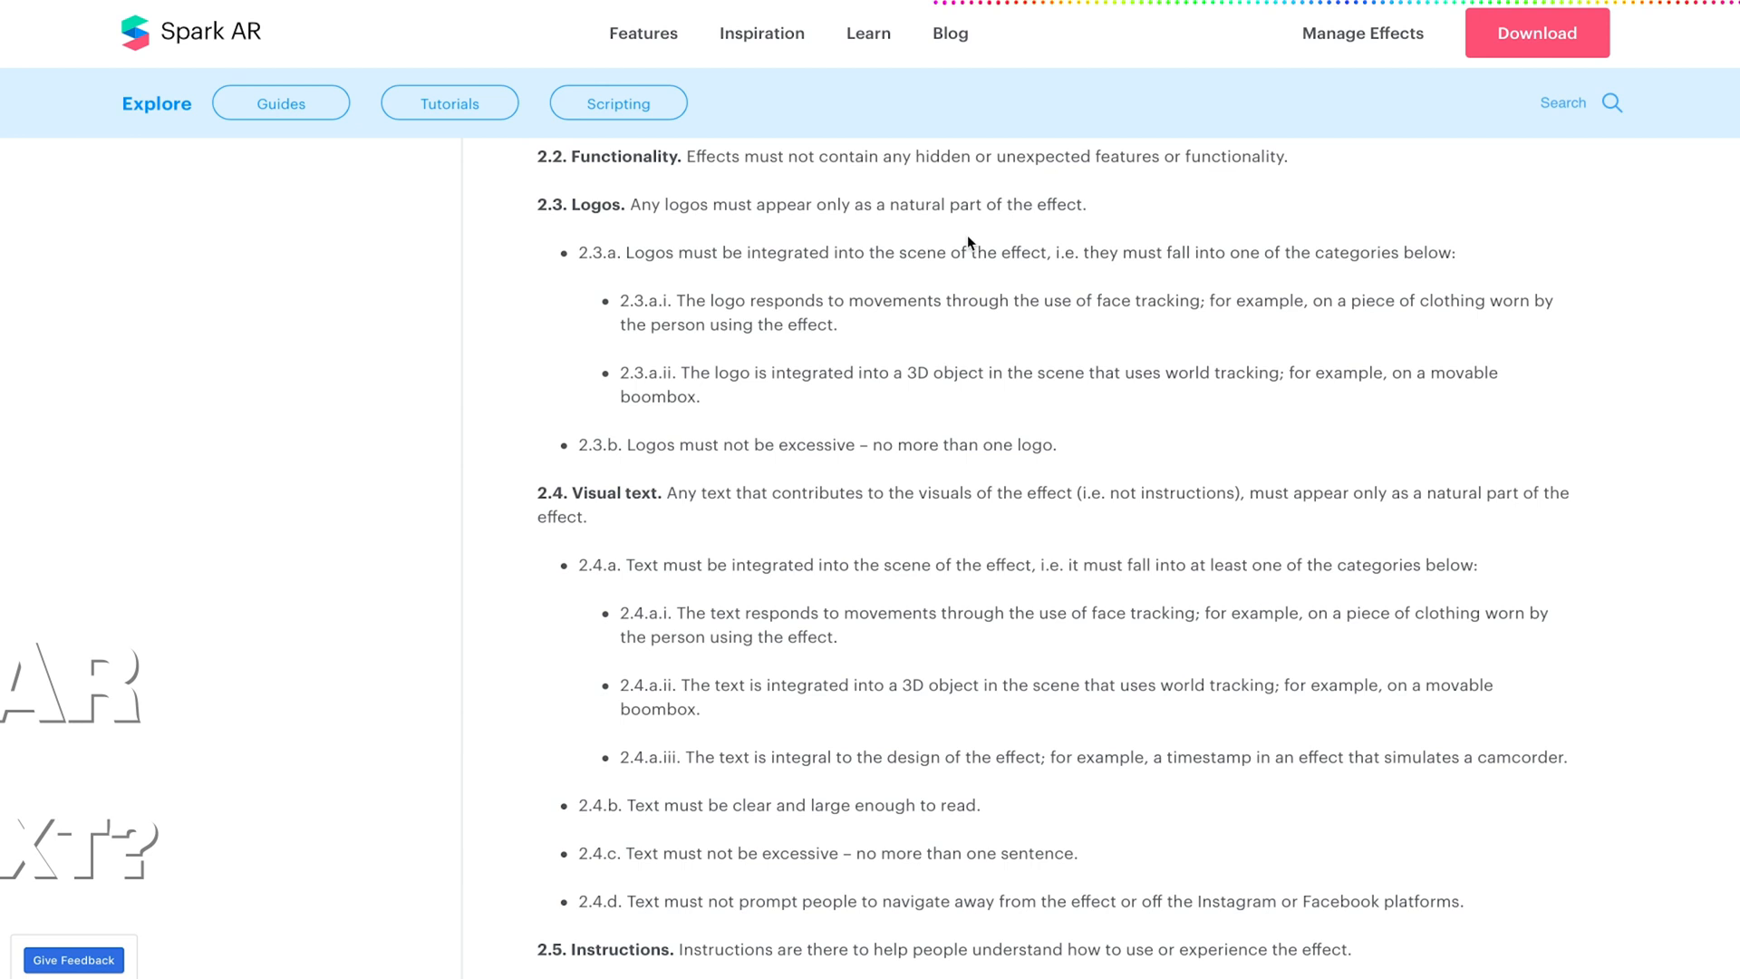
{"action": "mouse_move", "coordinate": [565, 266]}
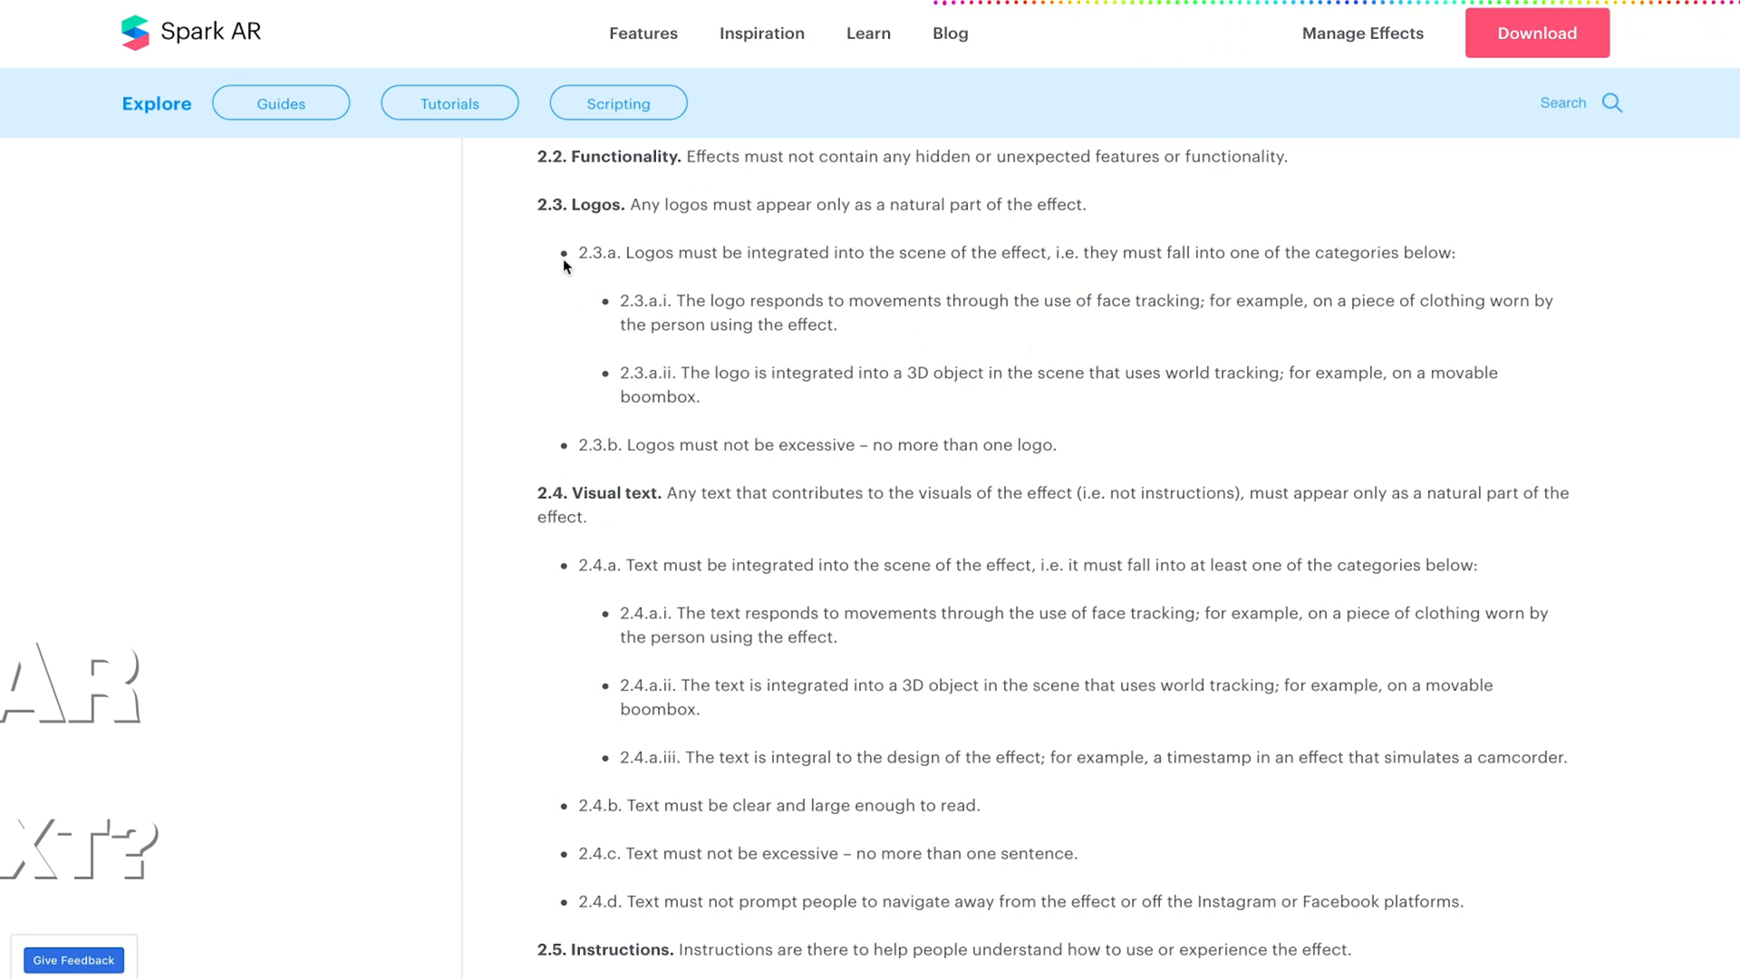
{"action": "mouse_move", "coordinate": [992, 393]}
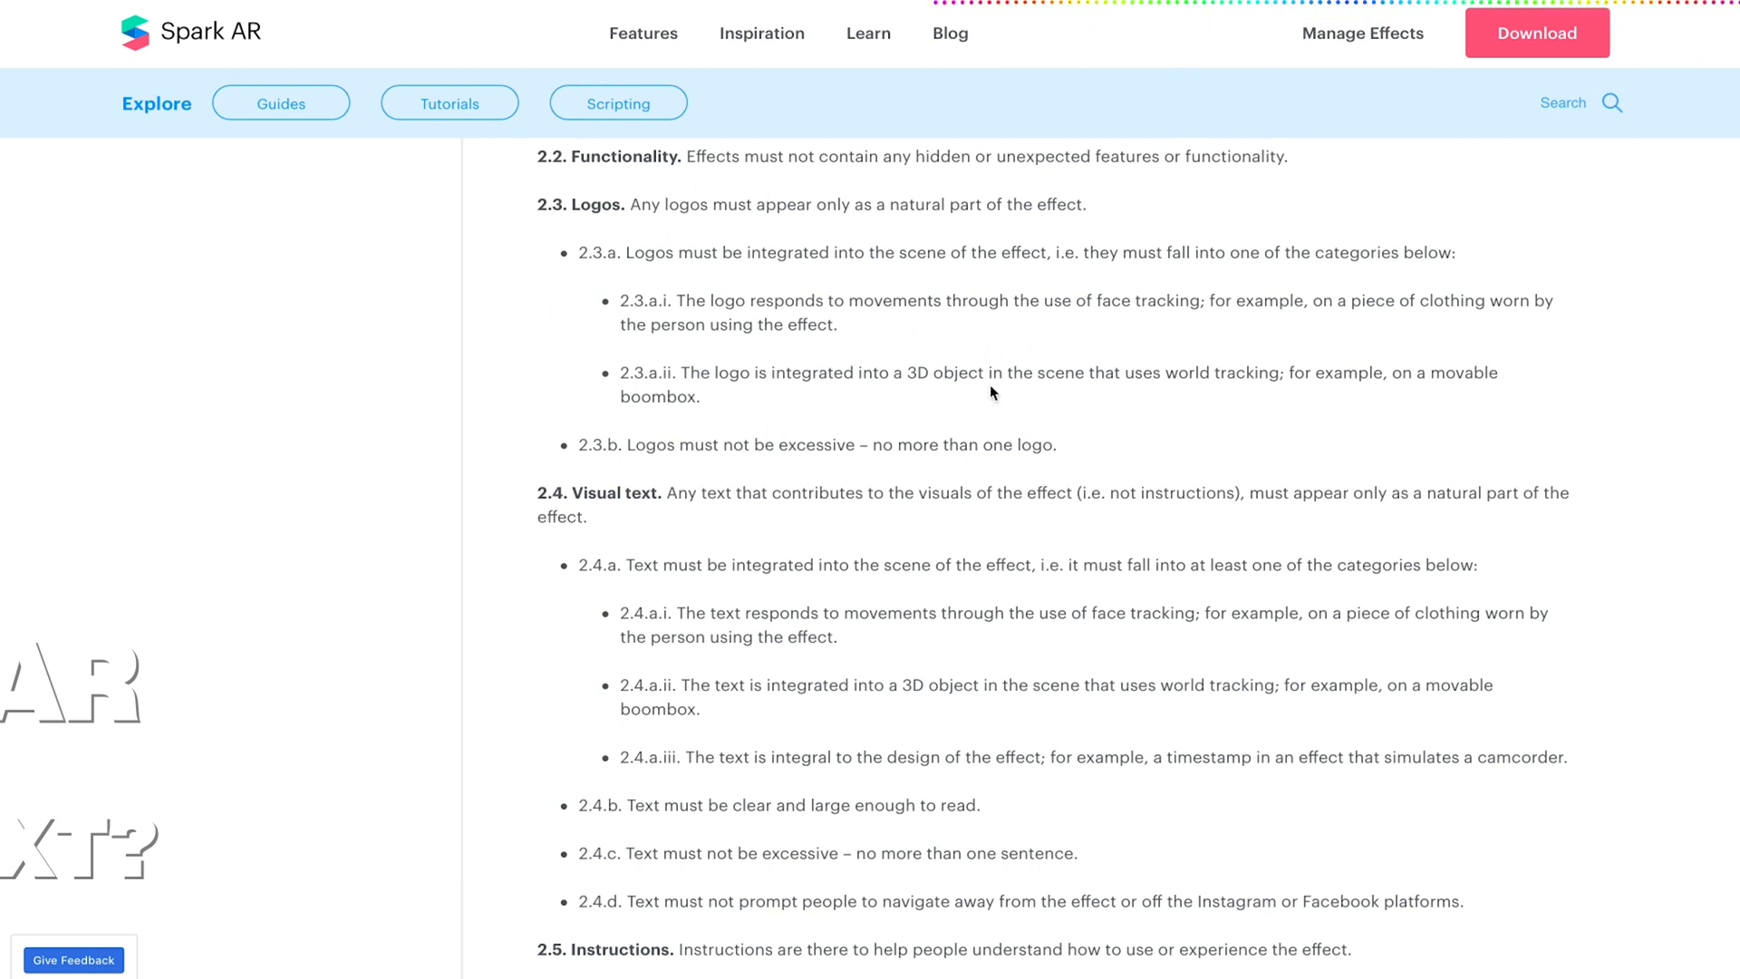
{"action": "mouse_move", "coordinate": [782, 321]}
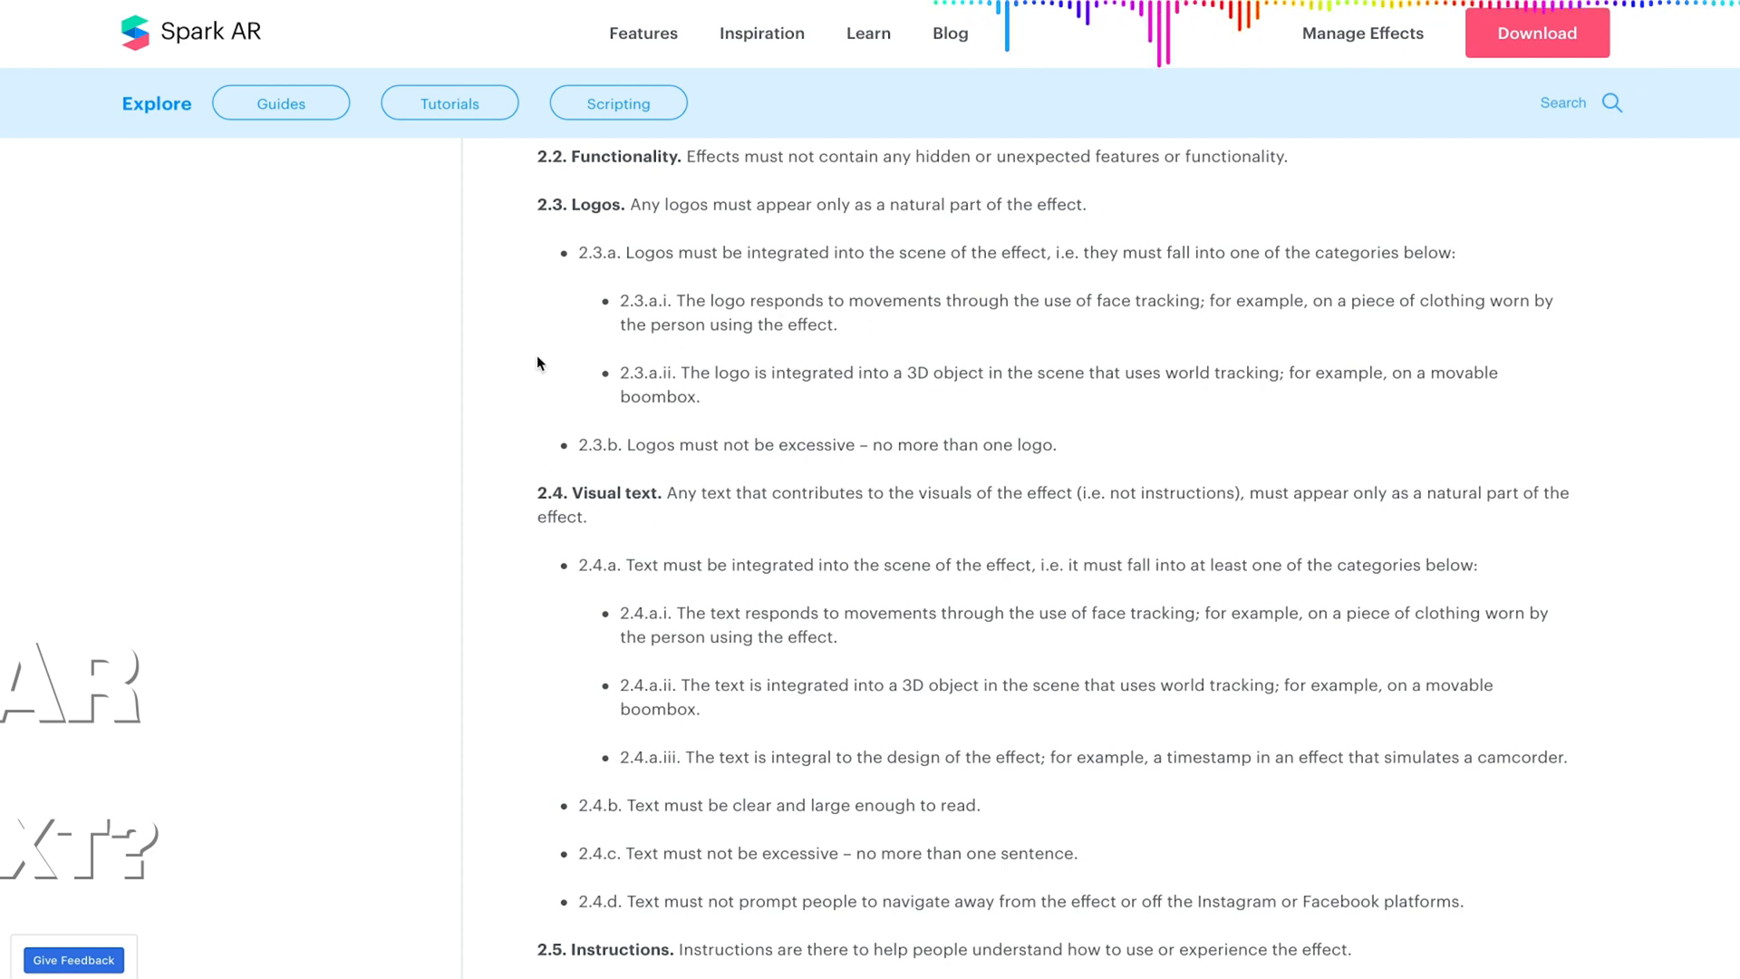
{"action": "mouse_move", "coordinate": [886, 349]}
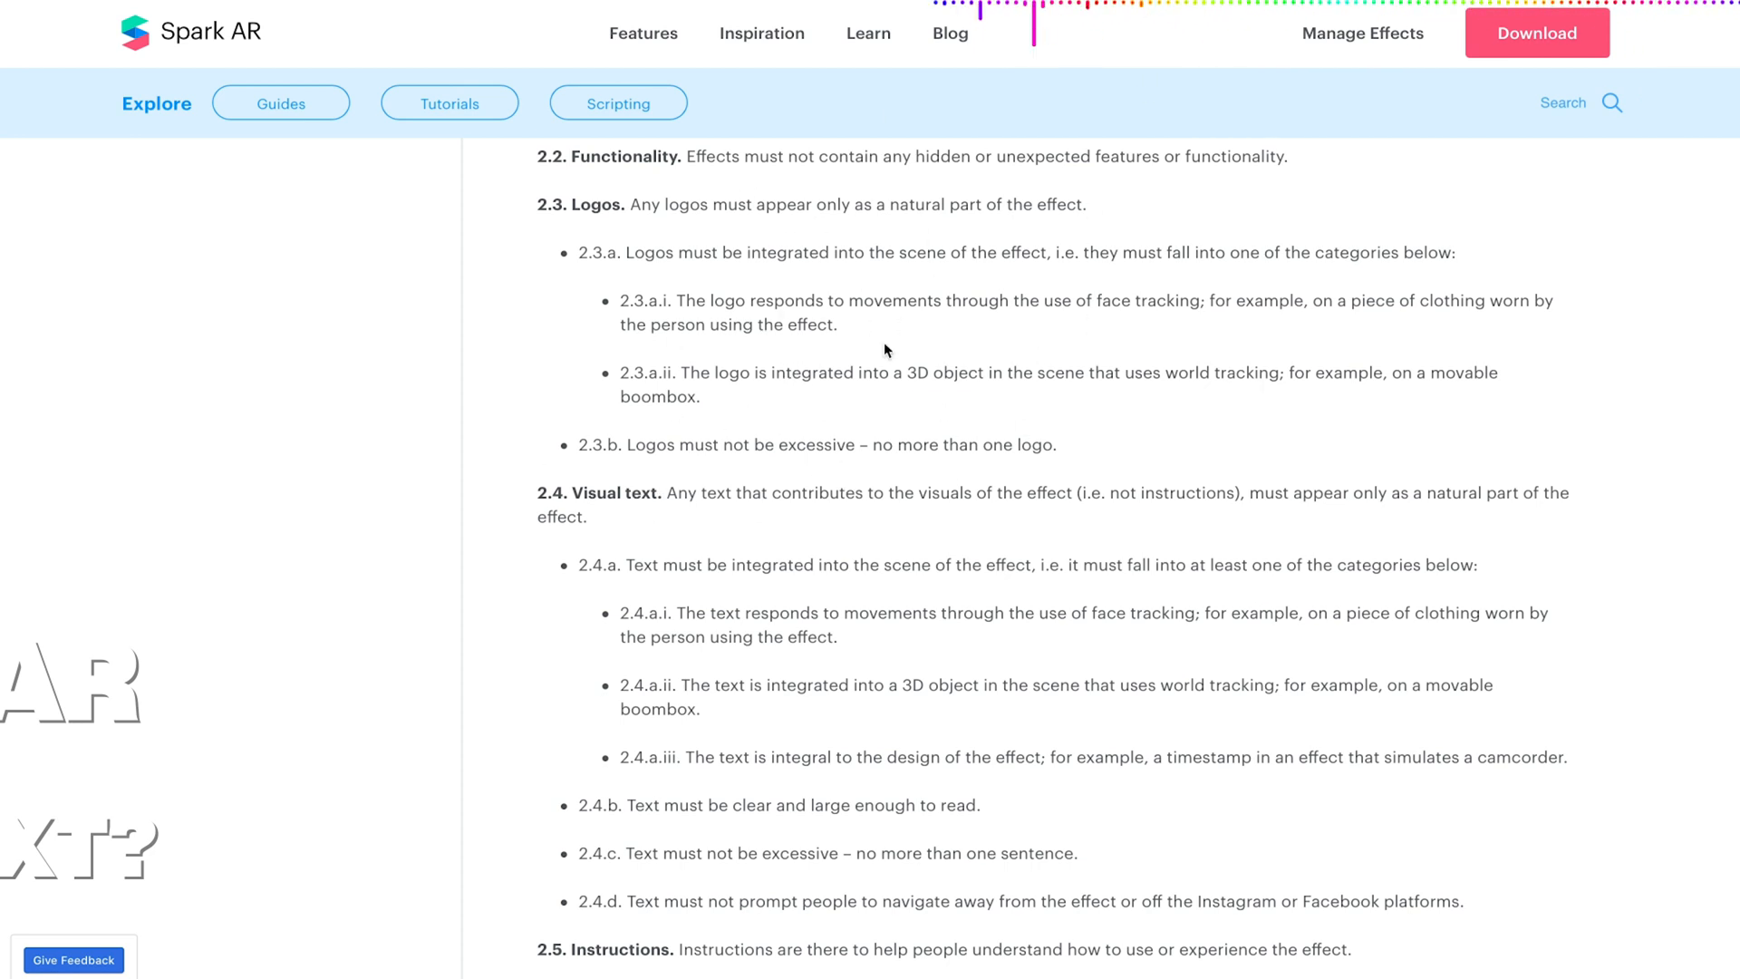
{"action": "mouse_move", "coordinate": [978, 295]}
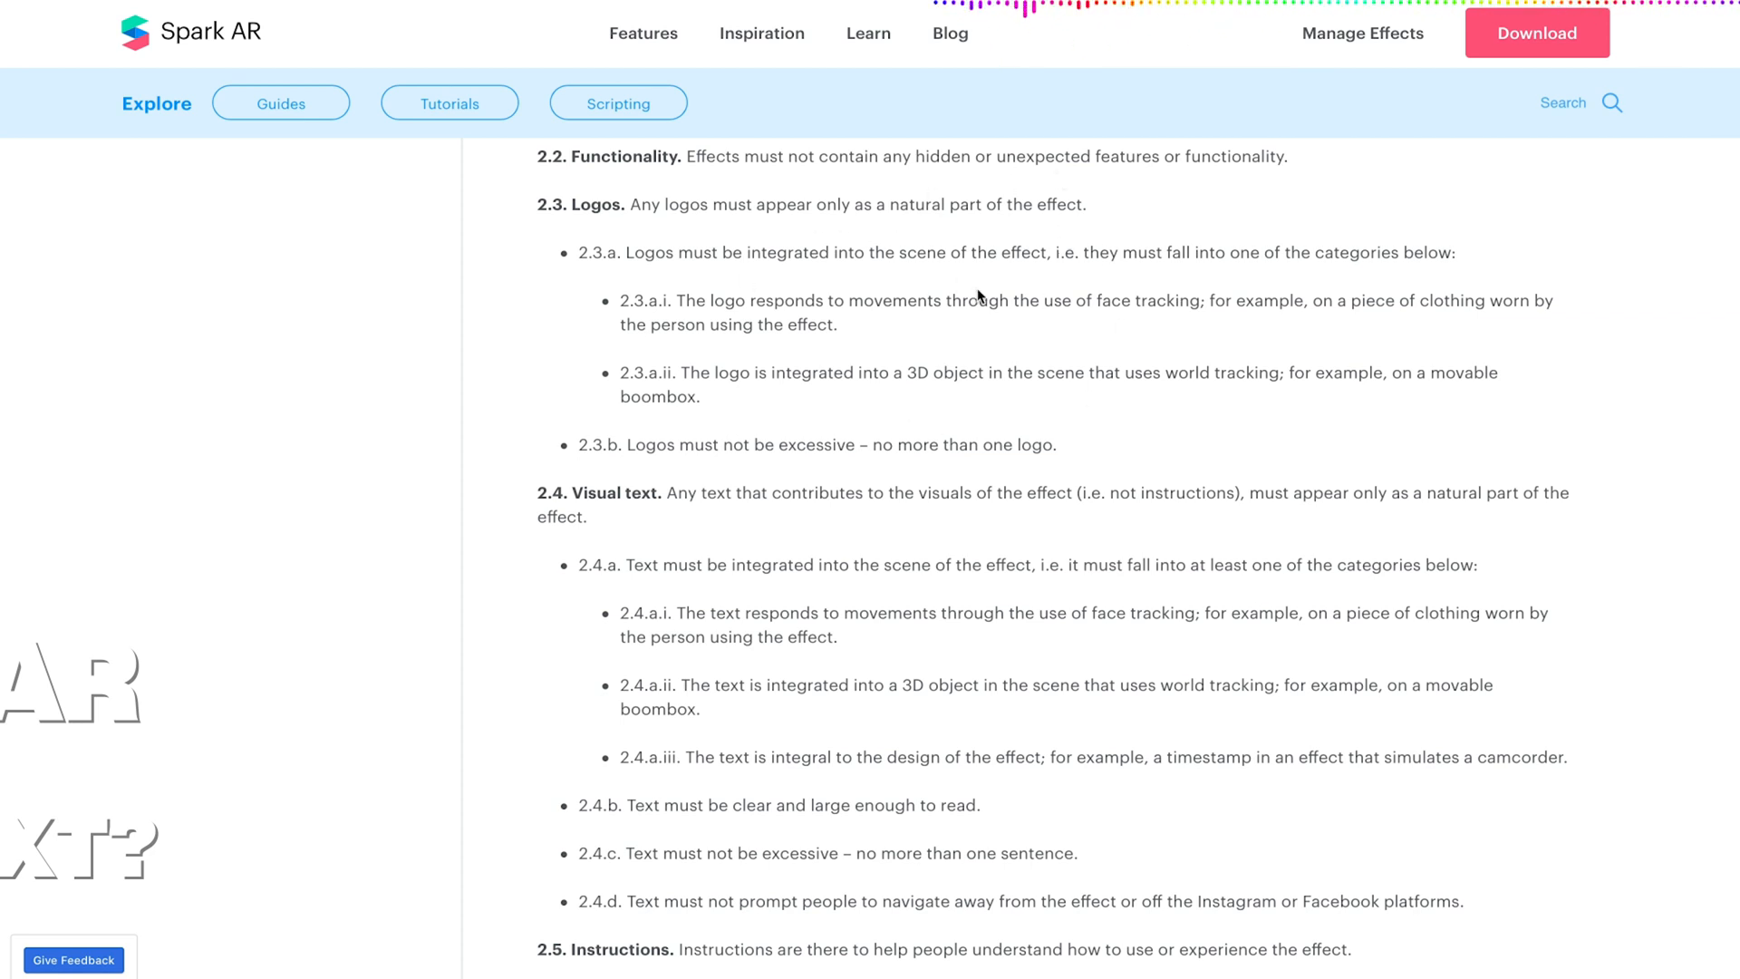
{"action": "mouse_move", "coordinate": [931, 277]}
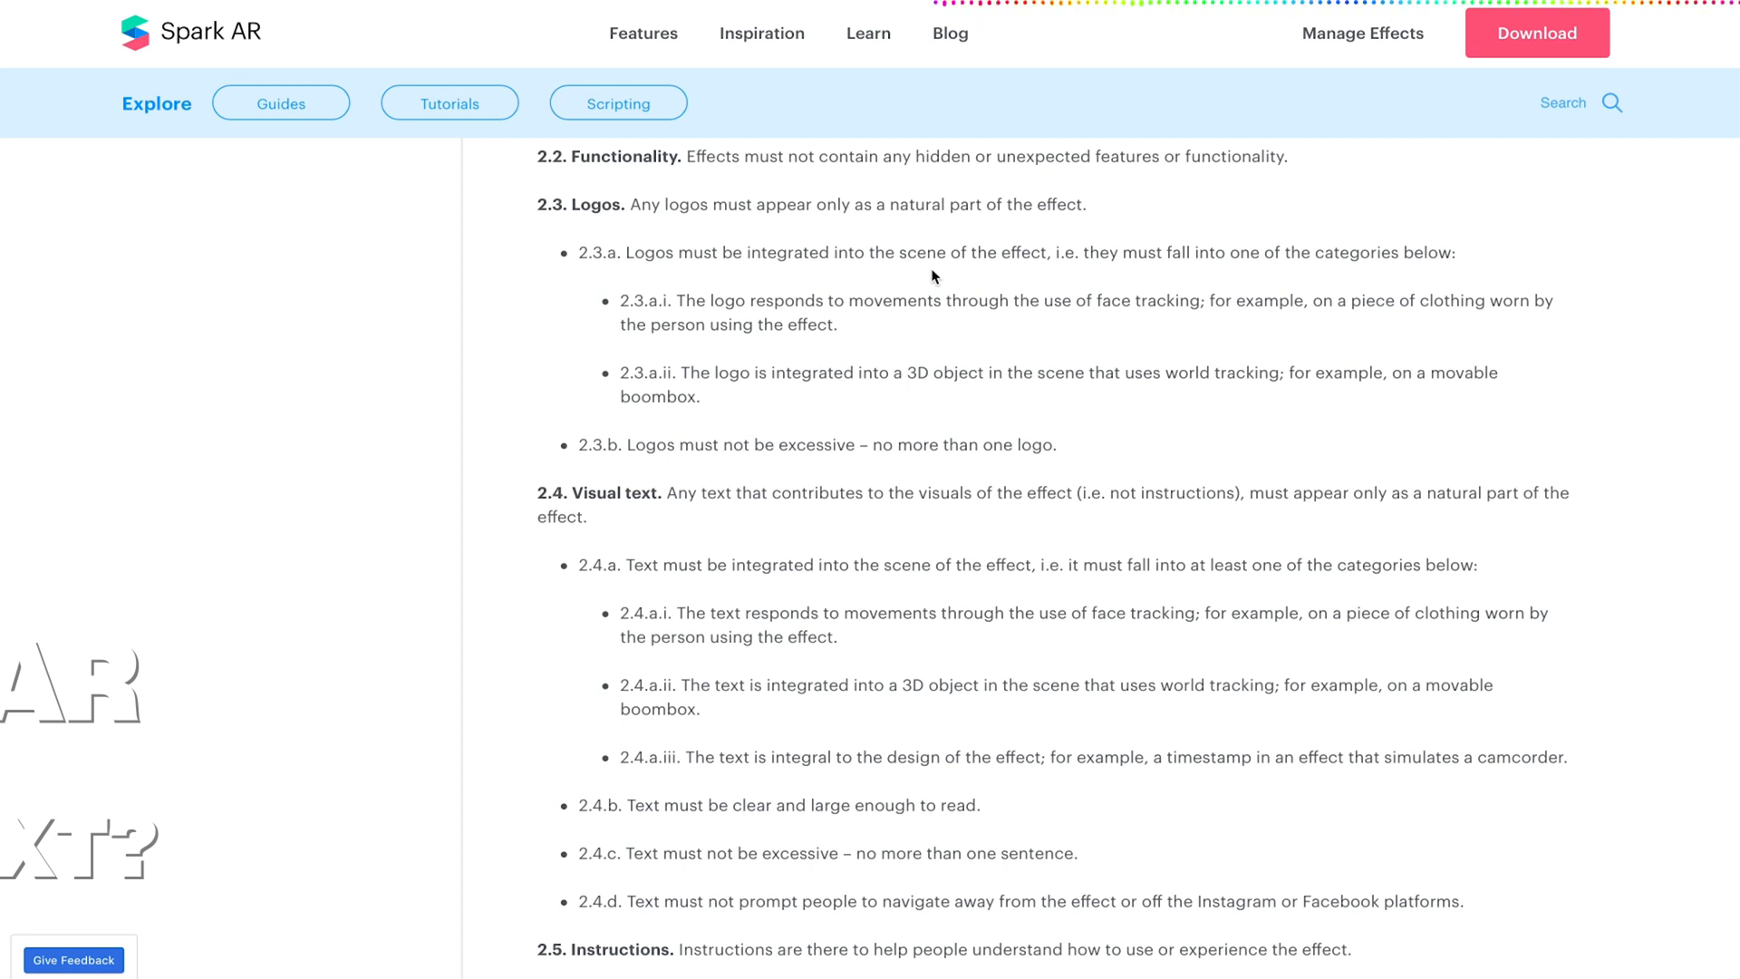
{"action": "mouse_move", "coordinate": [928, 354]}
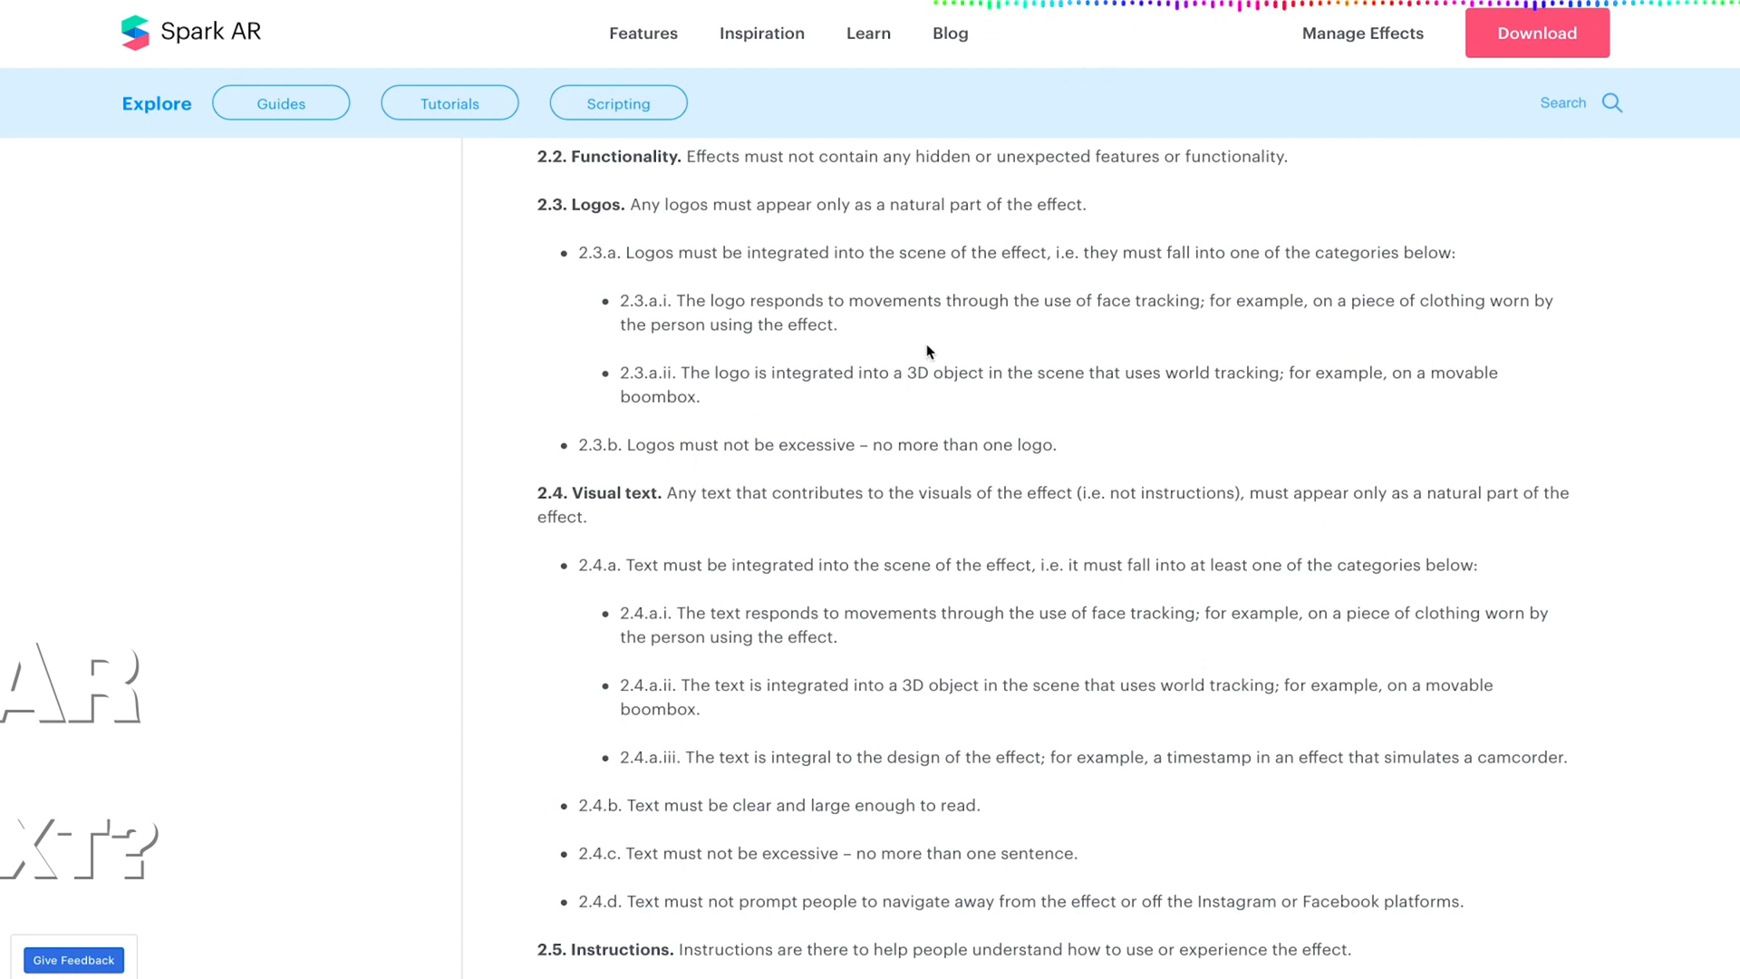
{"action": "mouse_move", "coordinate": [873, 347]}
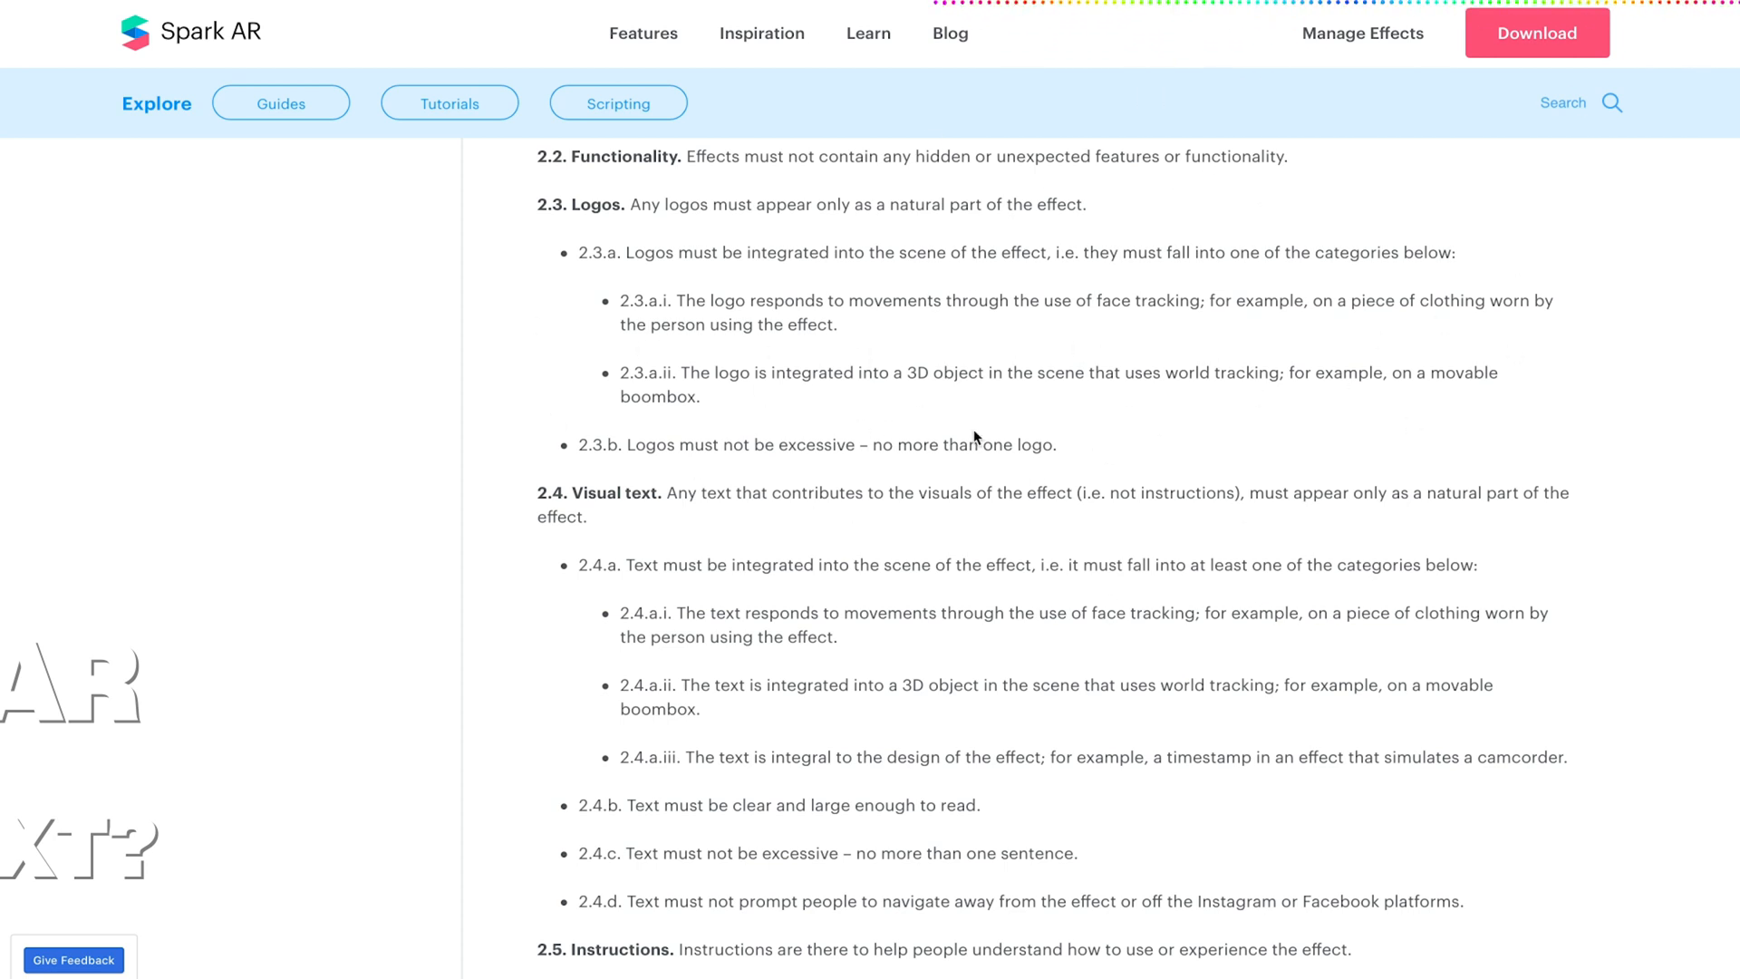
{"action": "mouse_move", "coordinate": [478, 344]}
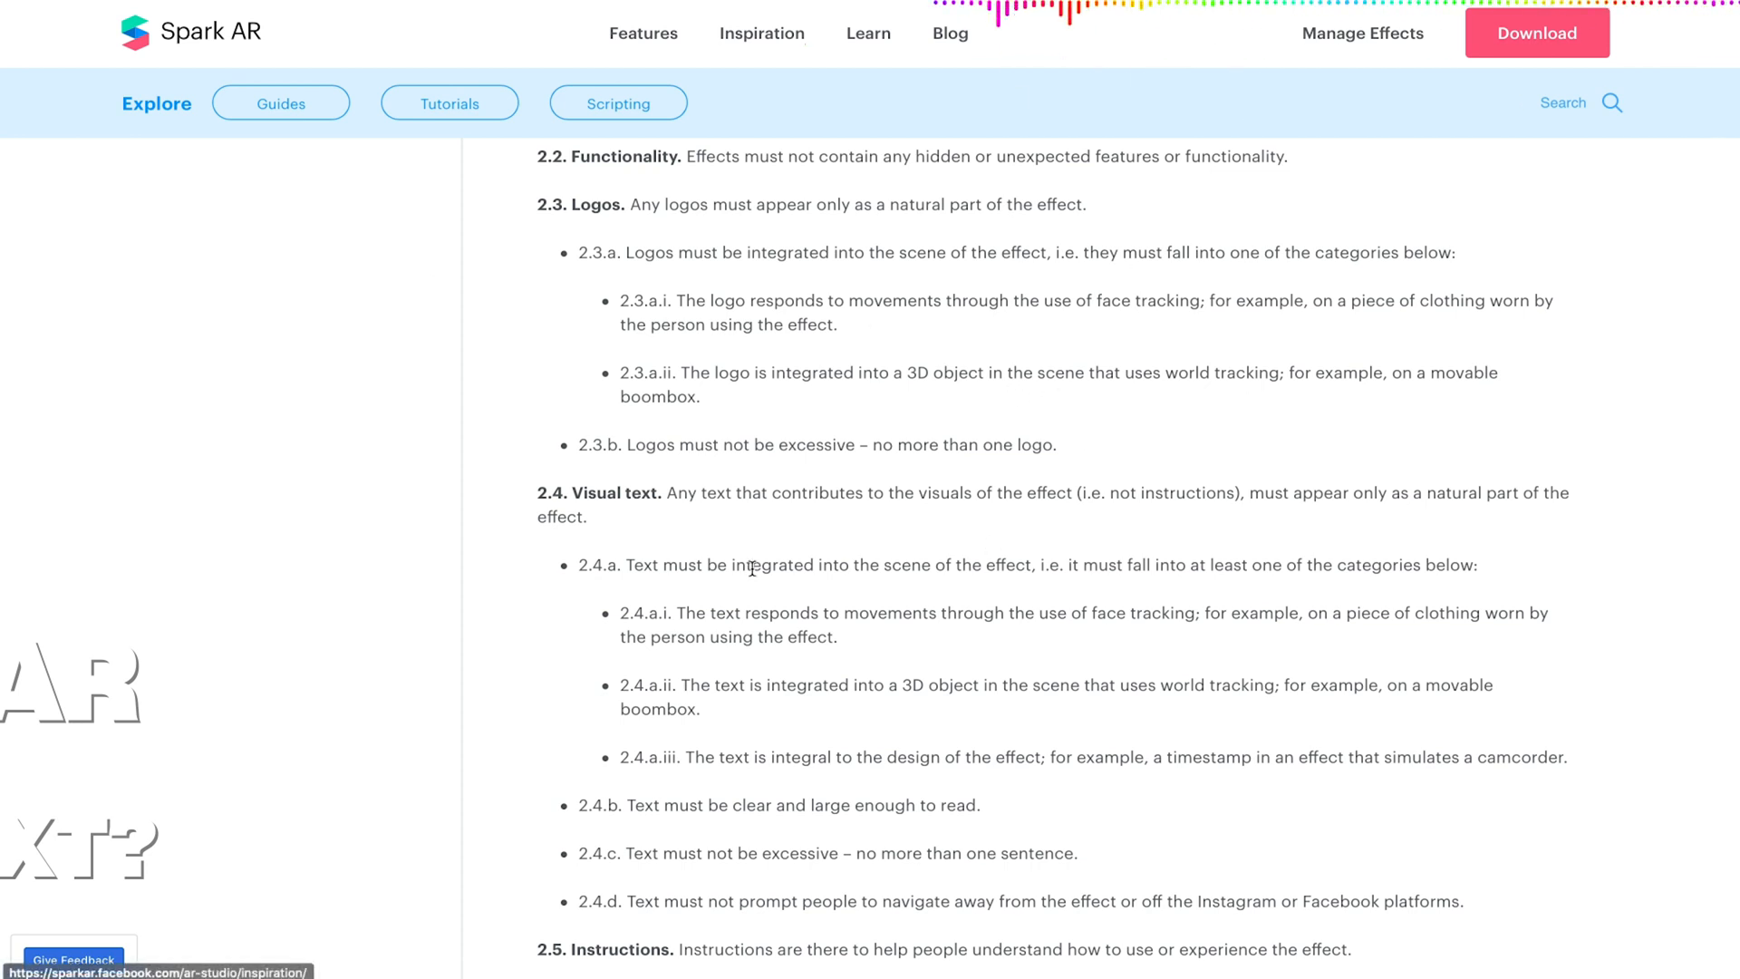
{"action": "mouse_move", "coordinate": [1158, 277]}
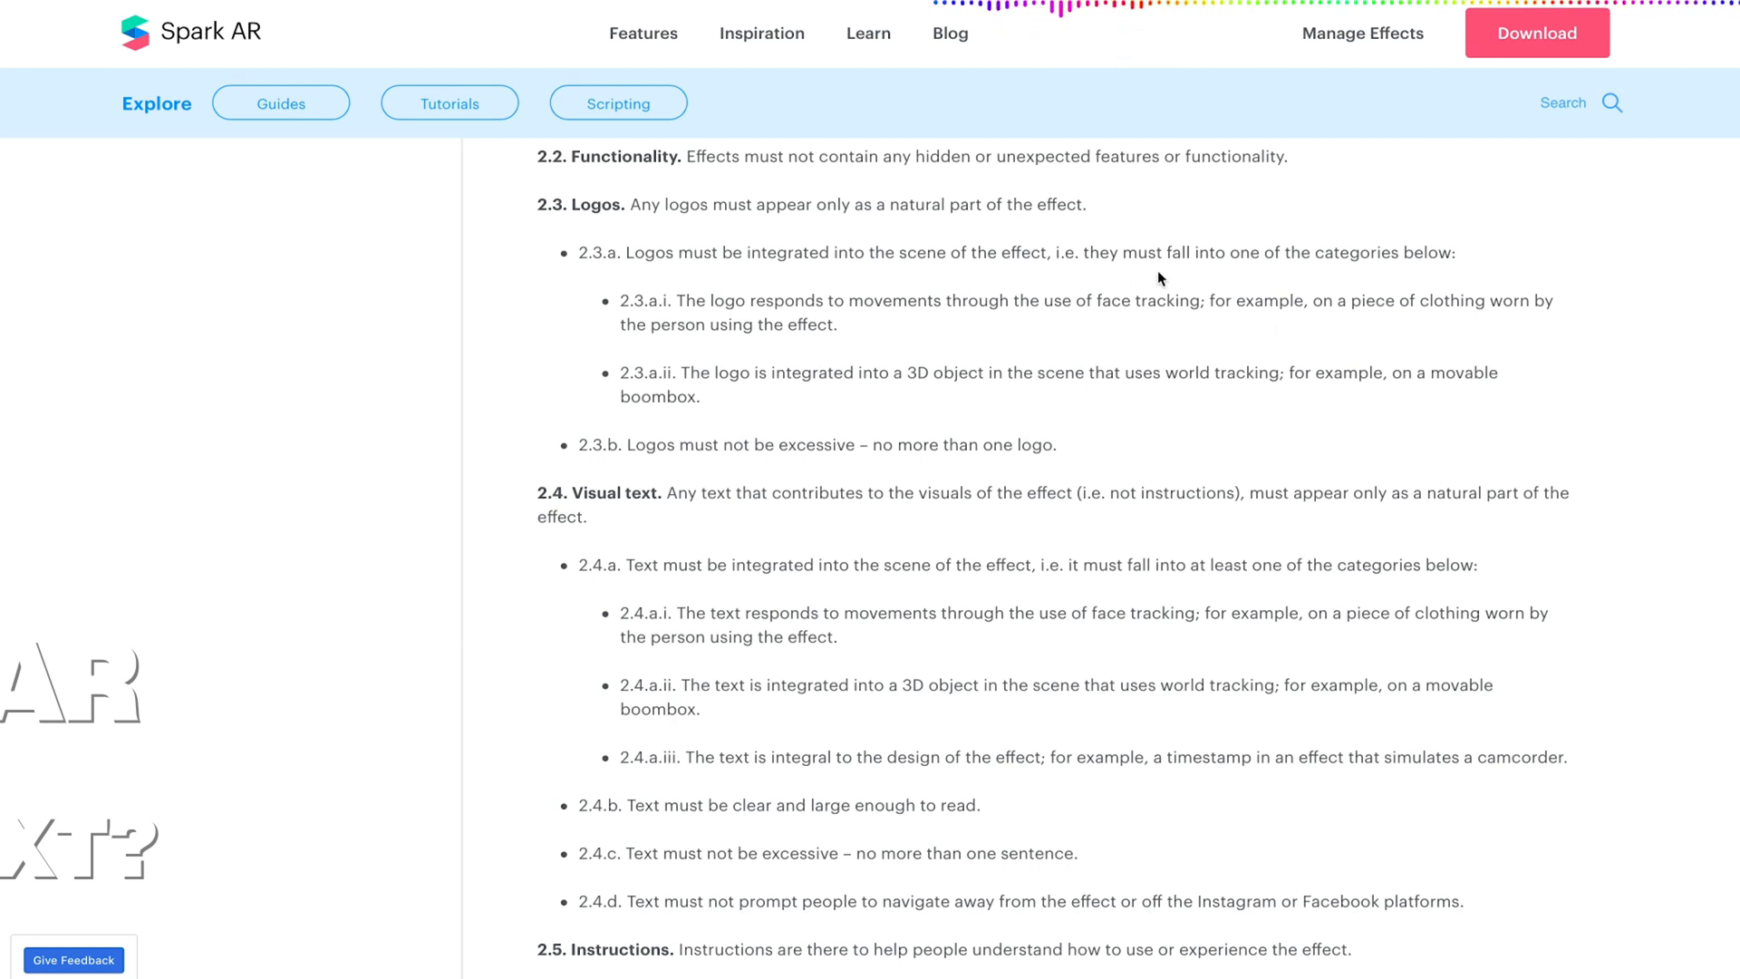
{"action": "mouse_move", "coordinate": [1022, 406]}
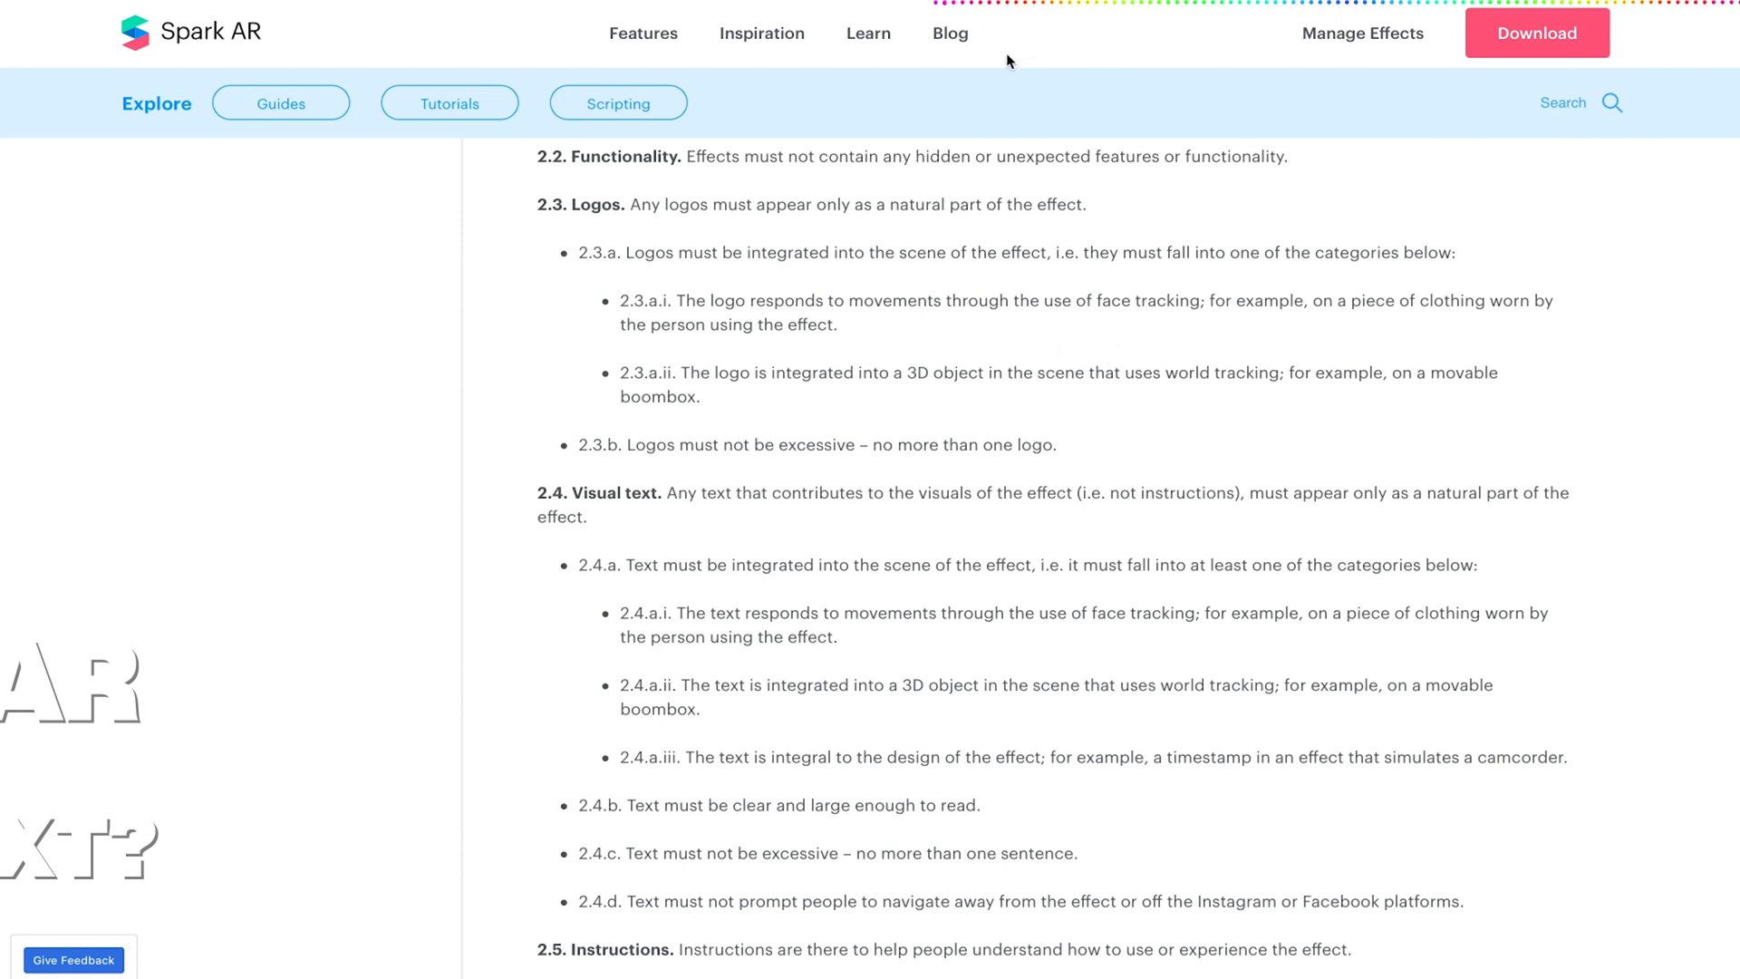
{"action": "mouse_move", "coordinate": [758, 596]}
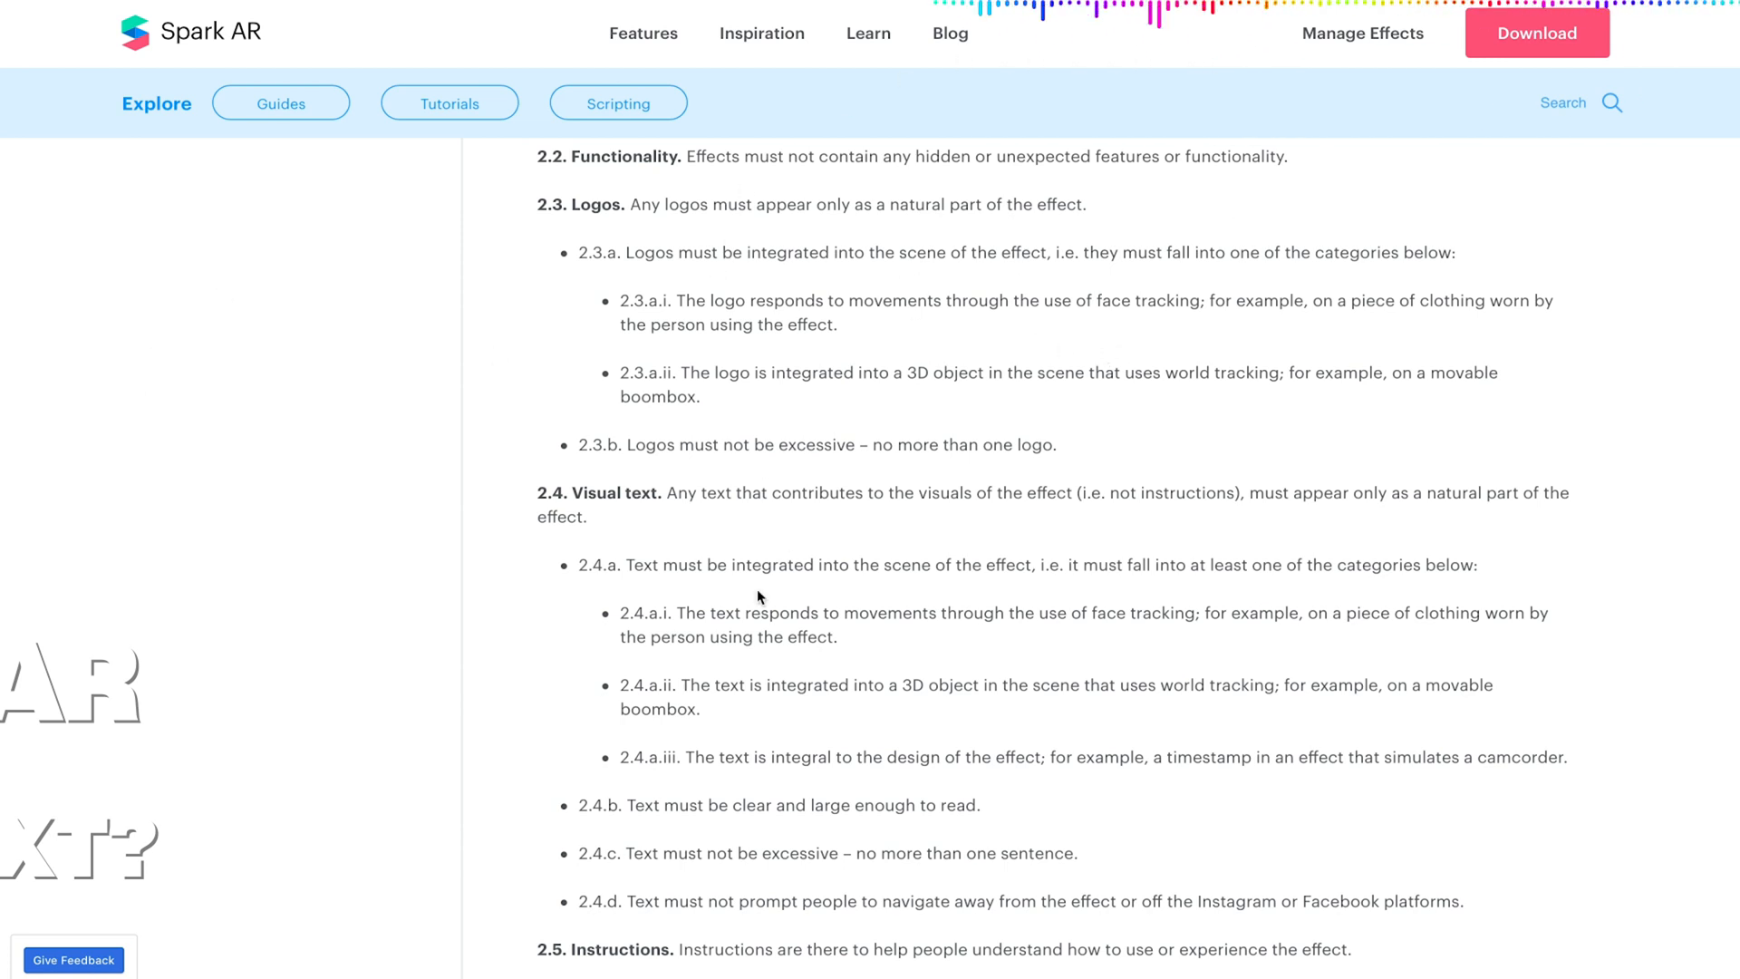
{"action": "mouse_move", "coordinate": [962, 303]}
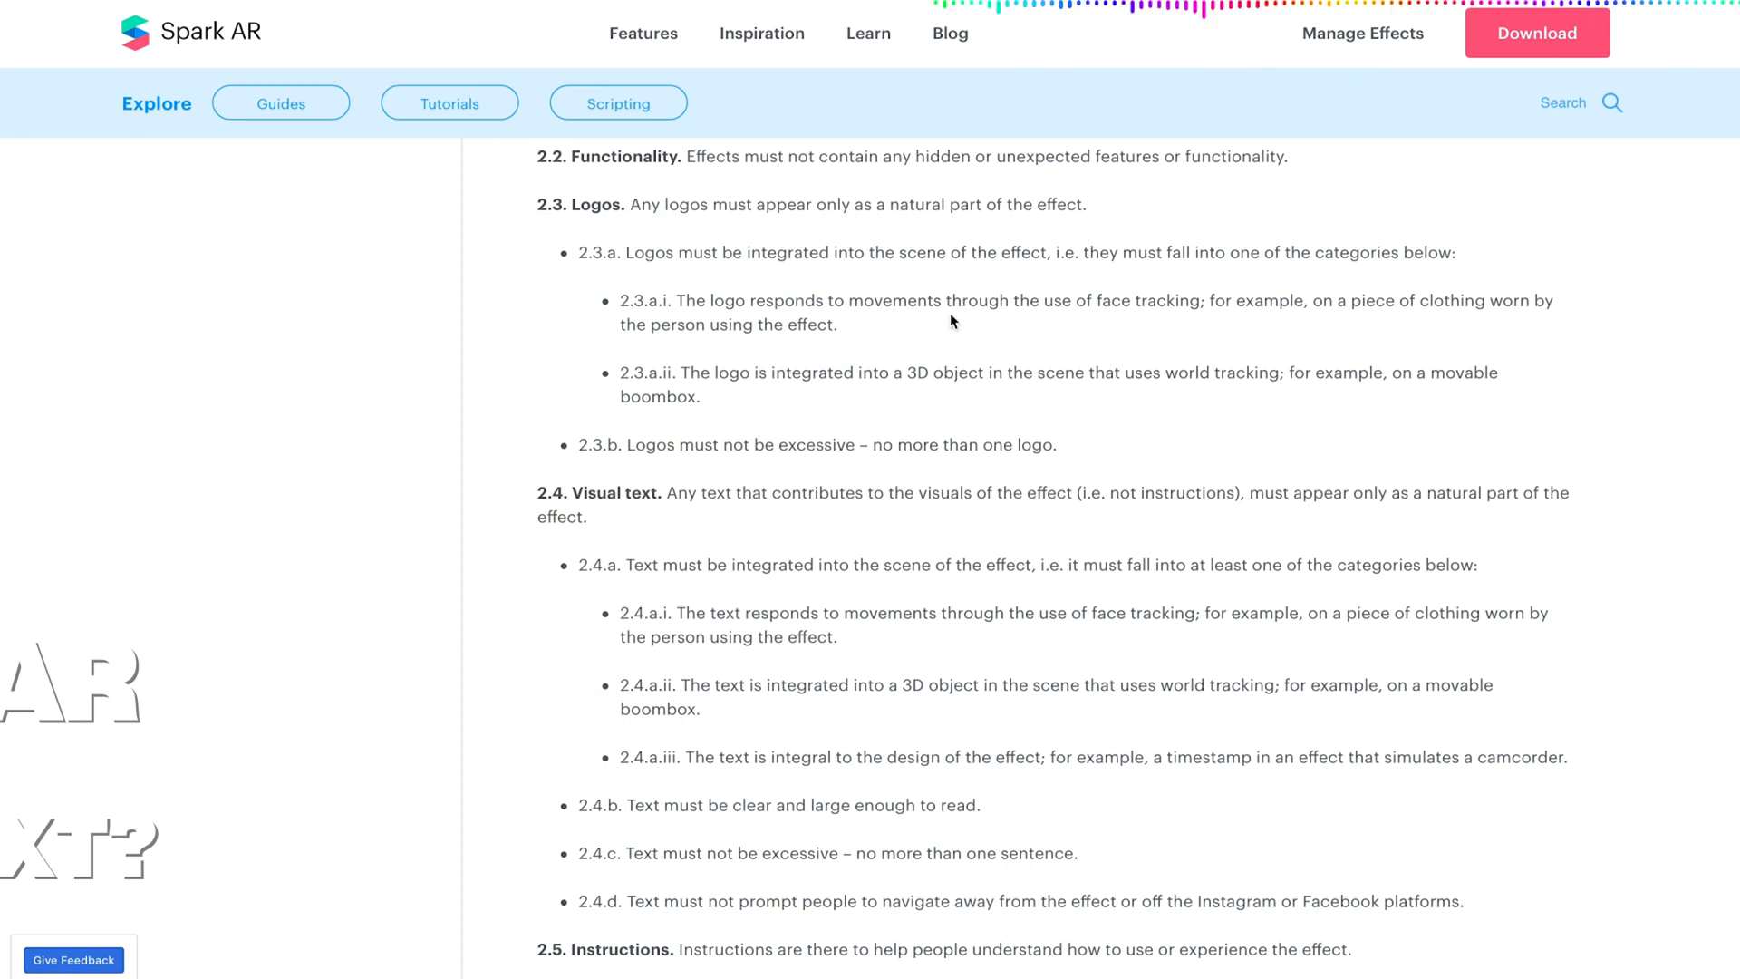
Scroll slightly so rules 2.3.b through 2.8.a on visual text, instructions, keyboards and pickers show.
{"action": "scroll", "scroll_direction": "down", "scroll_amount": 3}
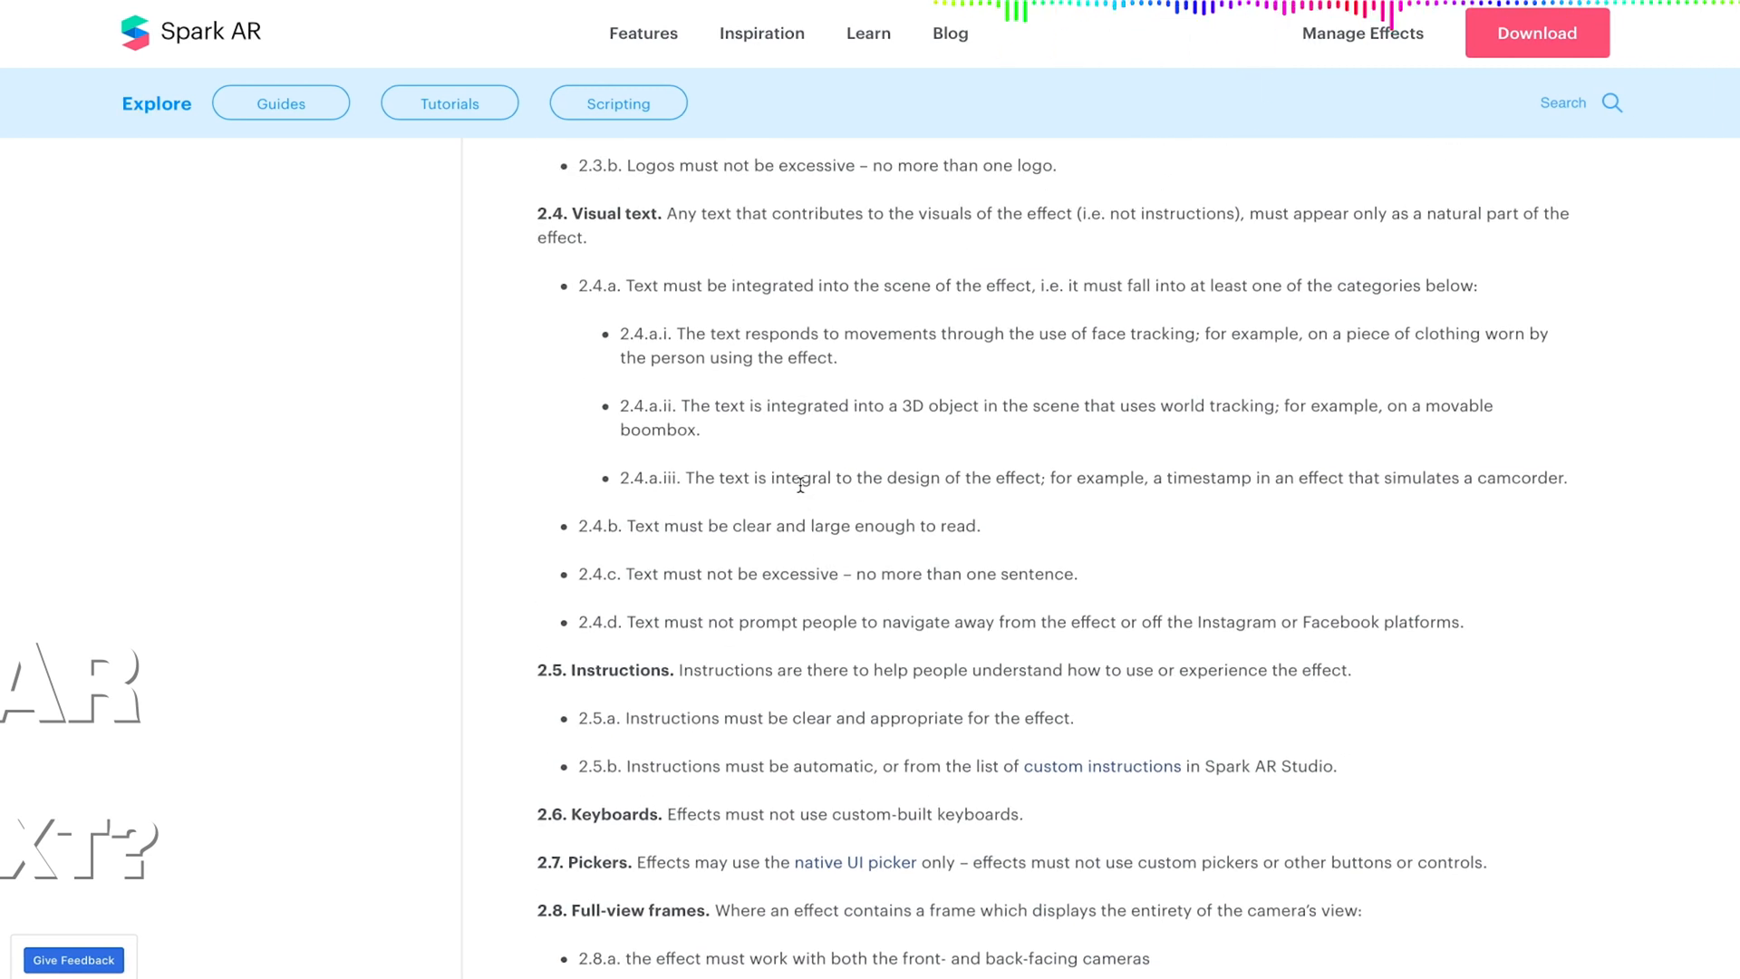
{"action": "mouse_move", "coordinate": [720, 665]}
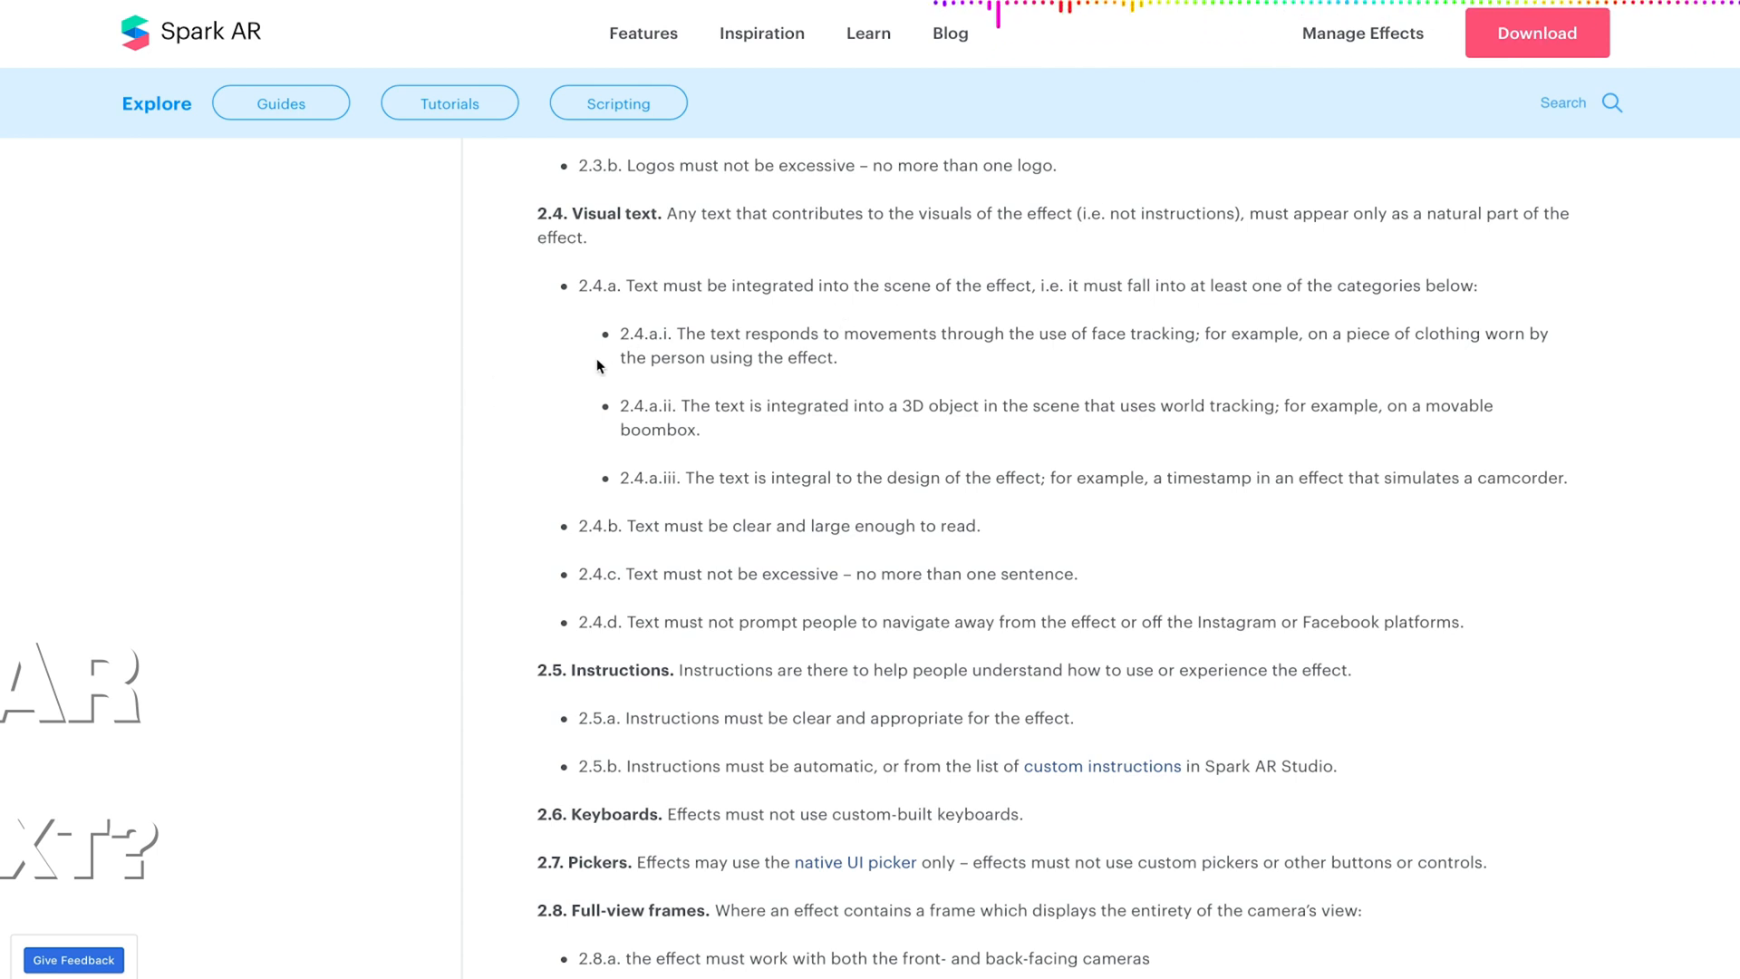
{"action": "mouse_move", "coordinate": [560, 379]}
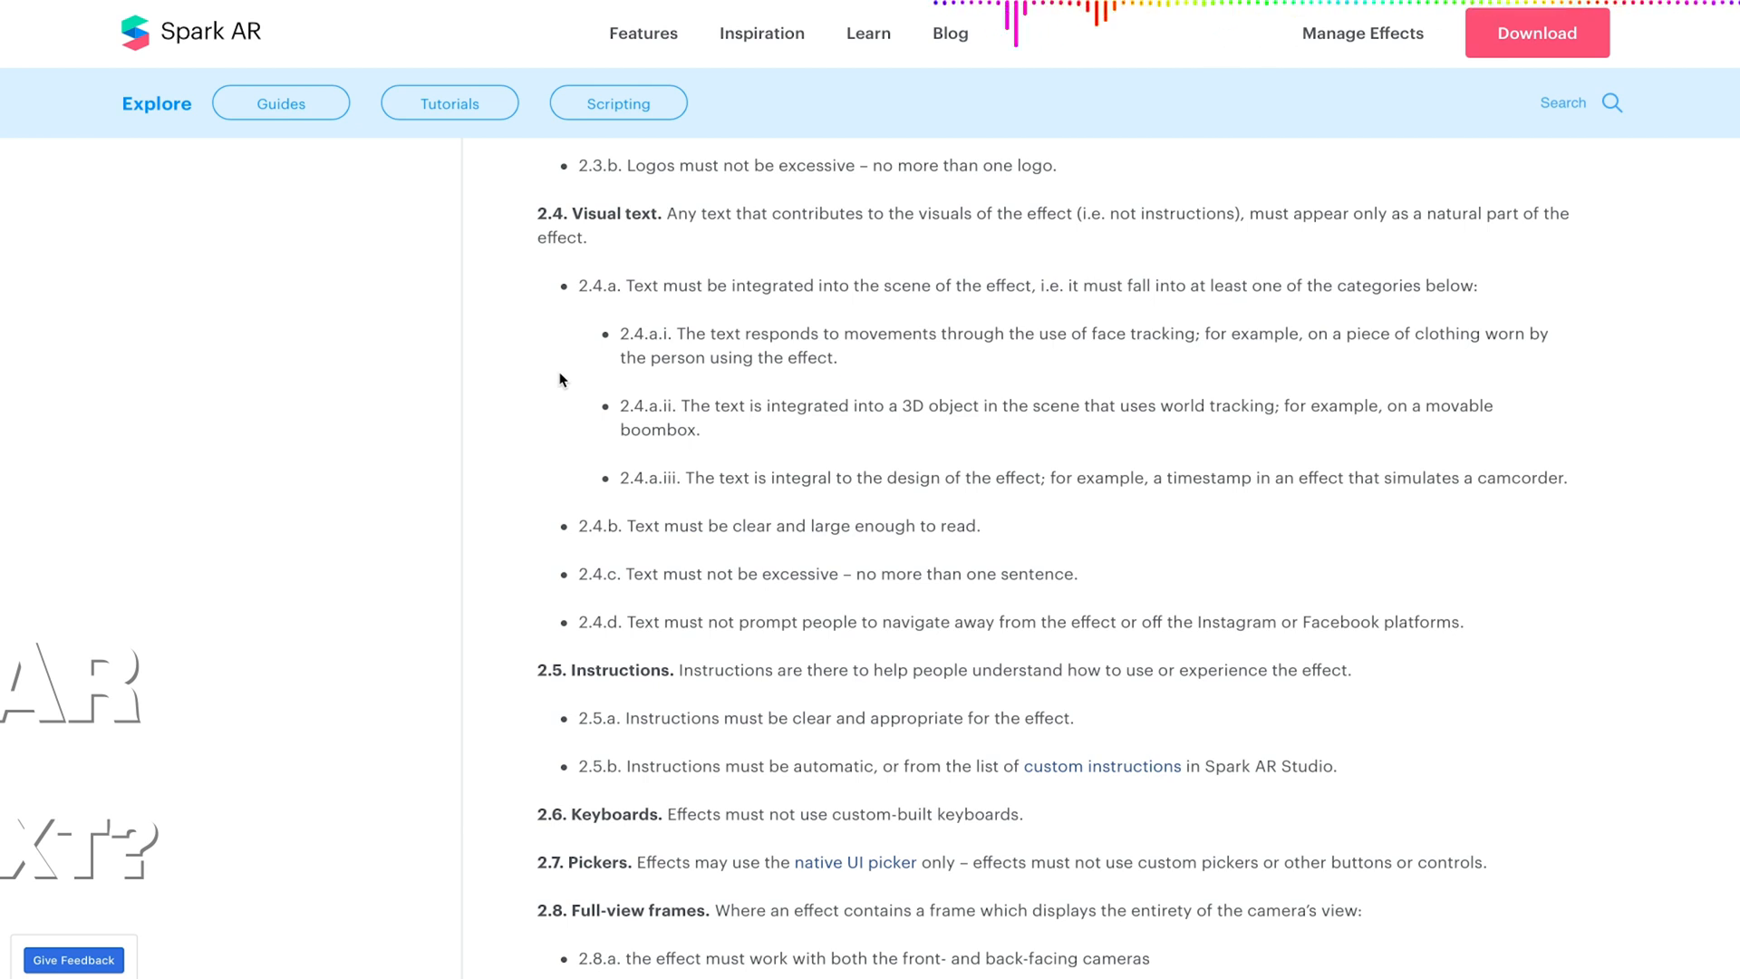
{"action": "mouse_move", "coordinate": [868, 573]}
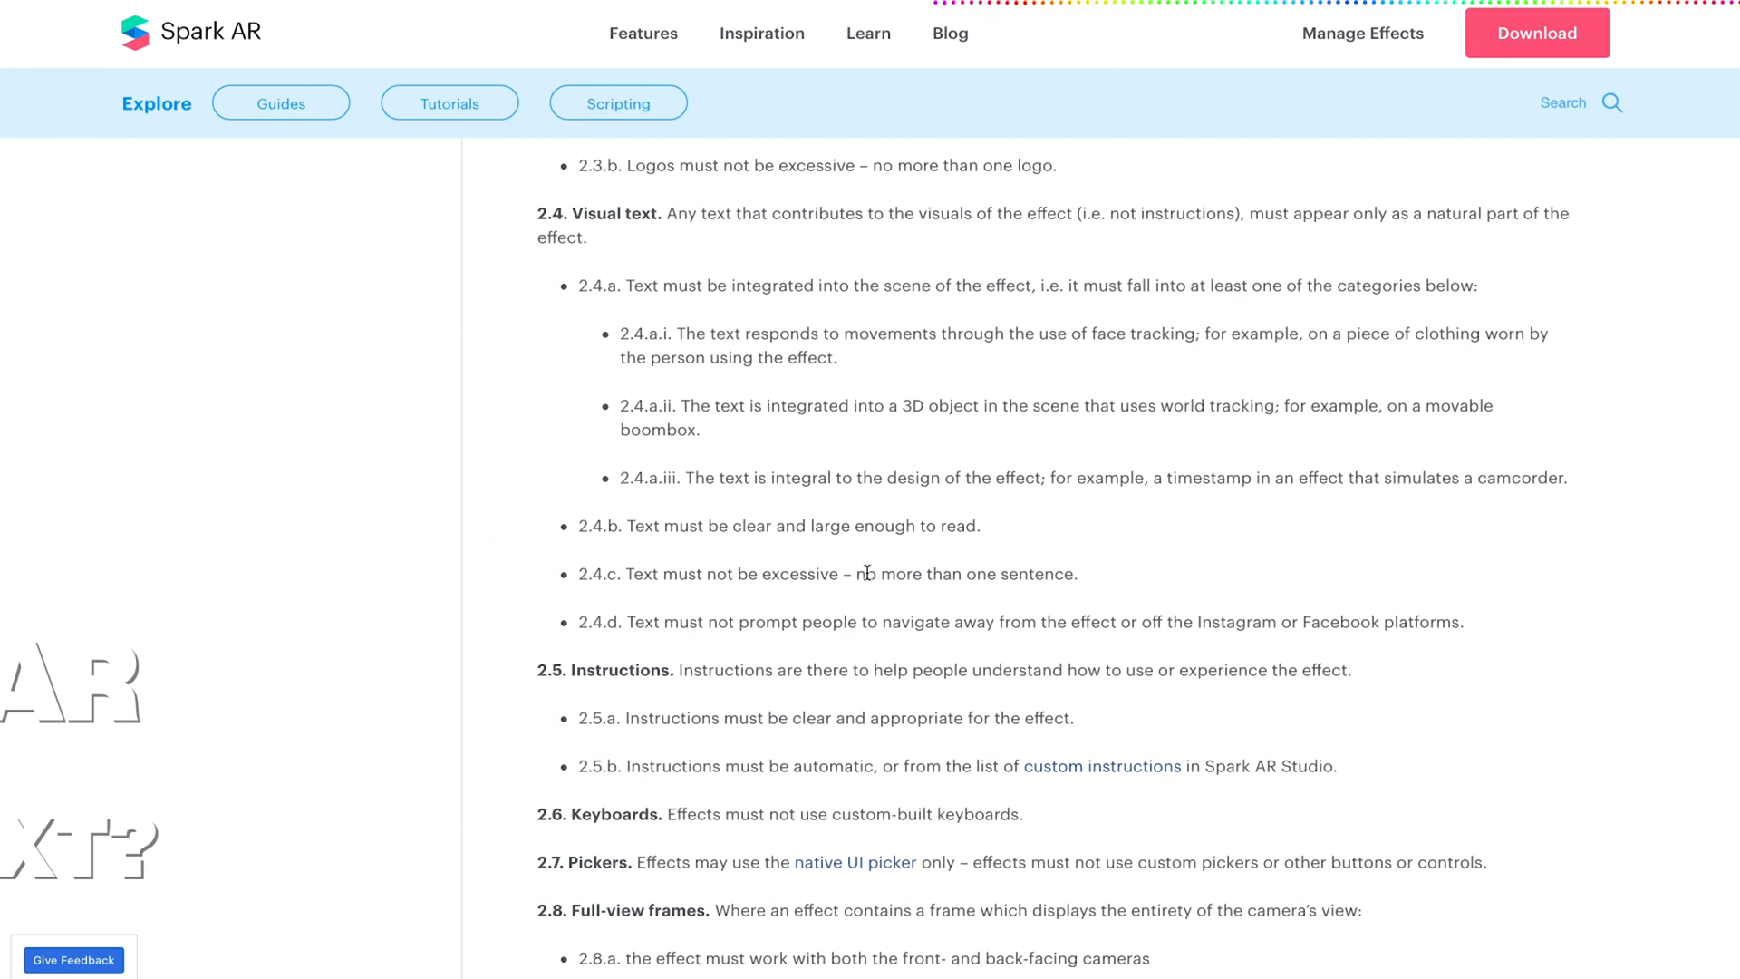
{"action": "mouse_move", "coordinate": [382, 462]}
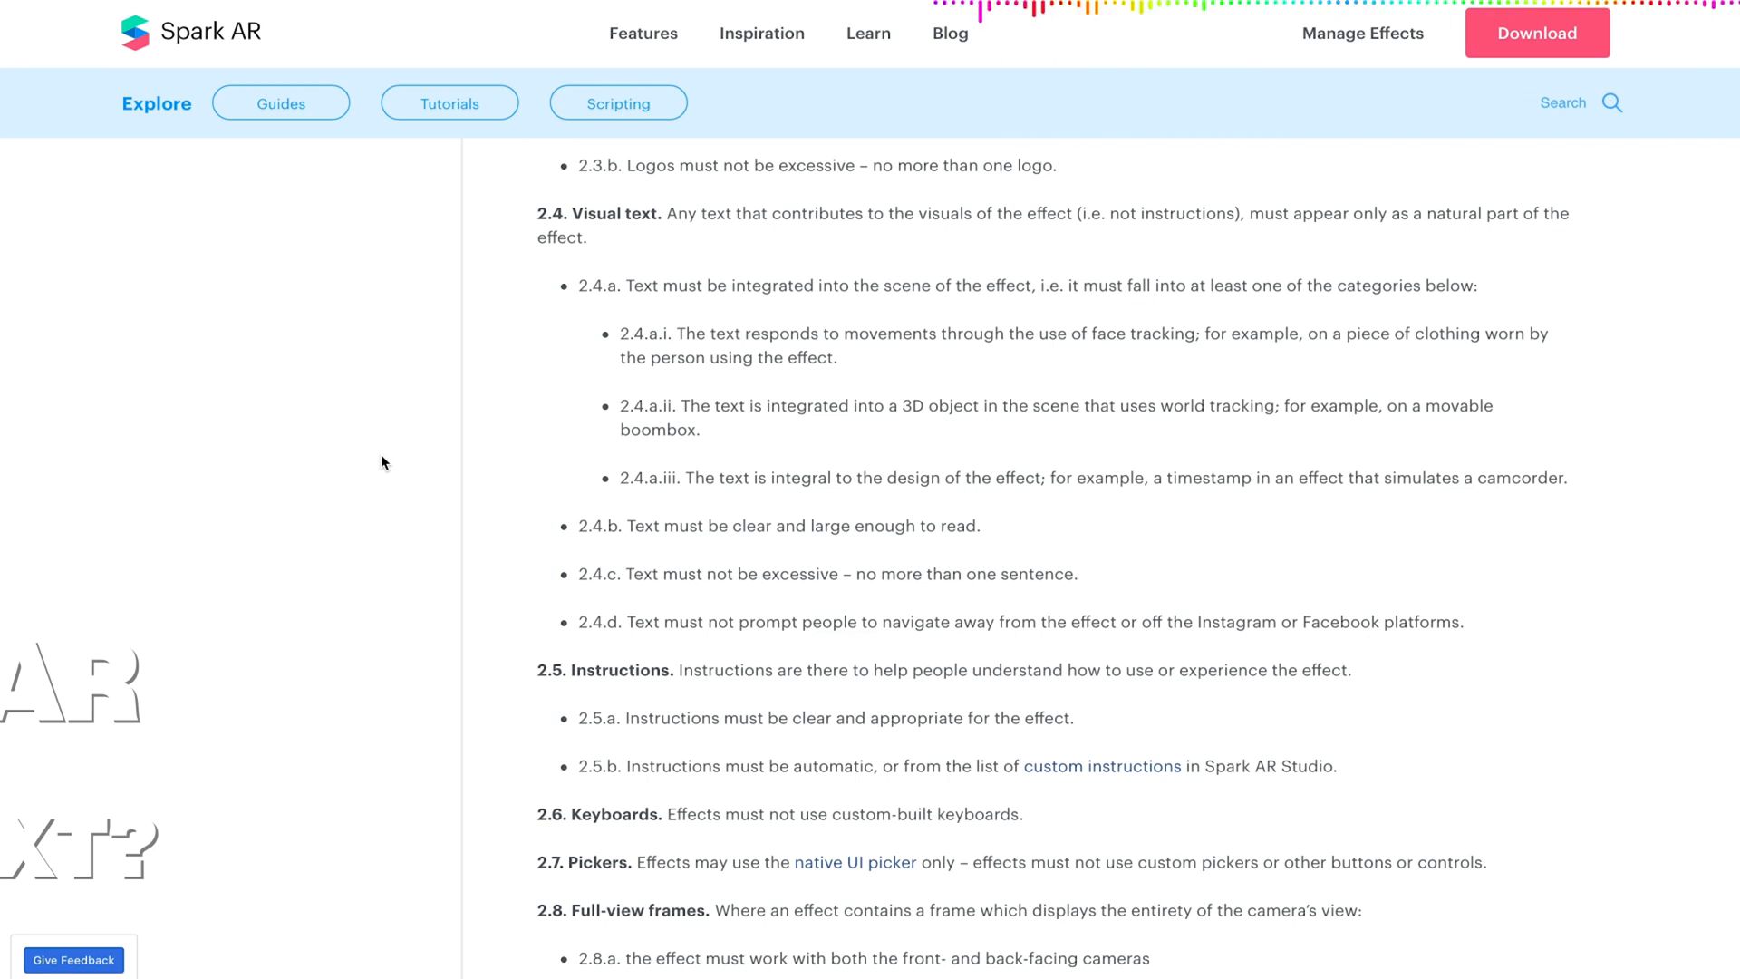
{"action": "mouse_move", "coordinate": [404, 459]}
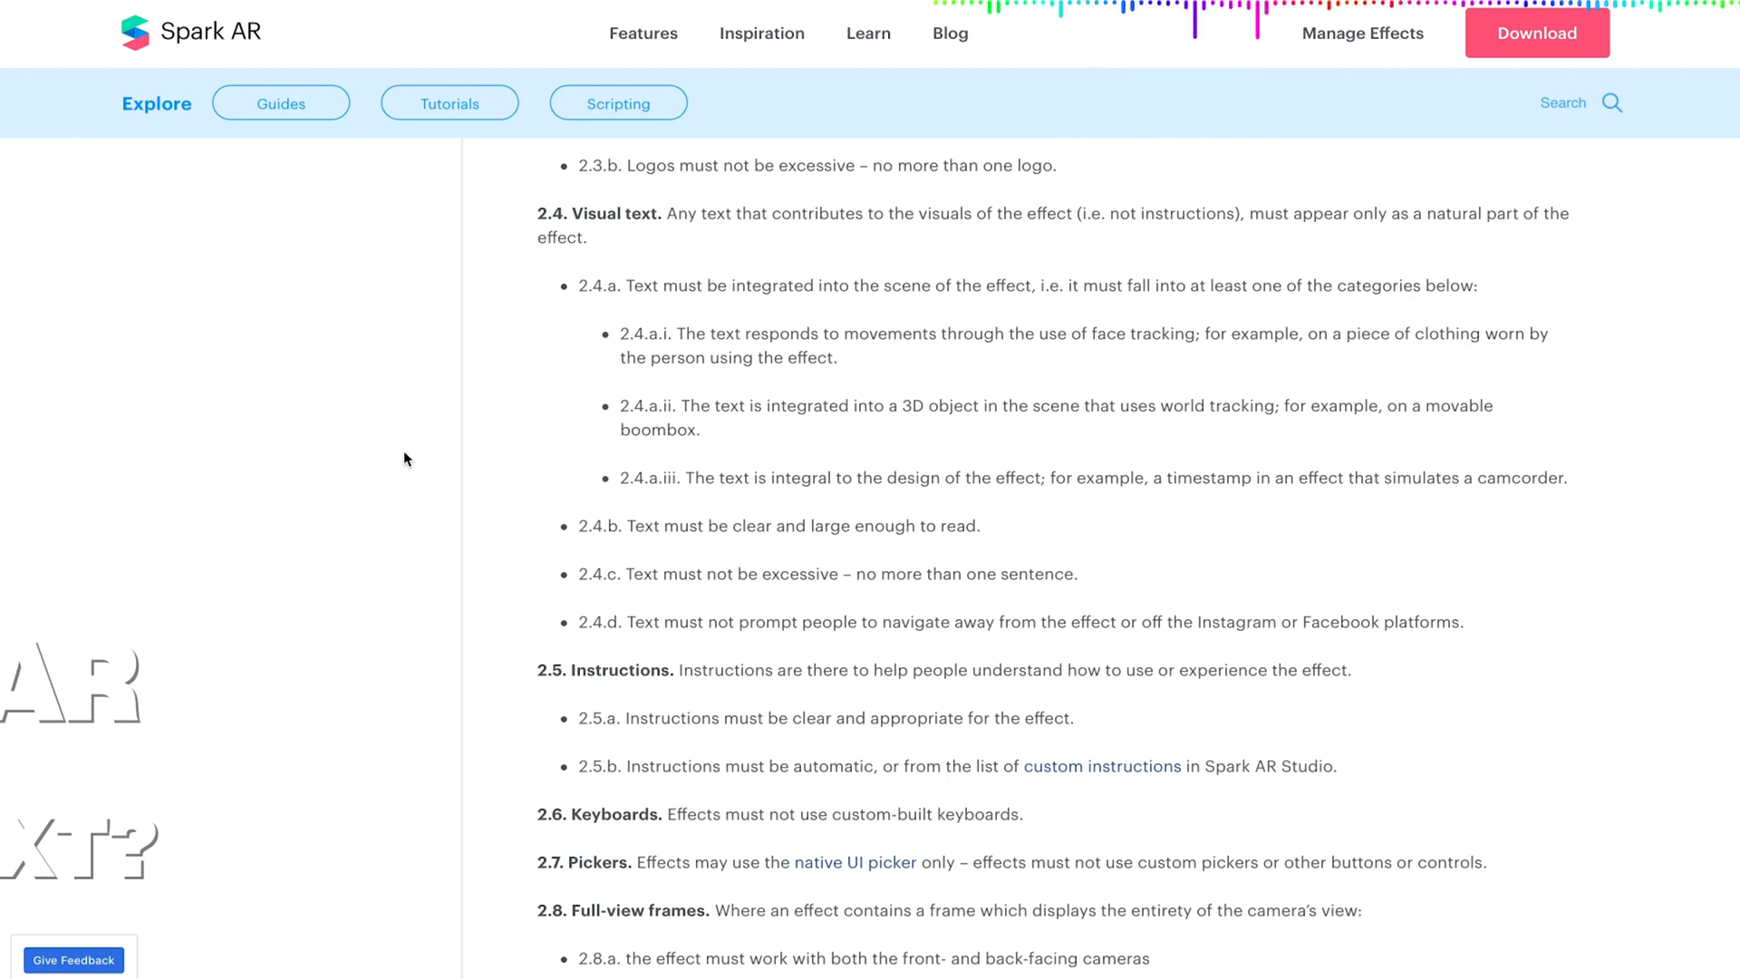
{"action": "mouse_move", "coordinate": [650, 388]}
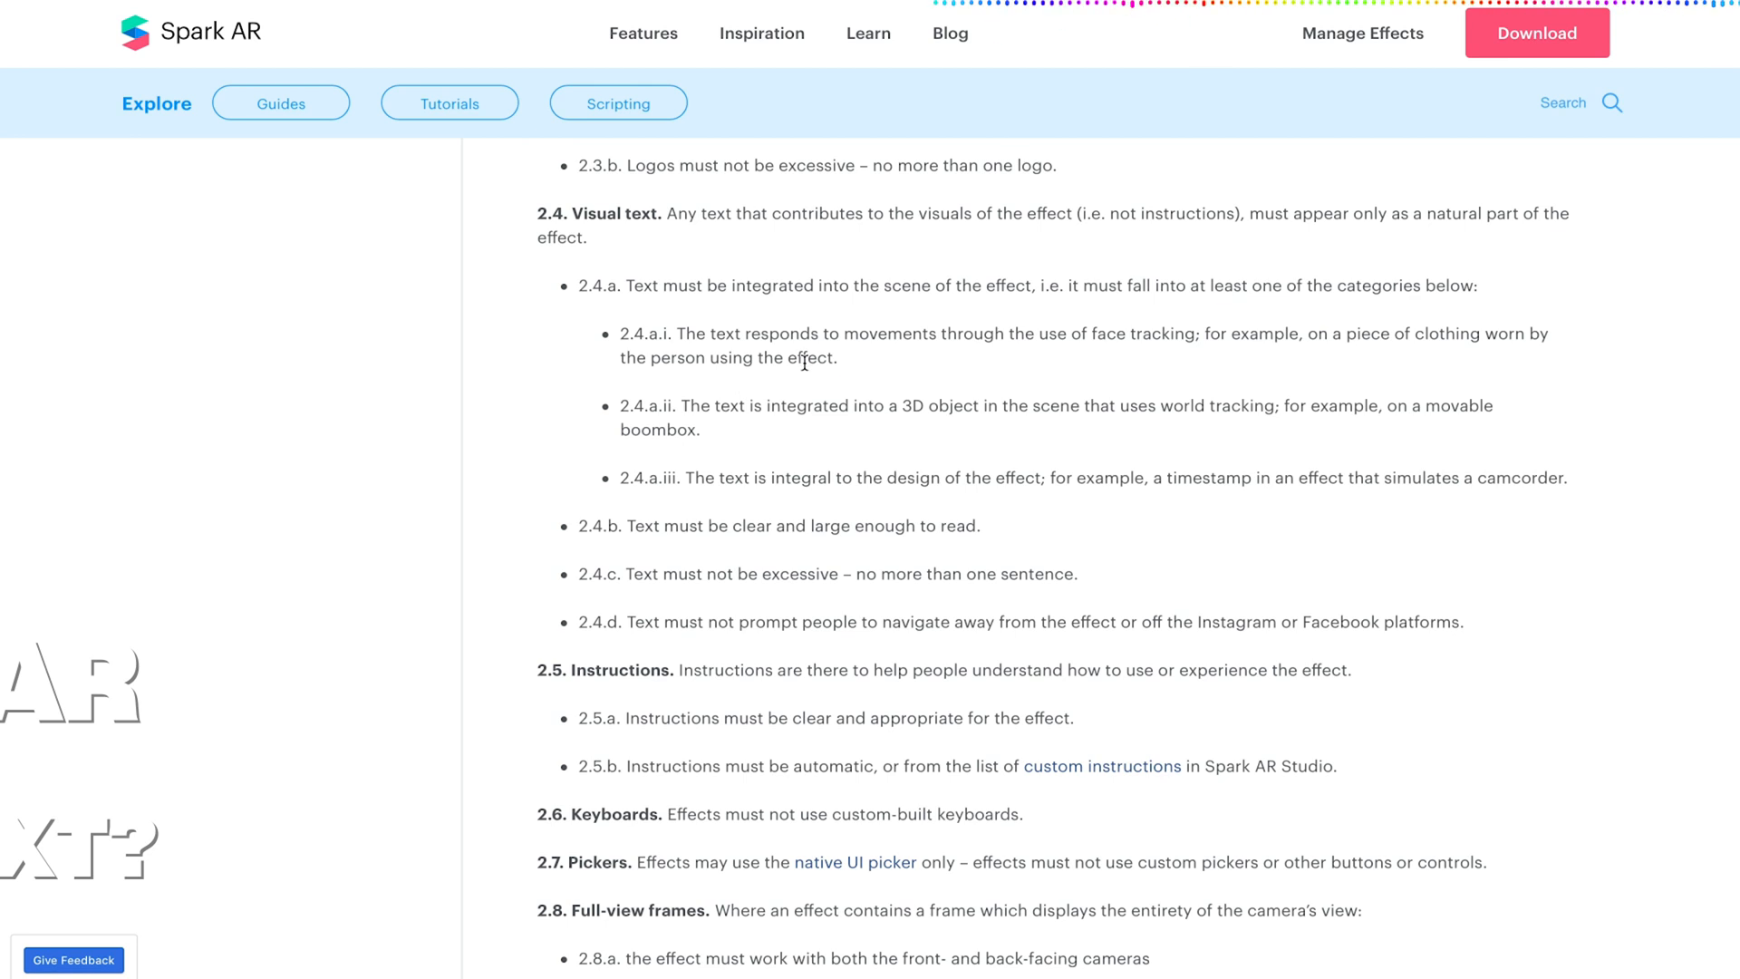
{"action": "mouse_move", "coordinate": [957, 368]}
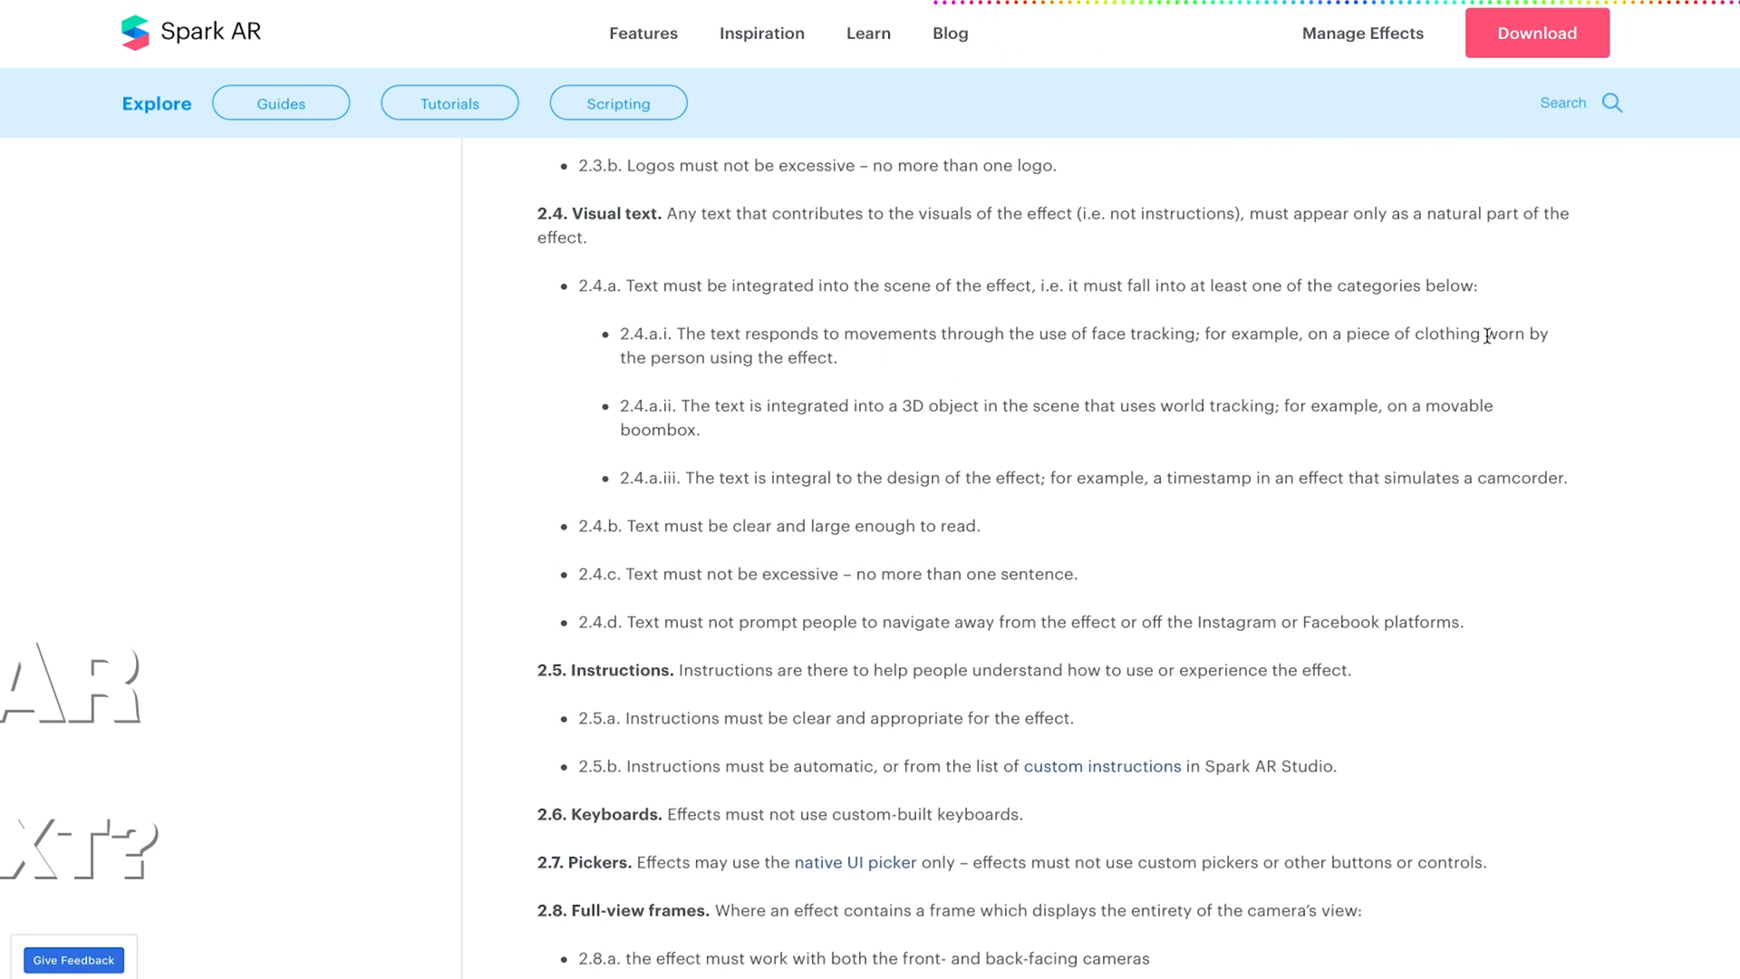
{"action": "mouse_move", "coordinate": [1021, 434]}
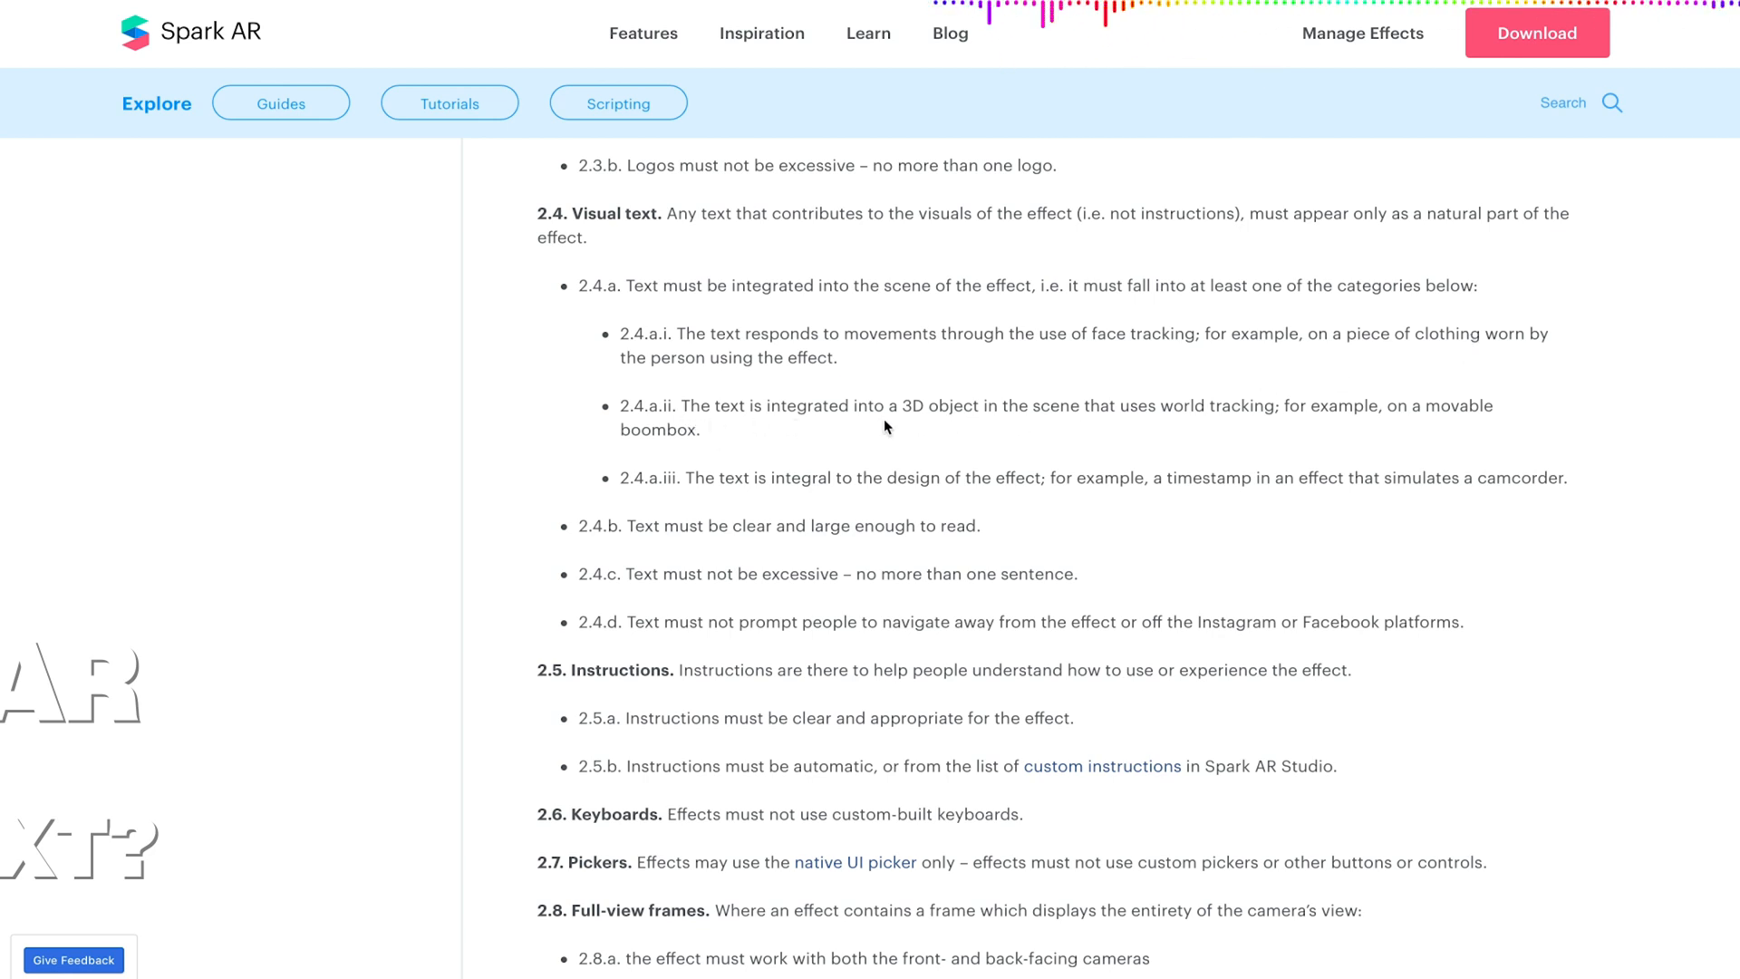
{"action": "mouse_move", "coordinate": [1091, 441]}
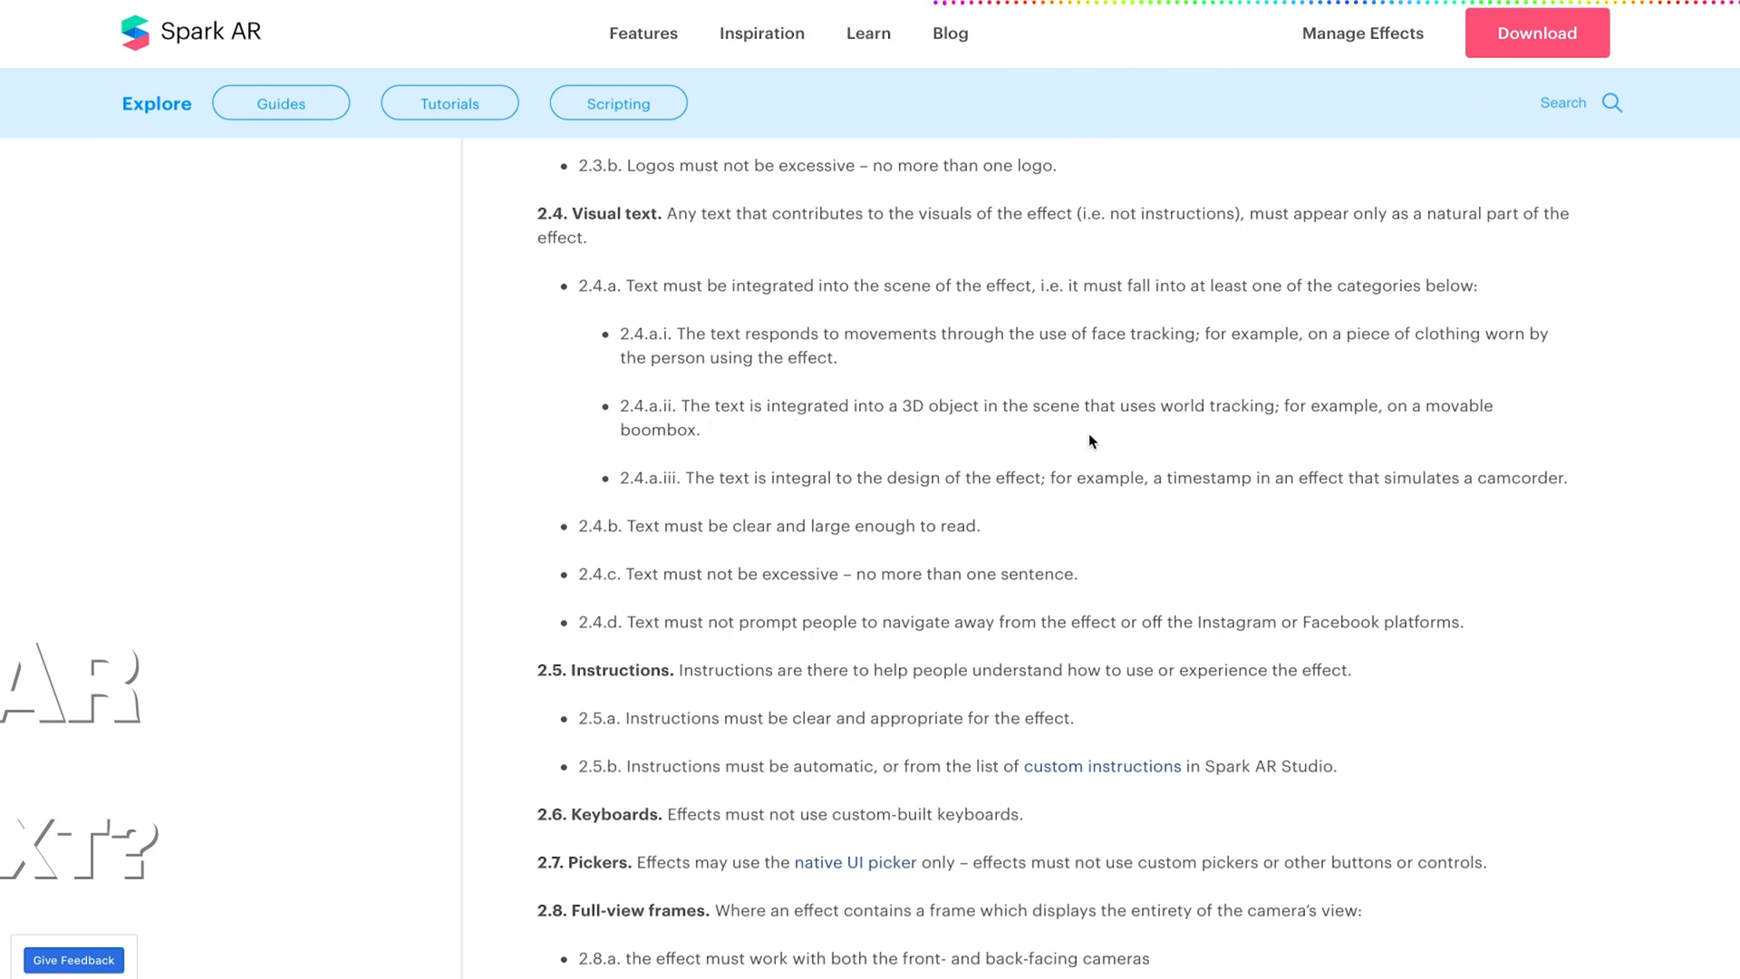
{"action": "mouse_move", "coordinate": [783, 479]}
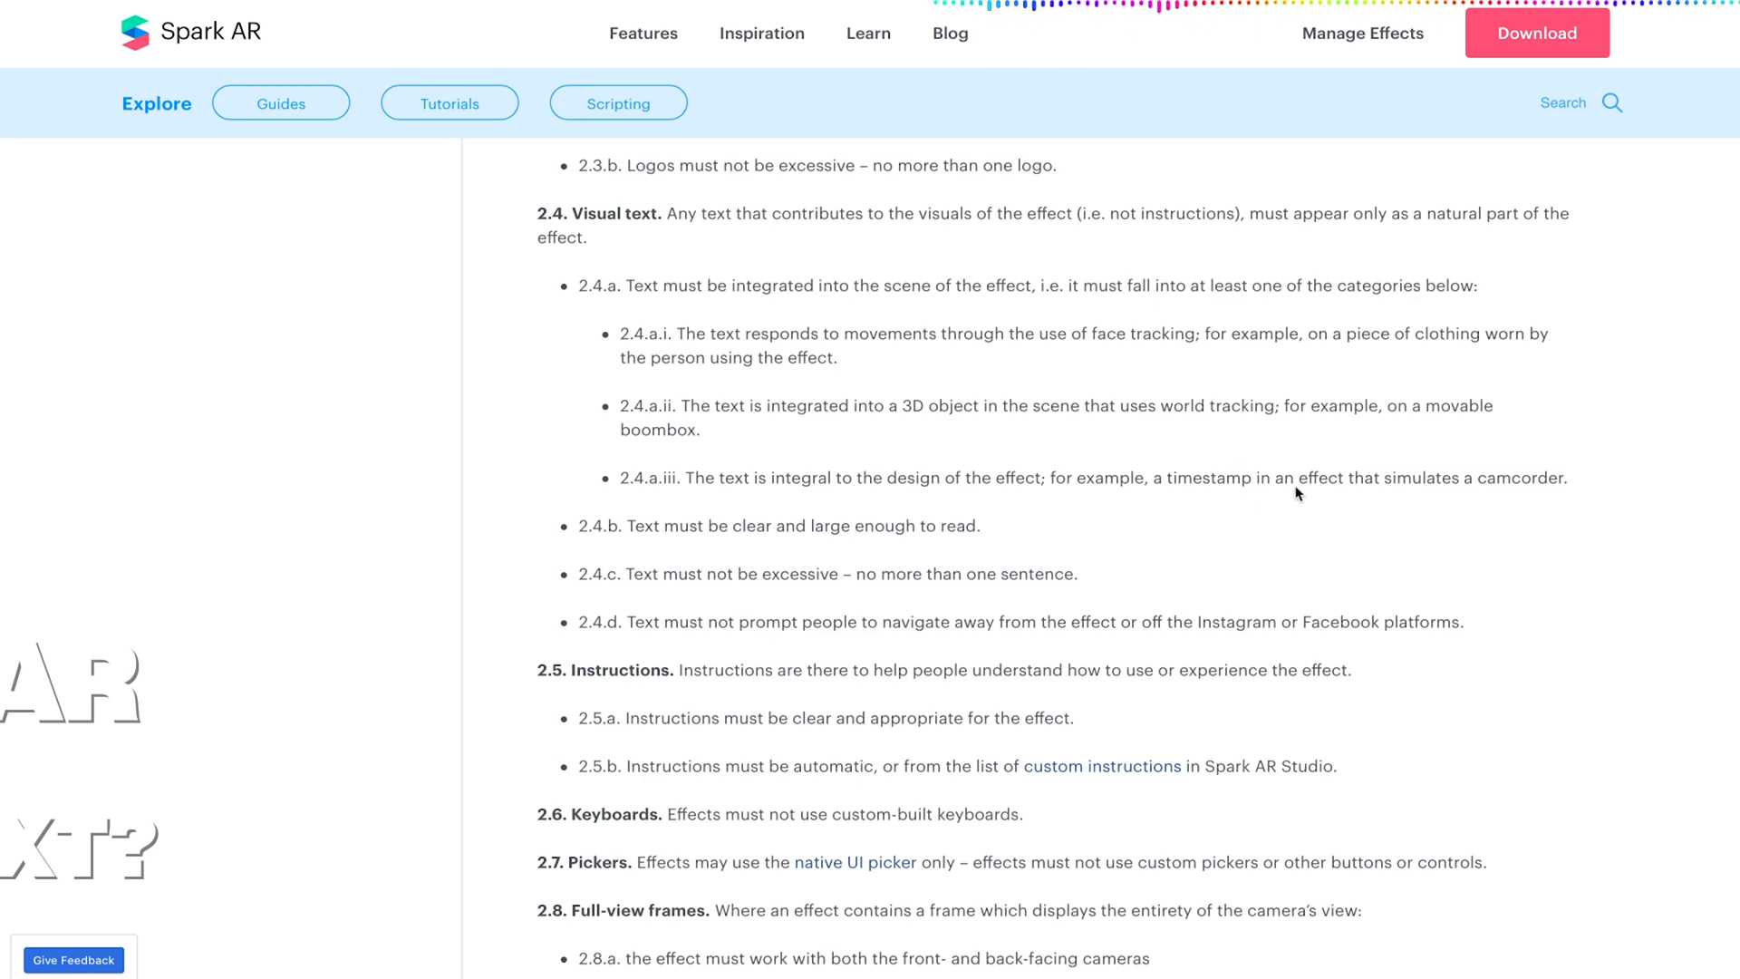
{"action": "mouse_move", "coordinate": [1090, 491]}
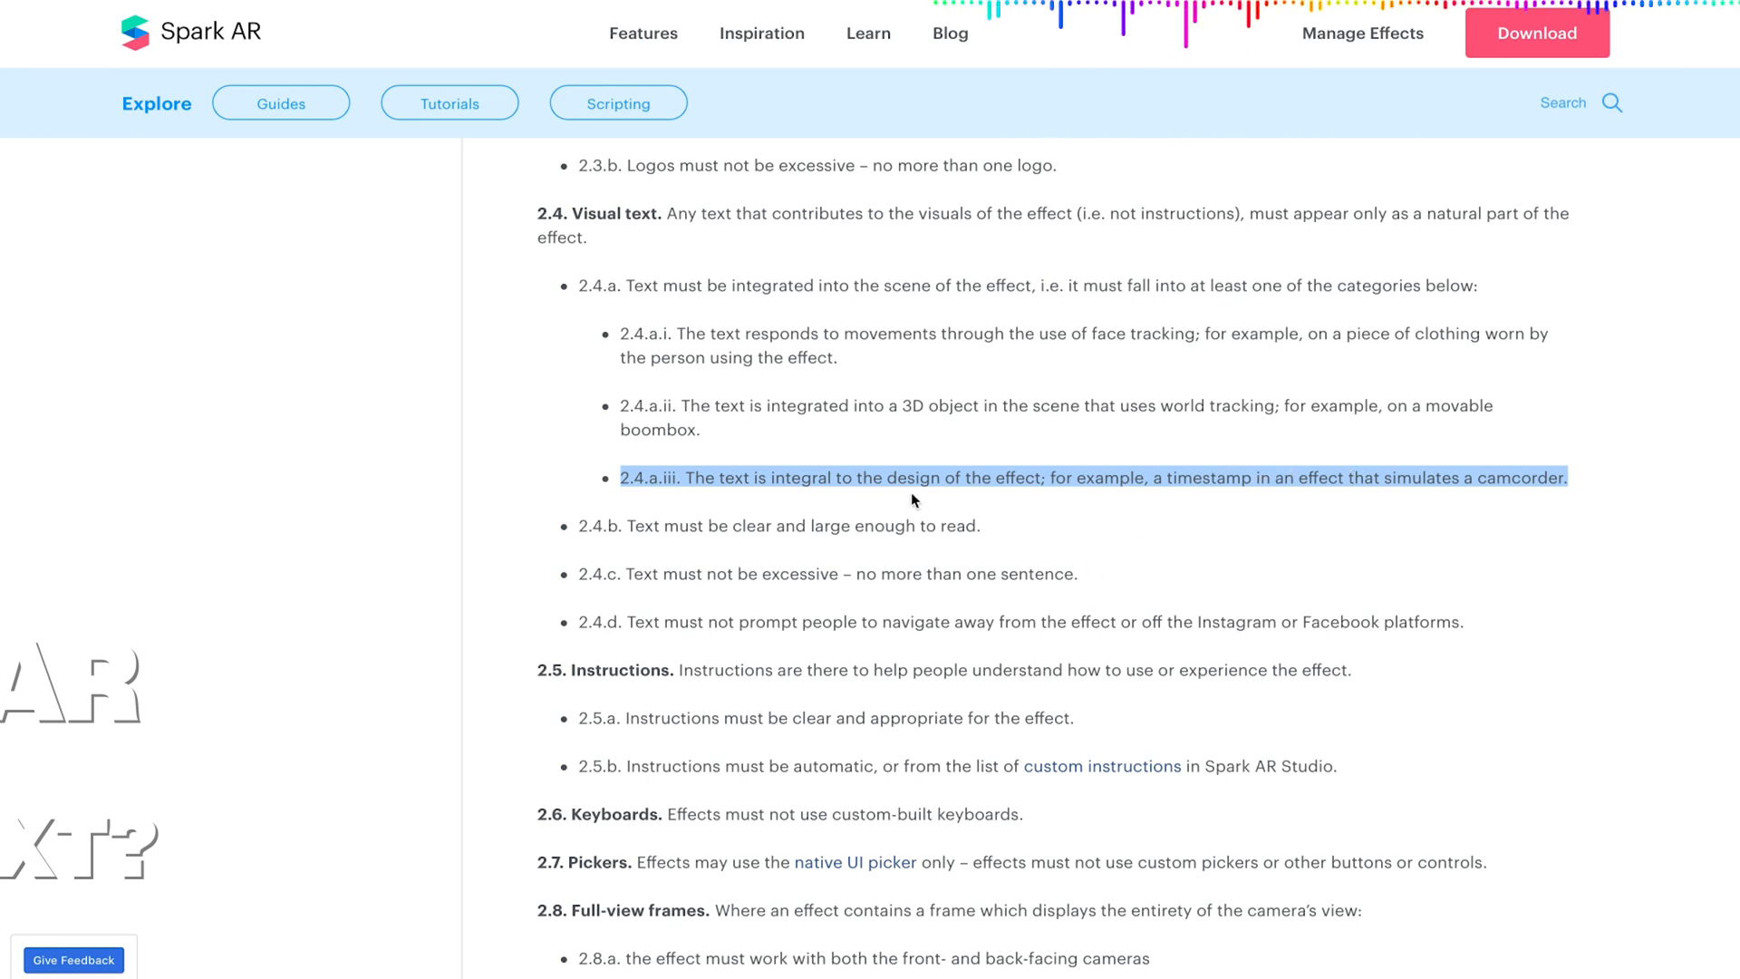
{"action": "mouse_move", "coordinate": [589, 466]}
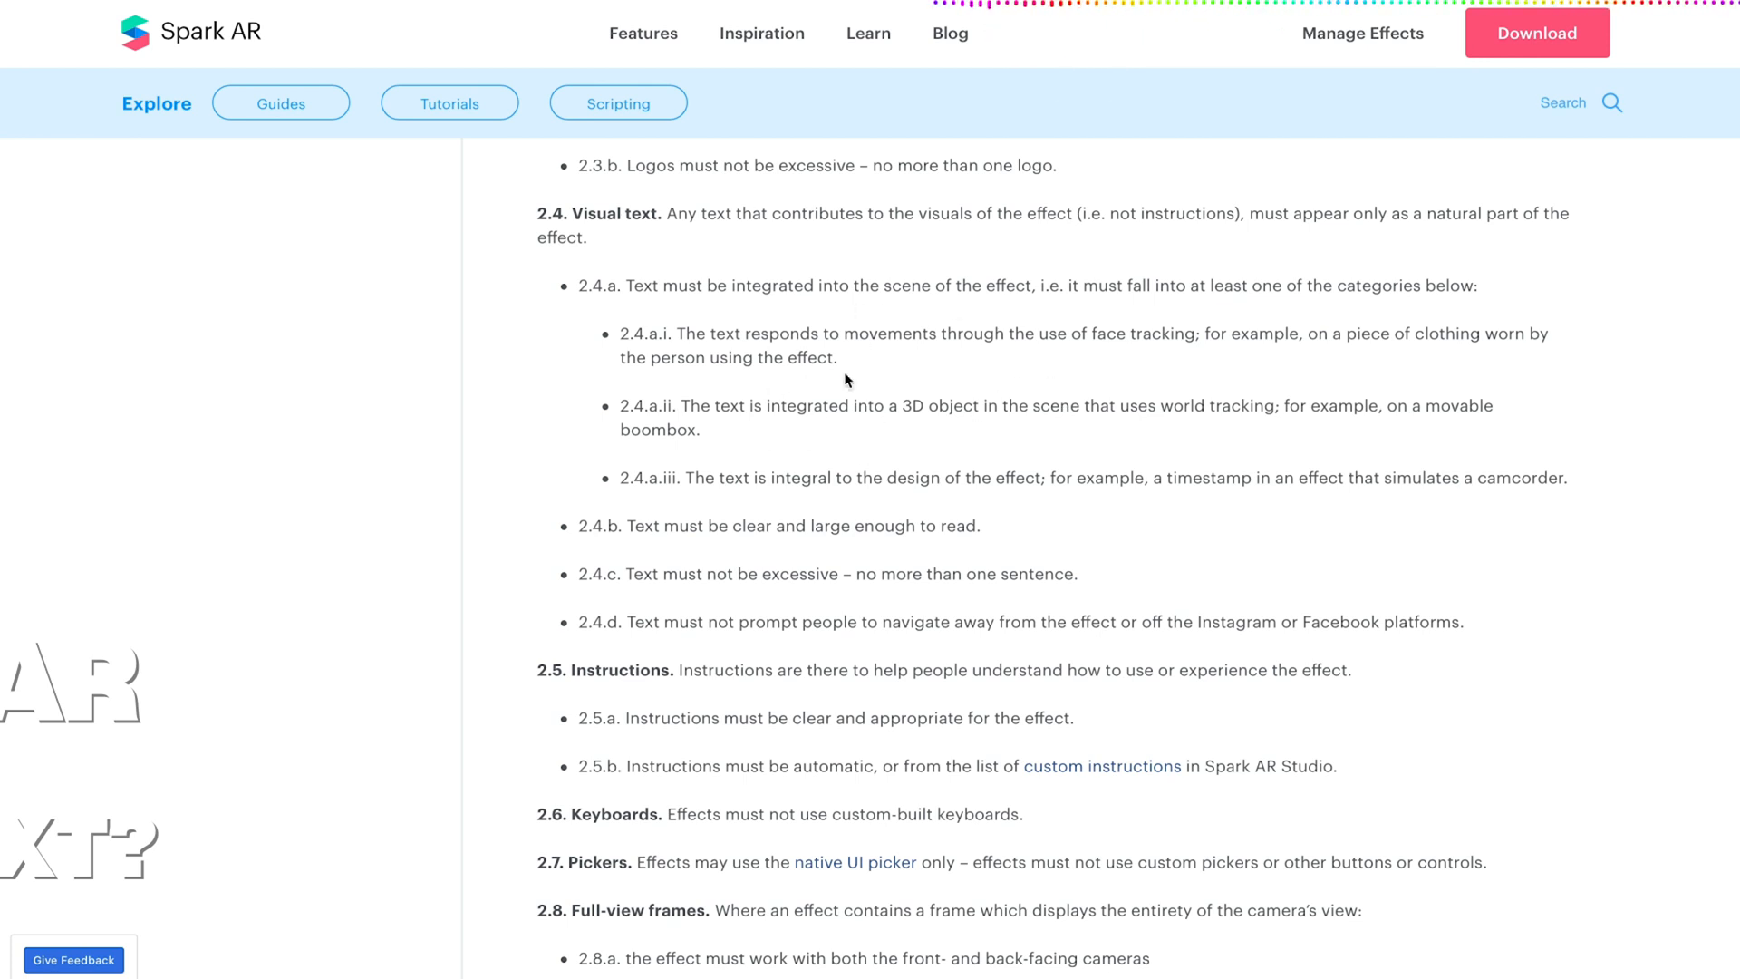
{"action": "mouse_move", "coordinate": [1089, 370]}
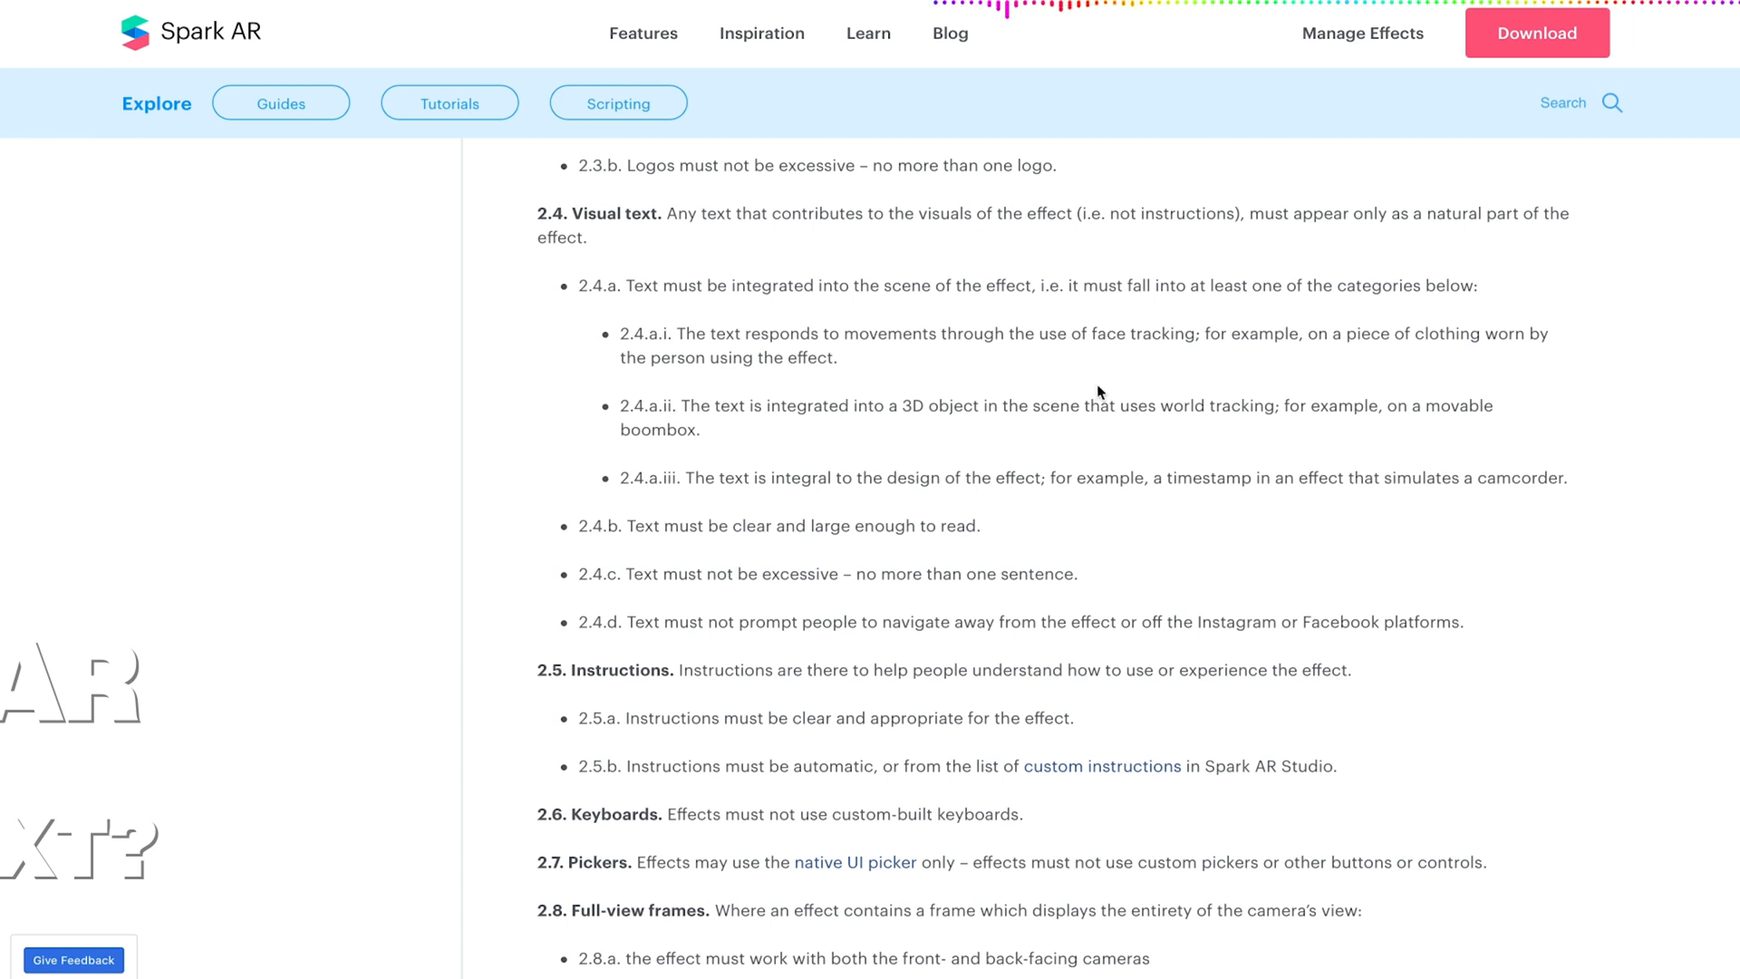
{"action": "mouse_move", "coordinate": [1008, 370]}
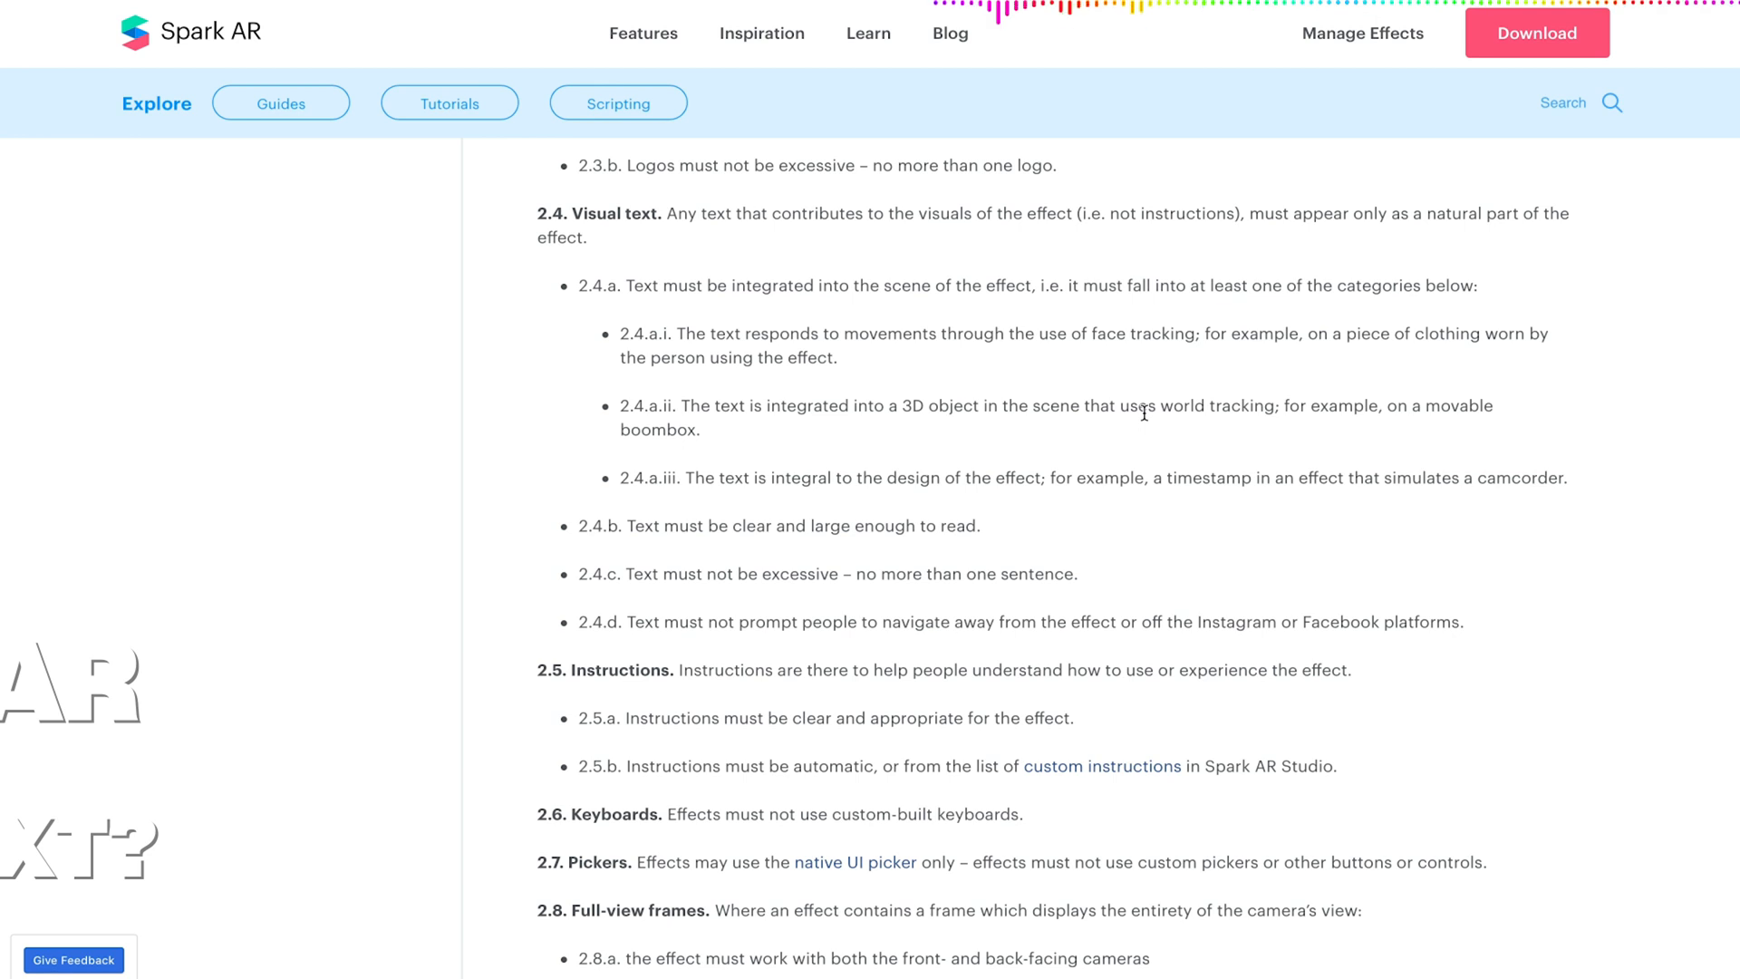
{"action": "mouse_move", "coordinate": [919, 294]}
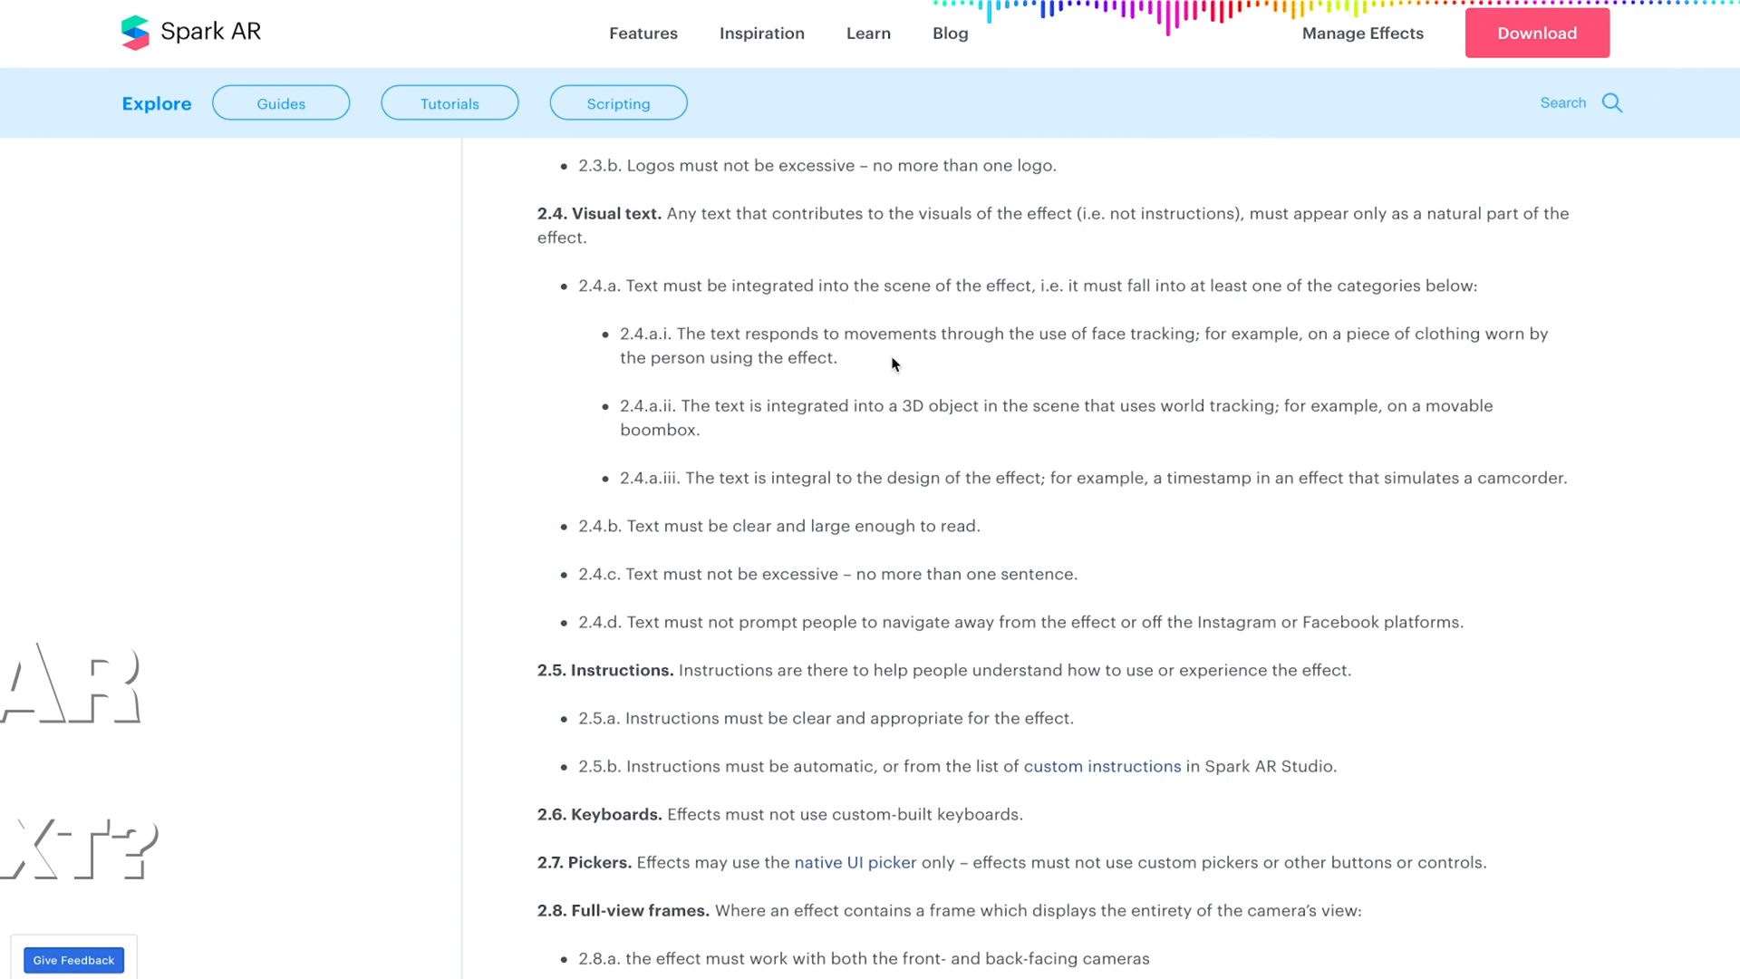
{"action": "mouse_move", "coordinate": [1082, 377]}
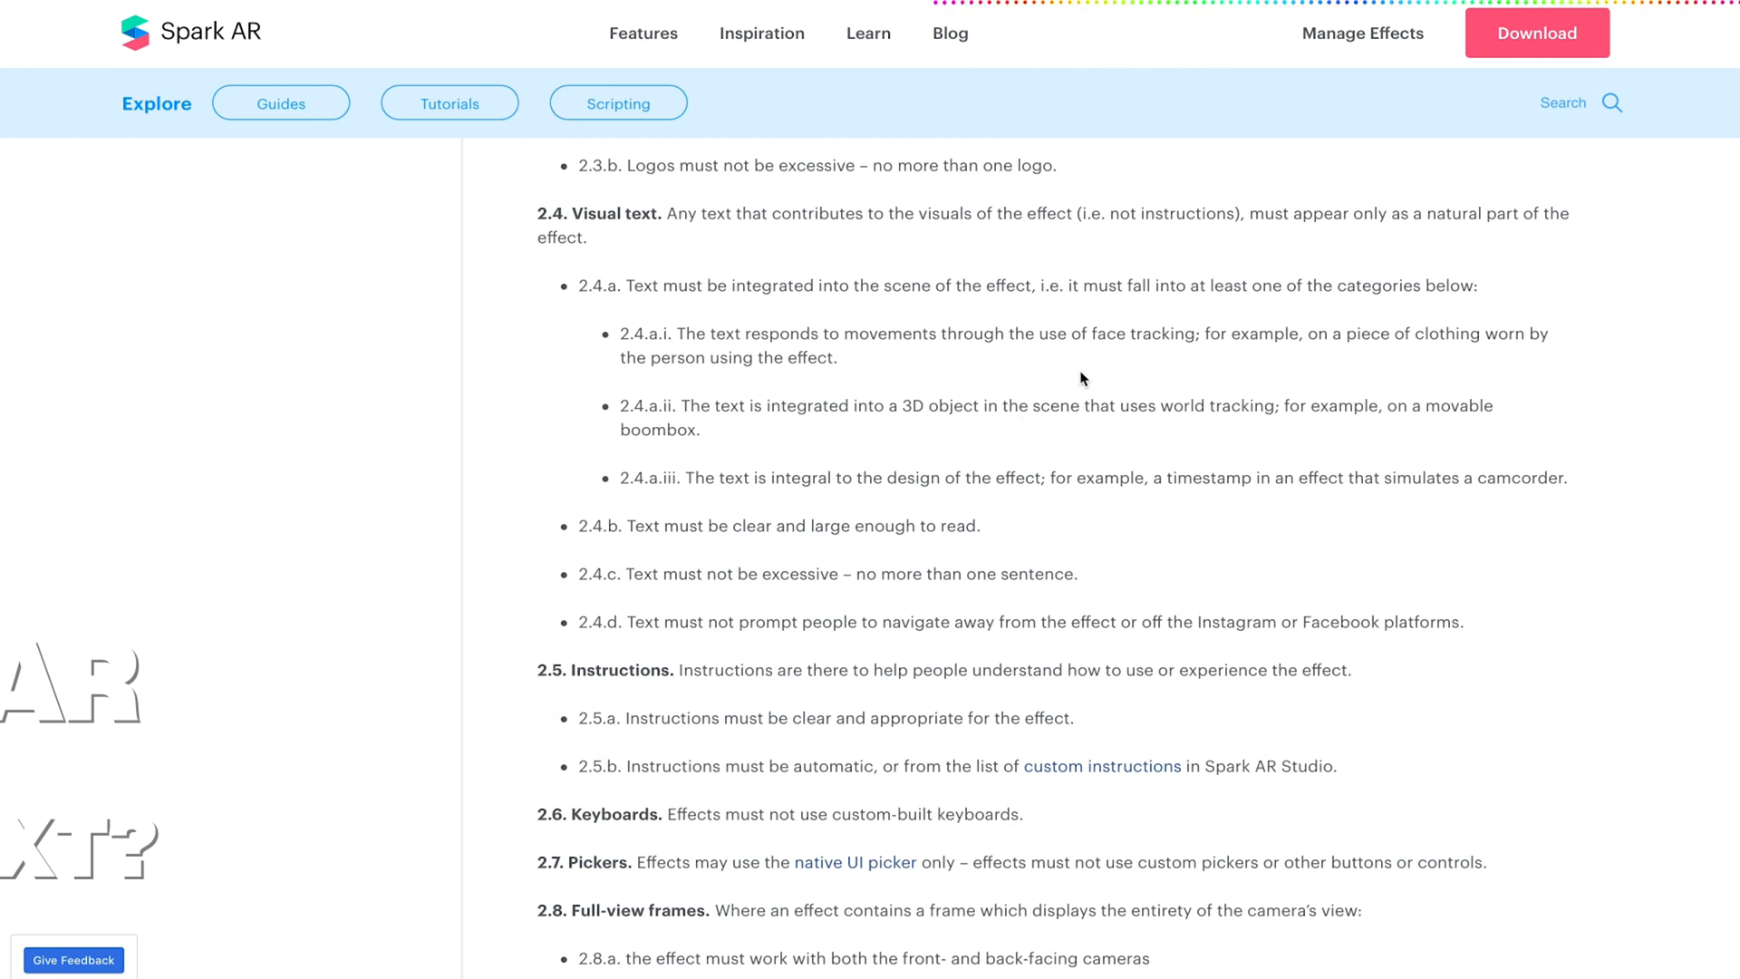
{"action": "mouse_move", "coordinate": [1100, 379]}
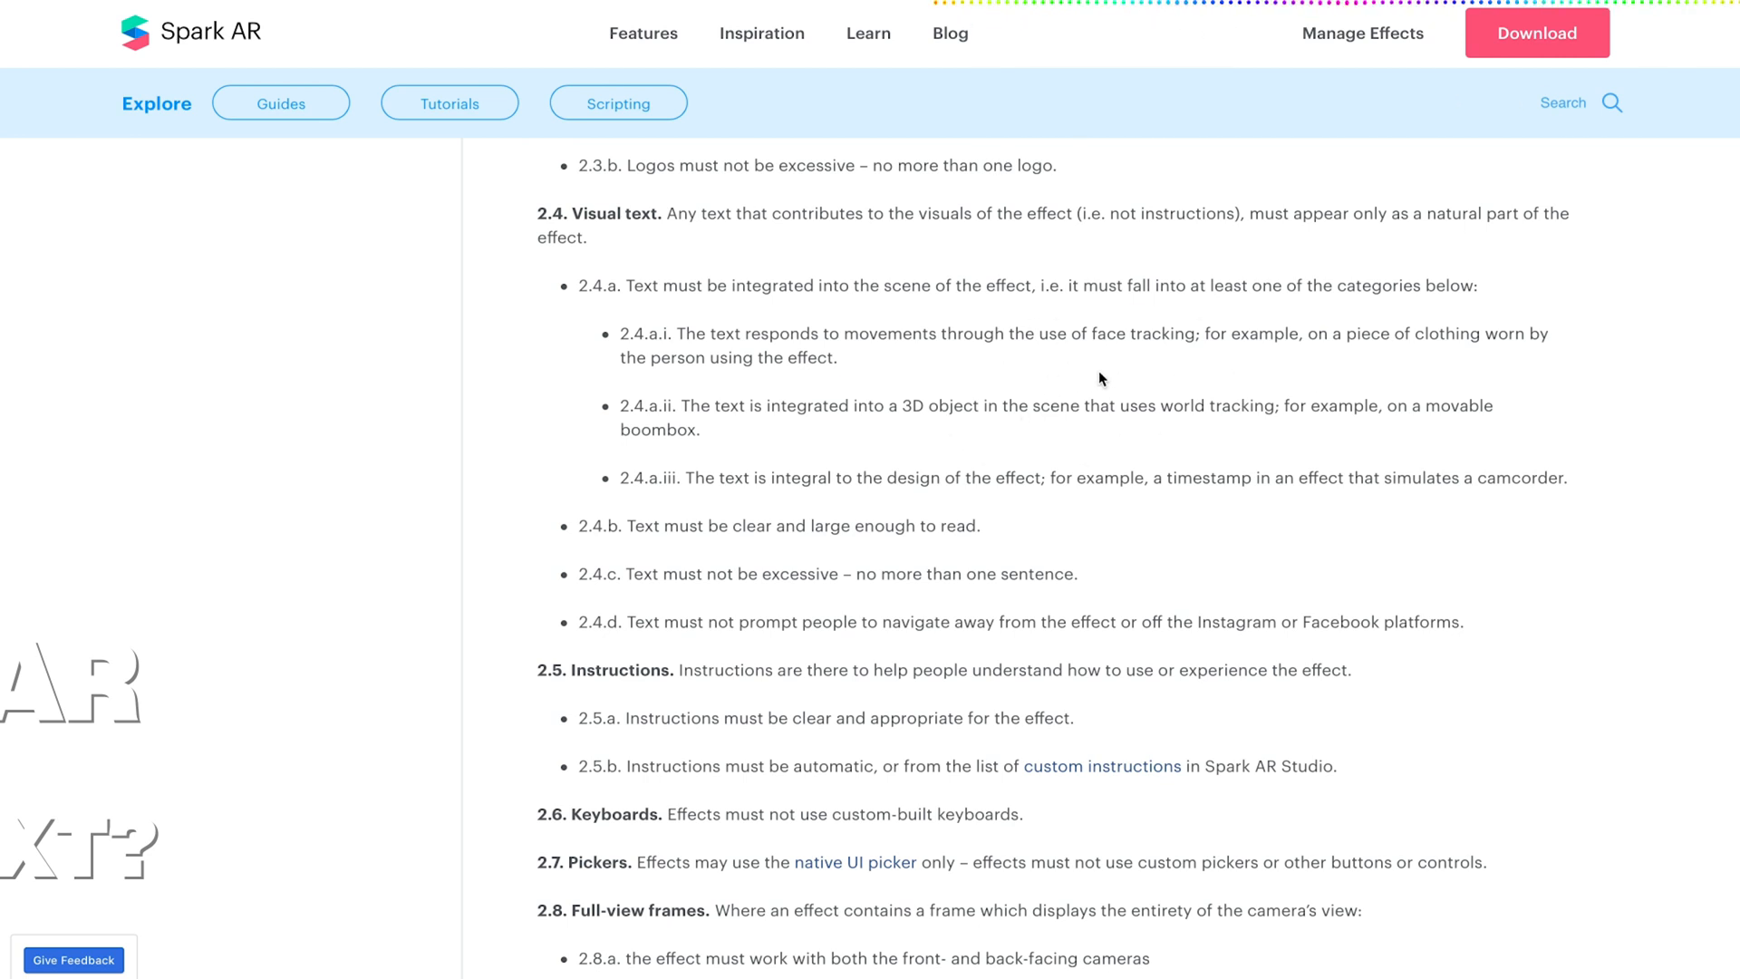
{"action": "mouse_move", "coordinate": [1143, 373]}
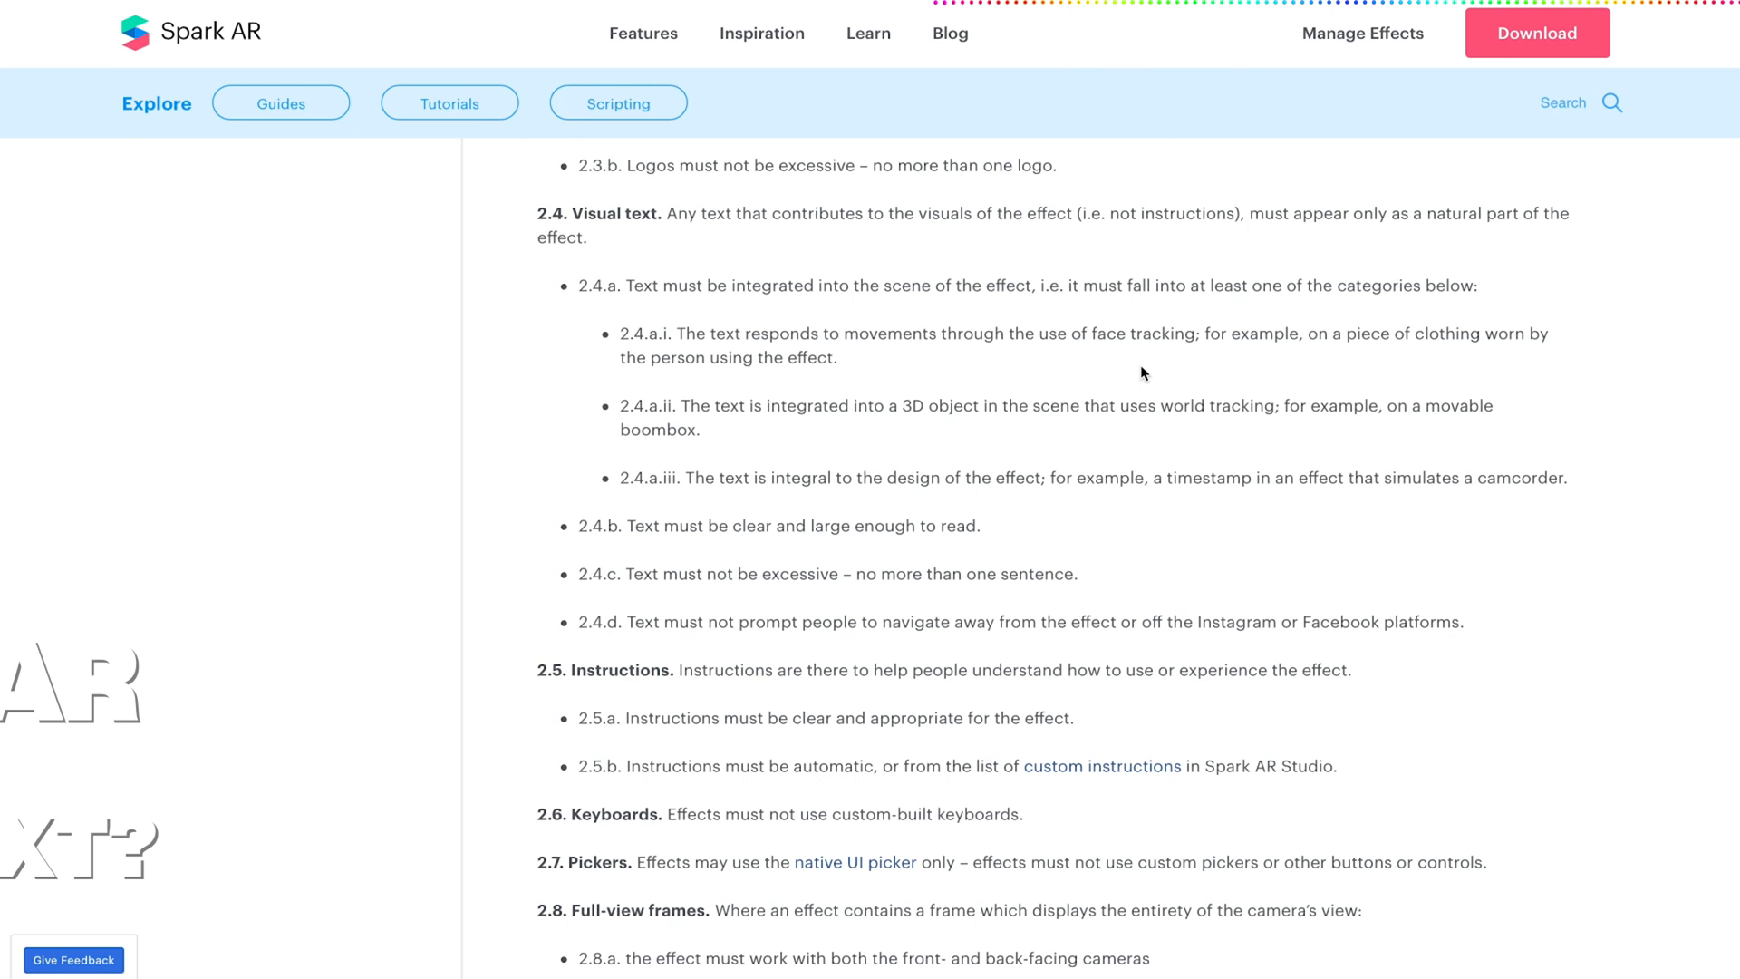
{"action": "mouse_move", "coordinate": [658, 557]}
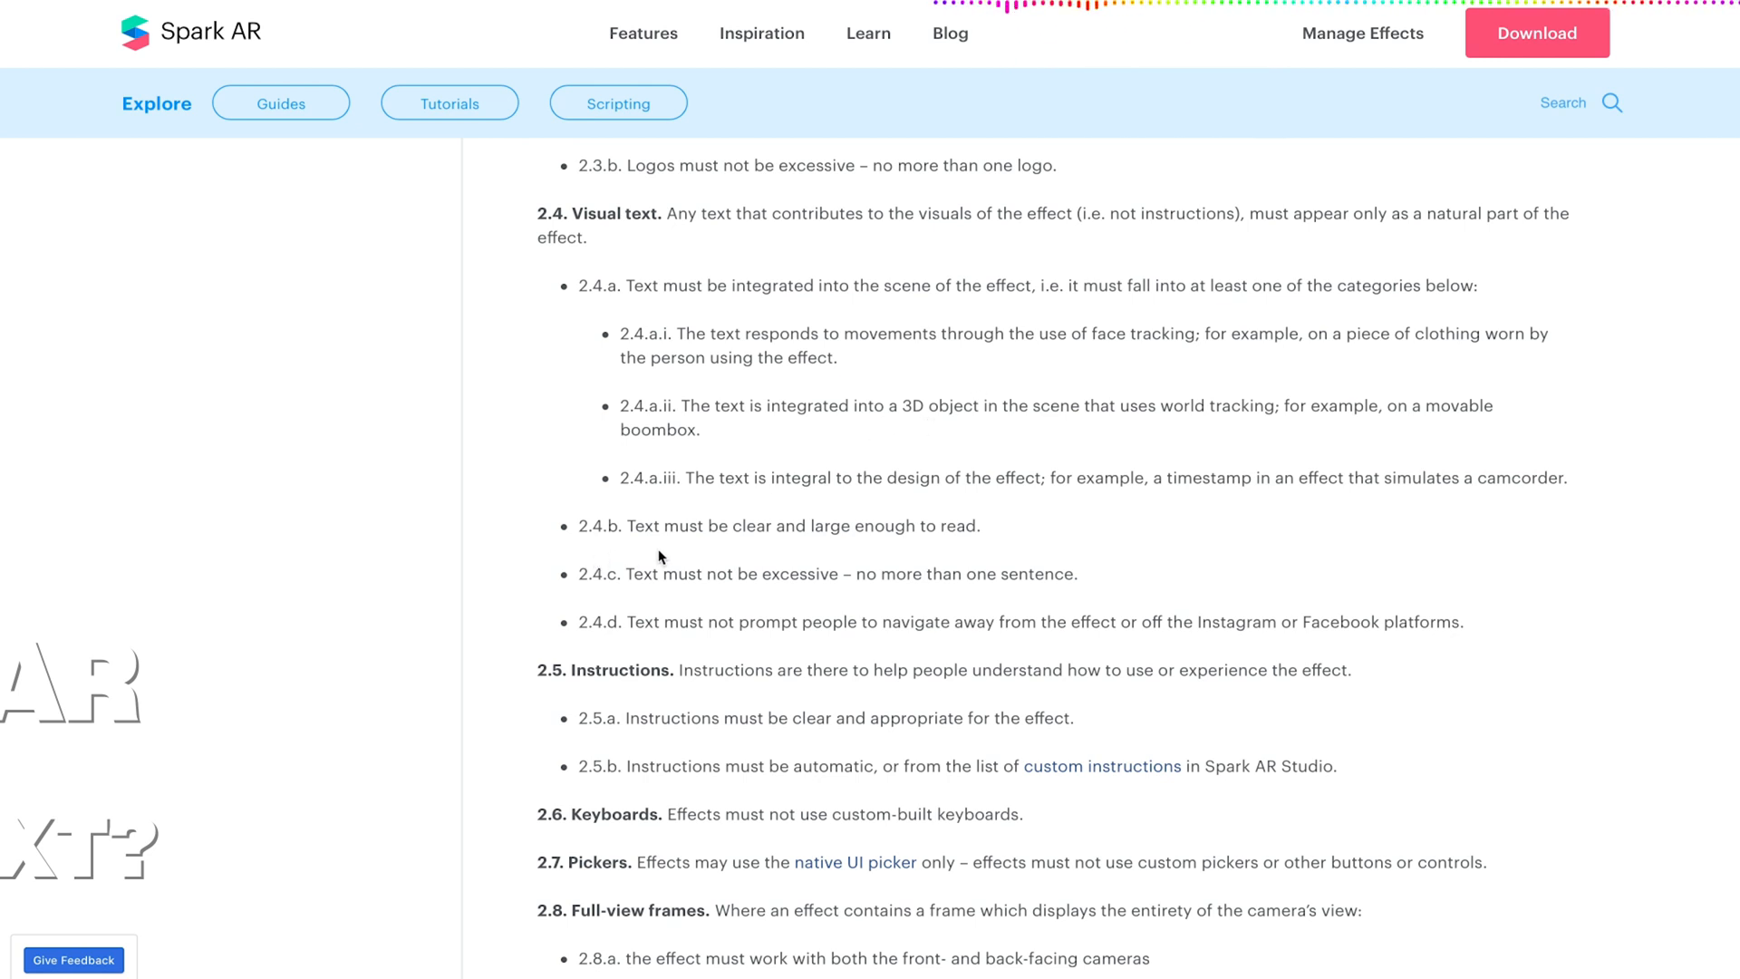
{"action": "left_click_drag", "start_coordinate": [580, 526], "coordinate": [937, 525]}
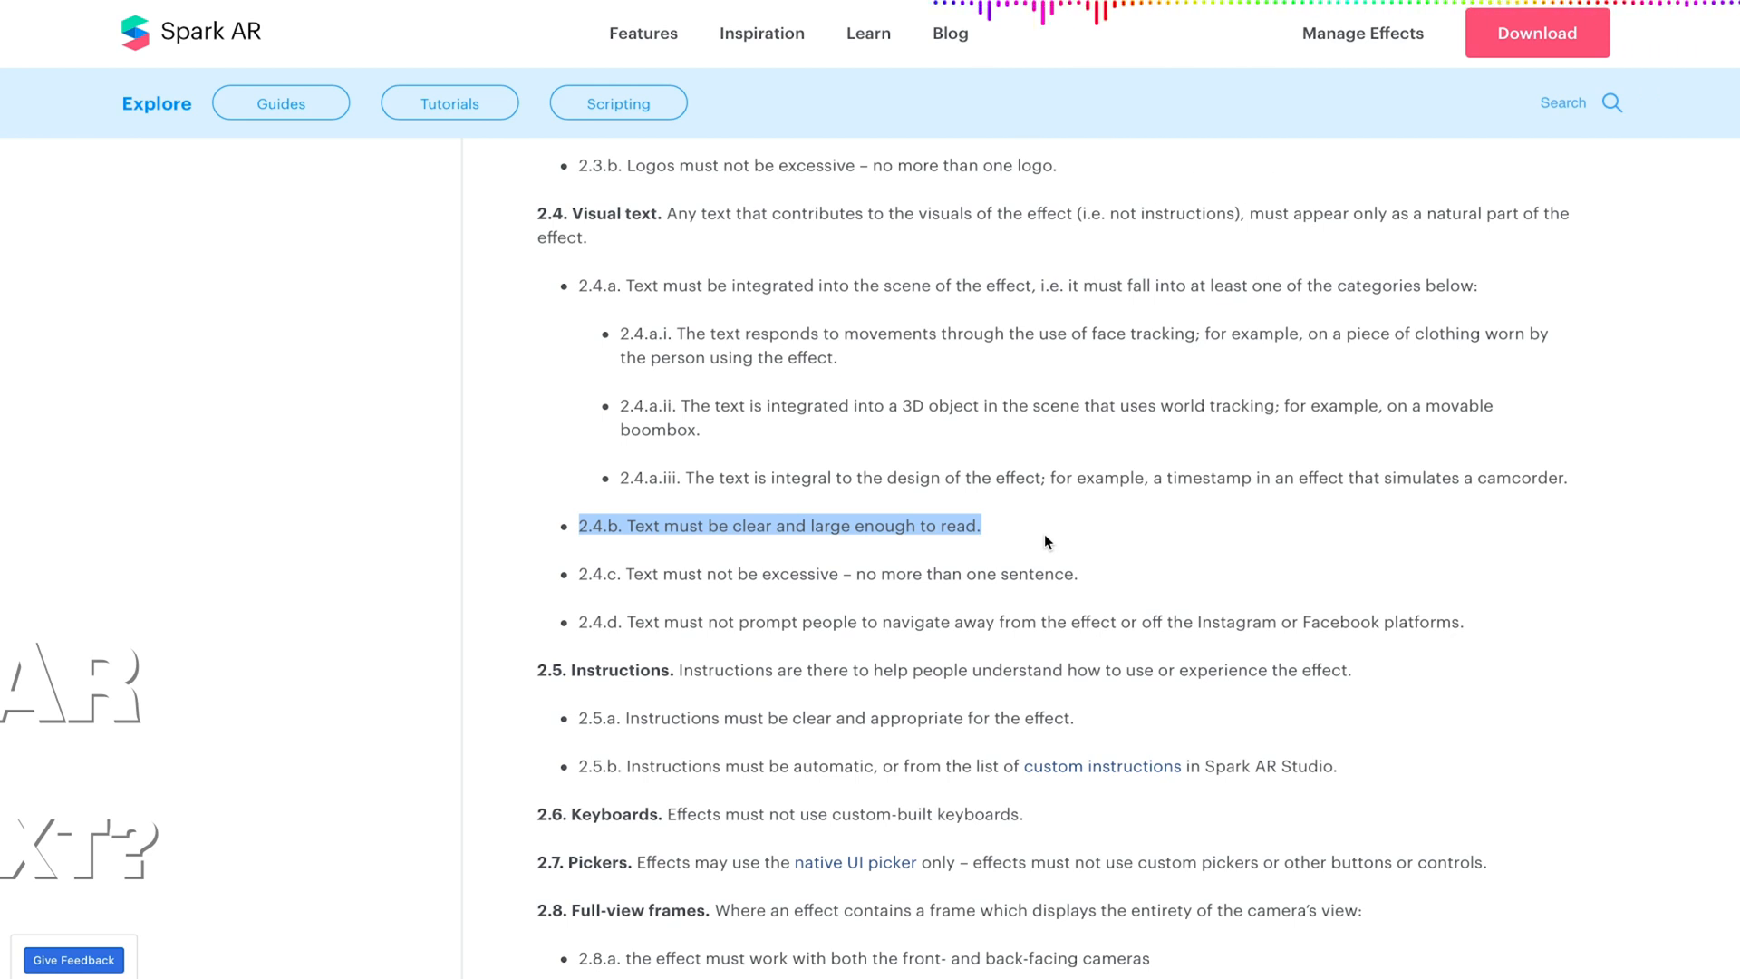
{"action": "mouse_move", "coordinate": [729, 522]}
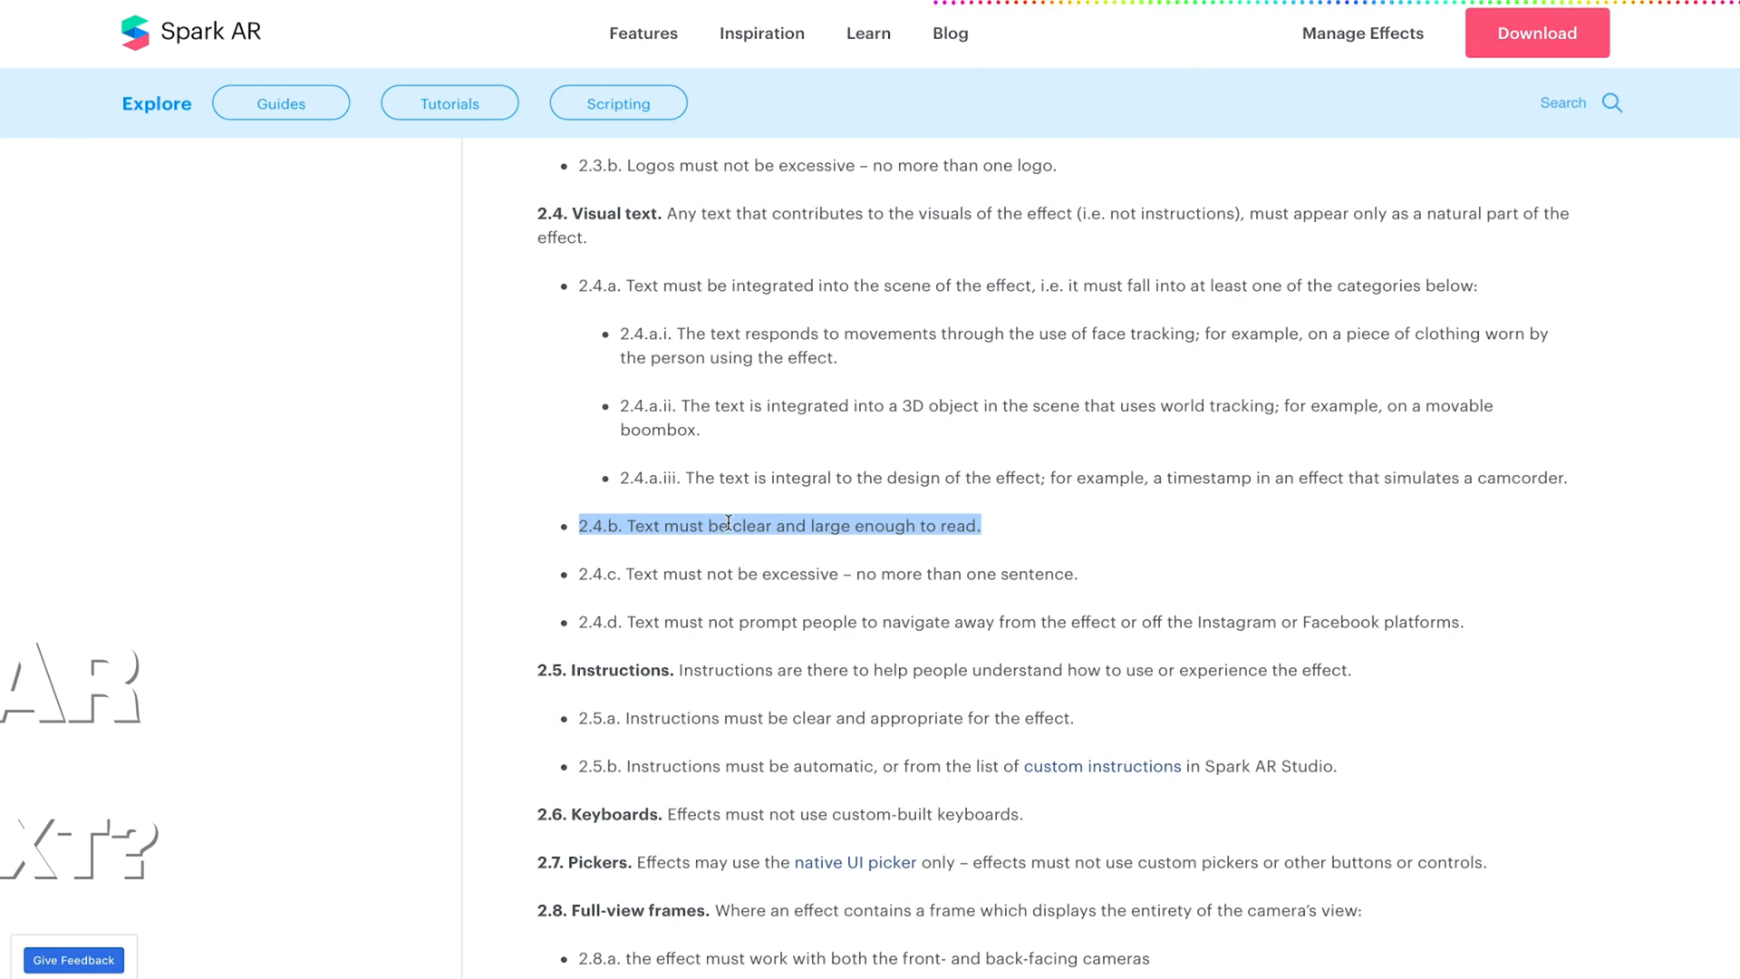
{"action": "mouse_move", "coordinate": [711, 591]}
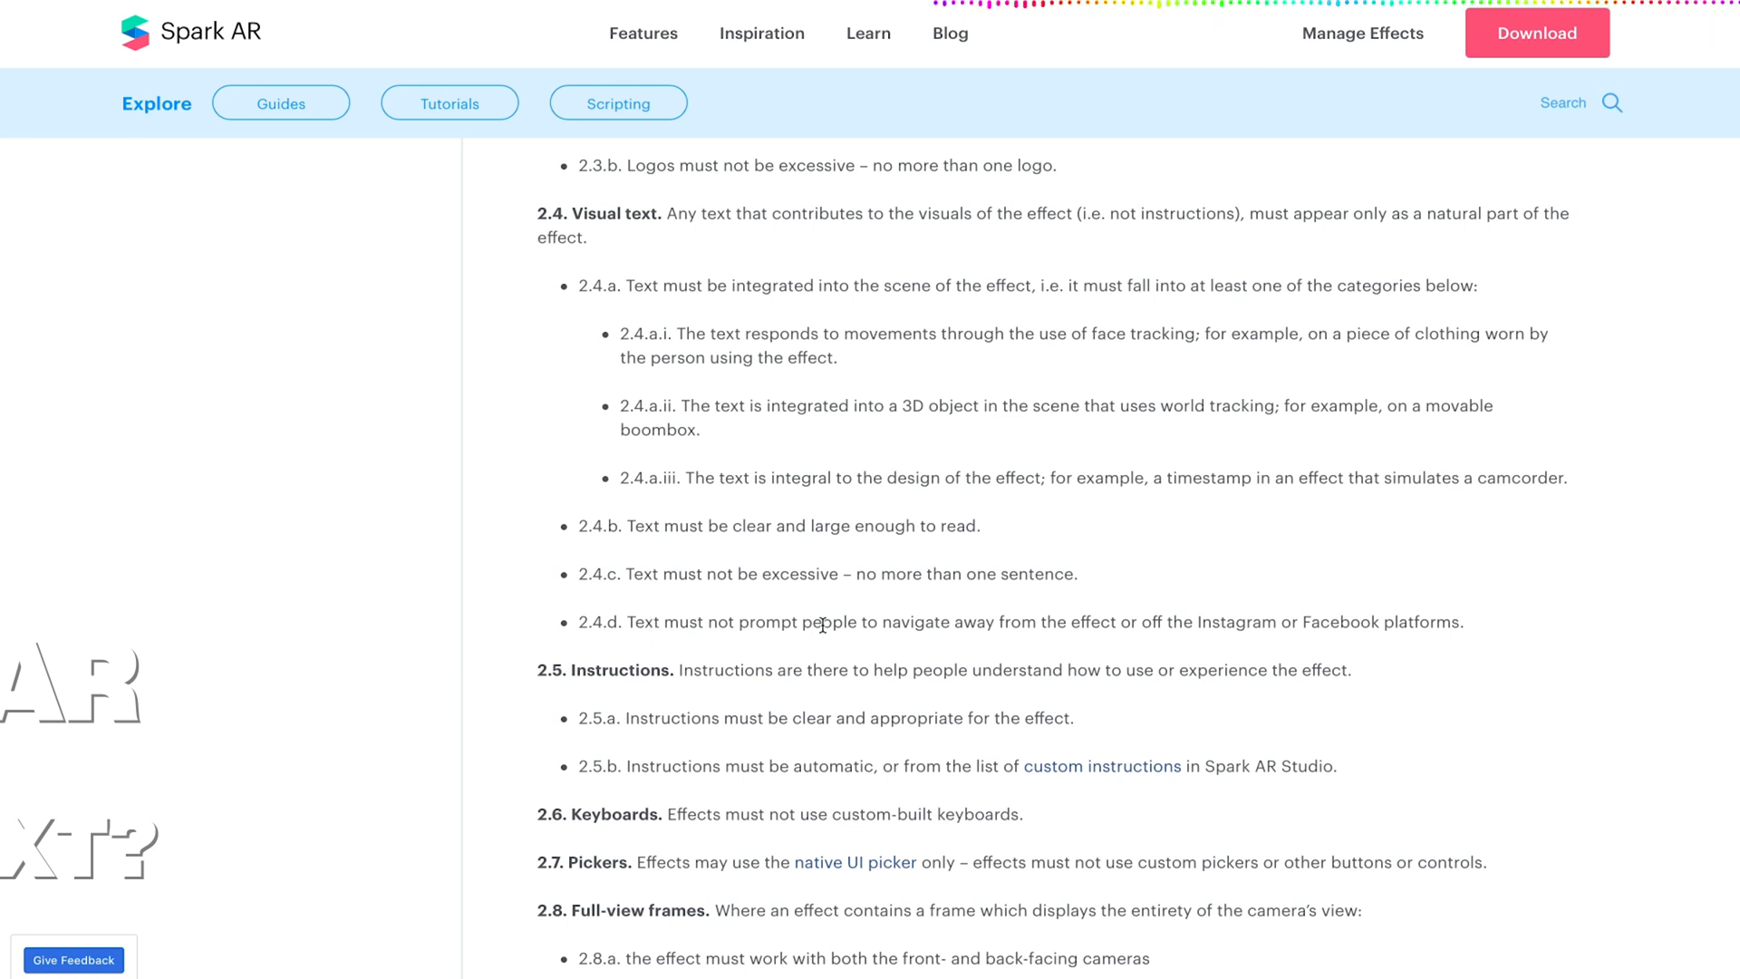
{"action": "mouse_move", "coordinate": [1354, 647]}
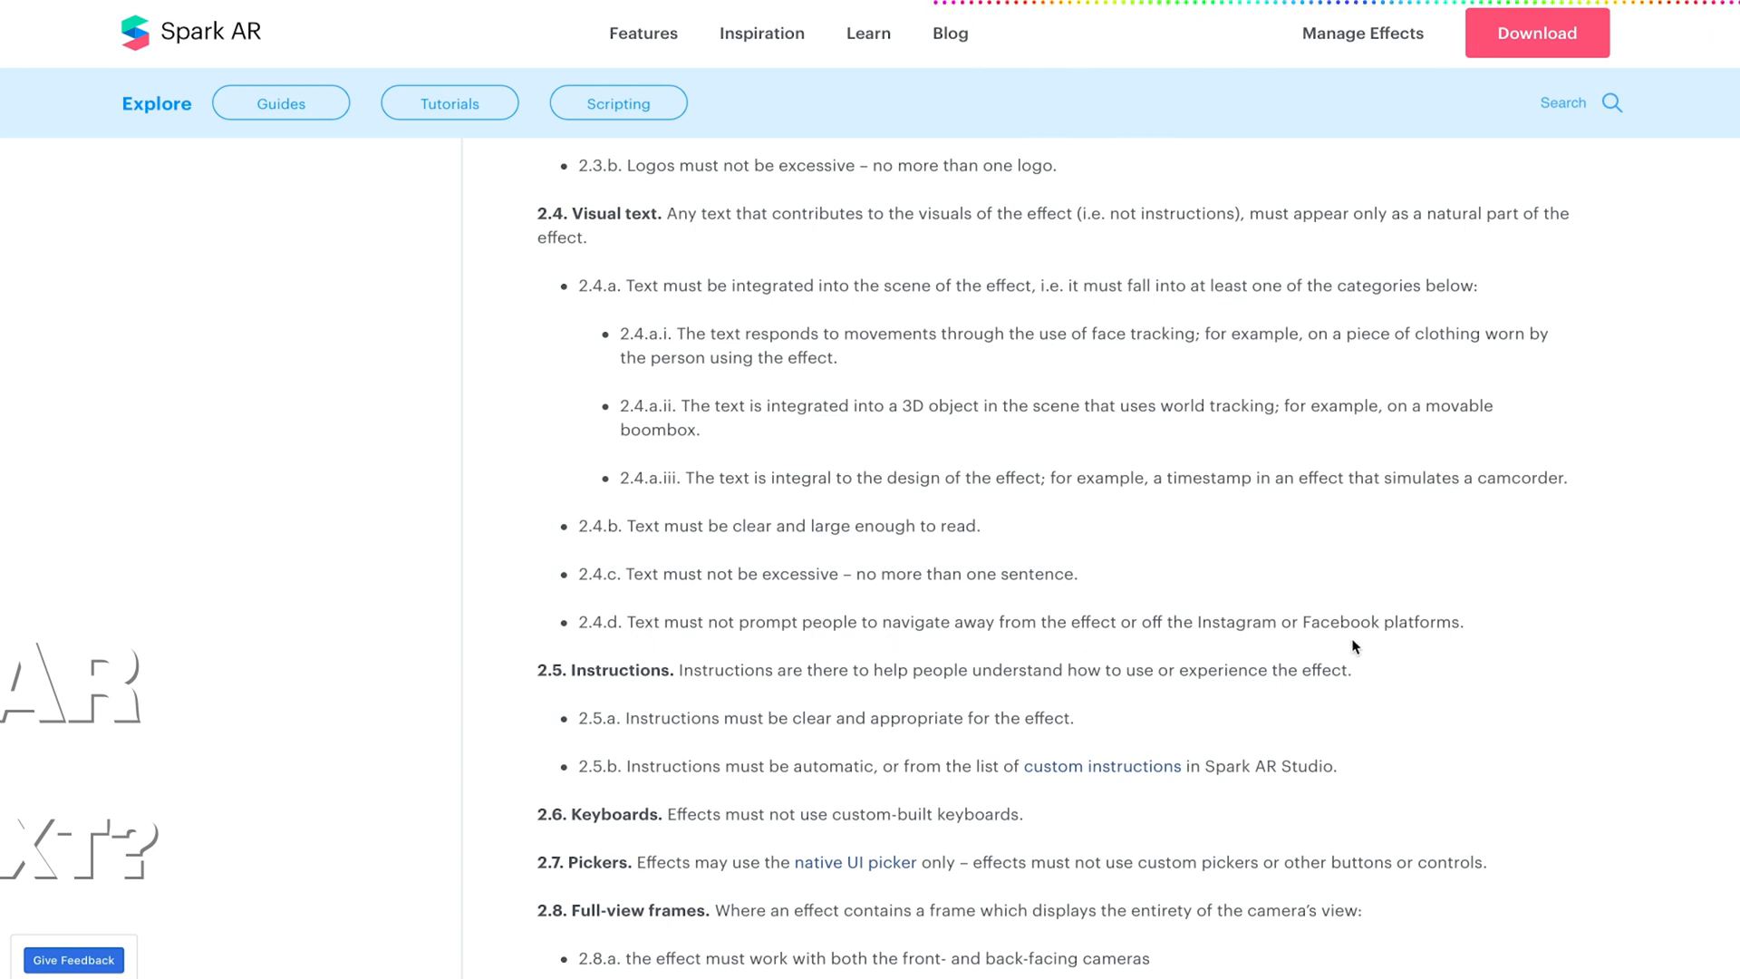
{"action": "mouse_move", "coordinate": [1512, 638]}
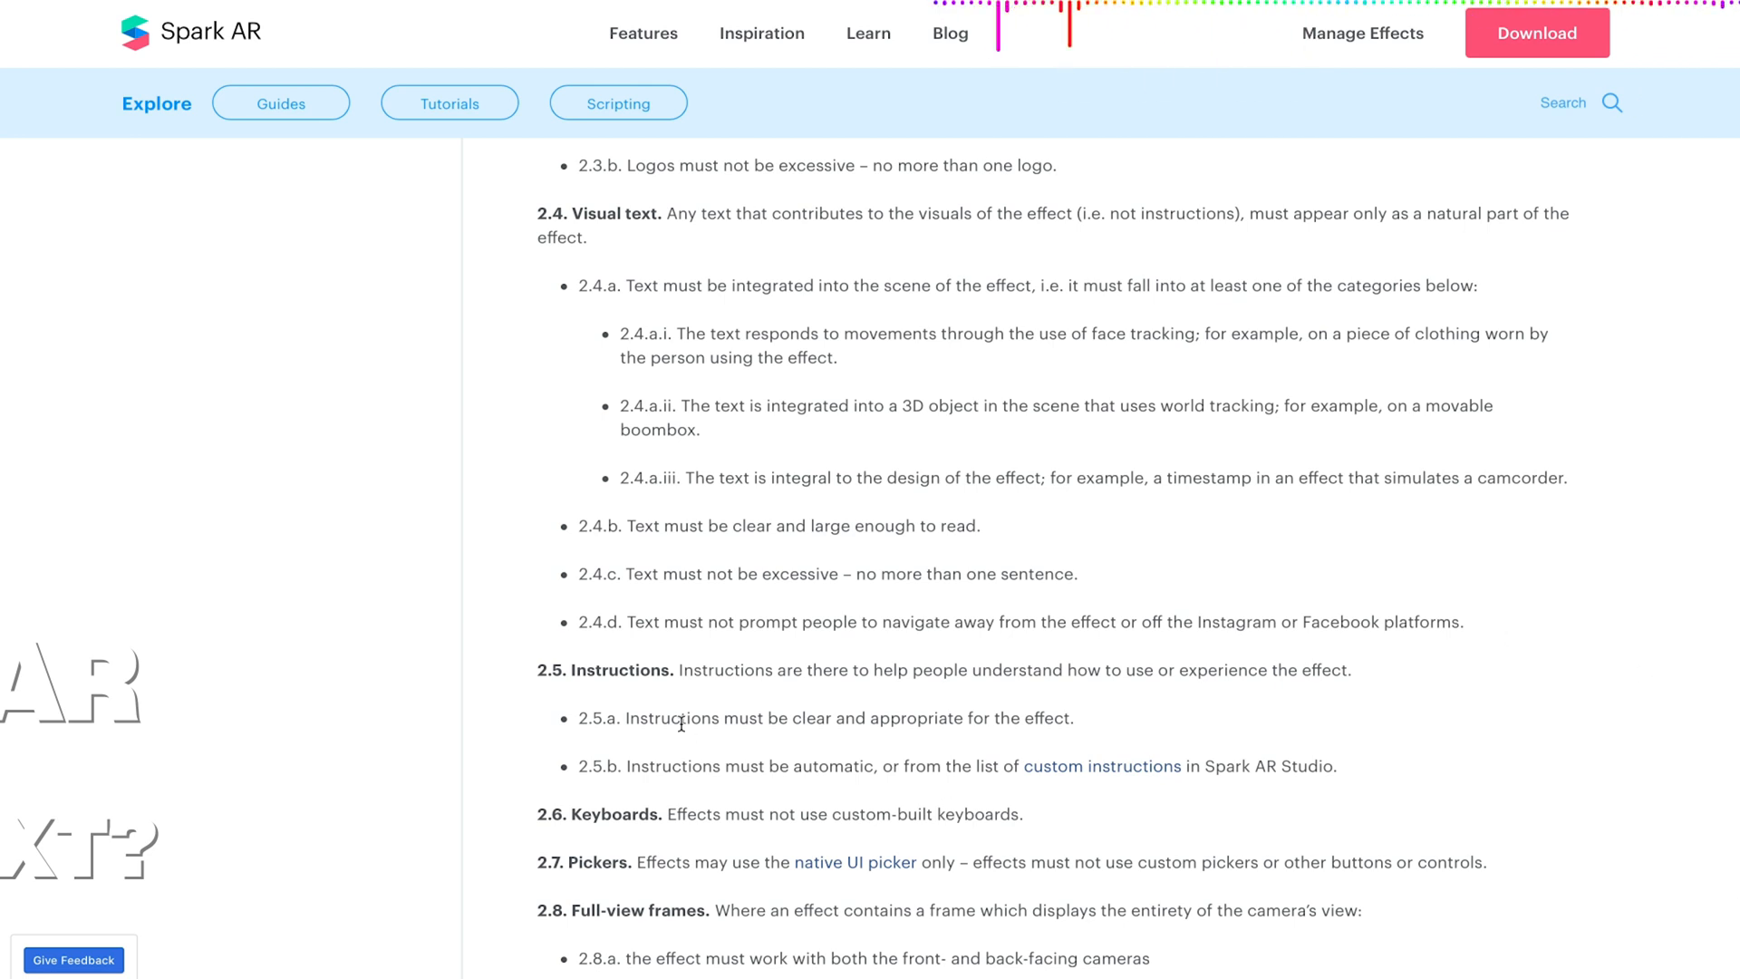
{"action": "mouse_move", "coordinate": [1100, 578]}
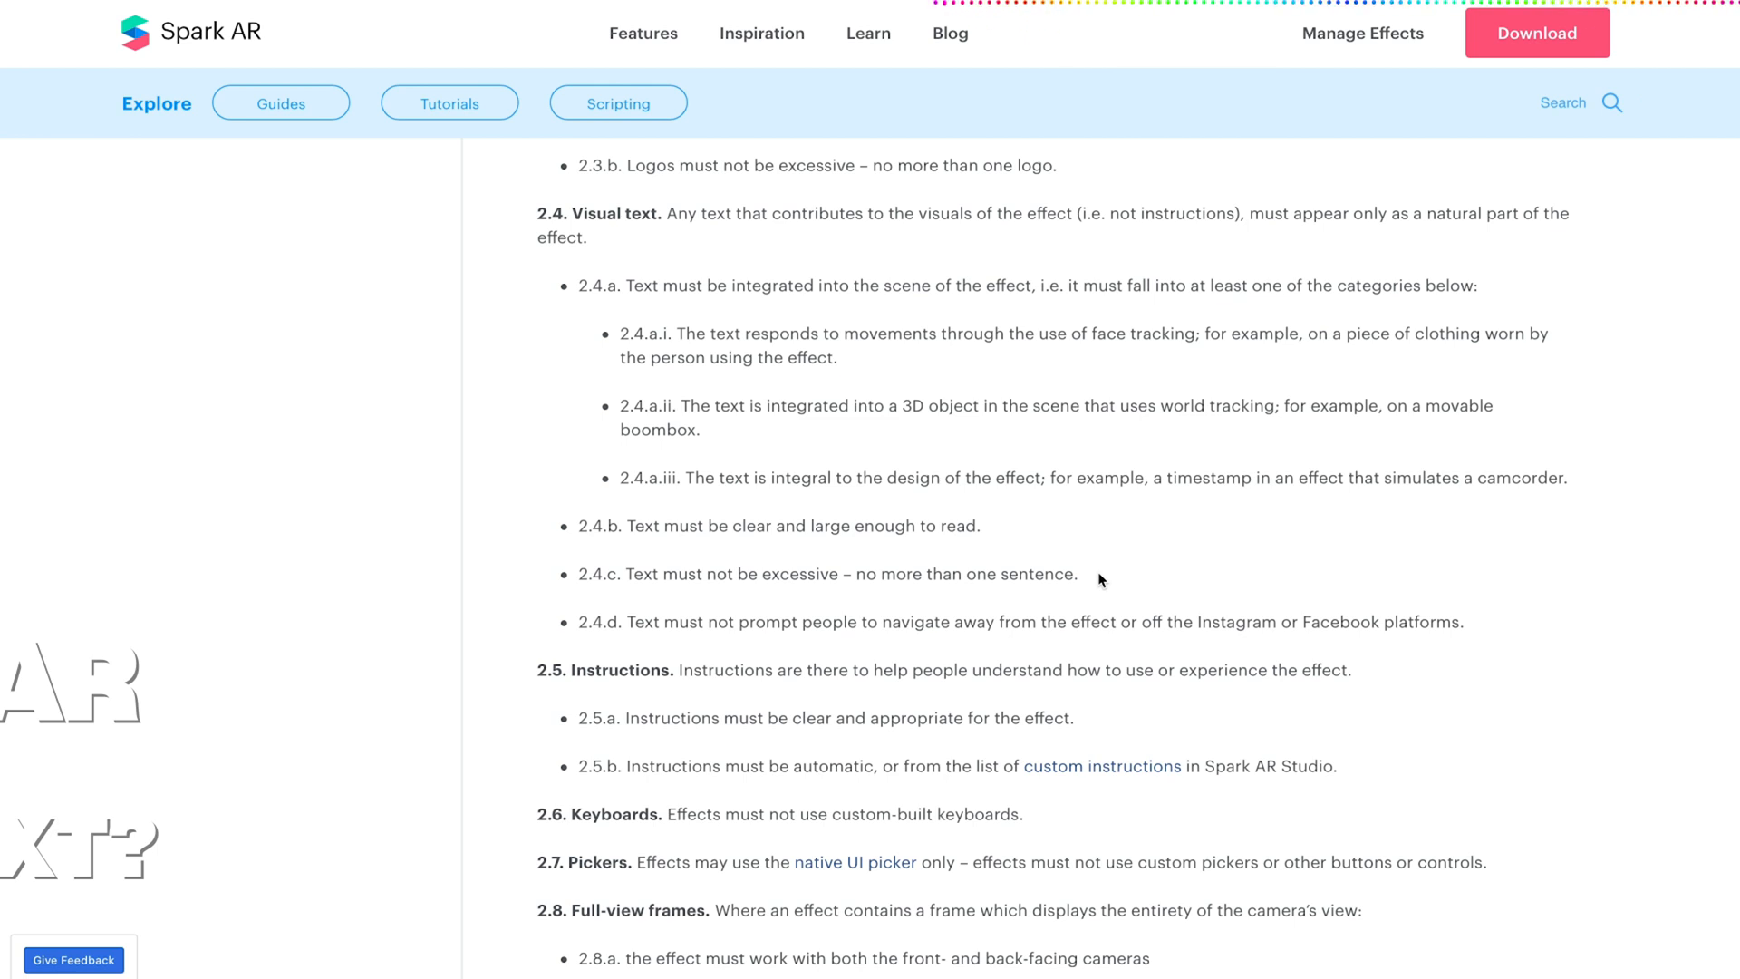
{"action": "mouse_move", "coordinate": [750, 398]}
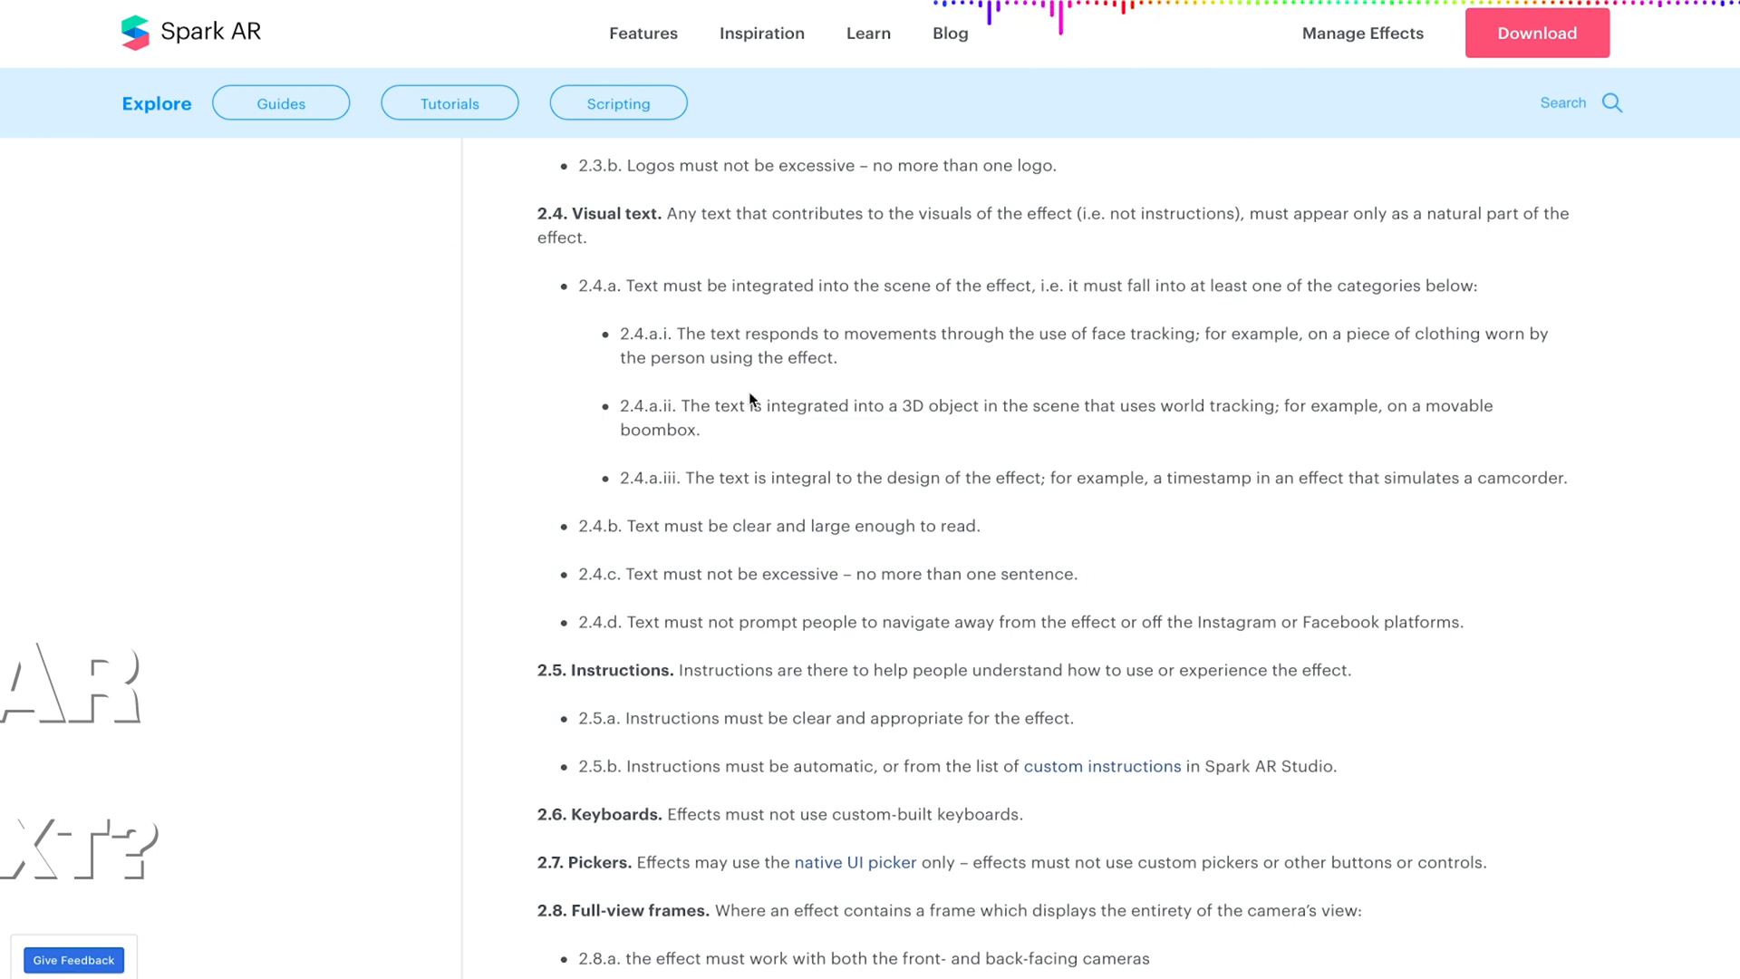
{"action": "mouse_move", "coordinate": [1146, 468]}
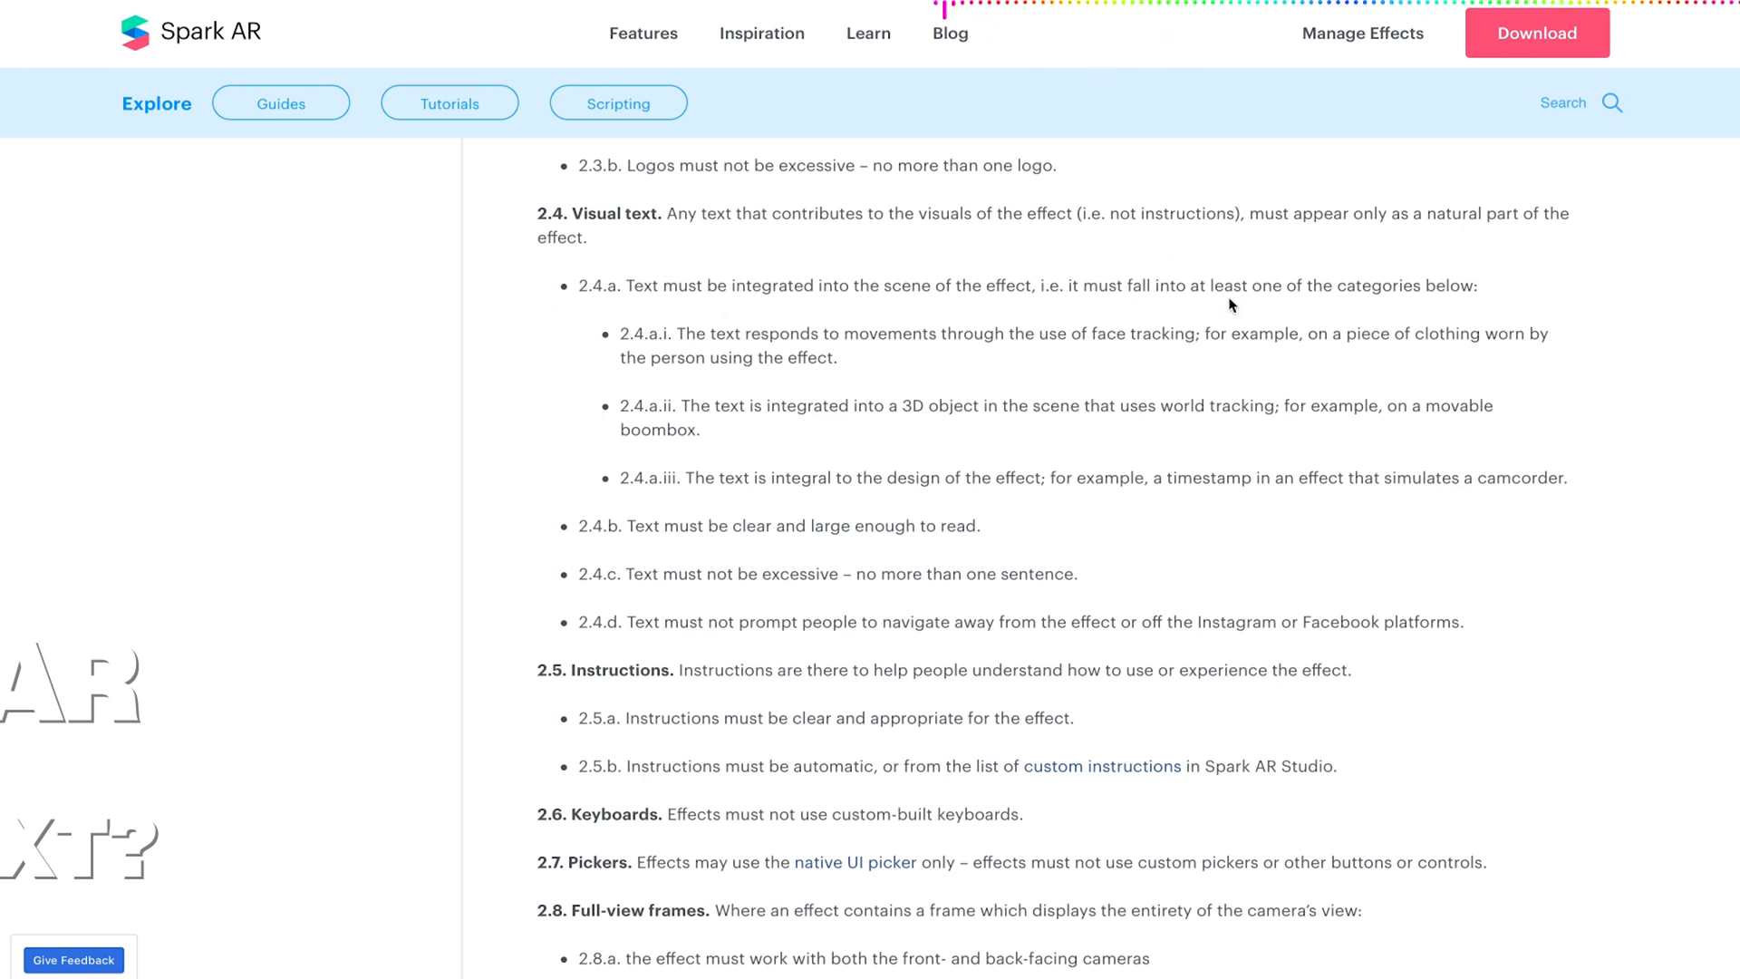
{"action": "mouse_move", "coordinate": [948, 613]}
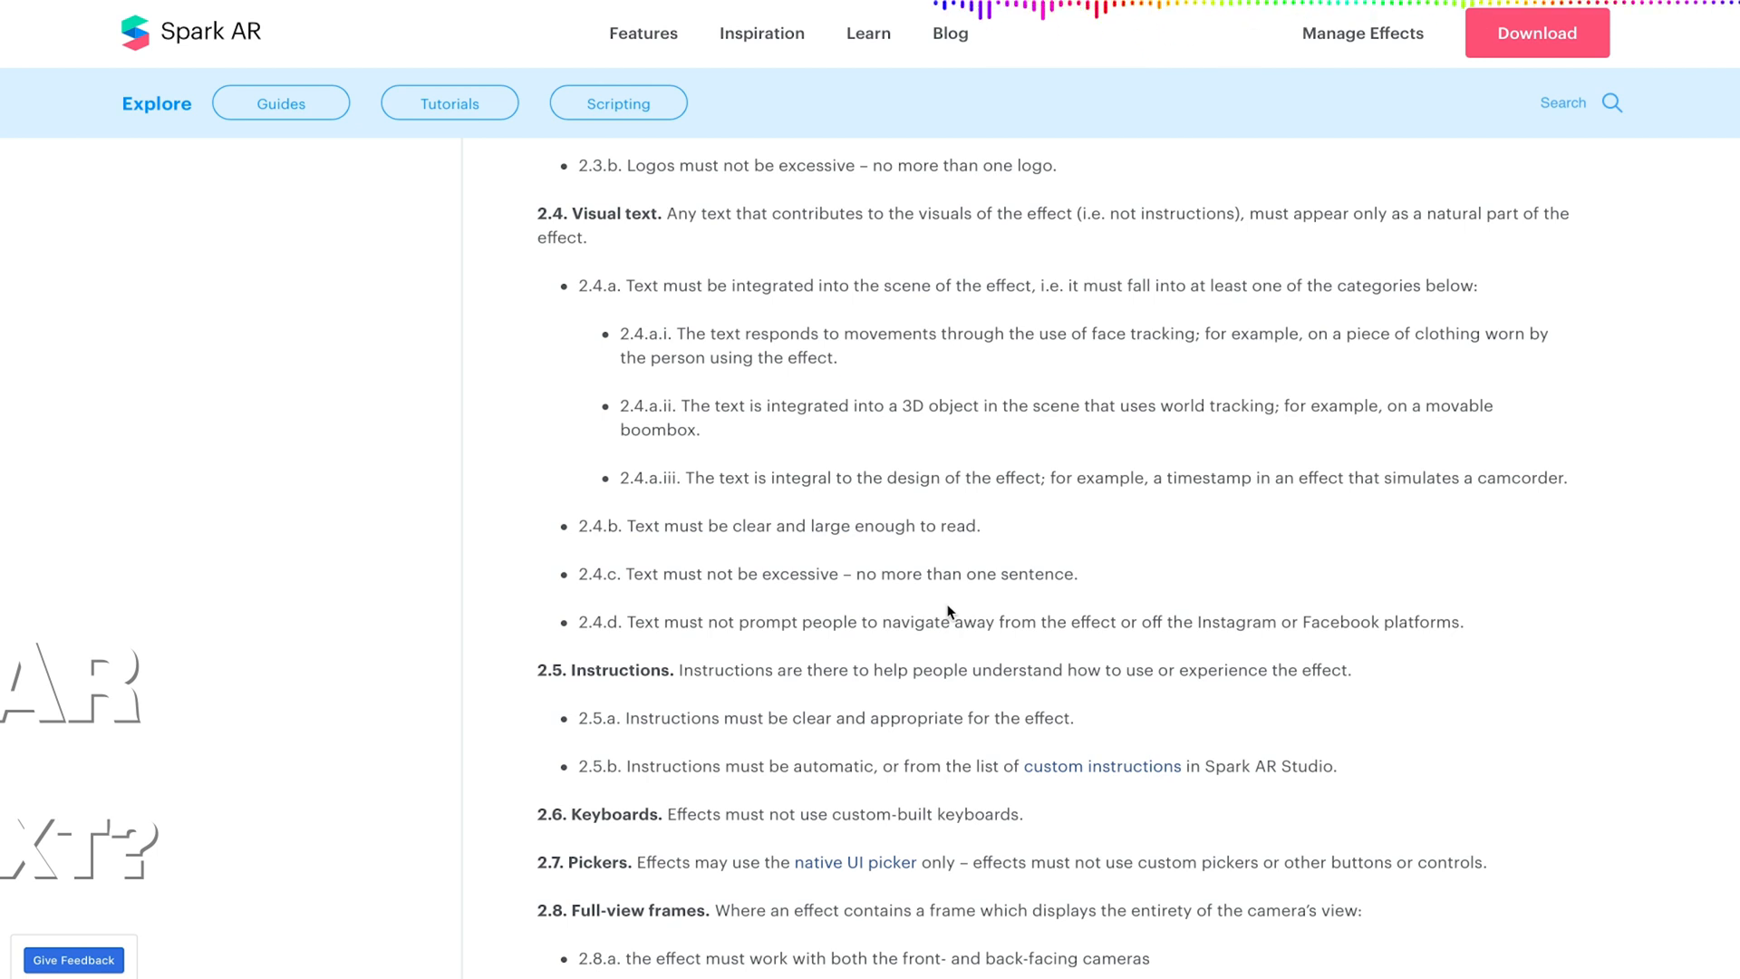
{"action": "mouse_move", "coordinate": [930, 462]}
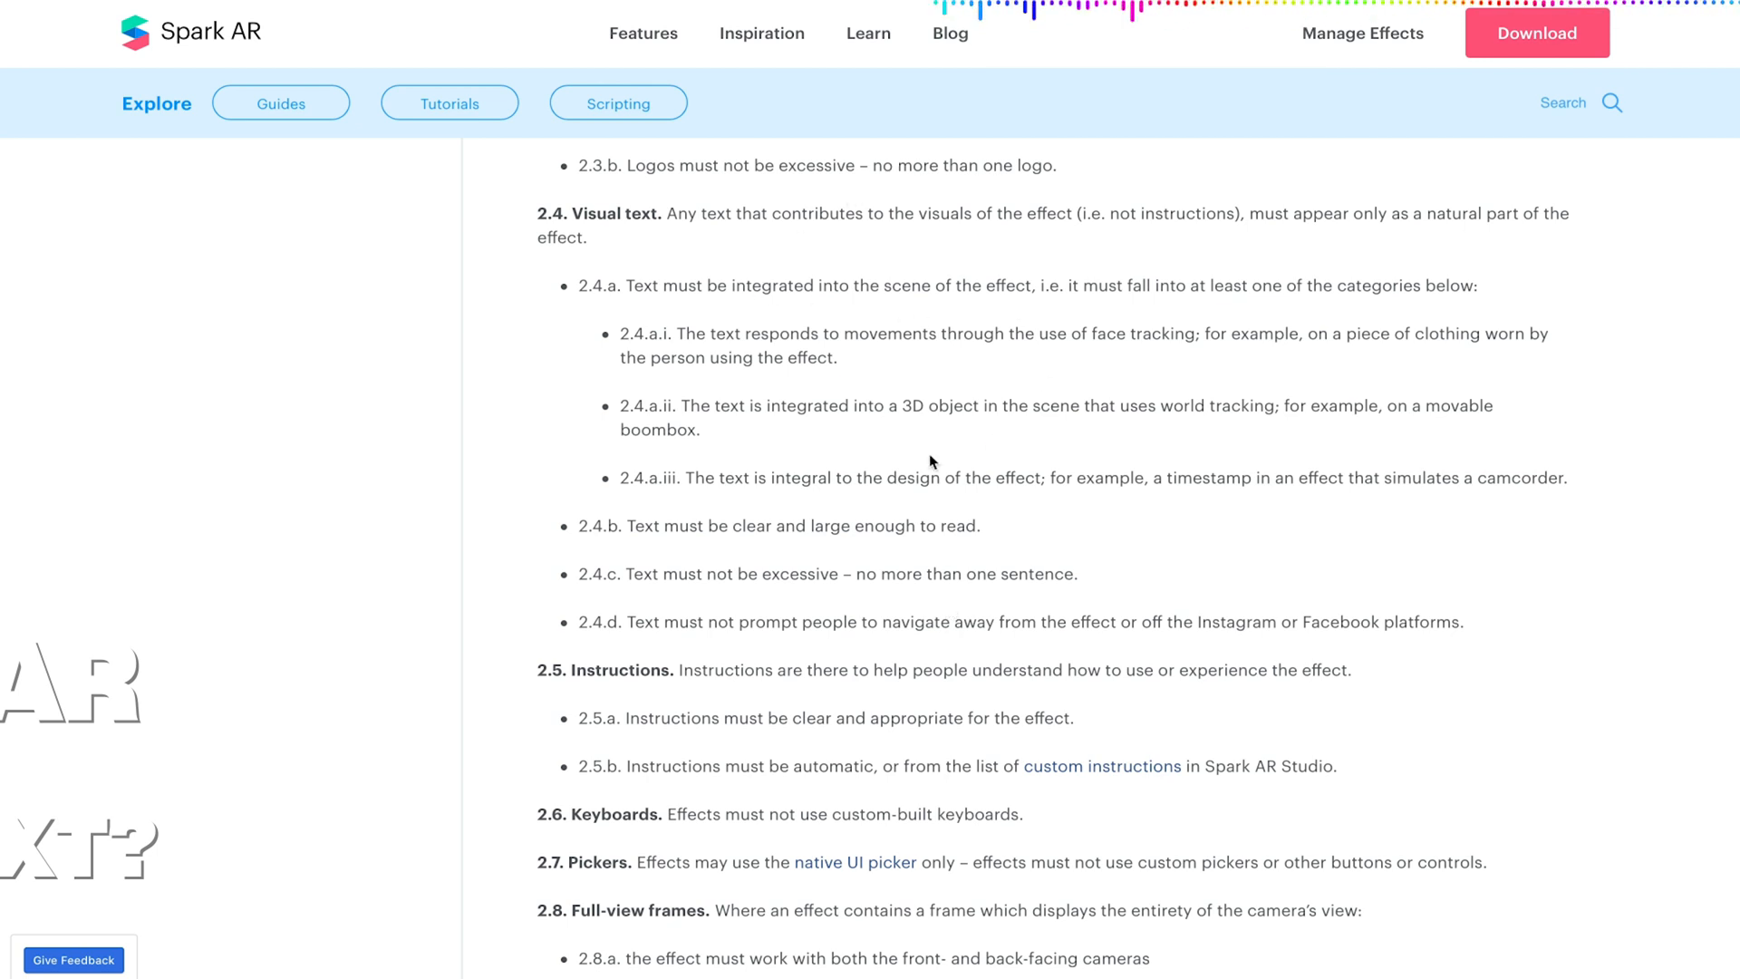
{"action": "mouse_move", "coordinate": [917, 462]}
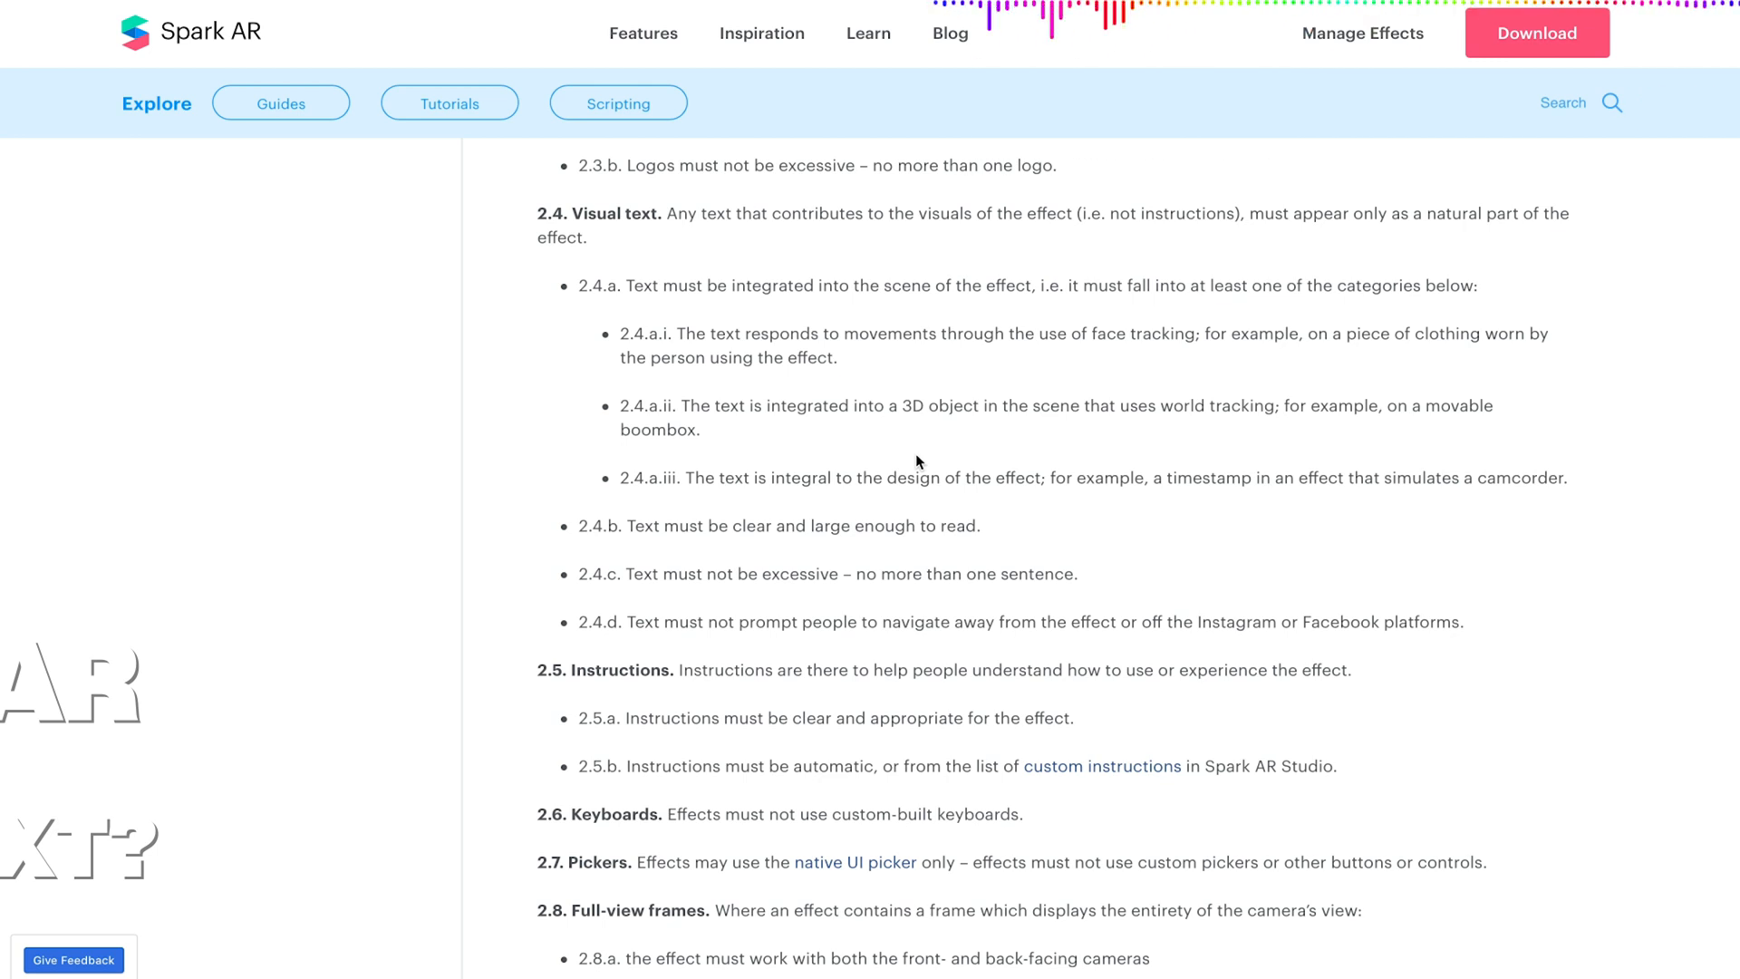
{"action": "mouse_move", "coordinate": [923, 471]}
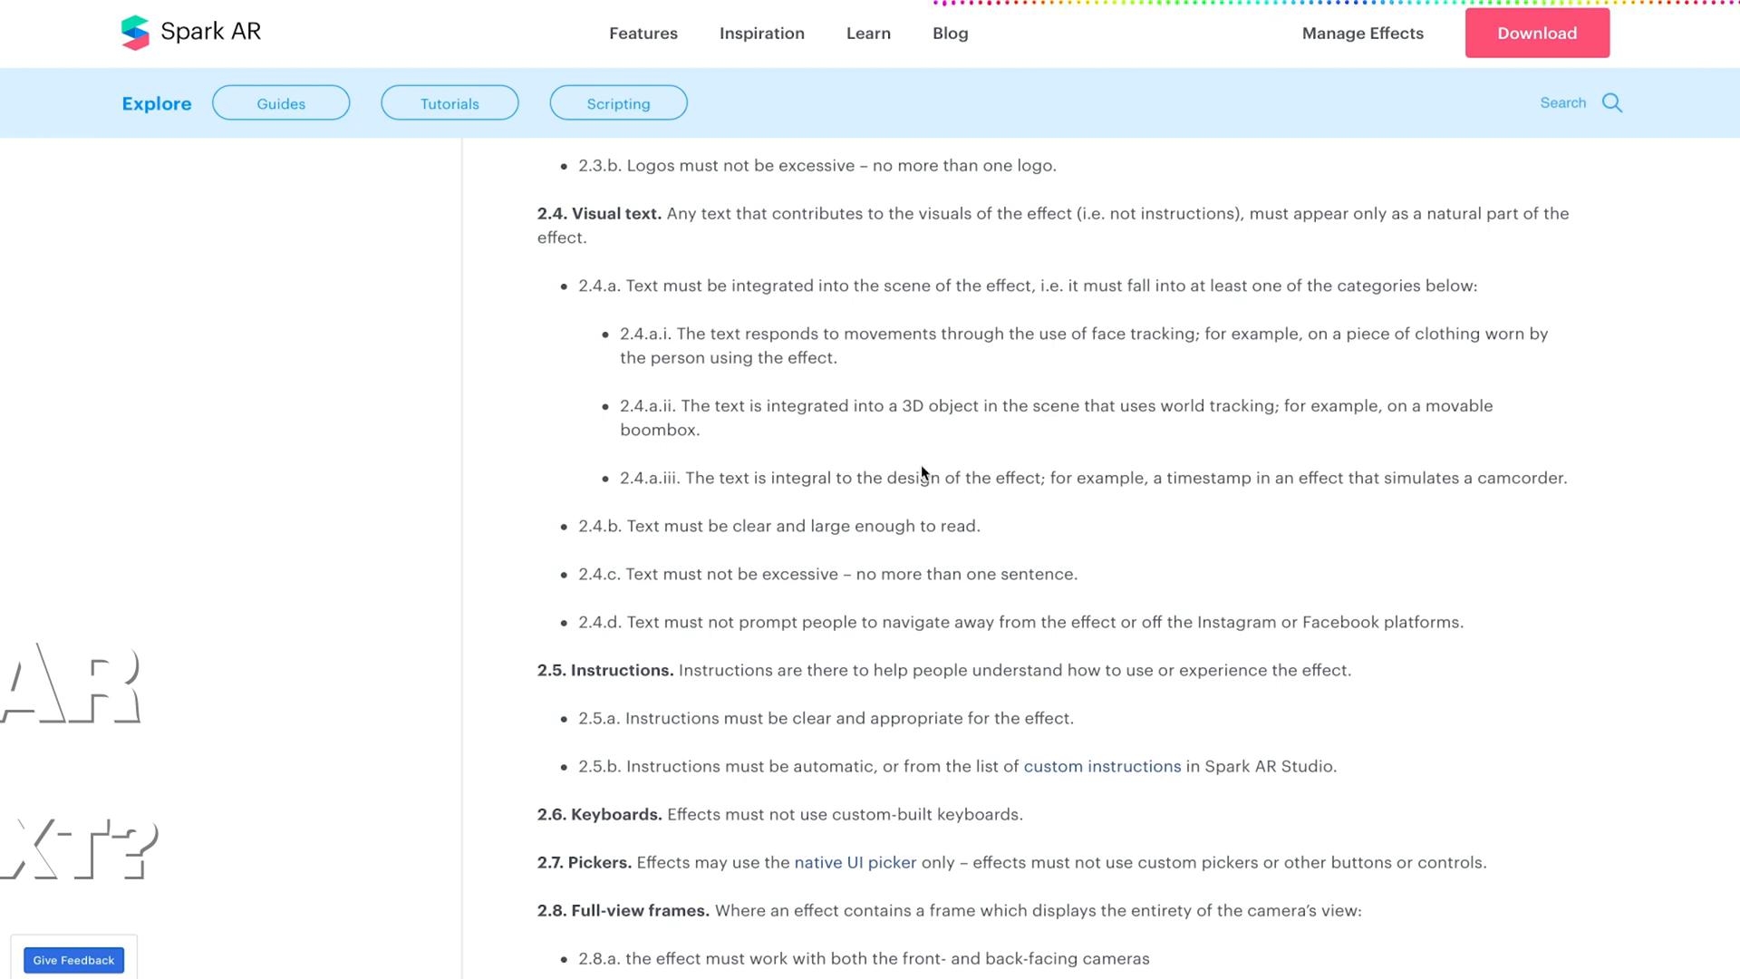
{"action": "mouse_move", "coordinate": [926, 472]}
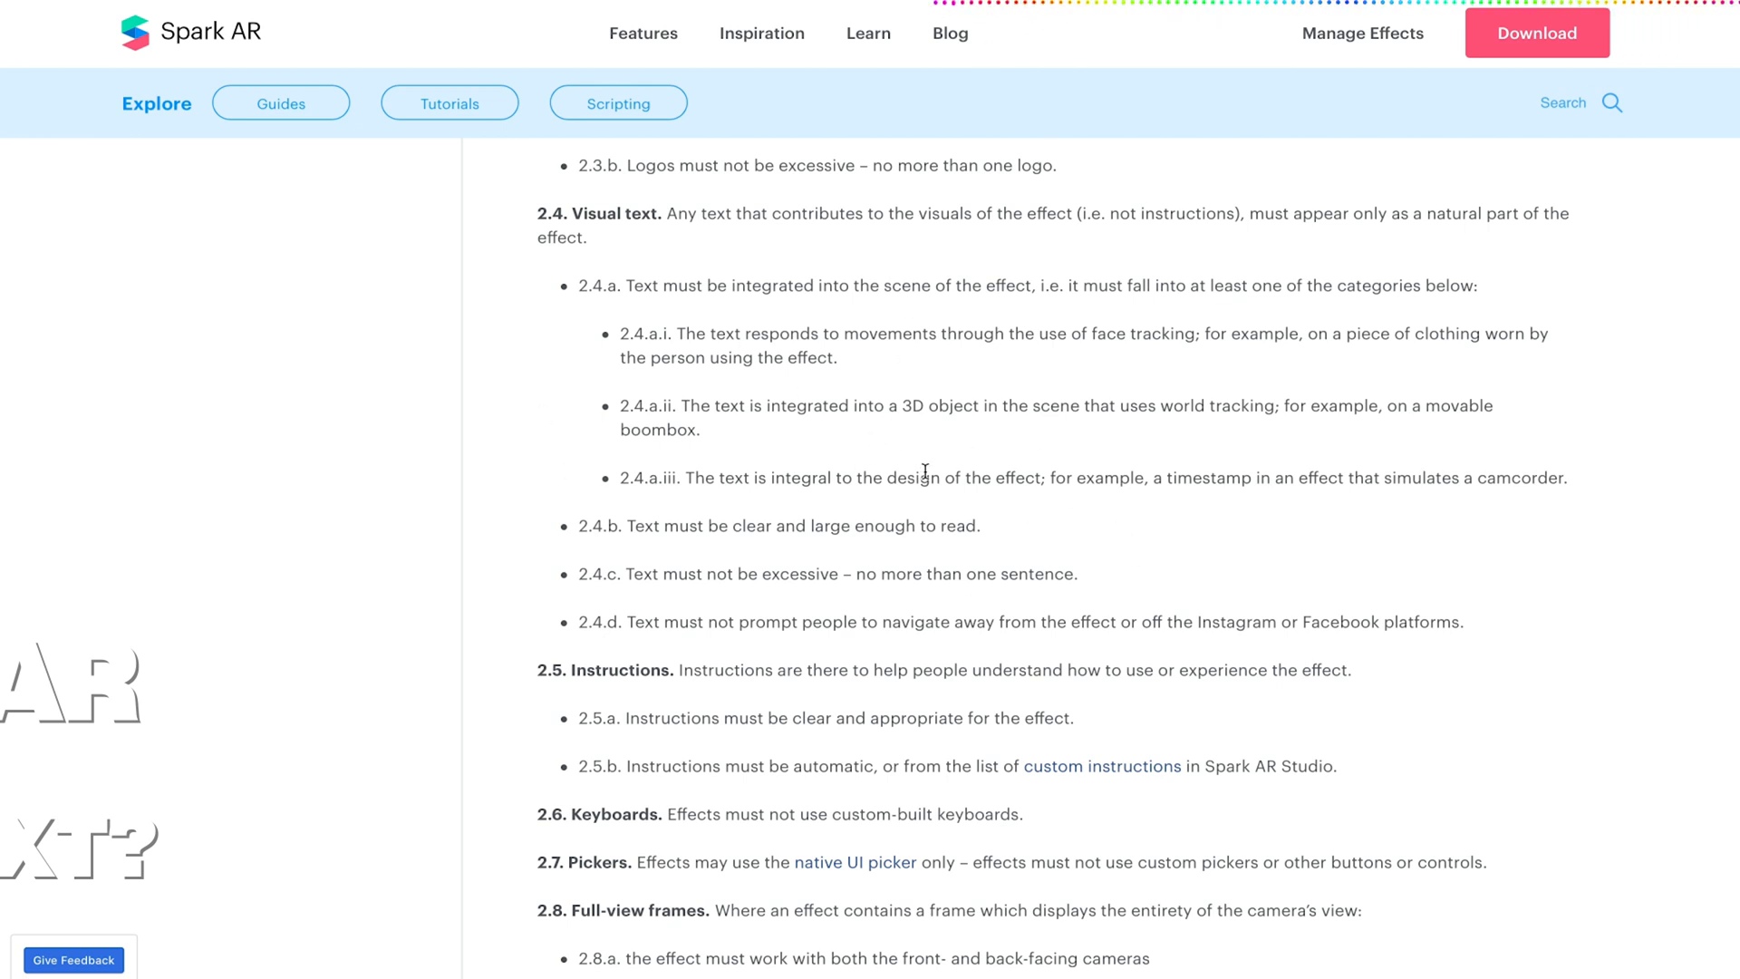
{"action": "mouse_move", "coordinate": [894, 507]}
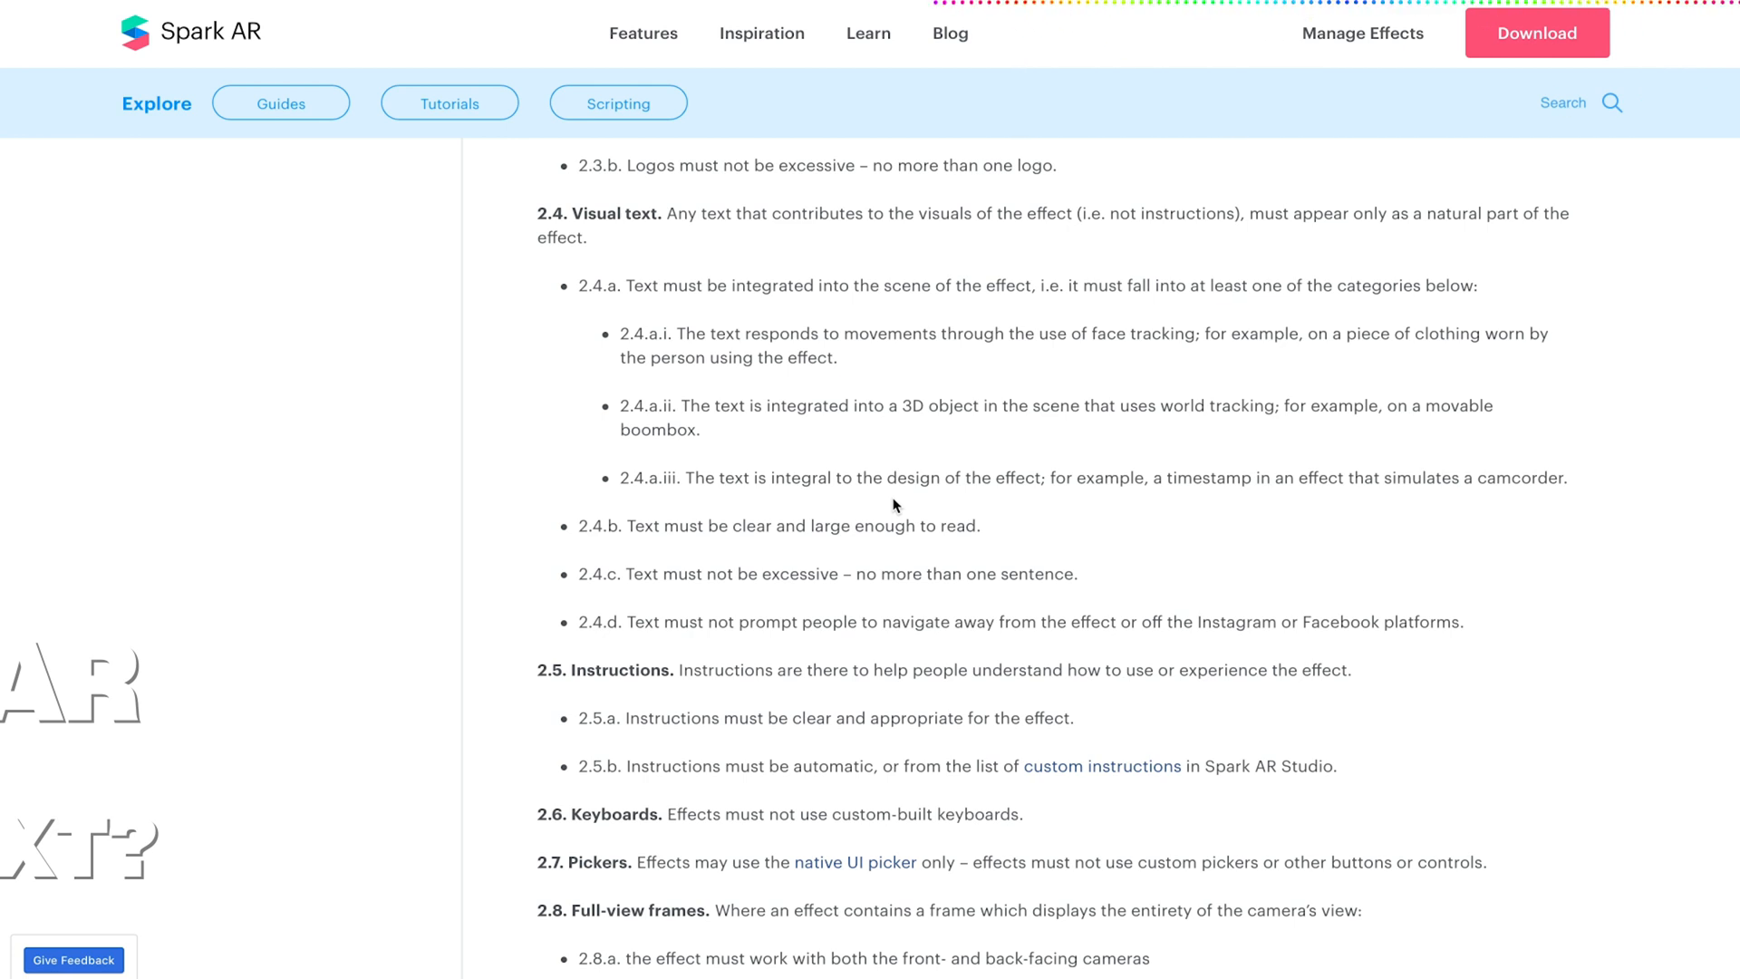
{"action": "scroll", "scroll_direction": "down", "scroll_amount": 3}
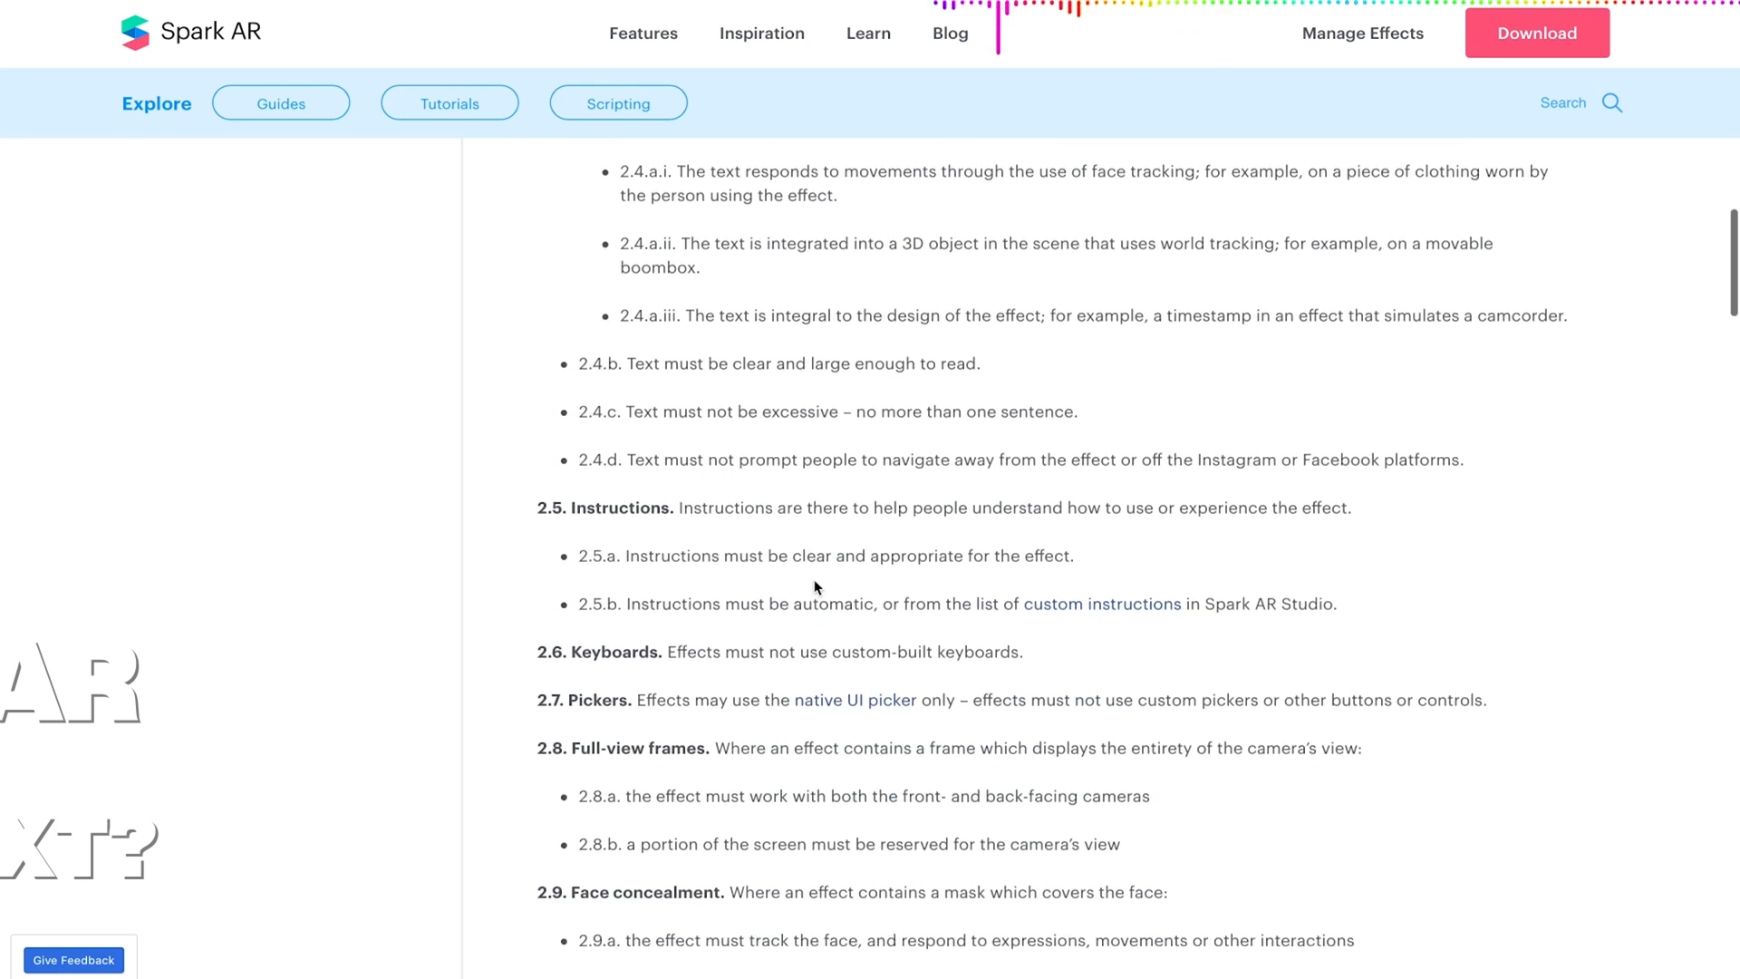
{"action": "mouse_move", "coordinate": [991, 540]}
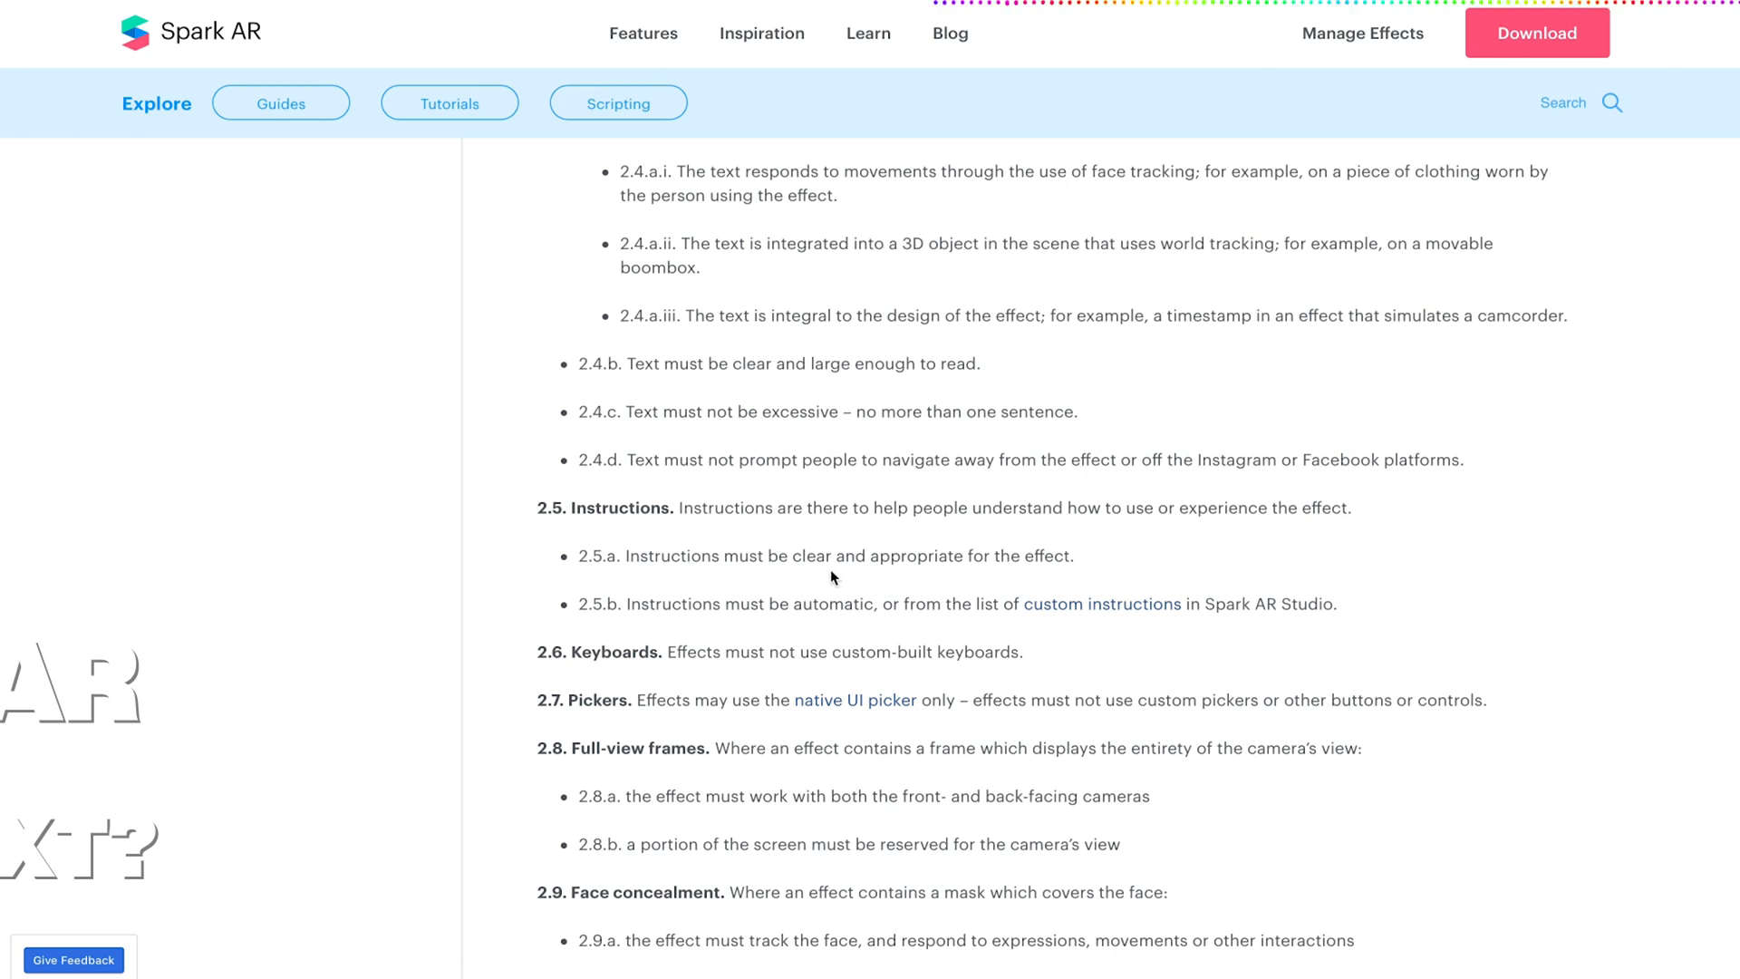
{"action": "mouse_move", "coordinate": [930, 596]}
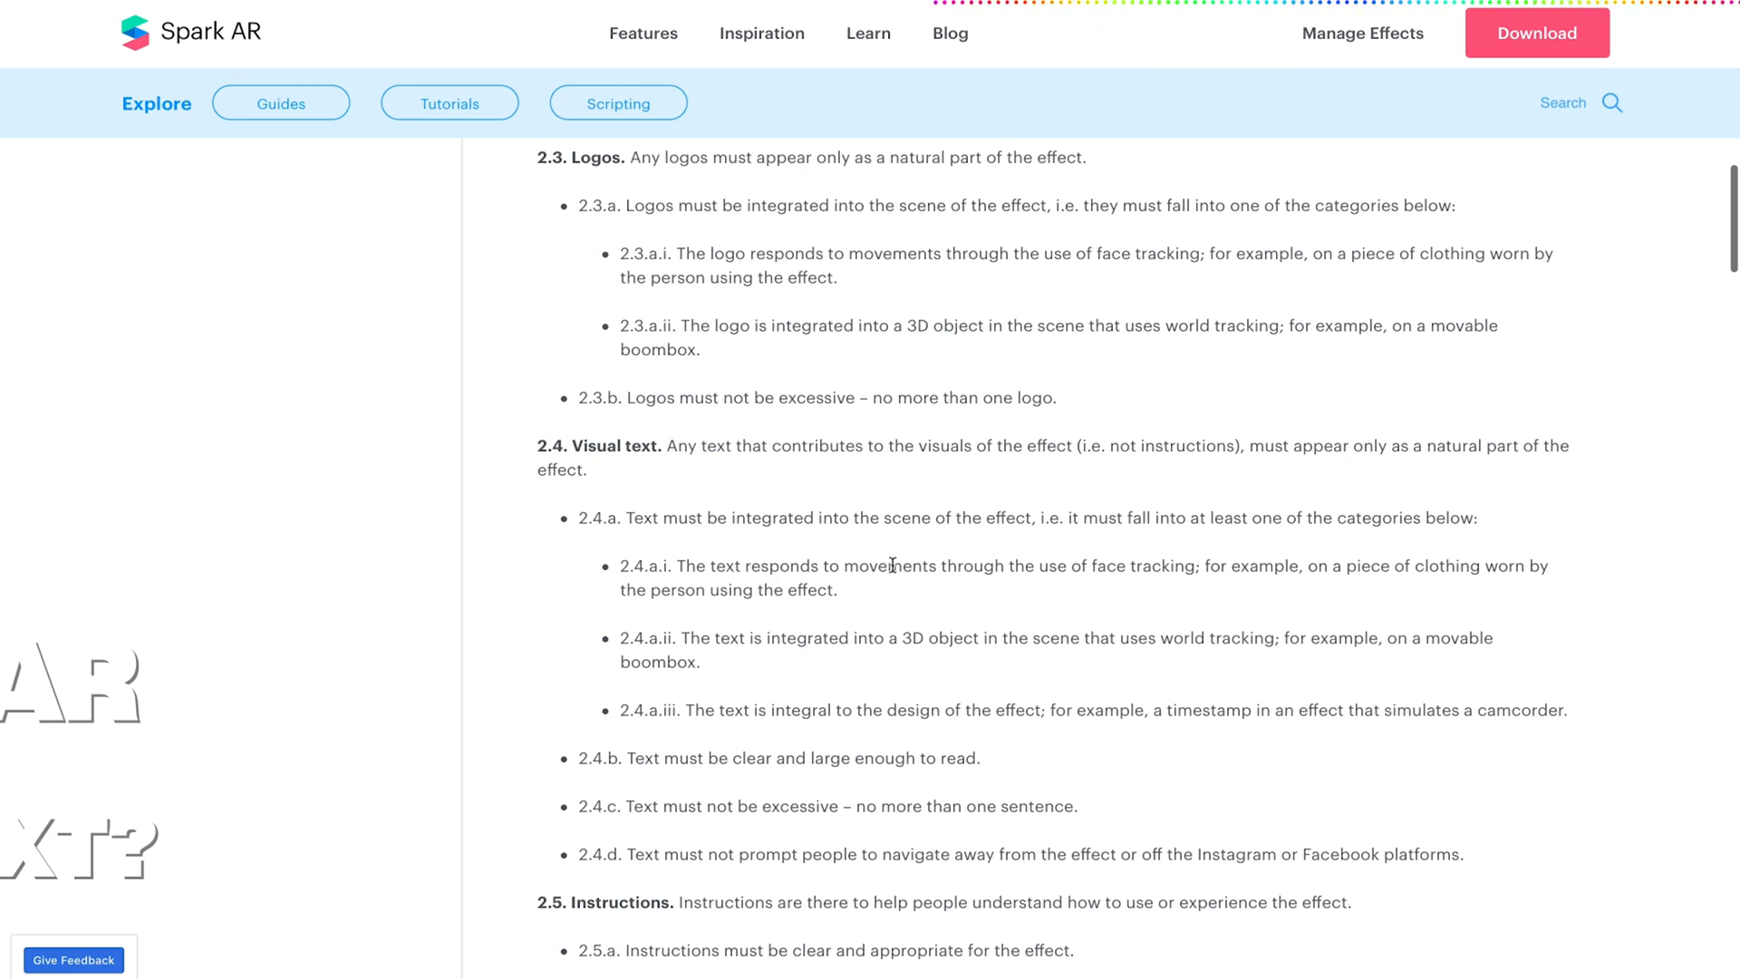
{"action": "mouse_move", "coordinate": [950, 284]}
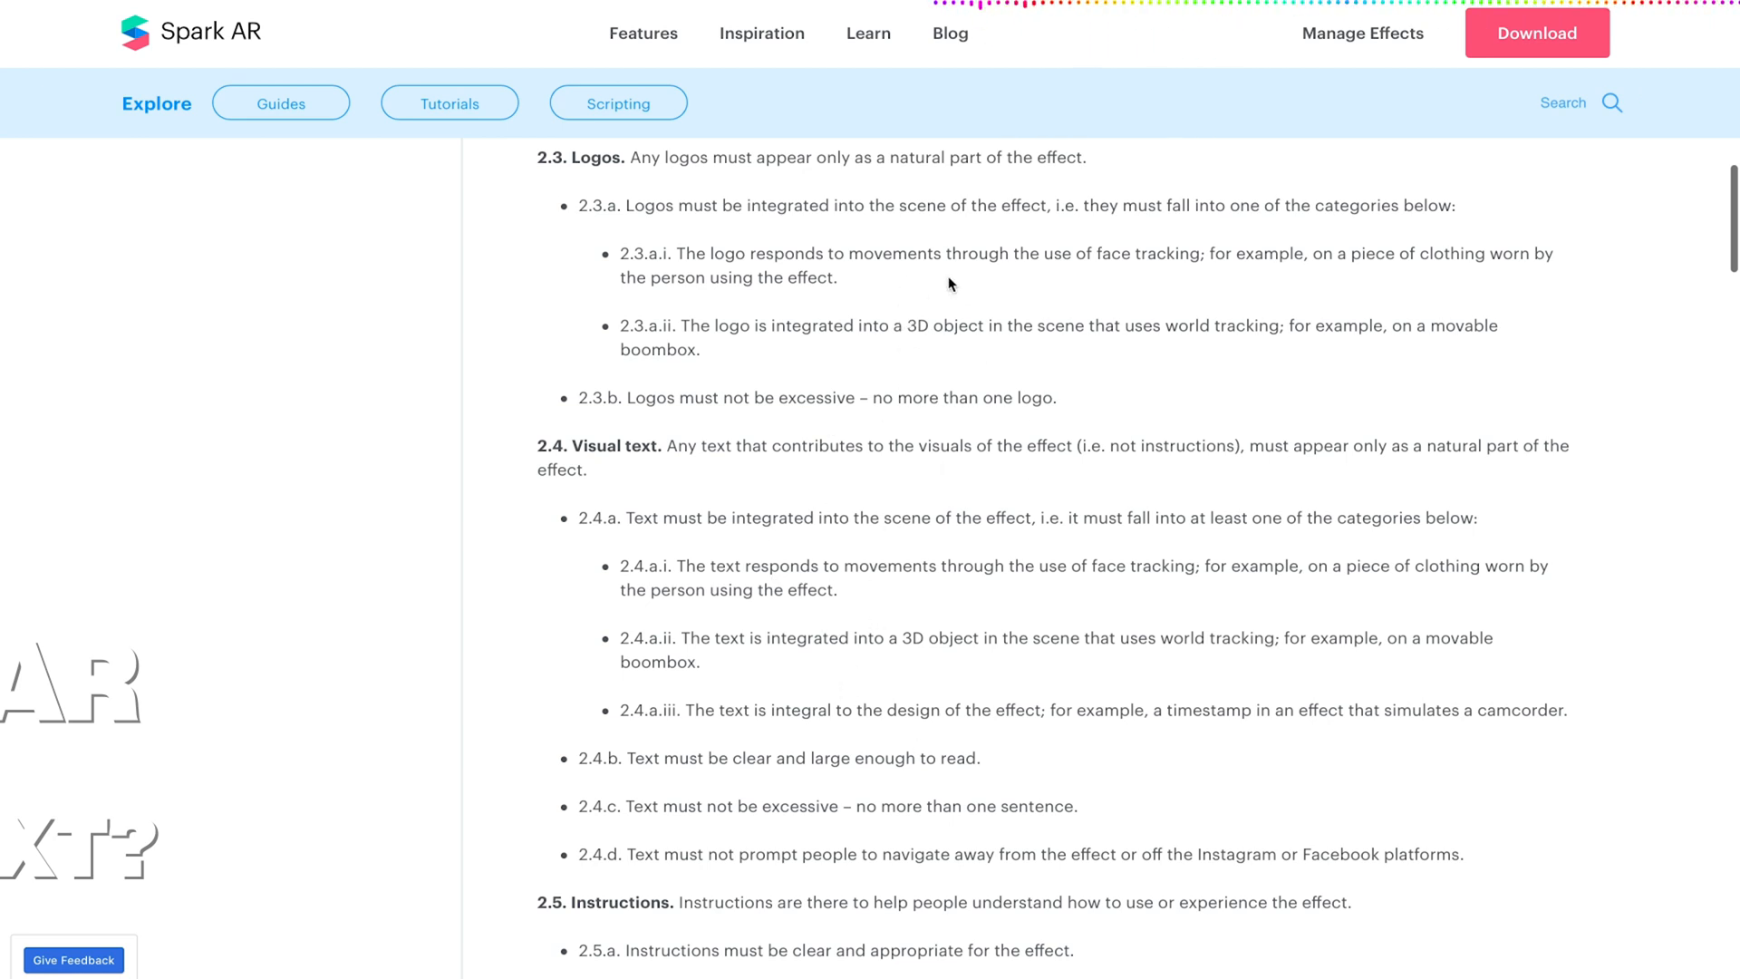
{"action": "scroll", "scroll_direction": "down", "scroll_amount": 3}
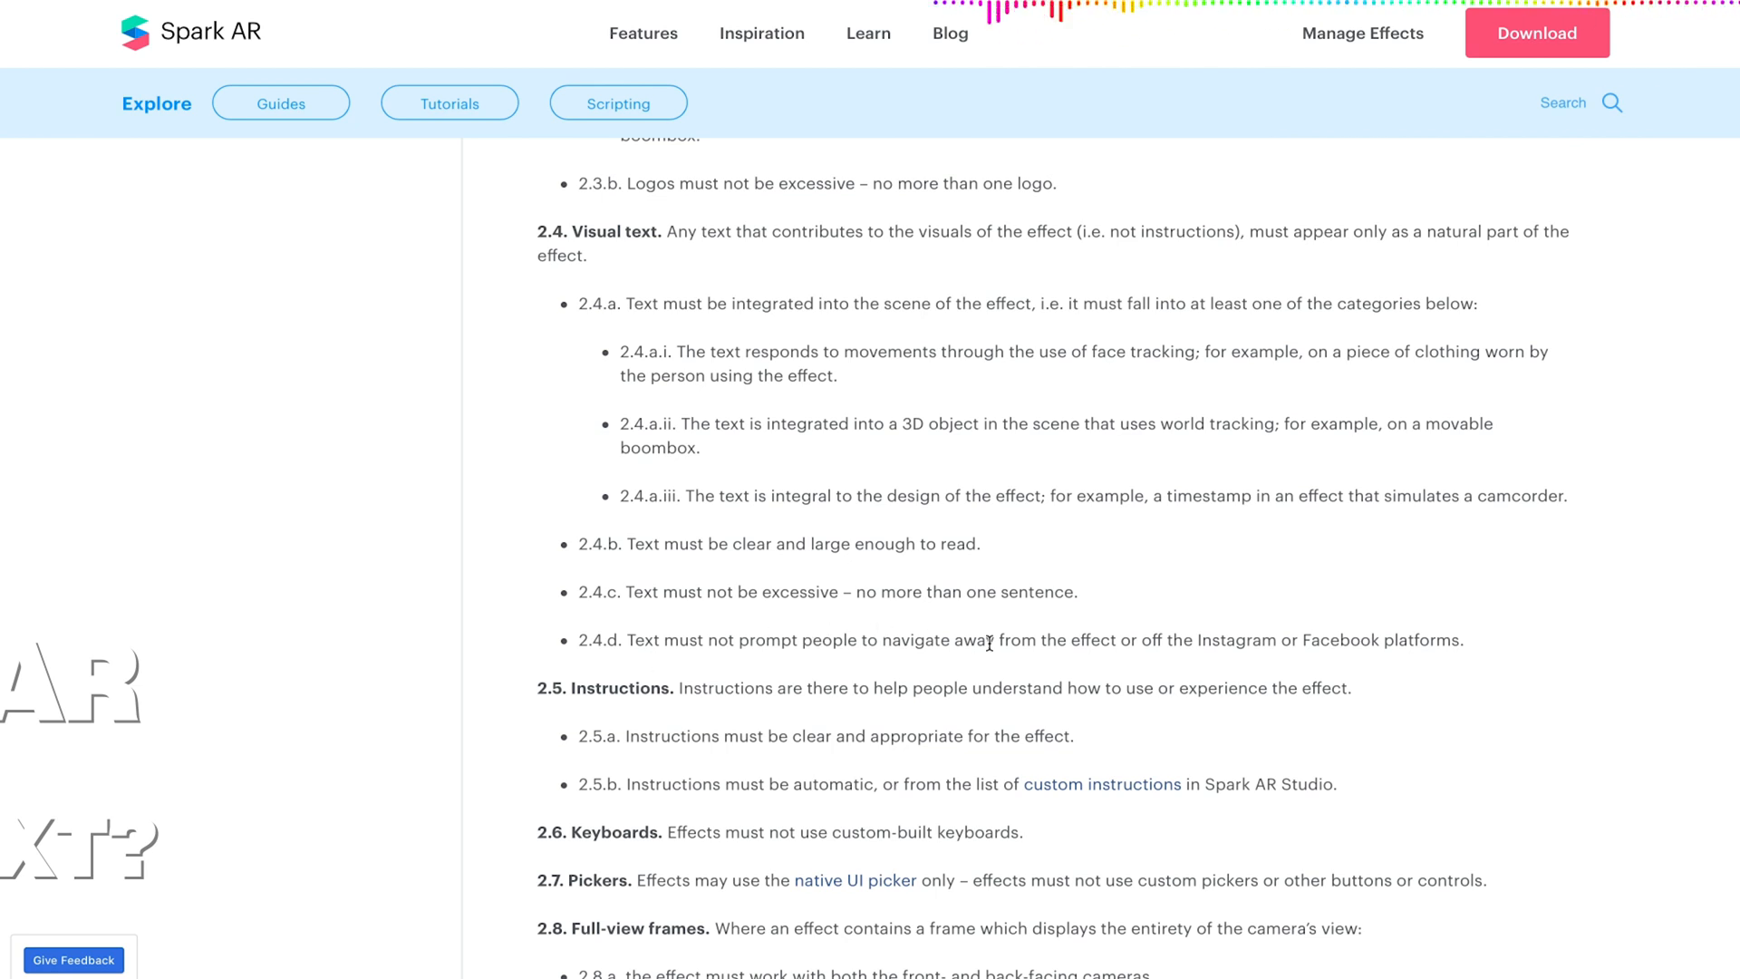
{"action": "mouse_move", "coordinate": [1055, 881]}
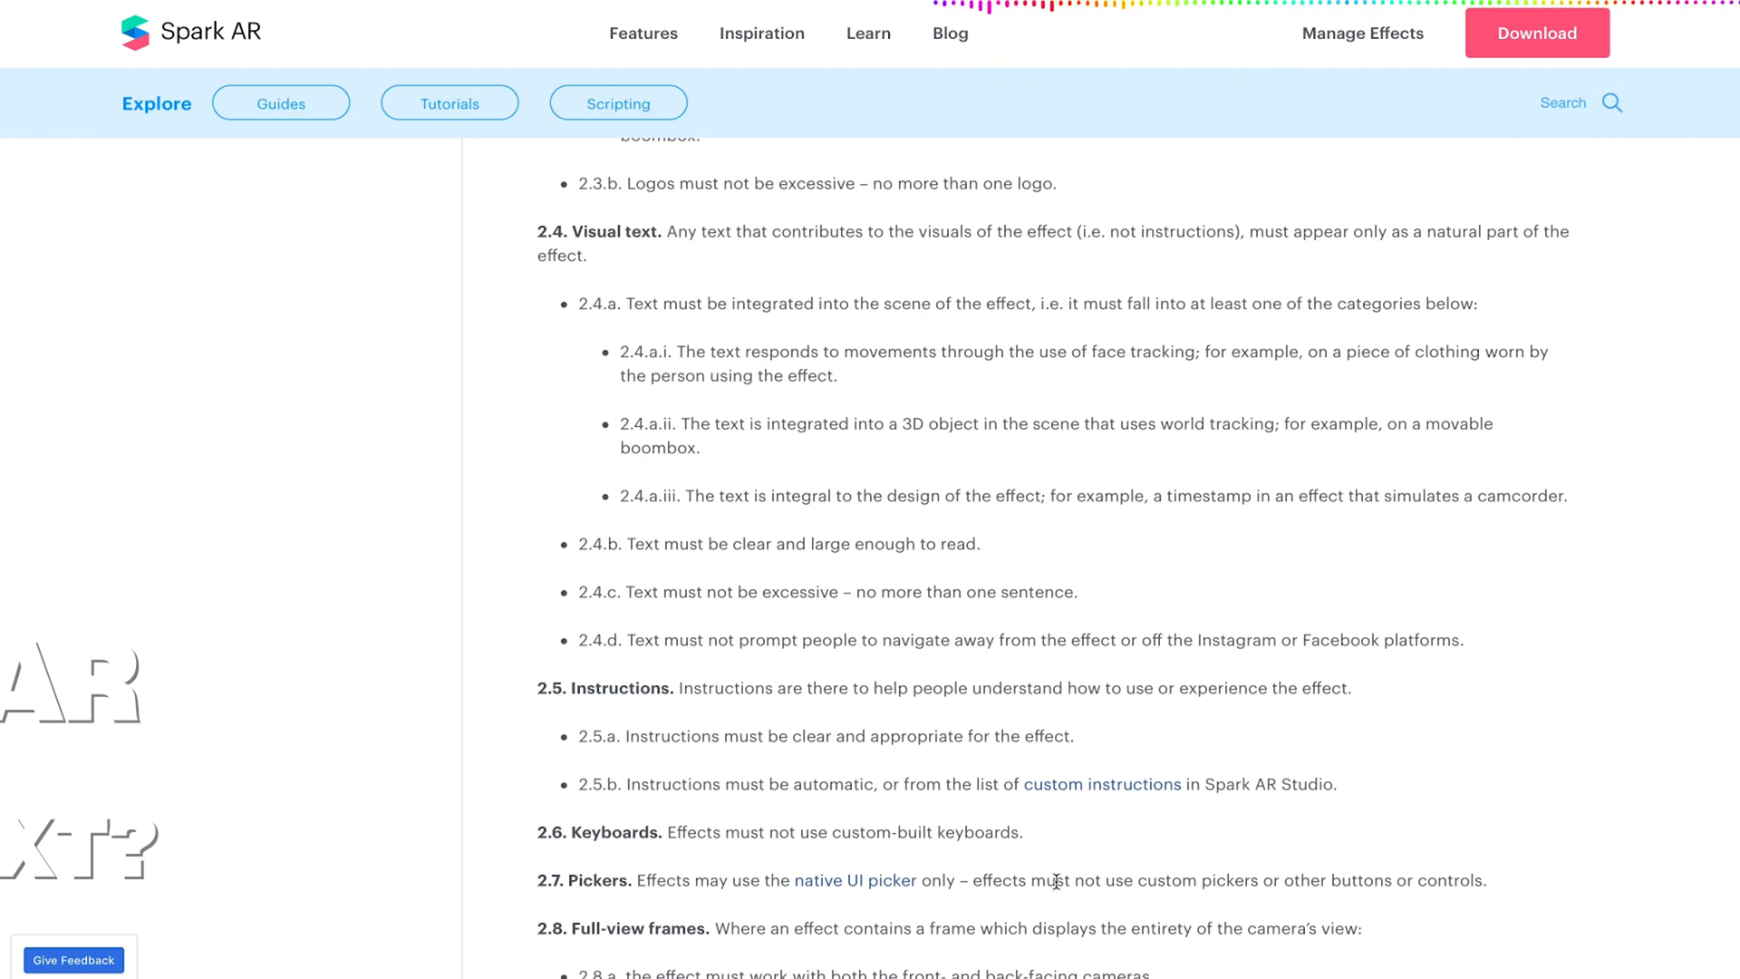
{"action": "mouse_move", "coordinate": [973, 772]}
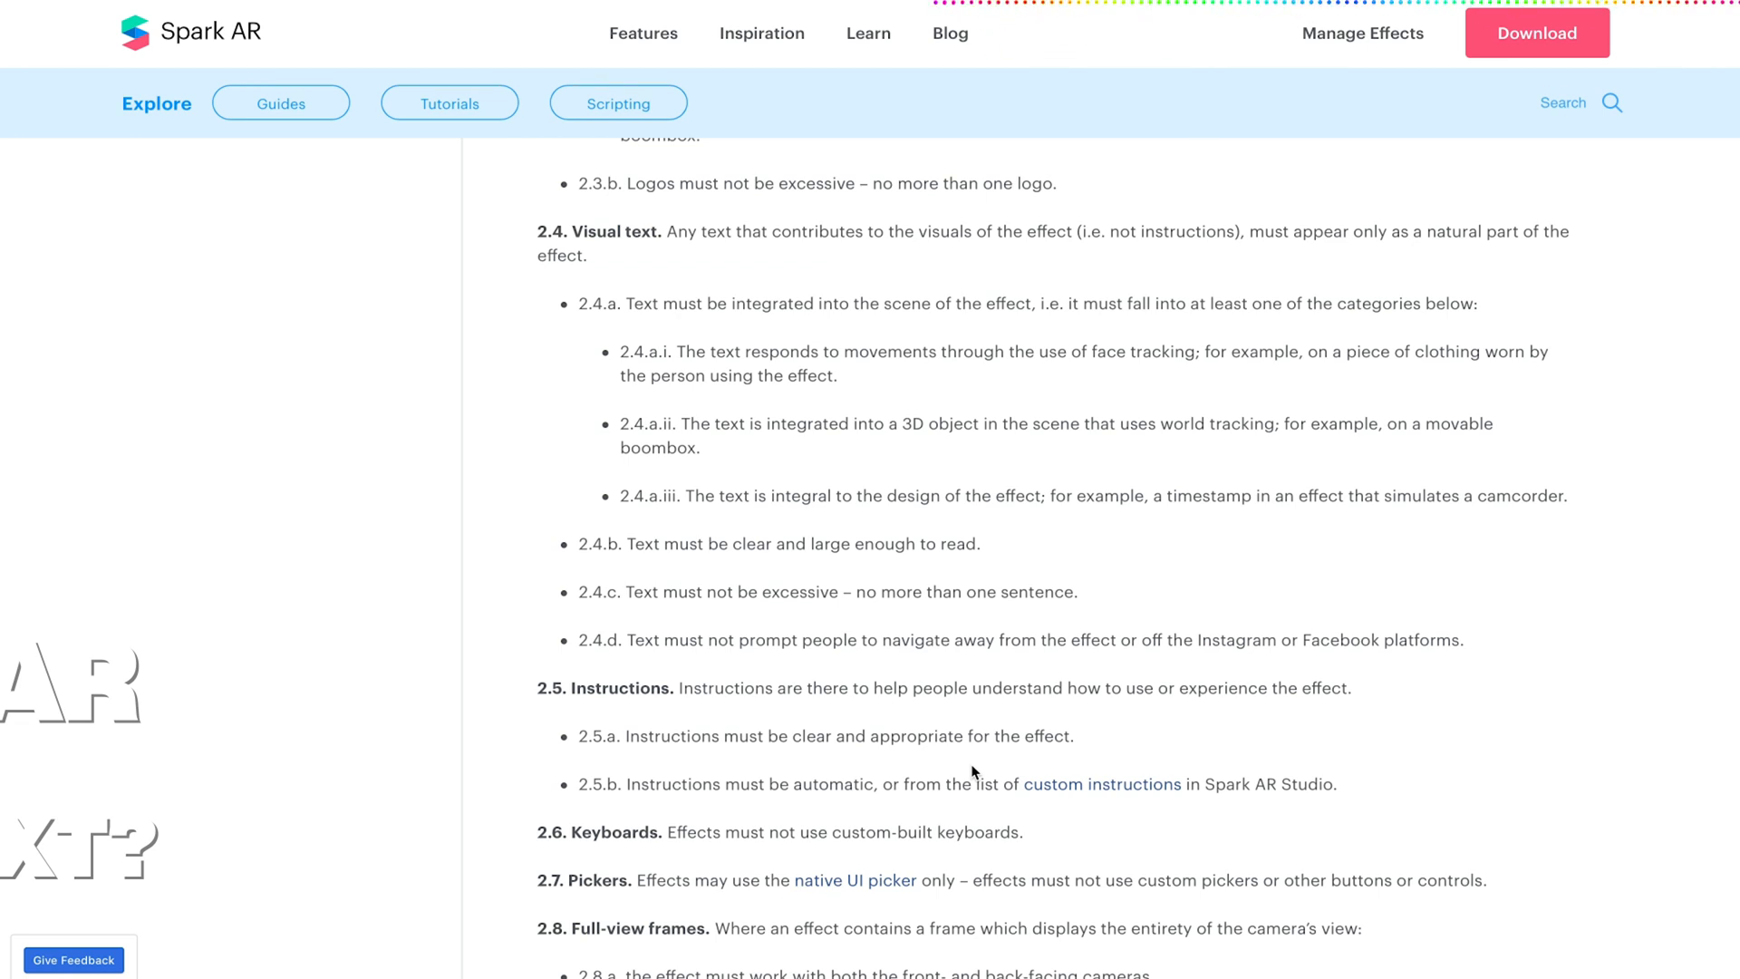
{"action": "mouse_move", "coordinate": [731, 754]}
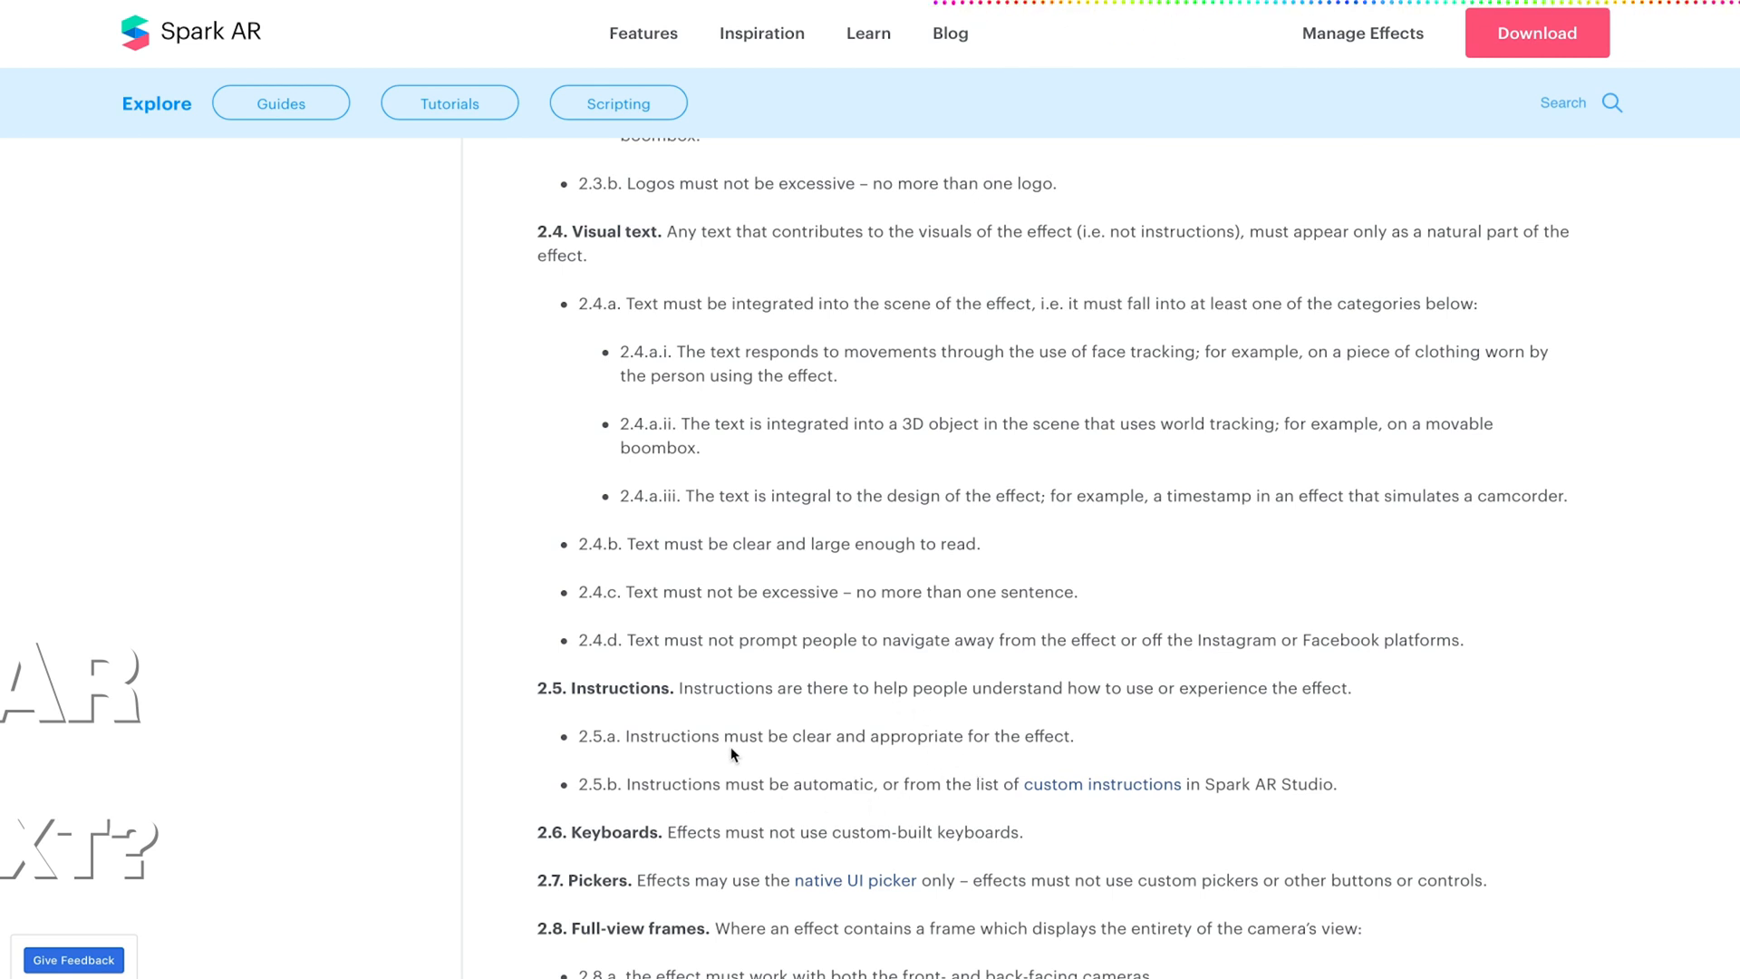
Scroll past face concealment, 2.11 Photographs and capabilities to the Part 3: Metadata and Assets heading.
{"action": "scroll", "scroll_direction": "down", "scroll_amount": 3}
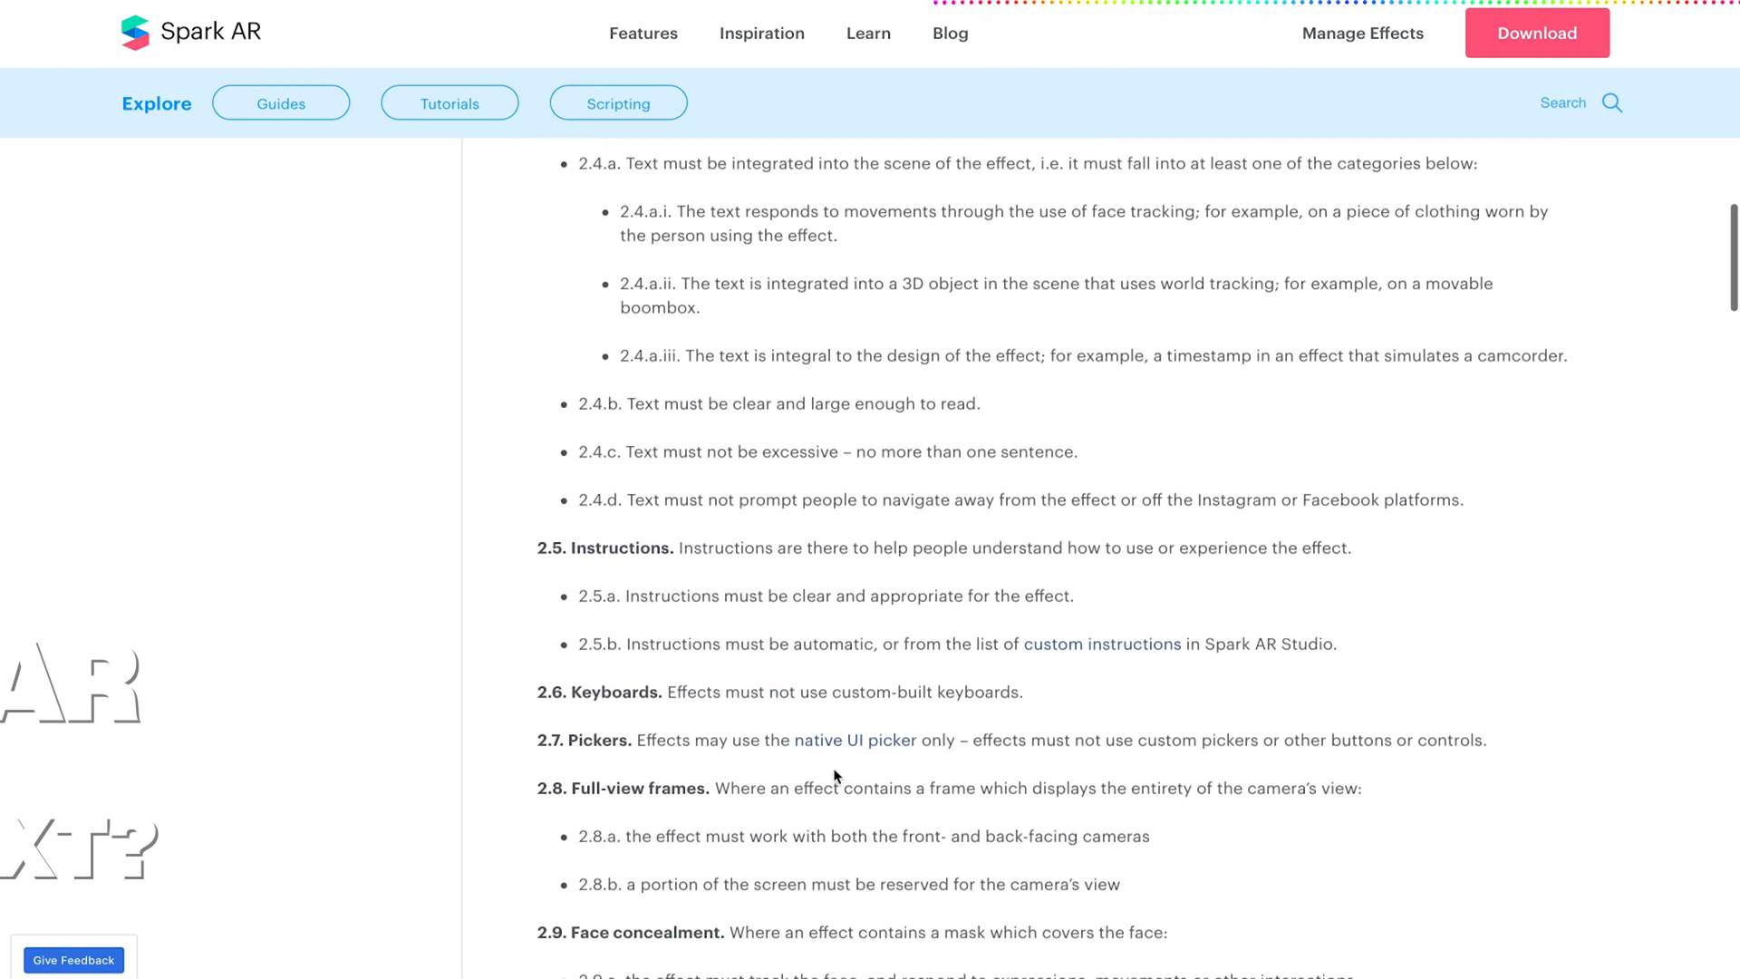
{"action": "scroll", "scroll_direction": "down", "scroll_amount": 3}
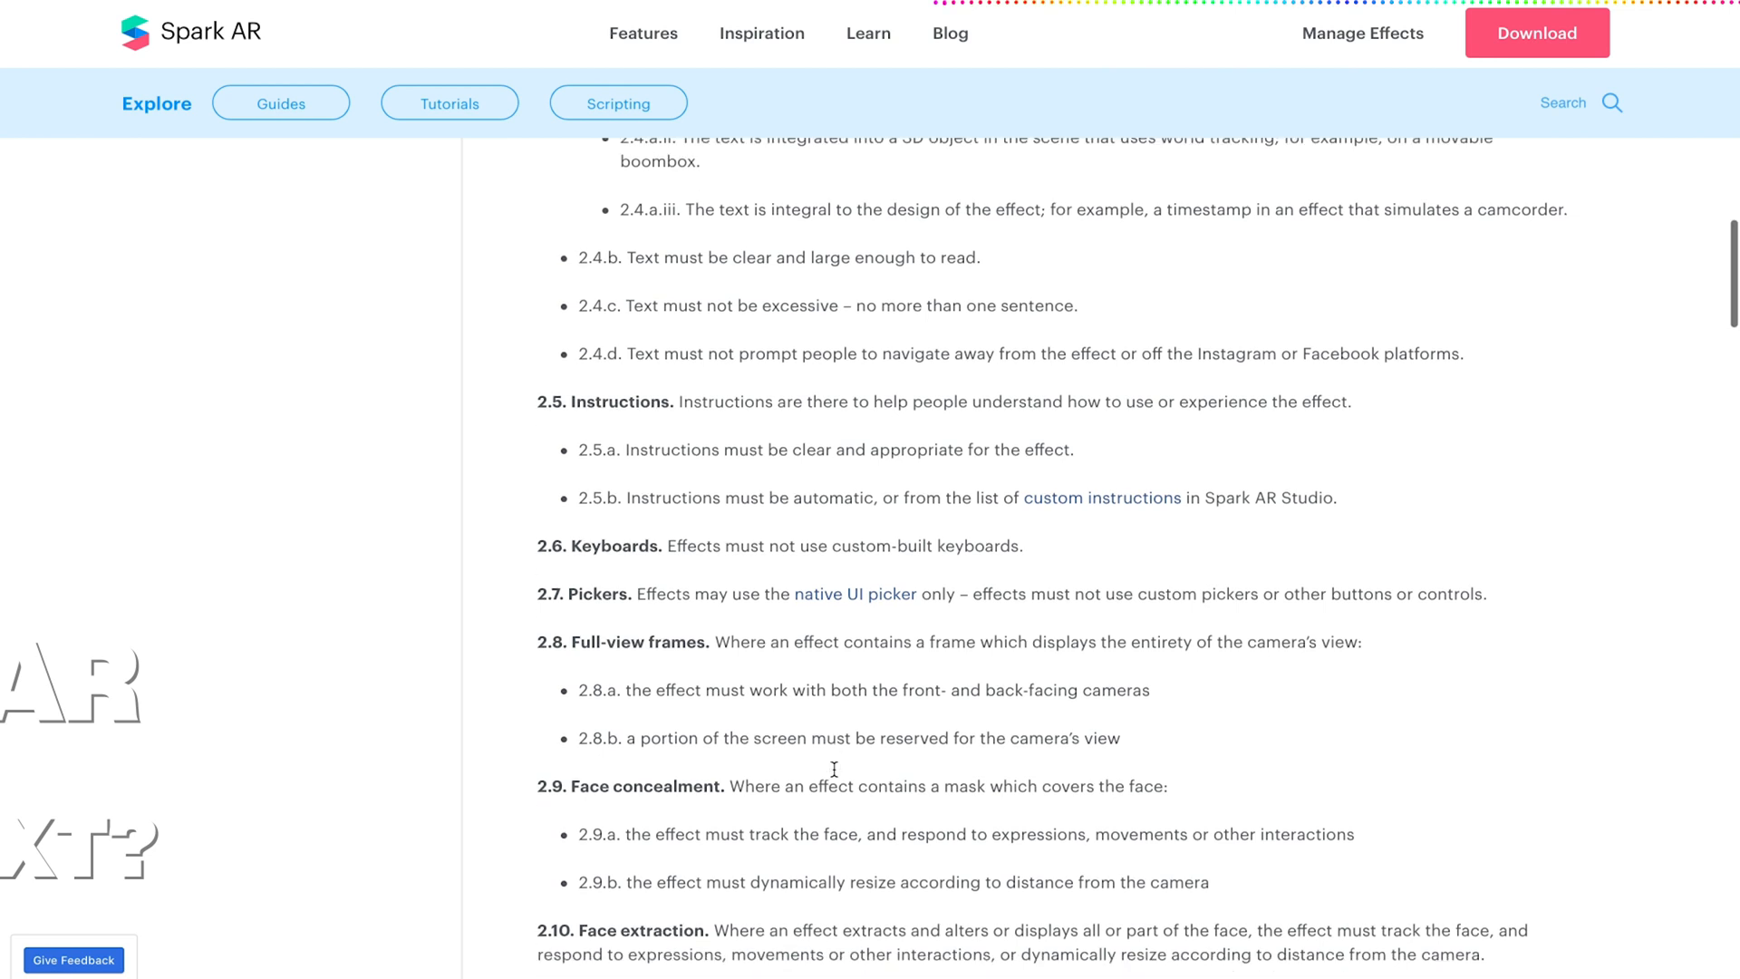
{"action": "scroll", "scroll_direction": "down", "scroll_amount": 3}
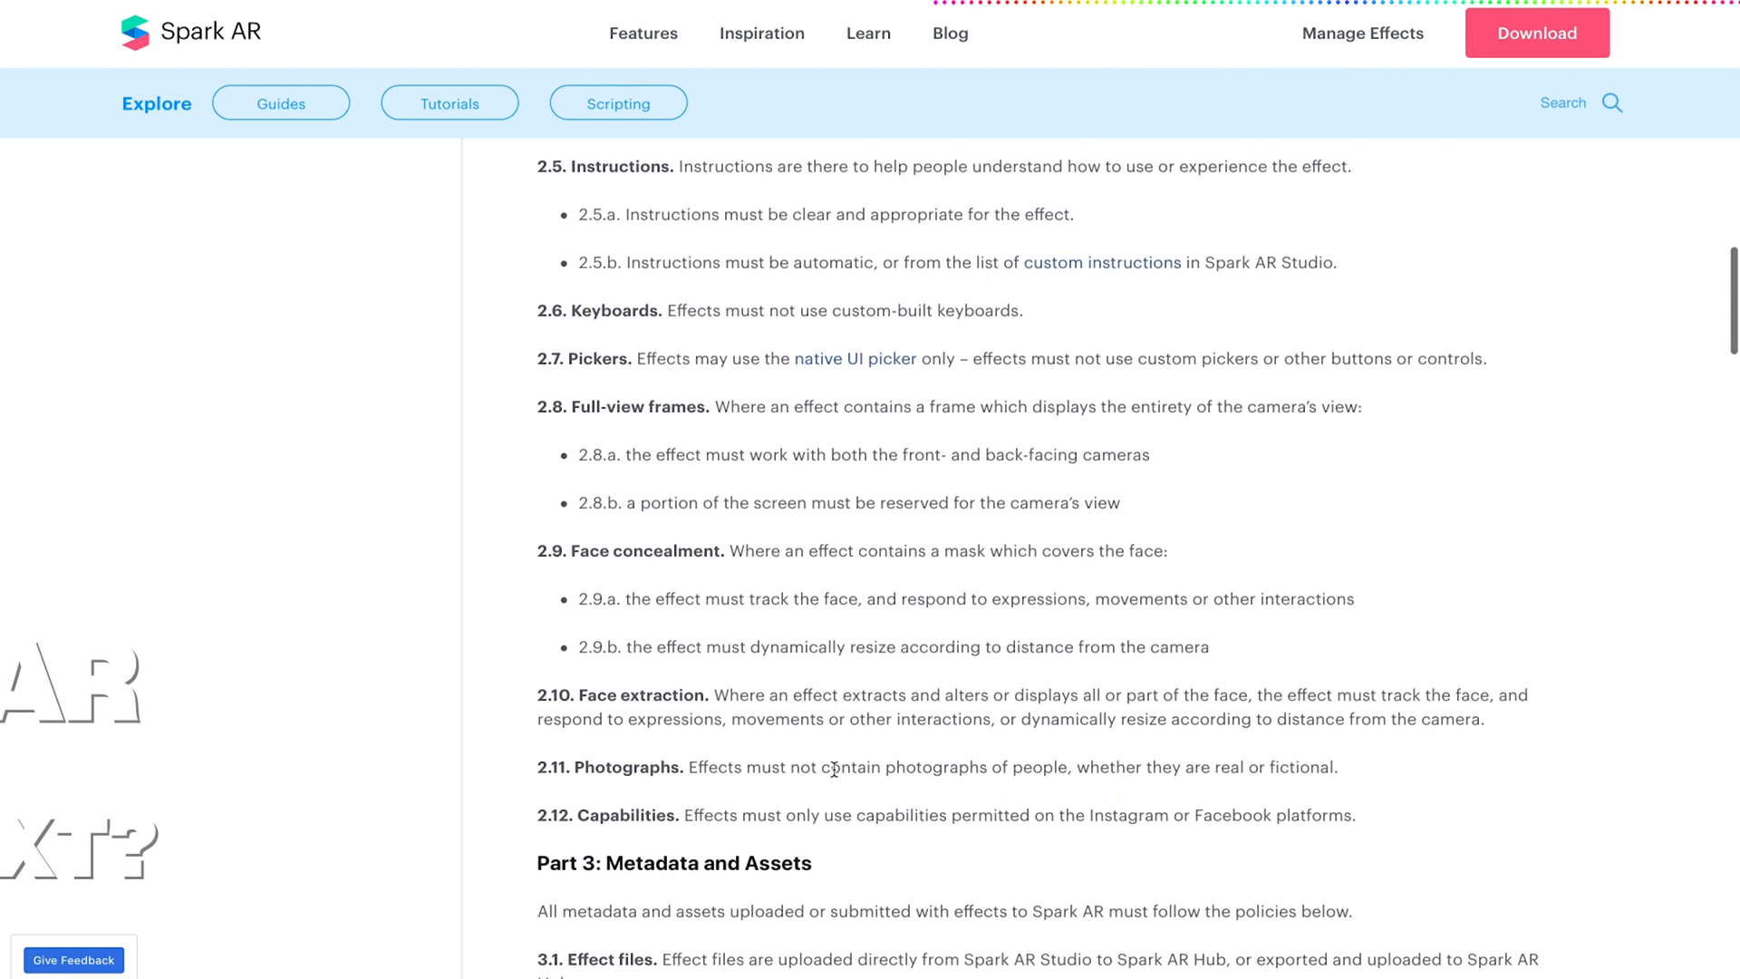
{"action": "scroll", "scroll_direction": "down", "scroll_amount": 3}
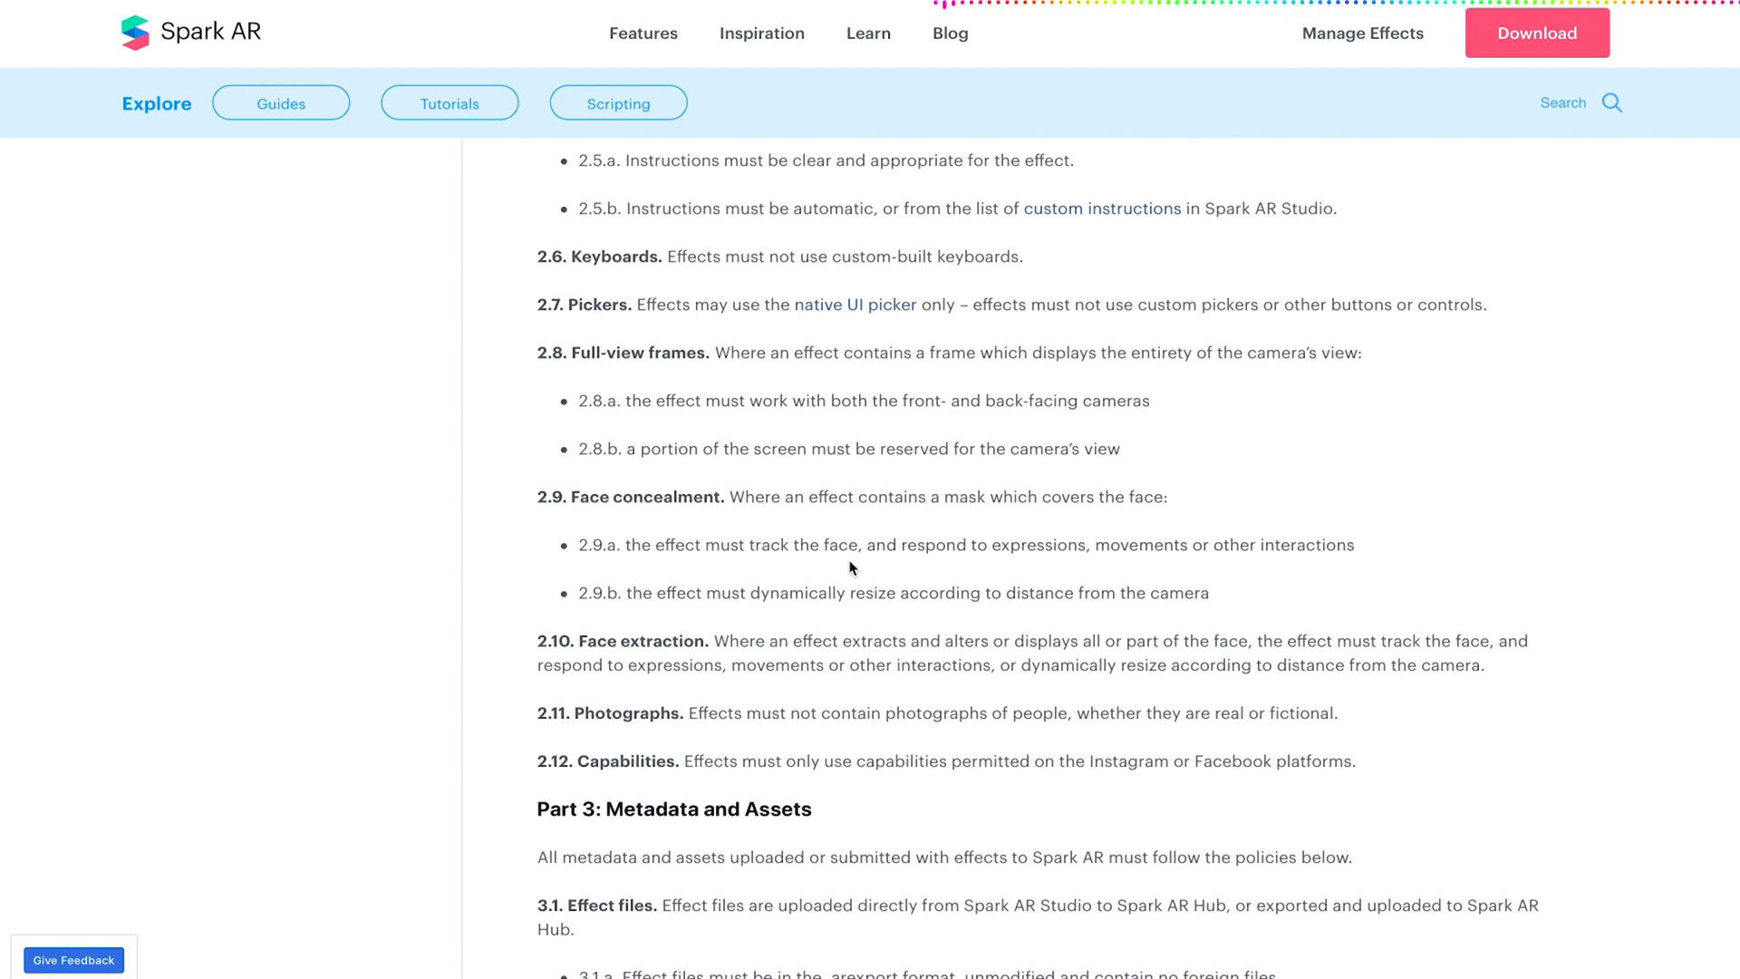
{"action": "mouse_move", "coordinate": [829, 739]}
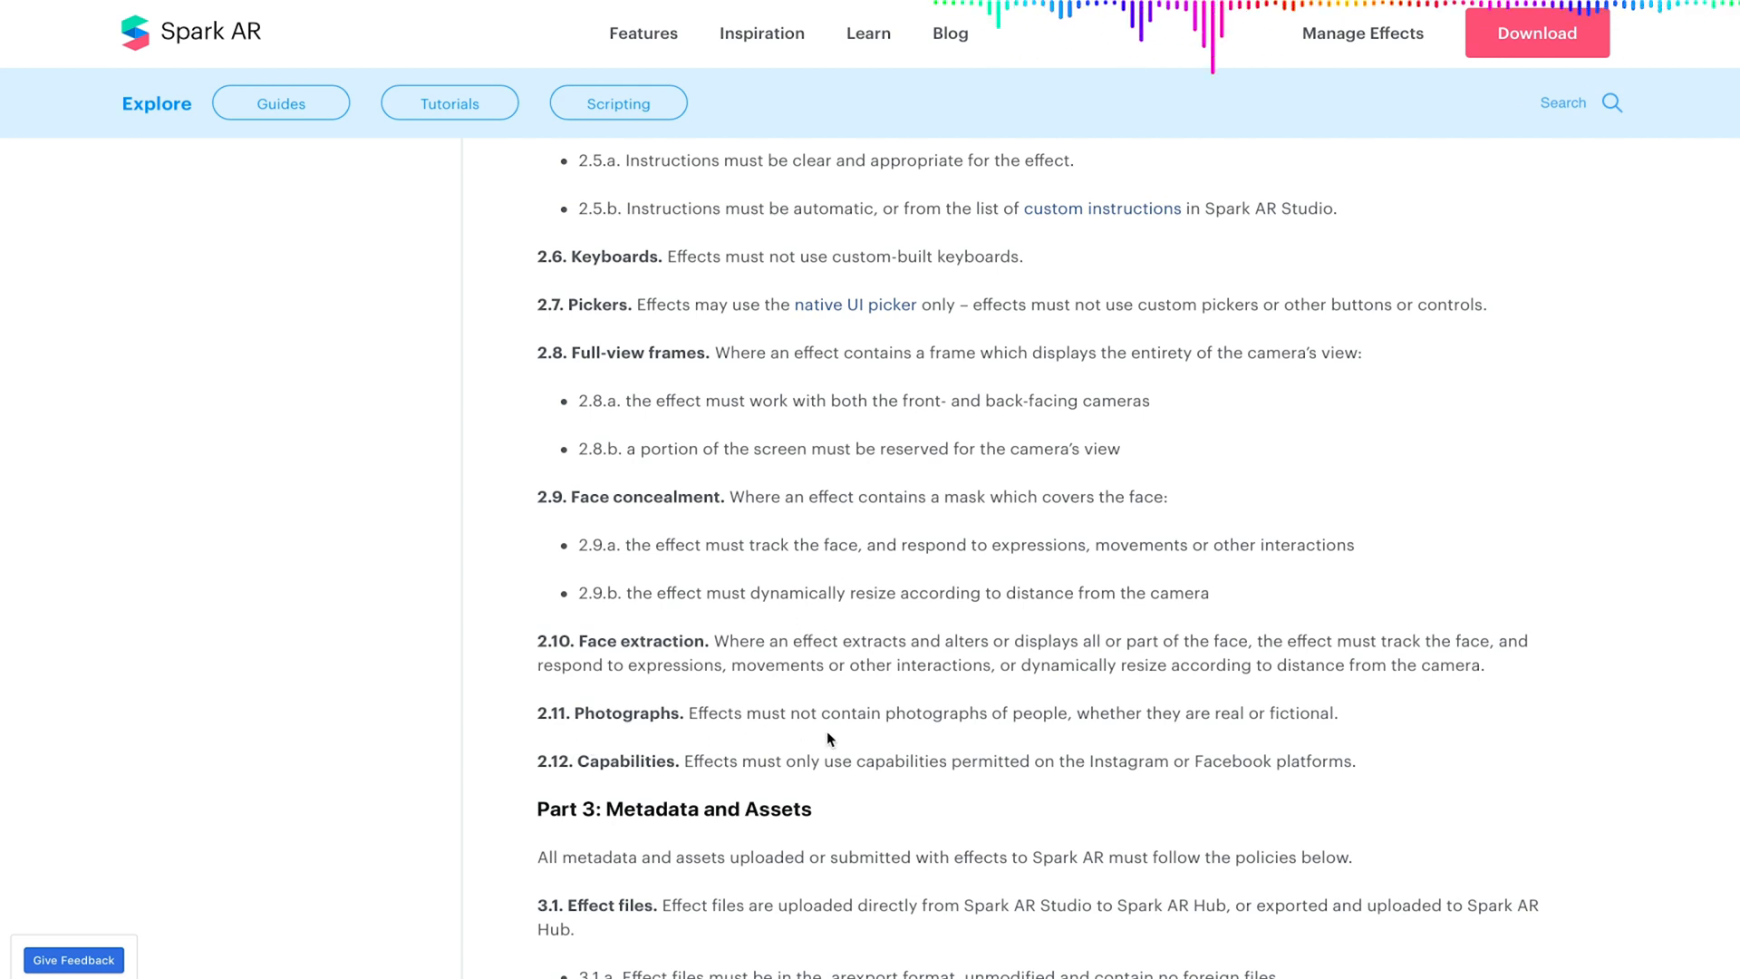
{"action": "mouse_move", "coordinate": [1272, 728]}
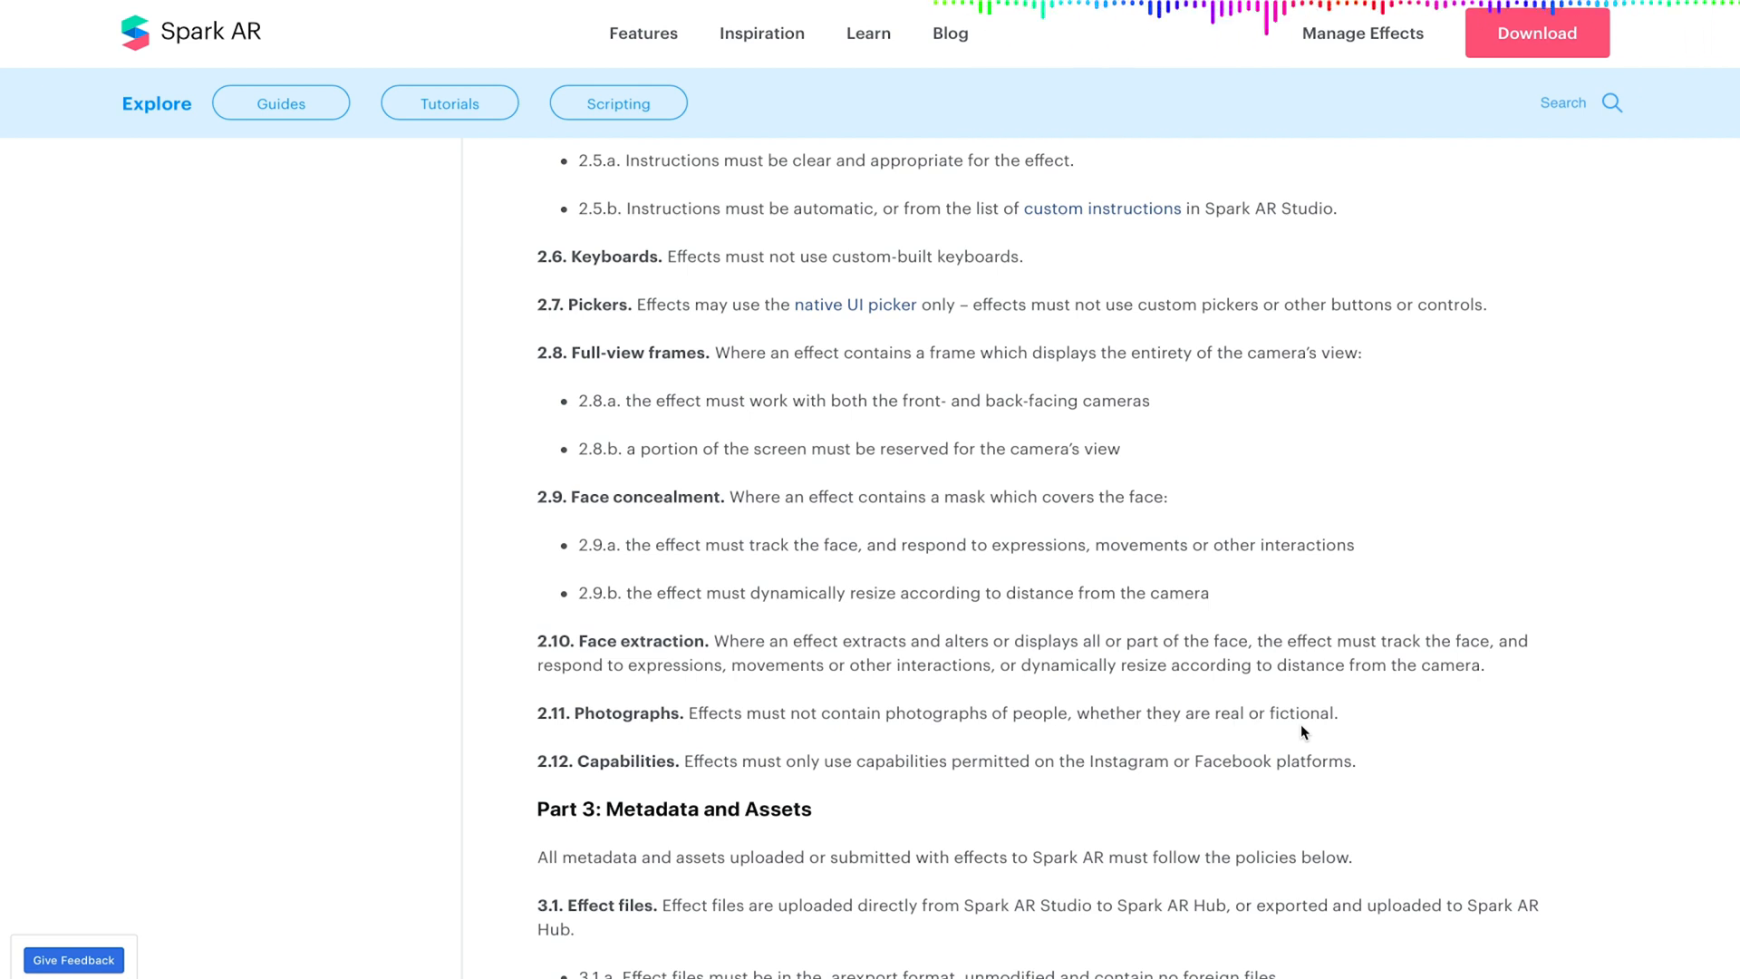
{"action": "mouse_move", "coordinate": [1009, 748]}
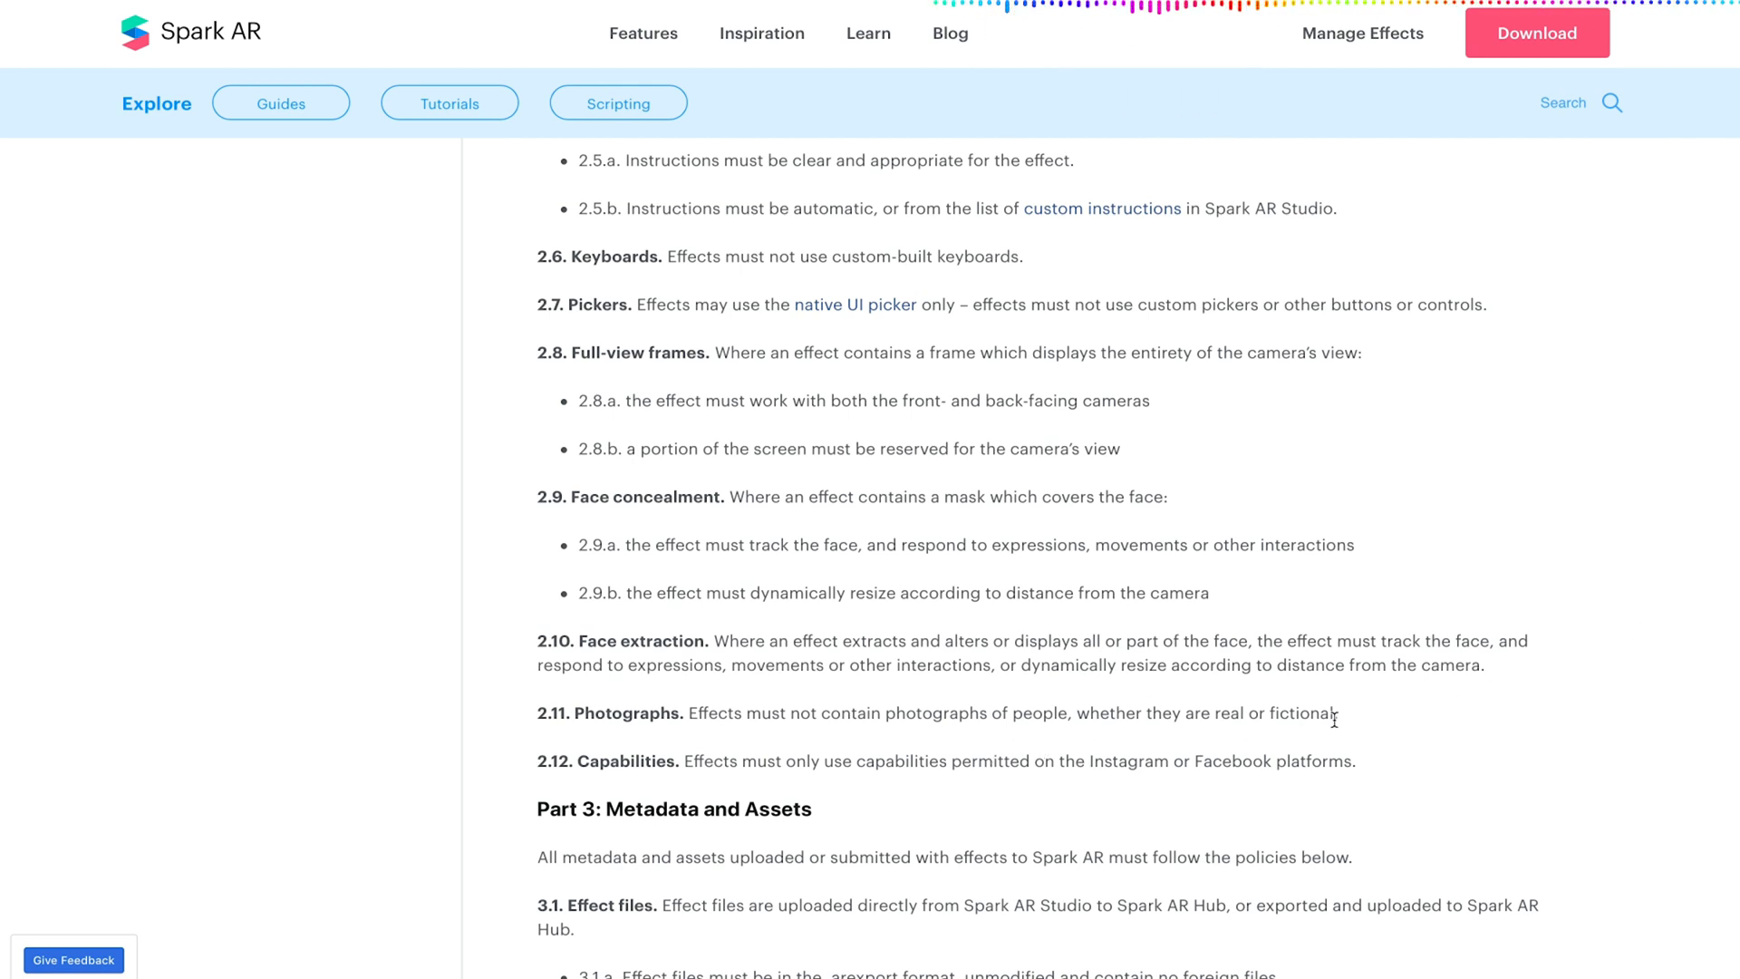
{"action": "mouse_move", "coordinate": [1188, 745]}
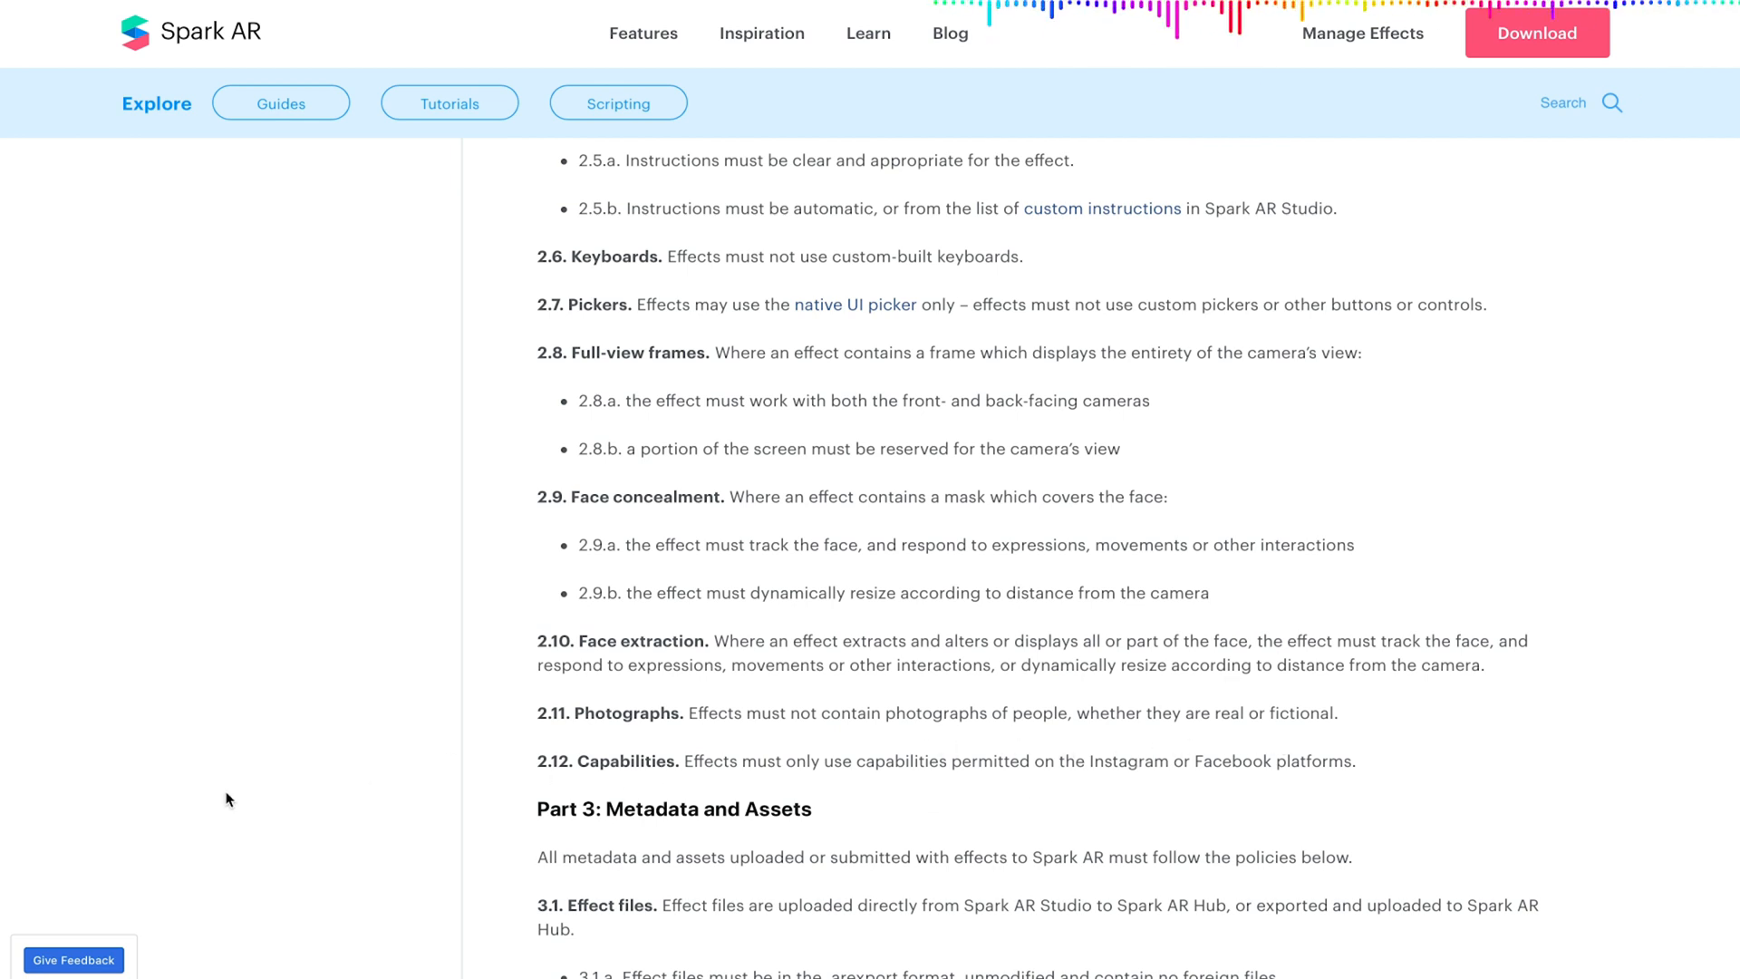
{"action": "mouse_move", "coordinate": [1214, 745]}
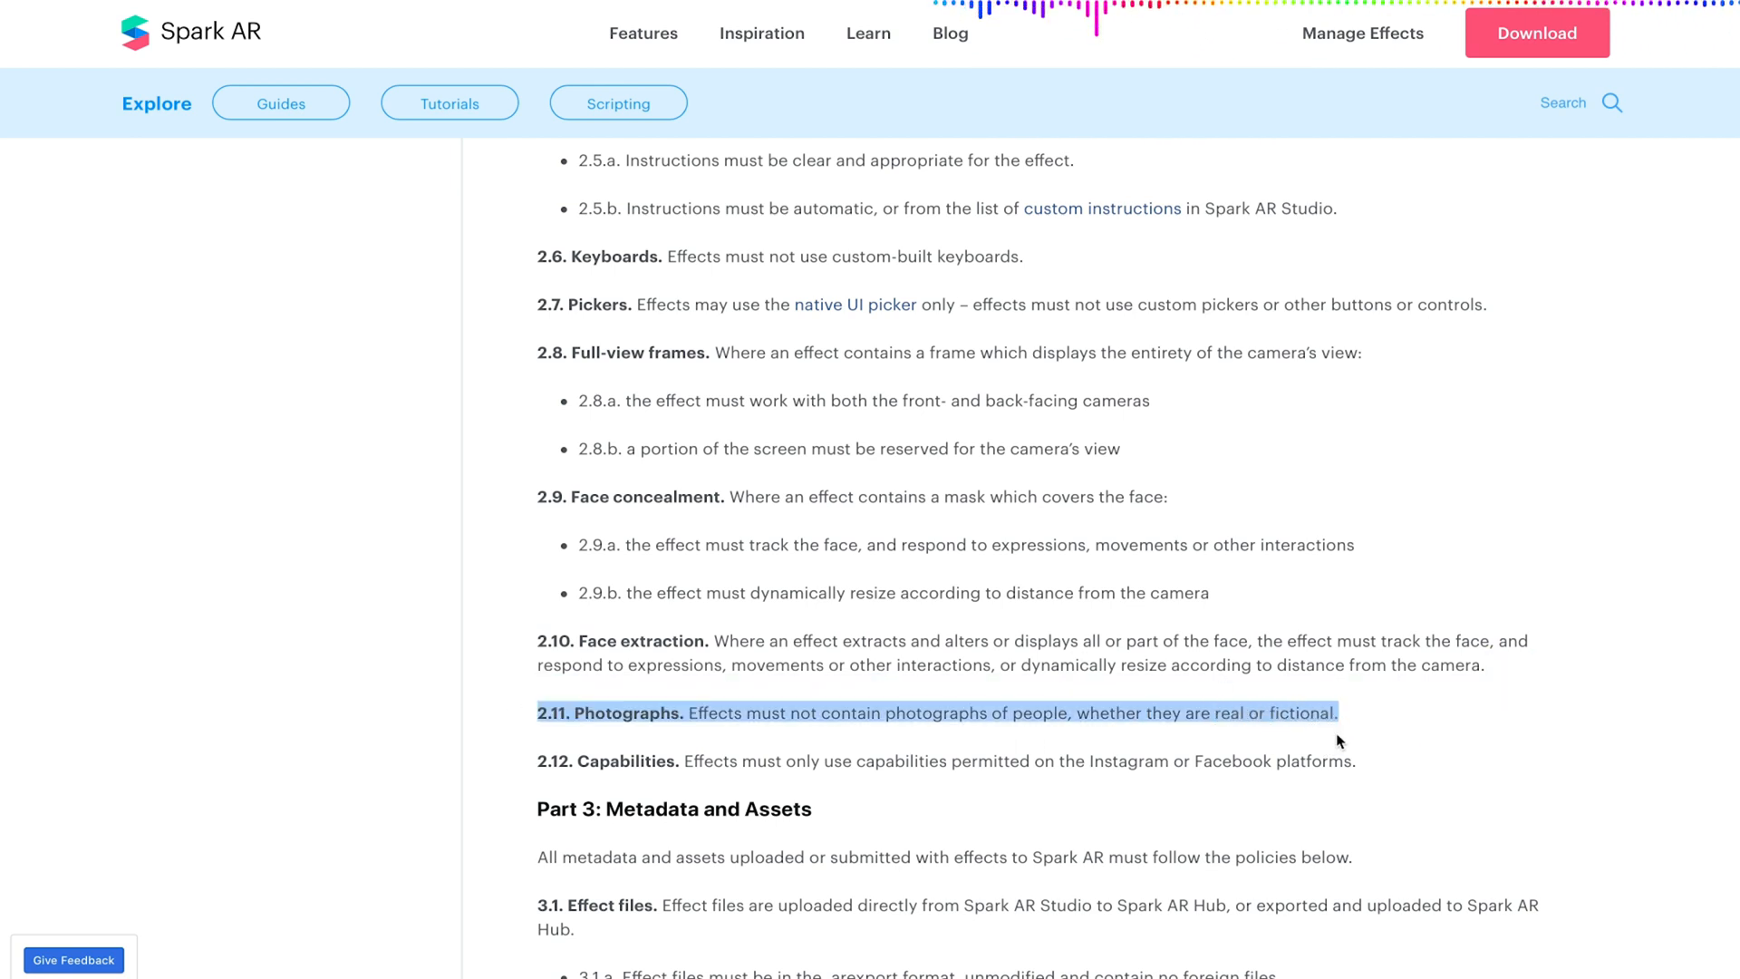
{"action": "mouse_move", "coordinate": [652, 730]}
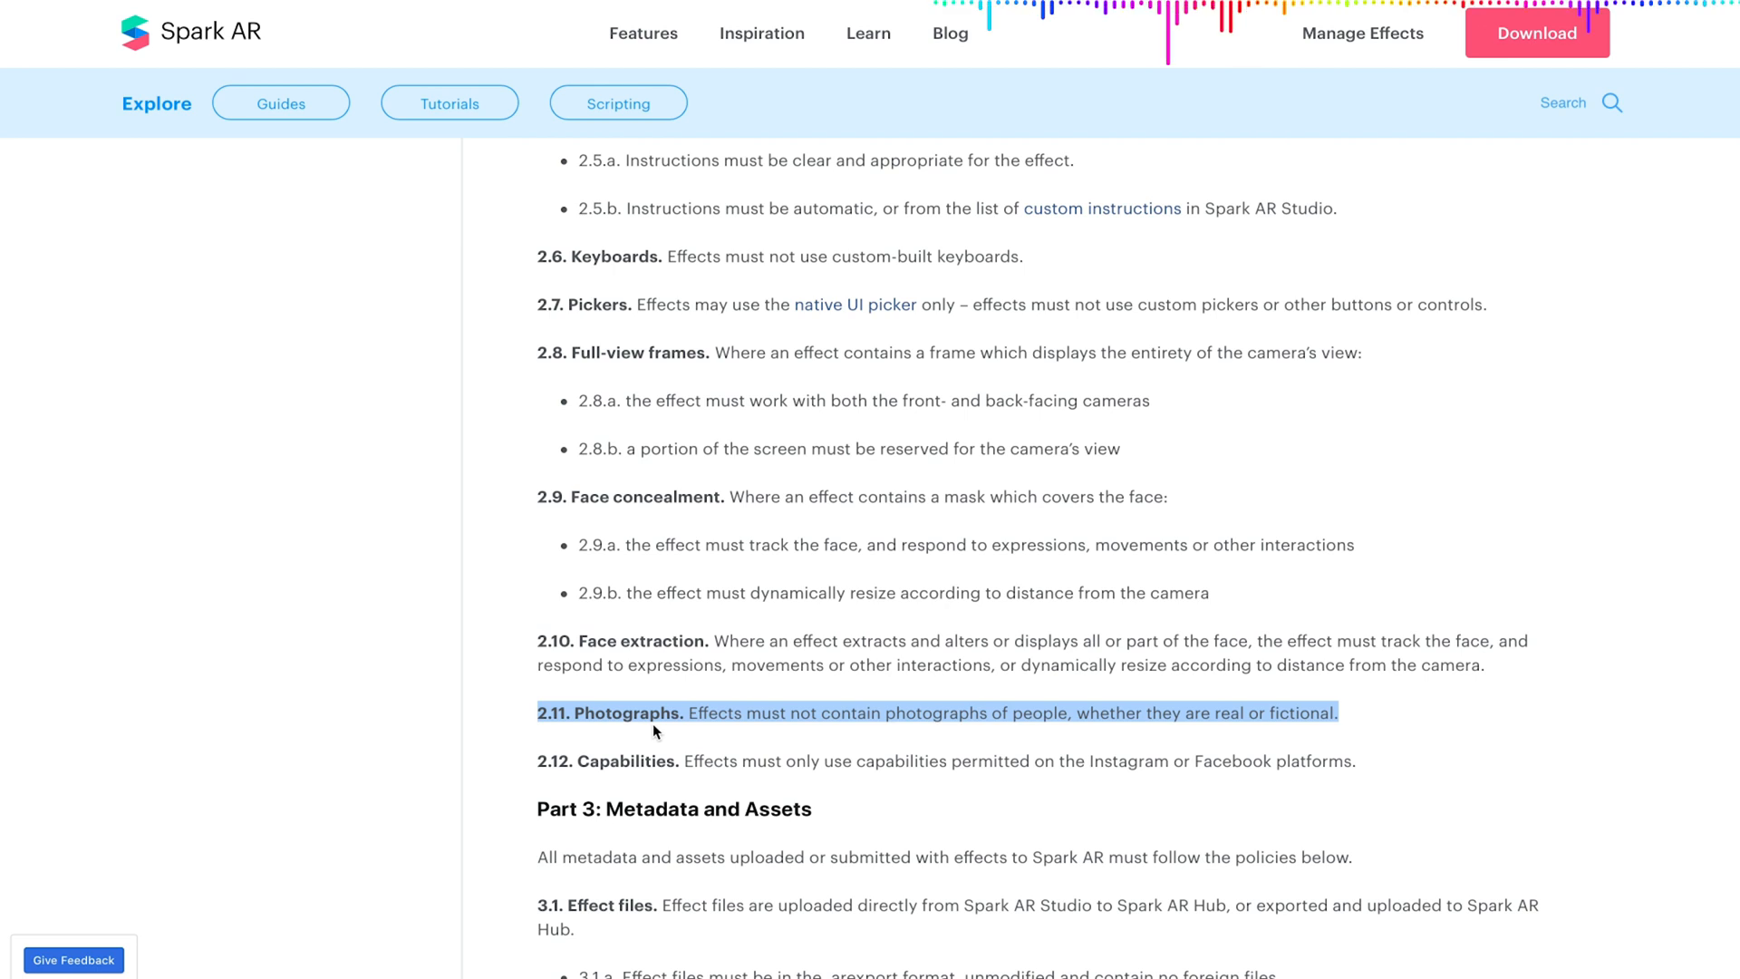
{"action": "mouse_move", "coordinate": [1400, 729]}
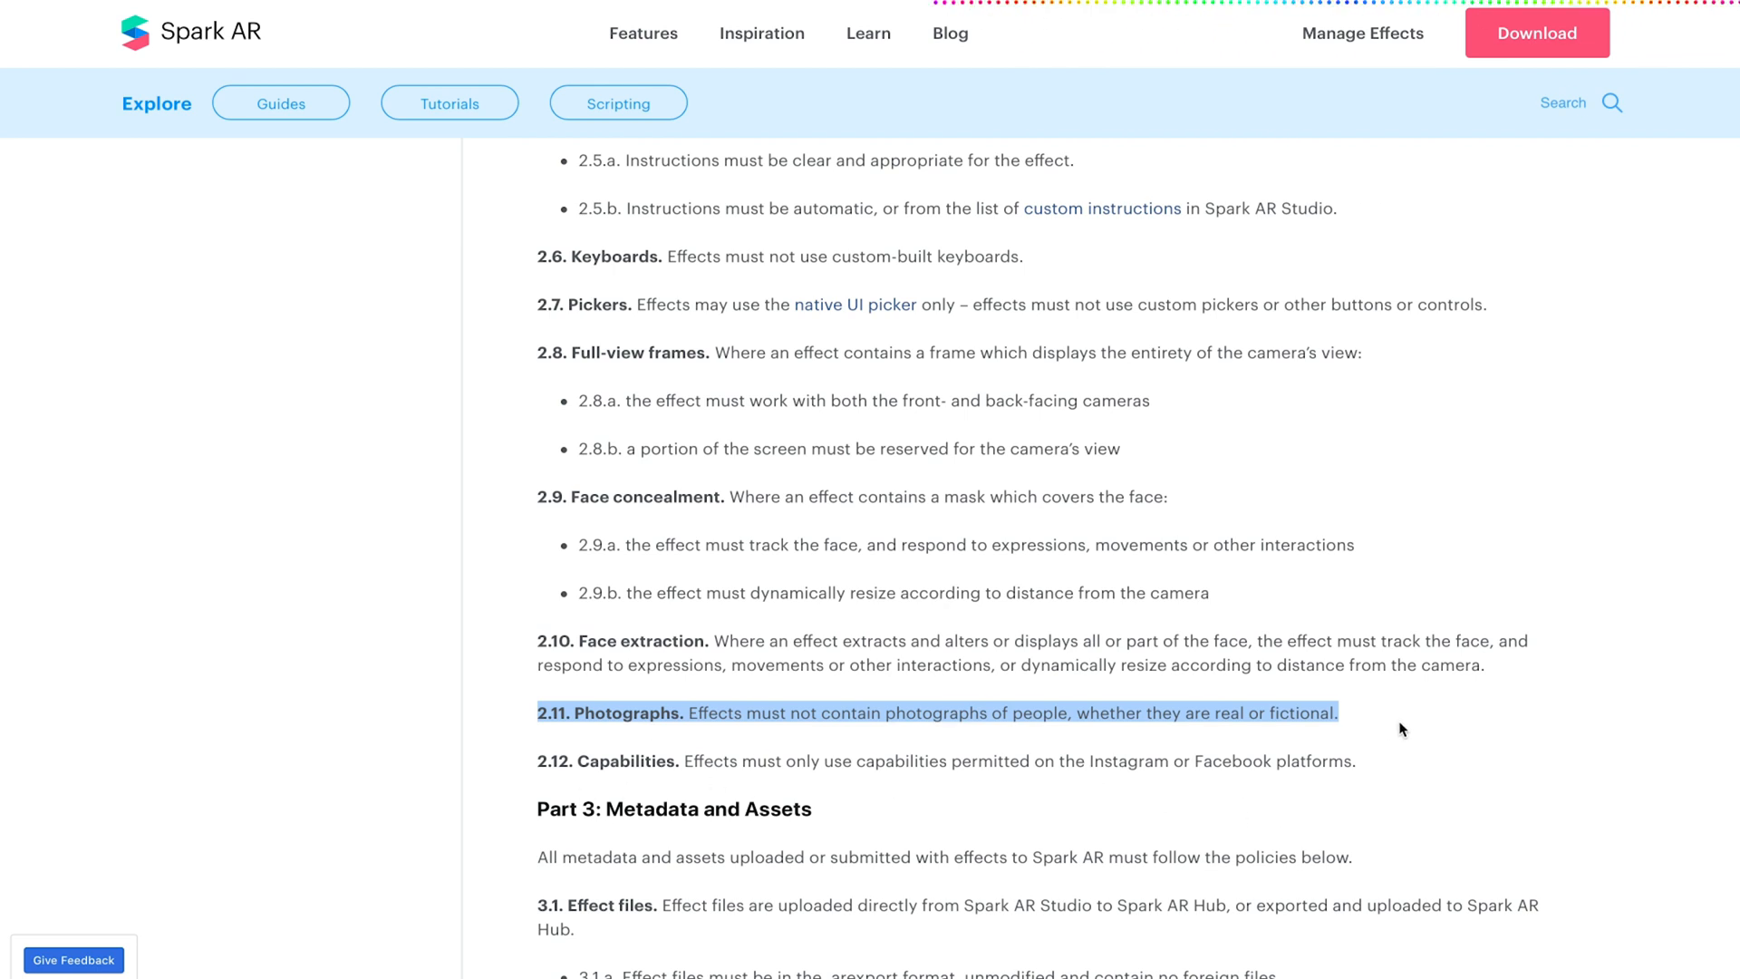
Scroll past Part 3's file-size and effect name rules until section 3.3 Icons is visible.
{"action": "scroll", "scroll_direction": "down", "scroll_amount": 3}
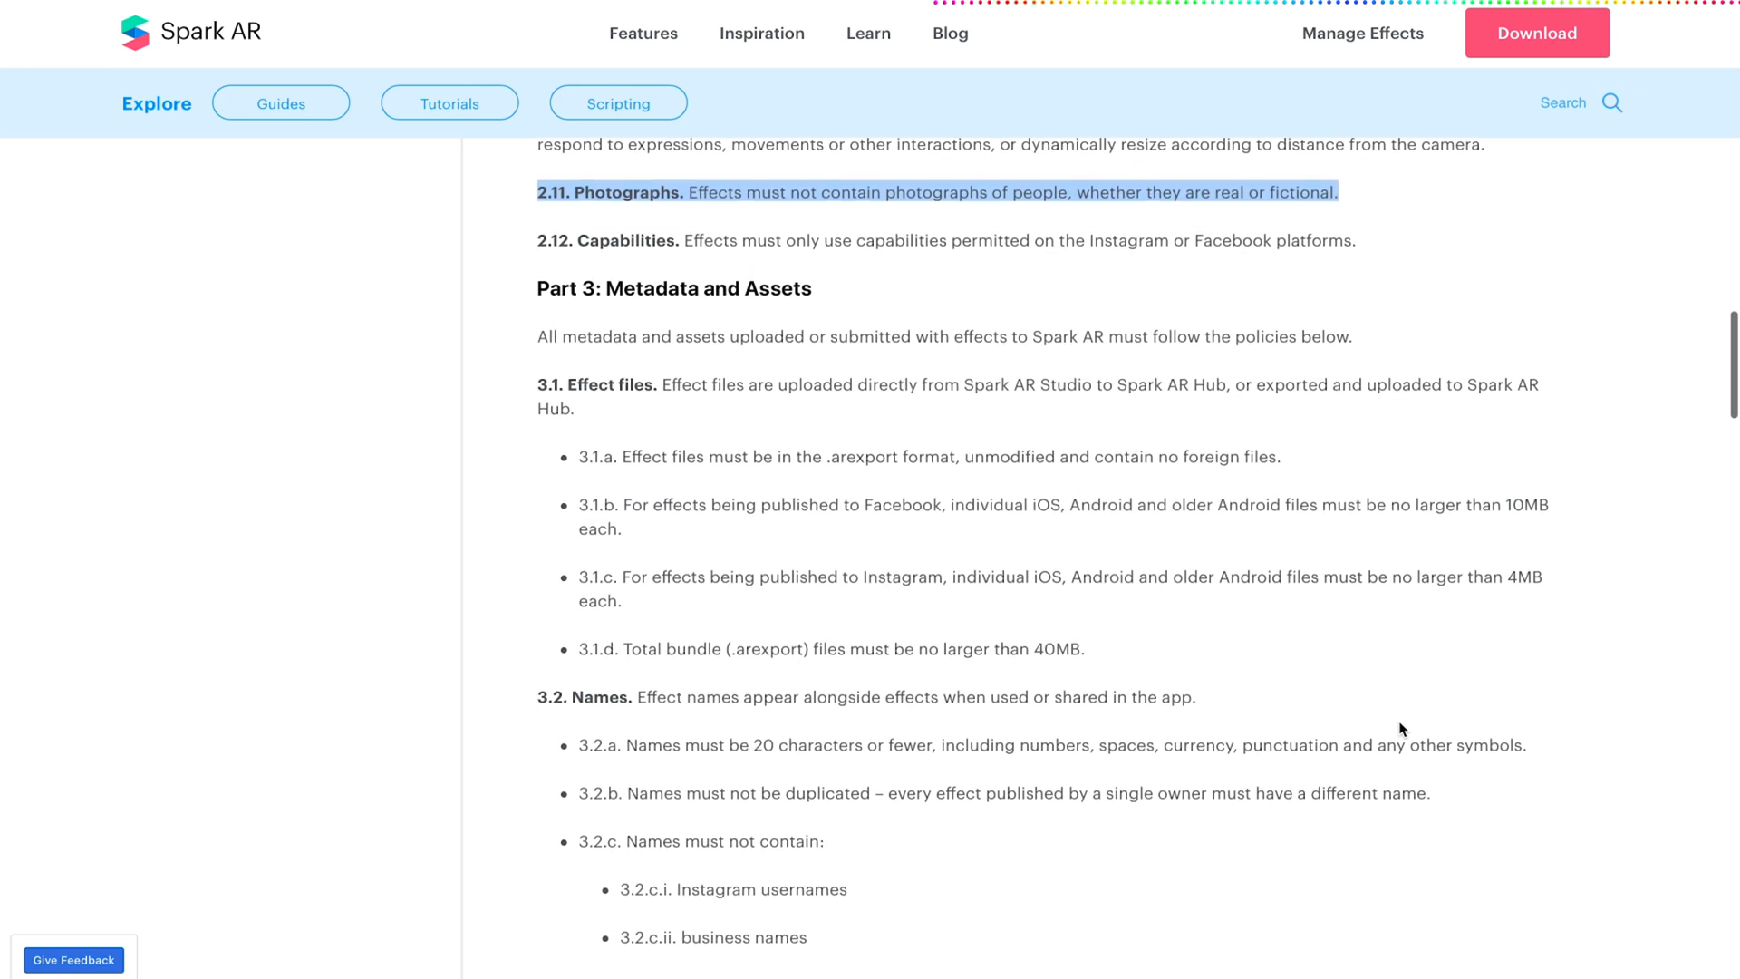
{"action": "scroll", "scroll_direction": "down", "scroll_amount": 3}
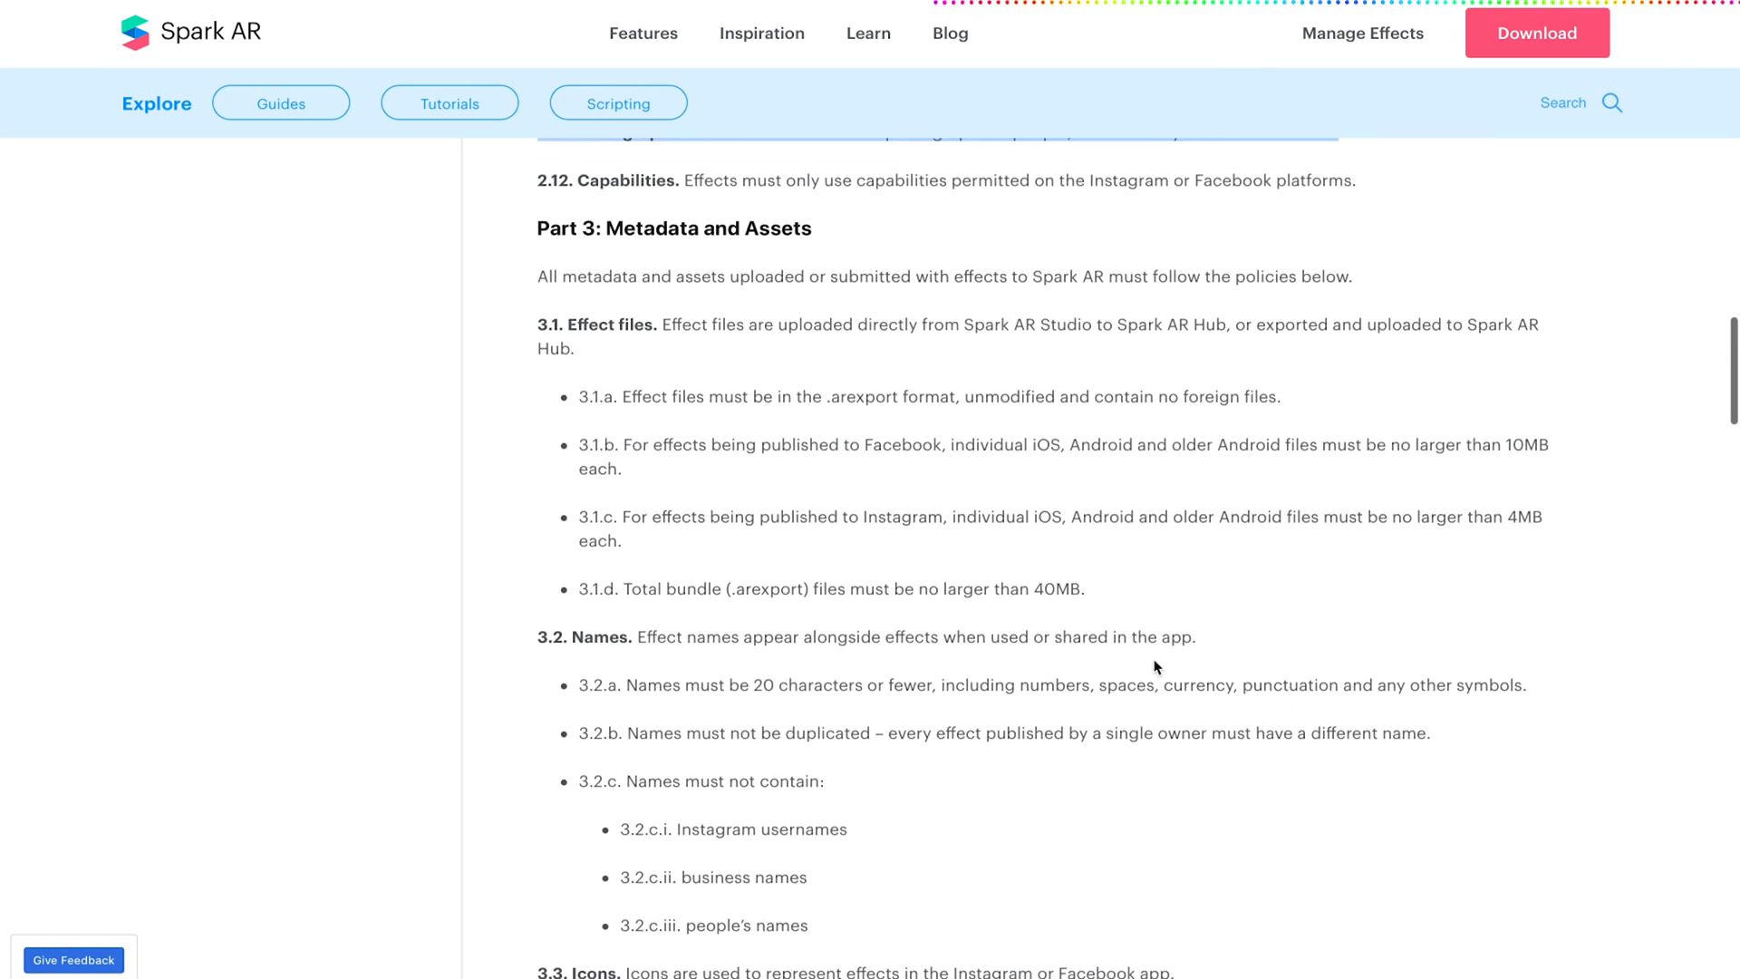
{"action": "scroll", "scroll_direction": "down", "scroll_amount": 3}
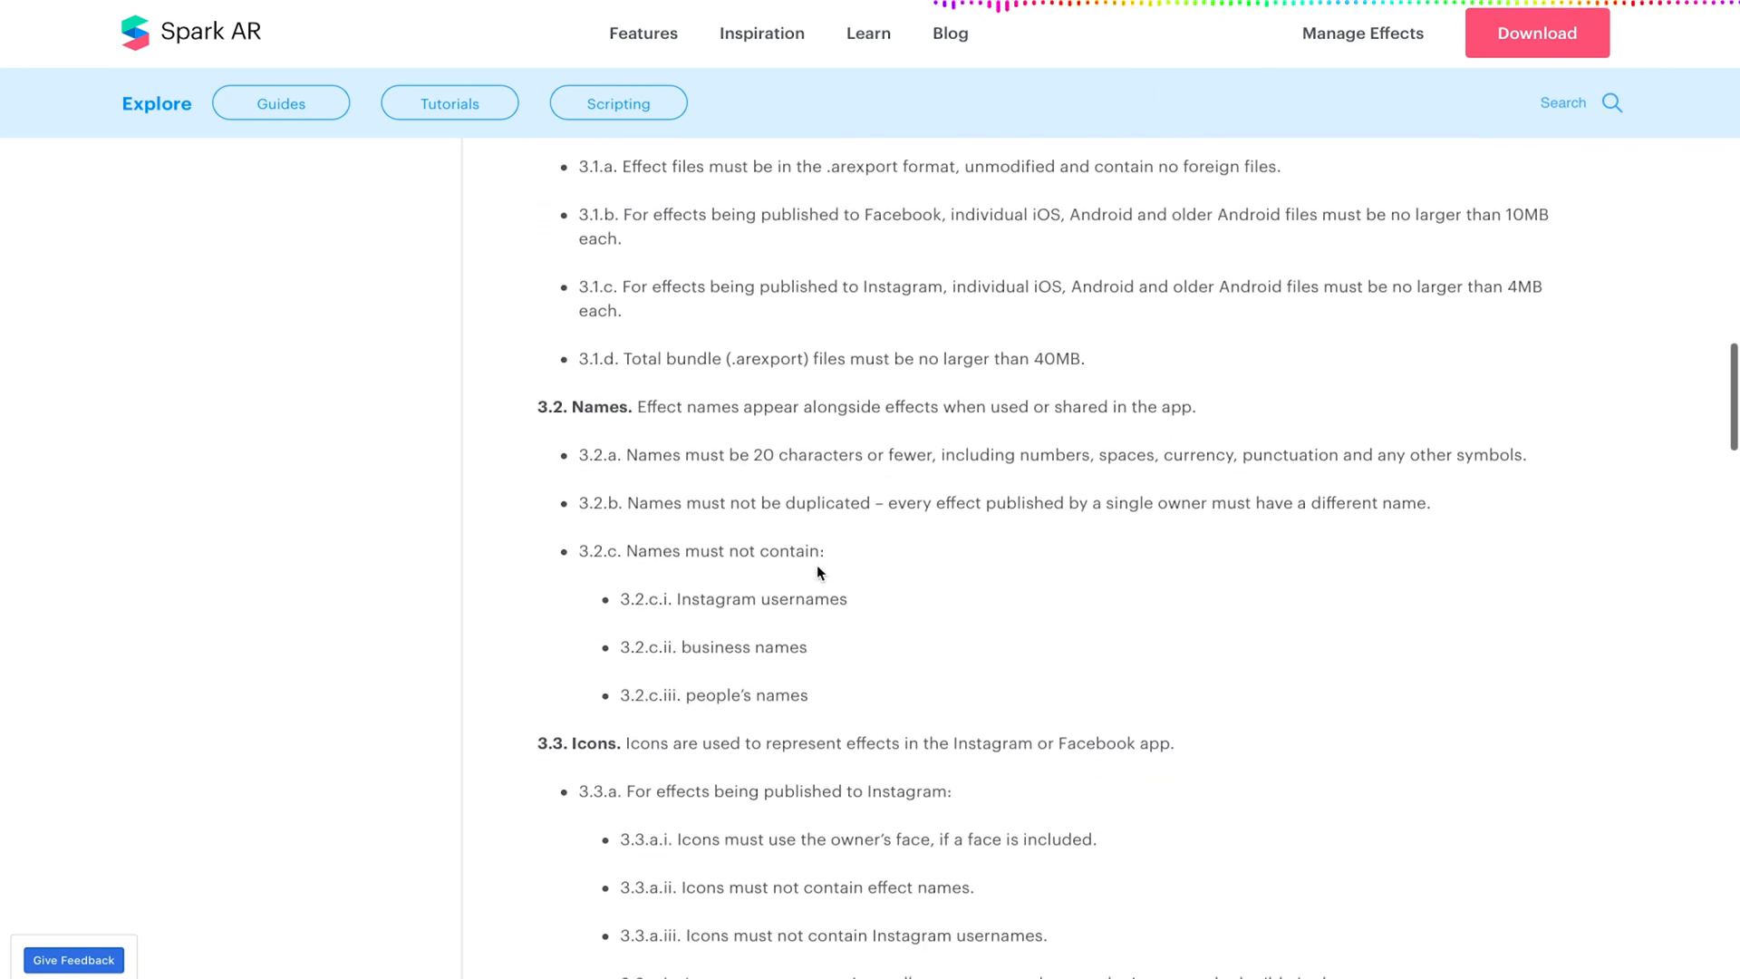
{"action": "scroll", "scroll_direction": "down", "scroll_amount": 3}
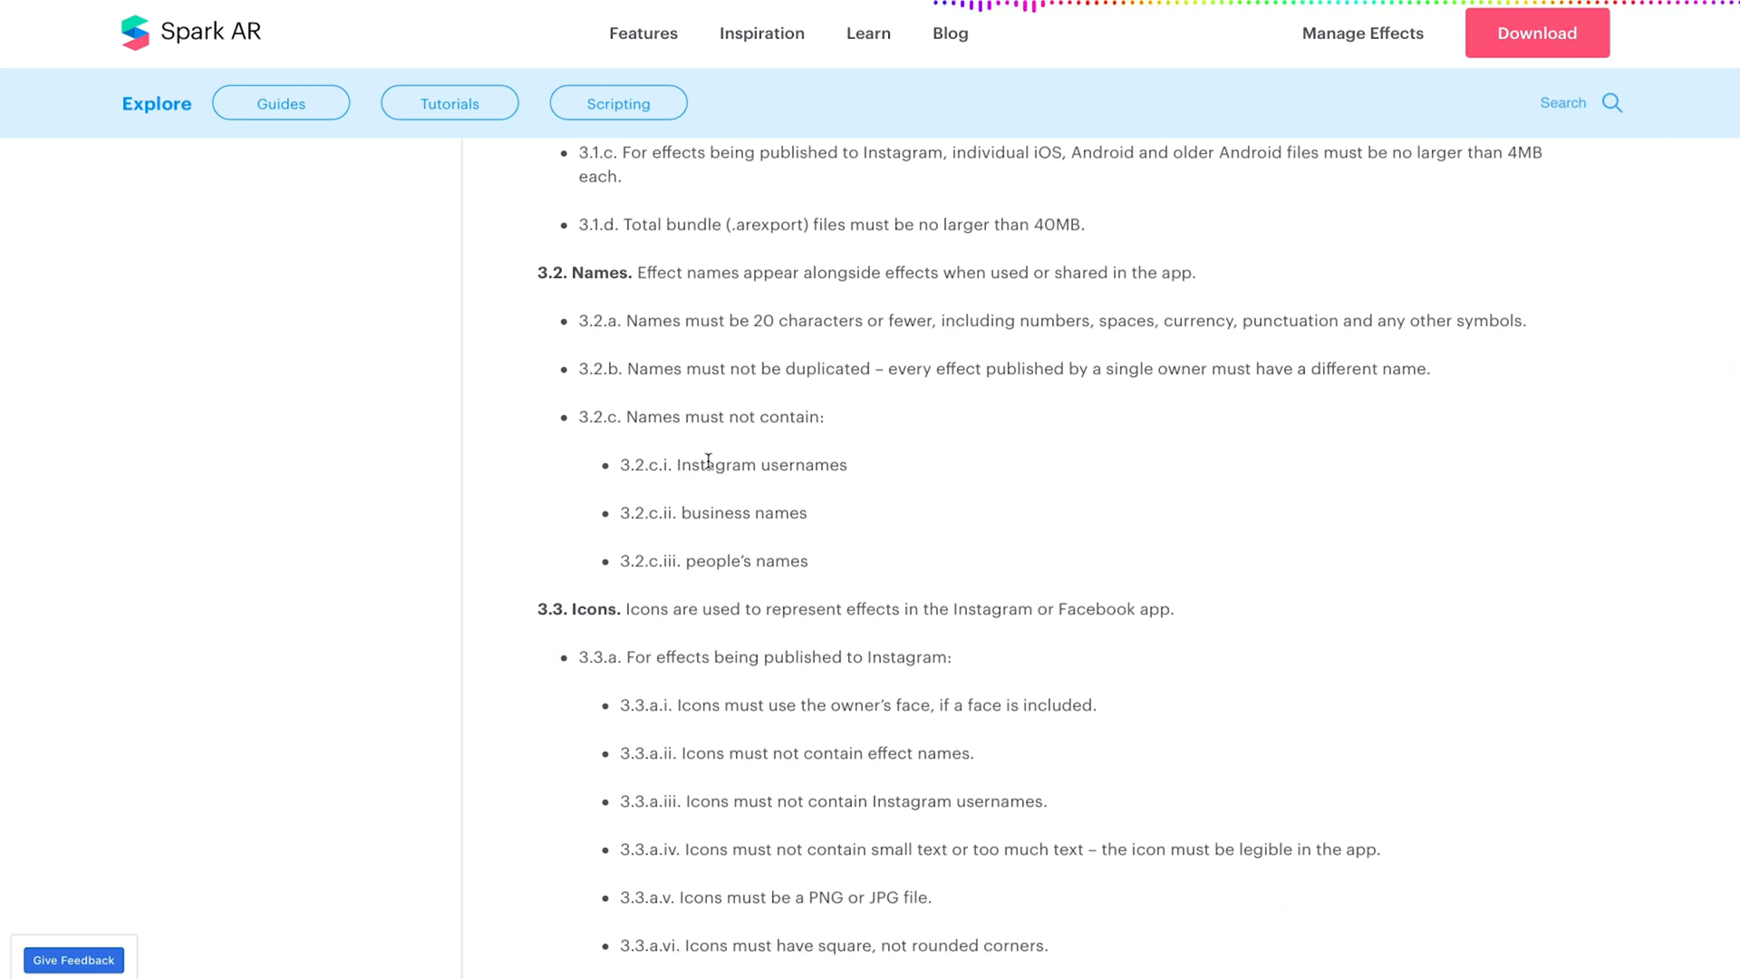
{"action": "mouse_move", "coordinate": [714, 585]}
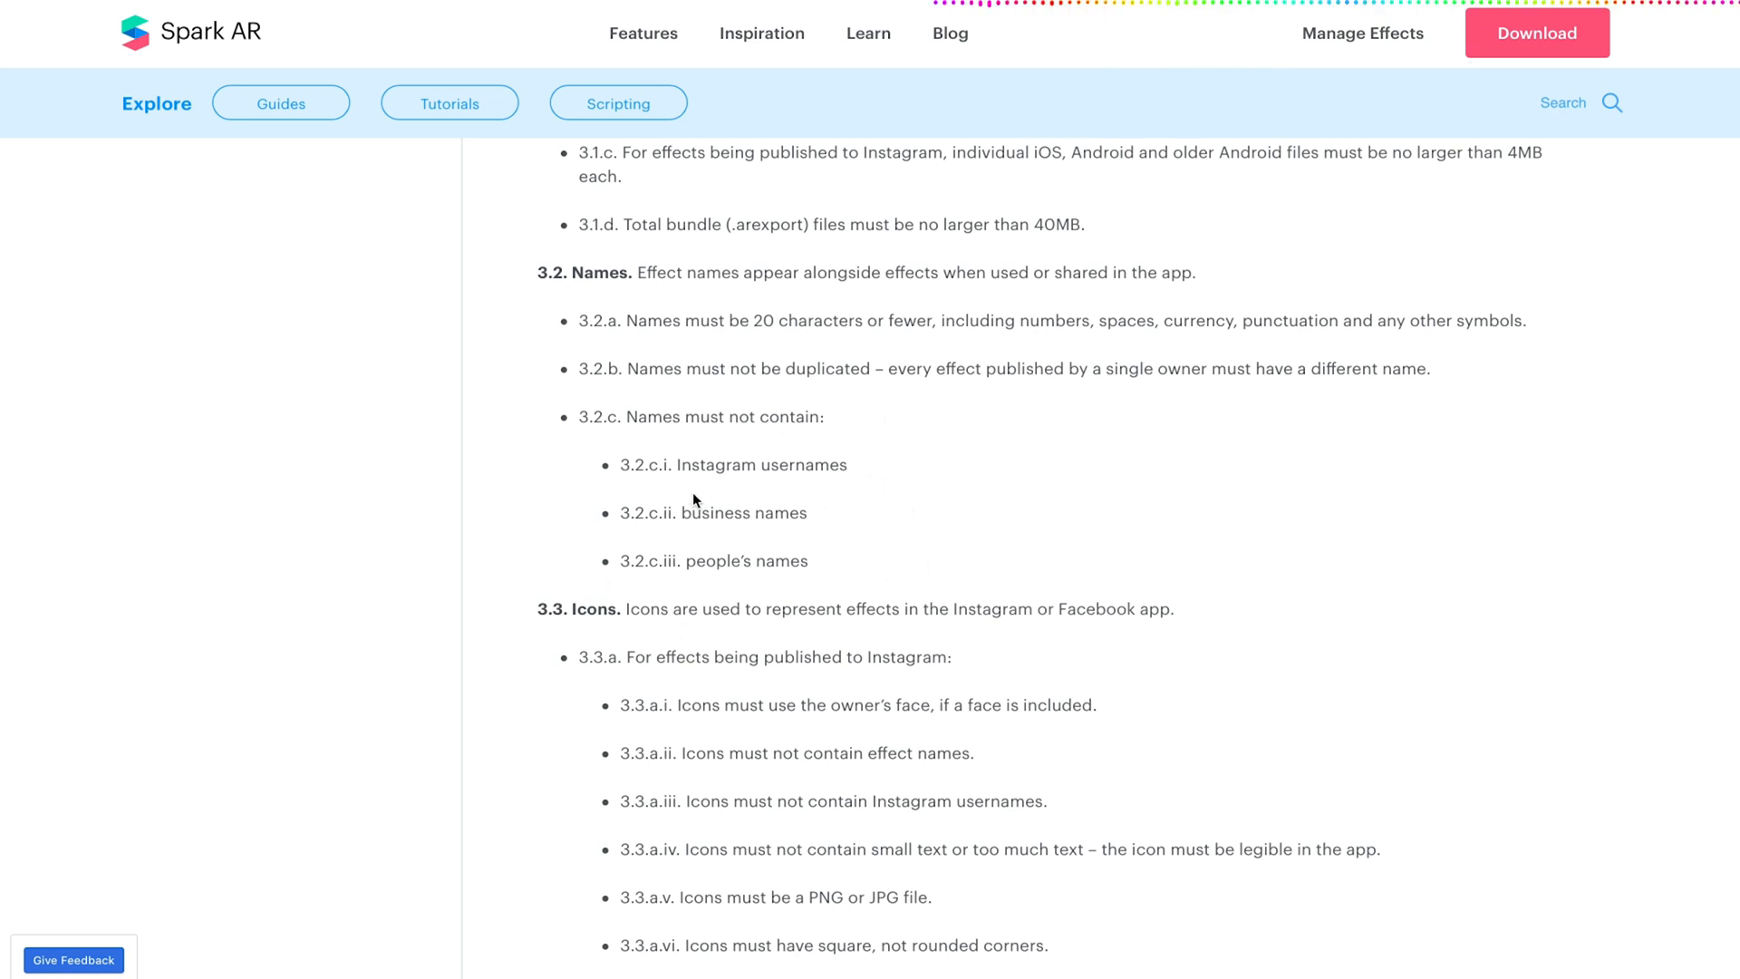
{"action": "scroll", "scroll_direction": "down", "scroll_amount": 3}
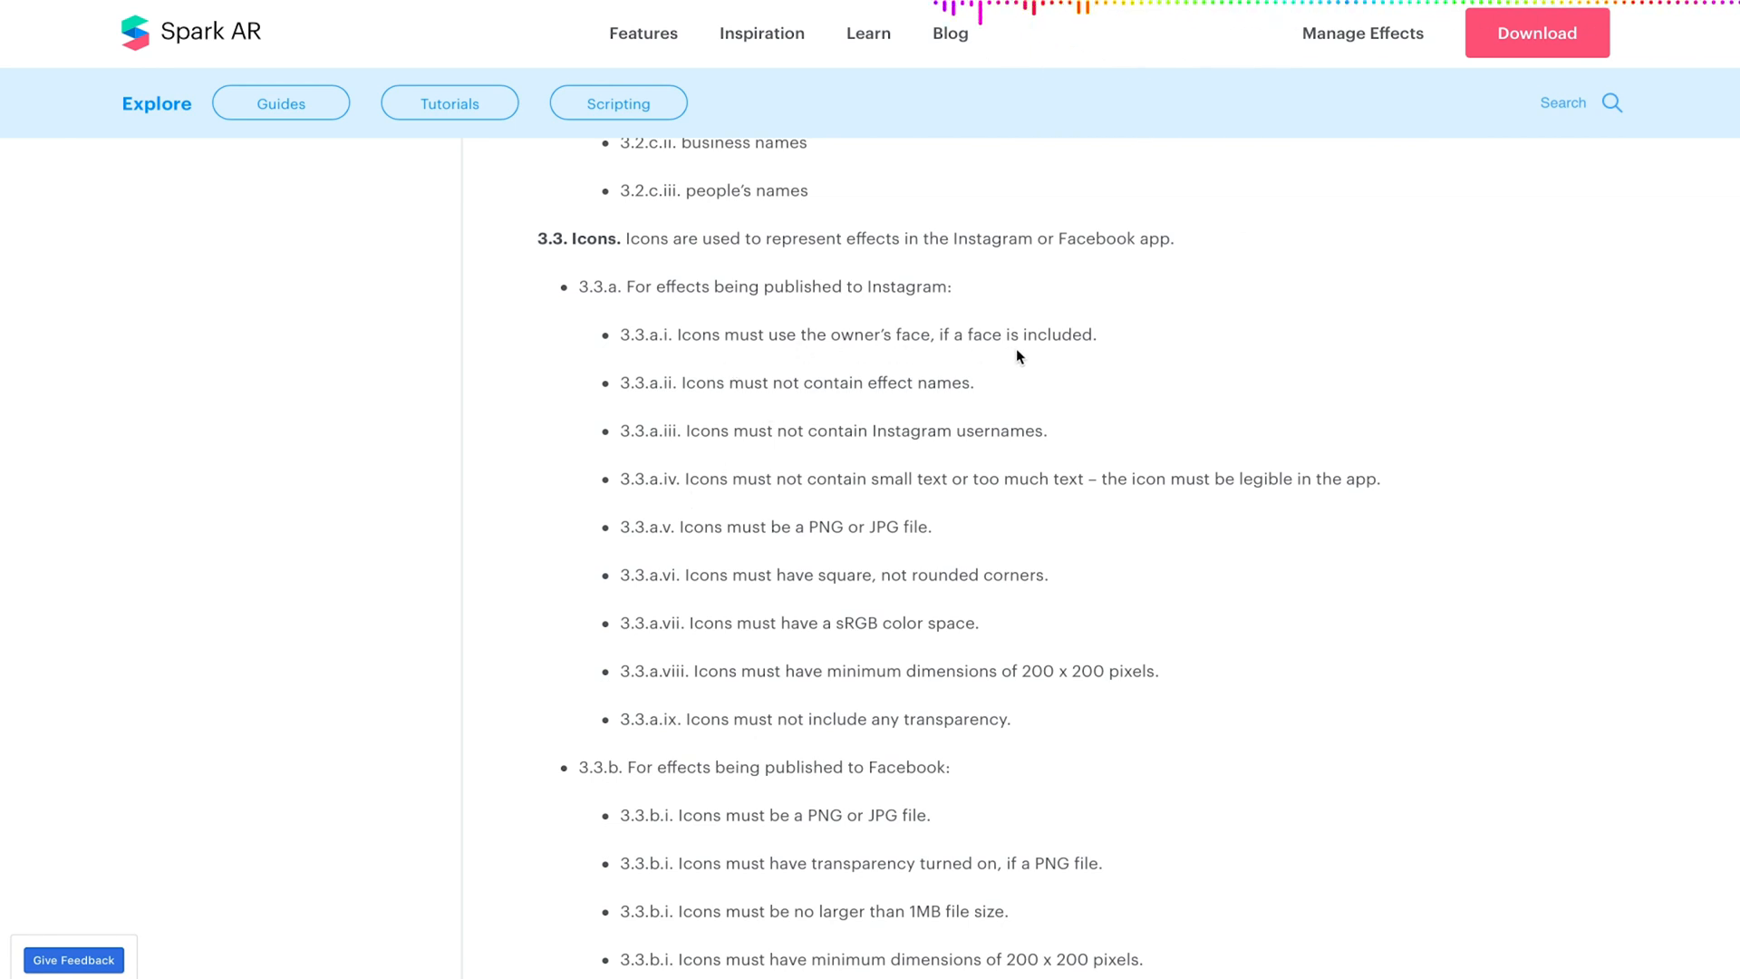
Highlight rule 3.3.a.i about using the owner's face, then clear the highlight.
{"action": "left_click_drag", "start_coordinate": [676, 333], "coordinate": [1093, 334]}
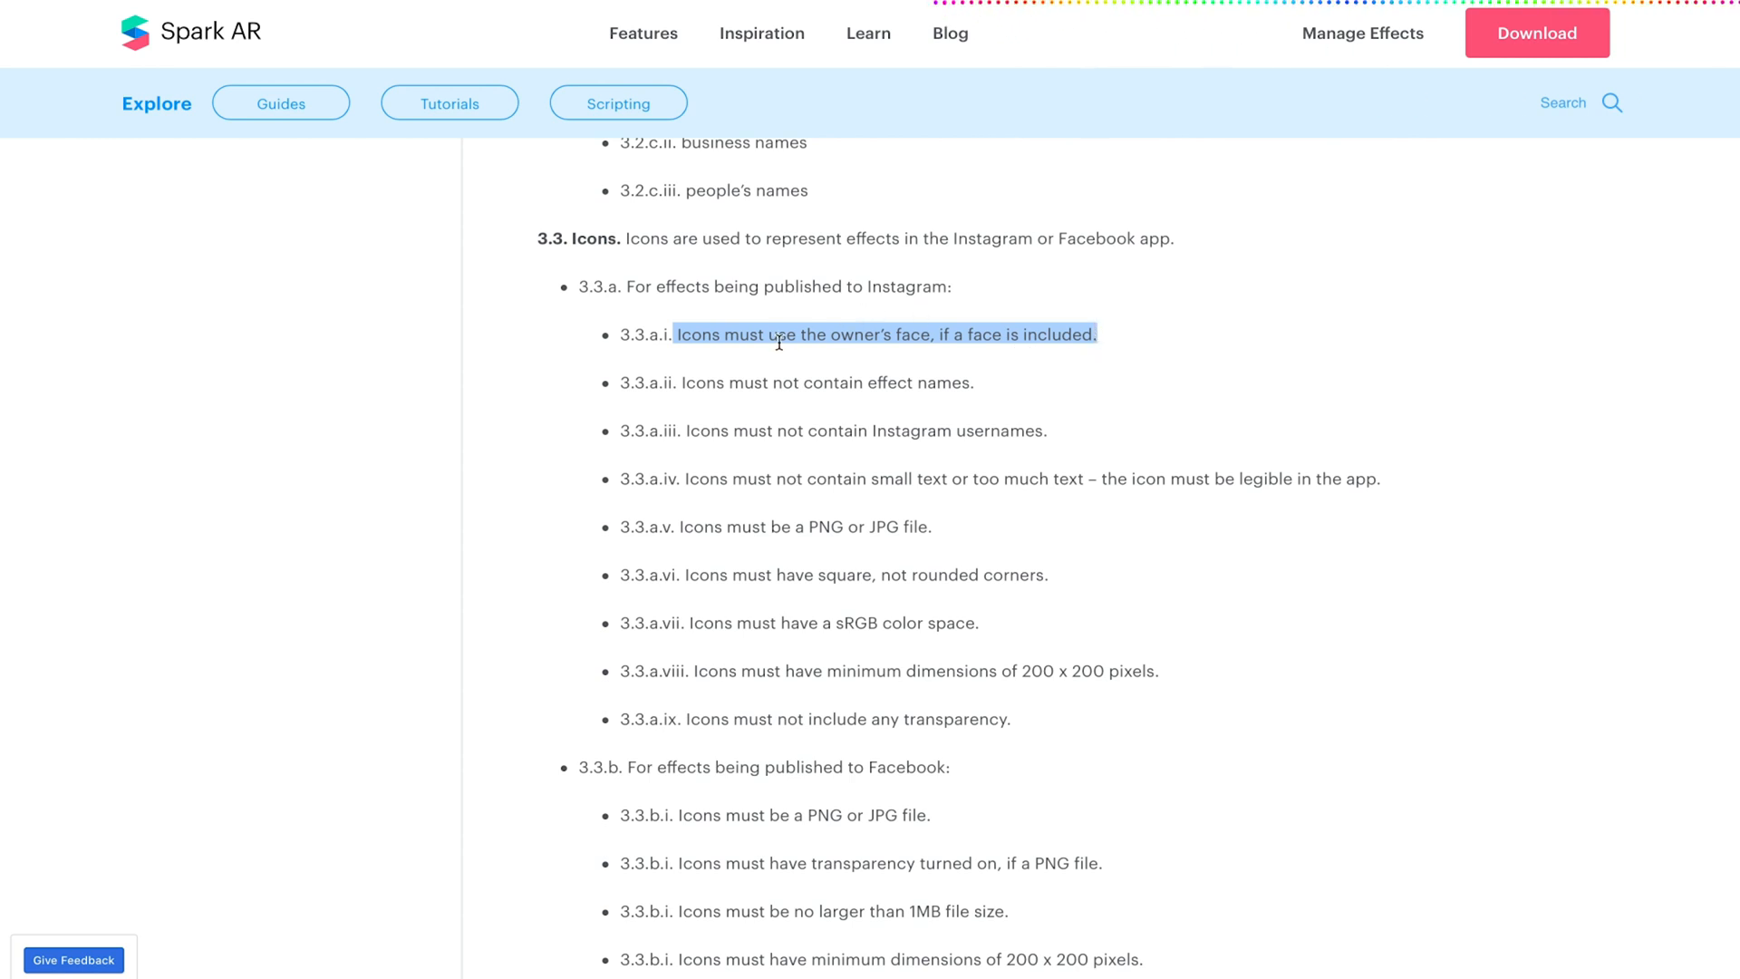
{"action": "mouse_move", "coordinate": [825, 329]}
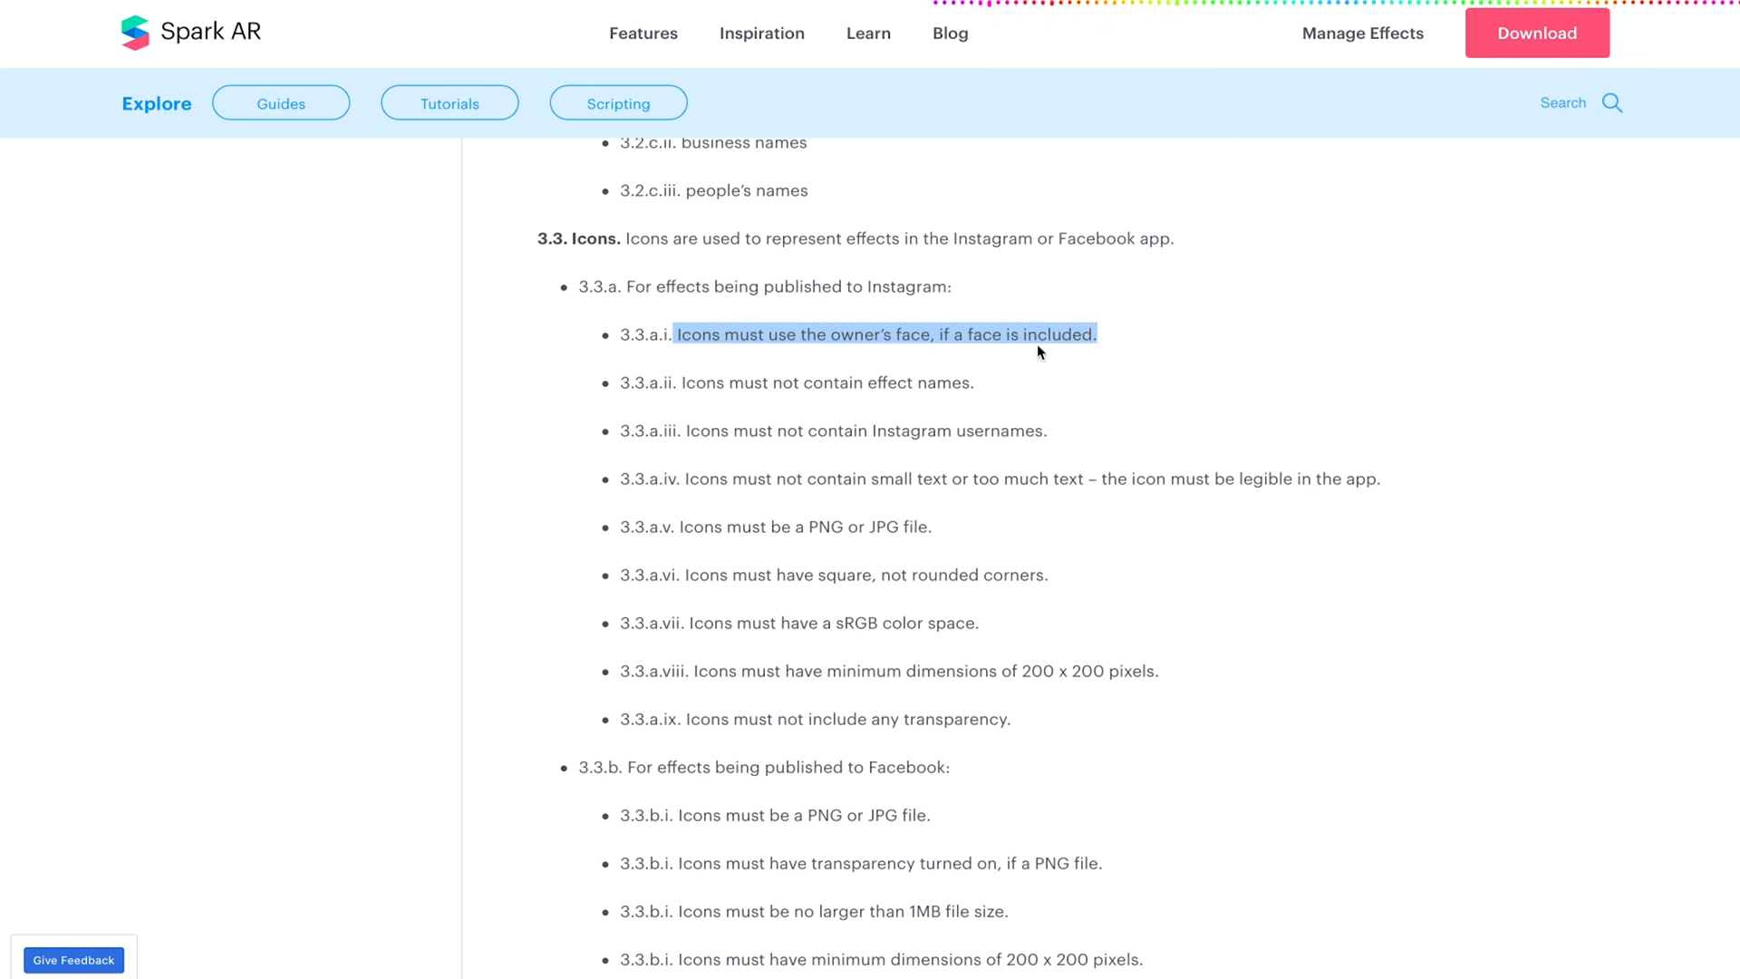
{"action": "mouse_move", "coordinate": [1106, 354]}
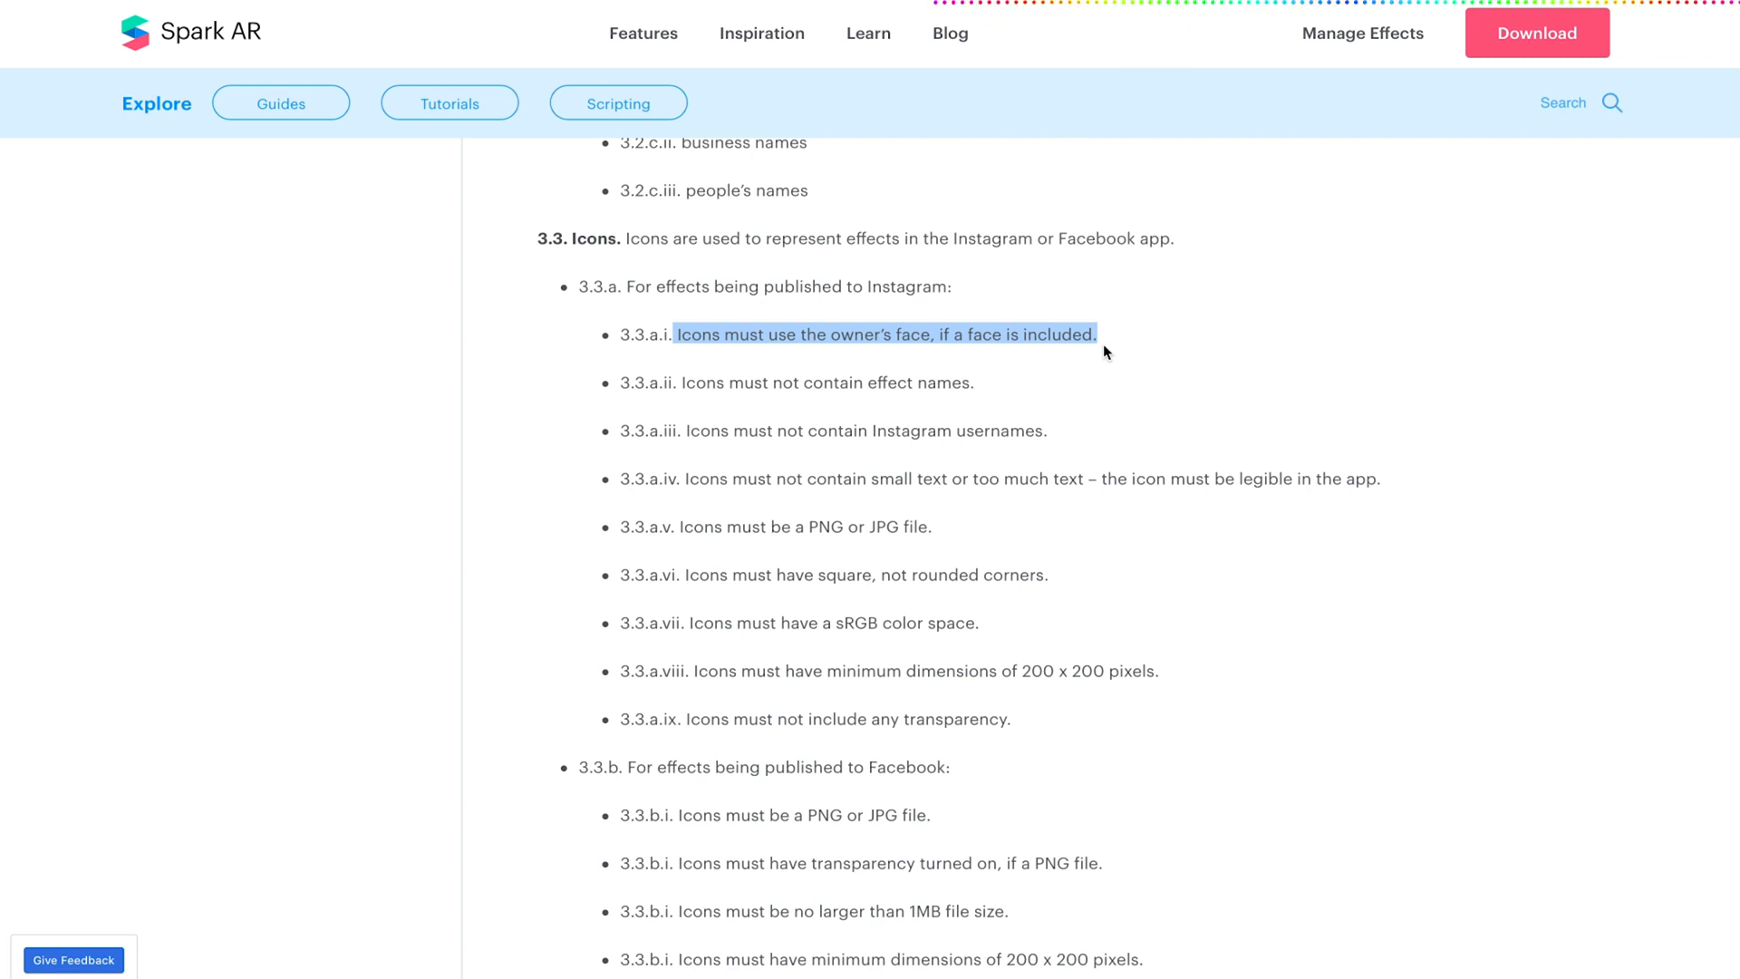
{"action": "left_click", "coordinate": [966, 403]}
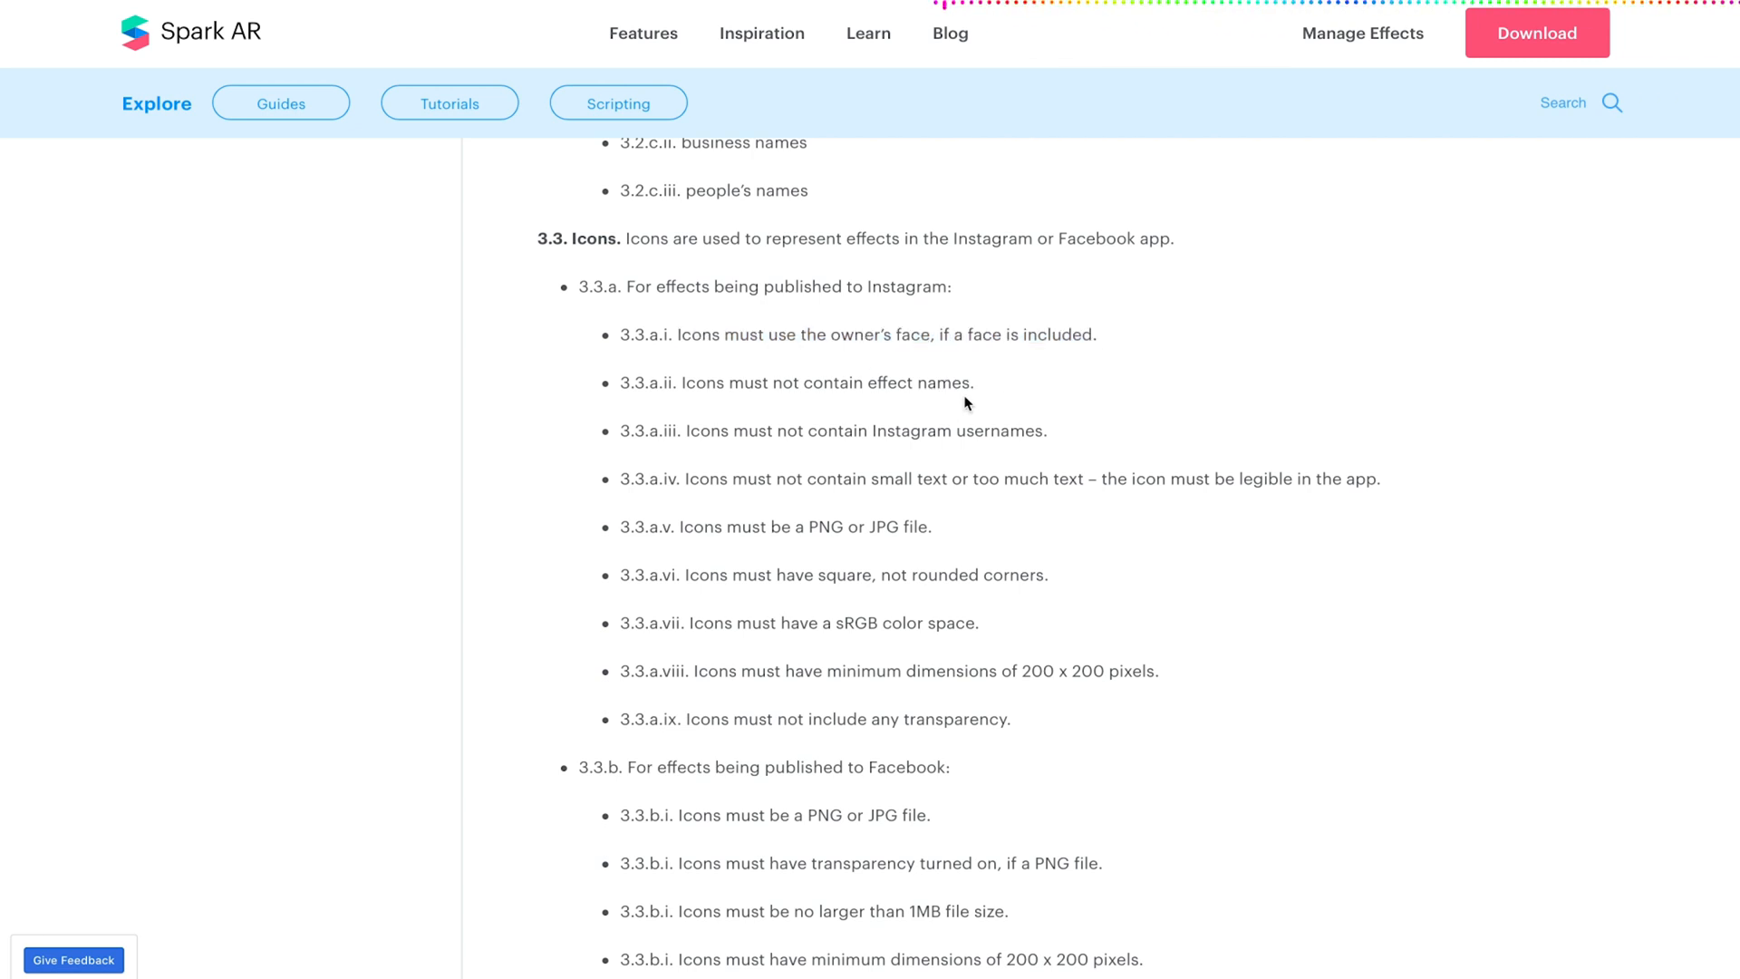
Scroll past the 3.4 and 3.5 demo video and category rules to the Part 4: AR Content Standards heading.
{"action": "scroll", "scroll_direction": "down", "scroll_amount": 3}
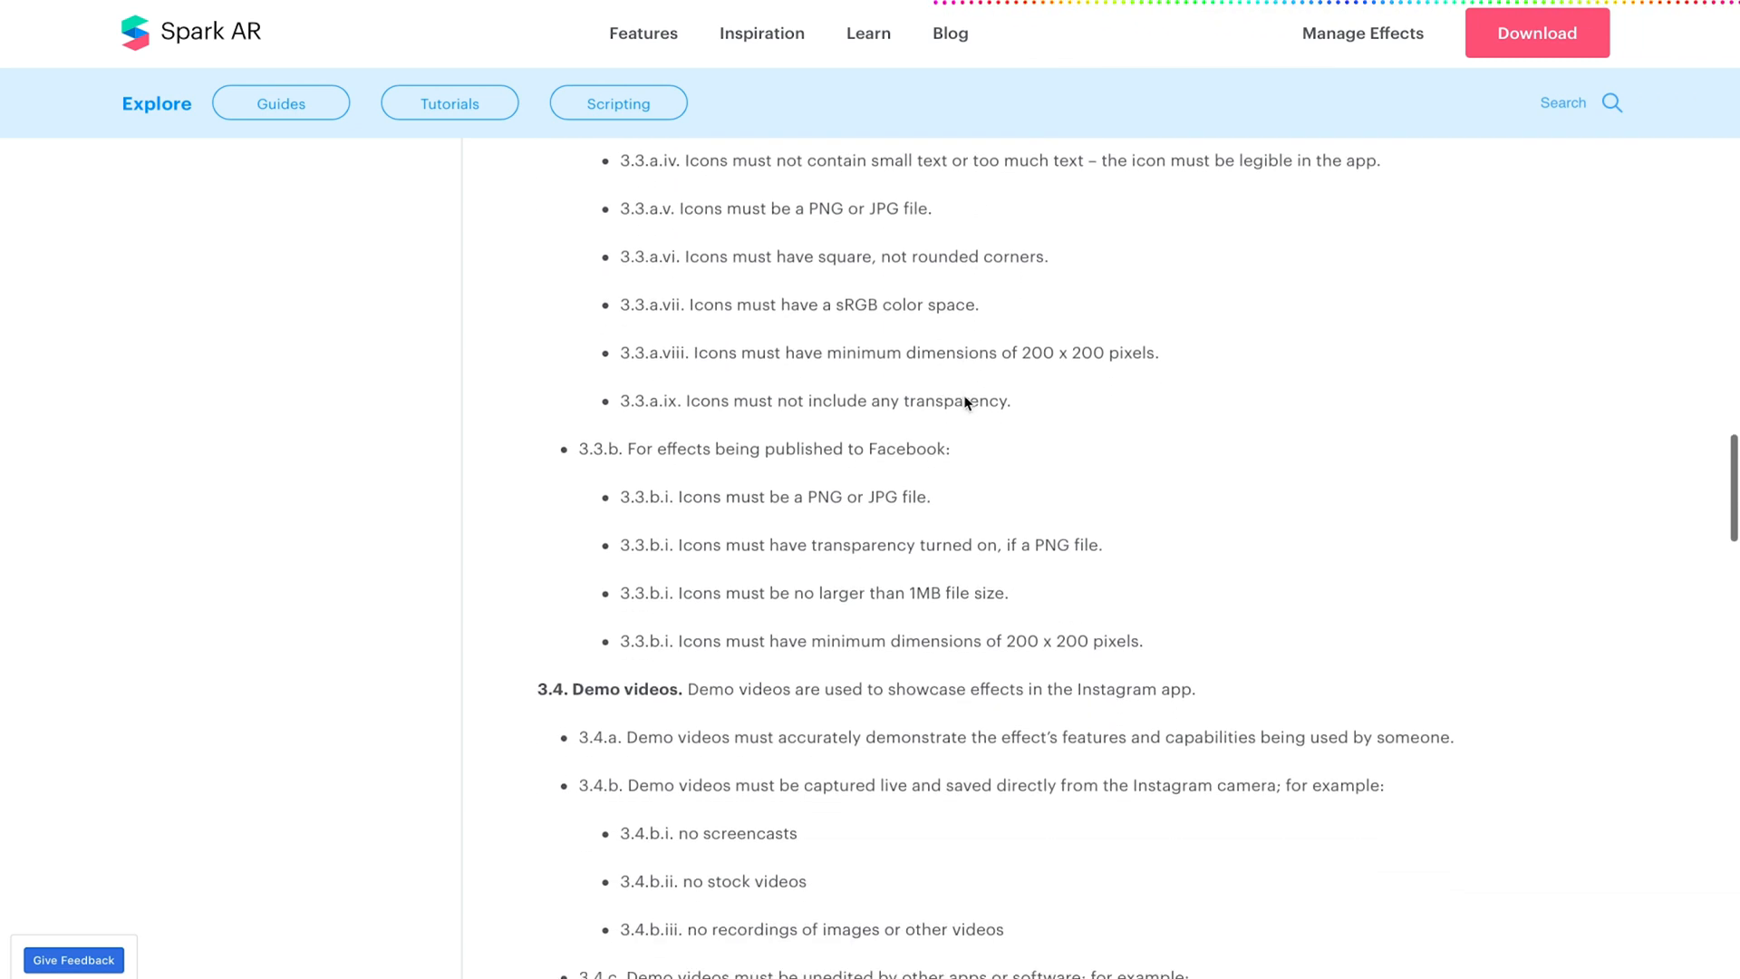
{"action": "scroll", "scroll_direction": "down", "scroll_amount": 3}
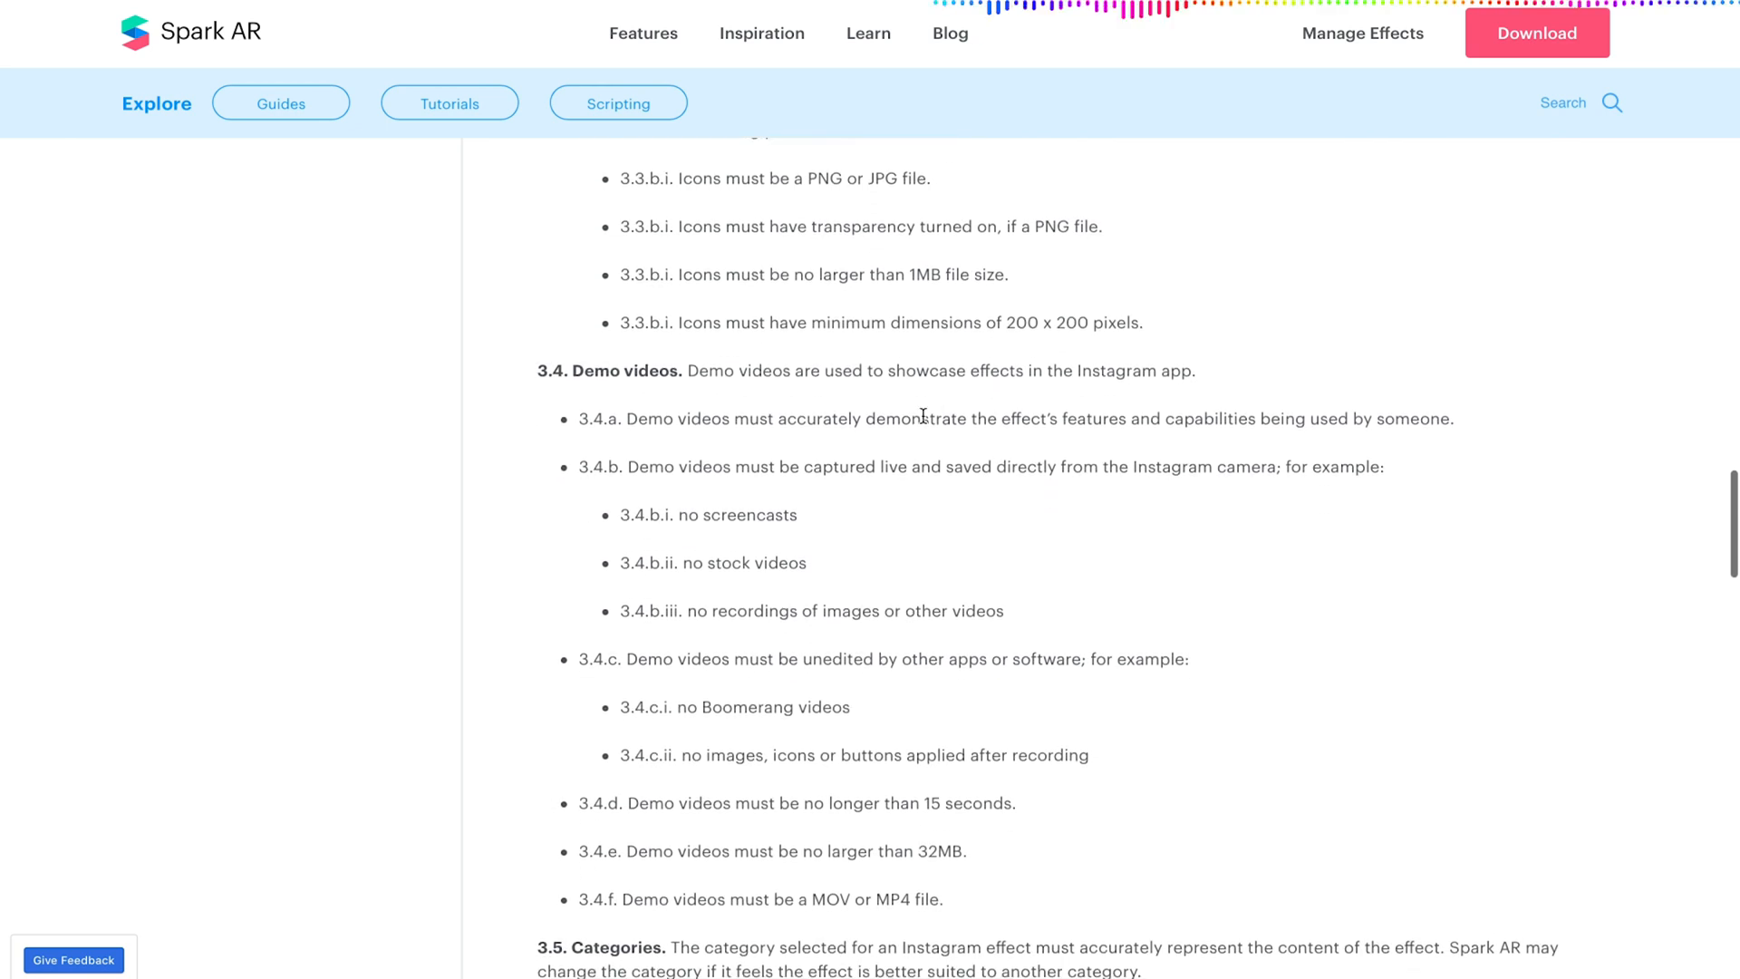
{"action": "scroll", "scroll_direction": "down", "scroll_amount": 3}
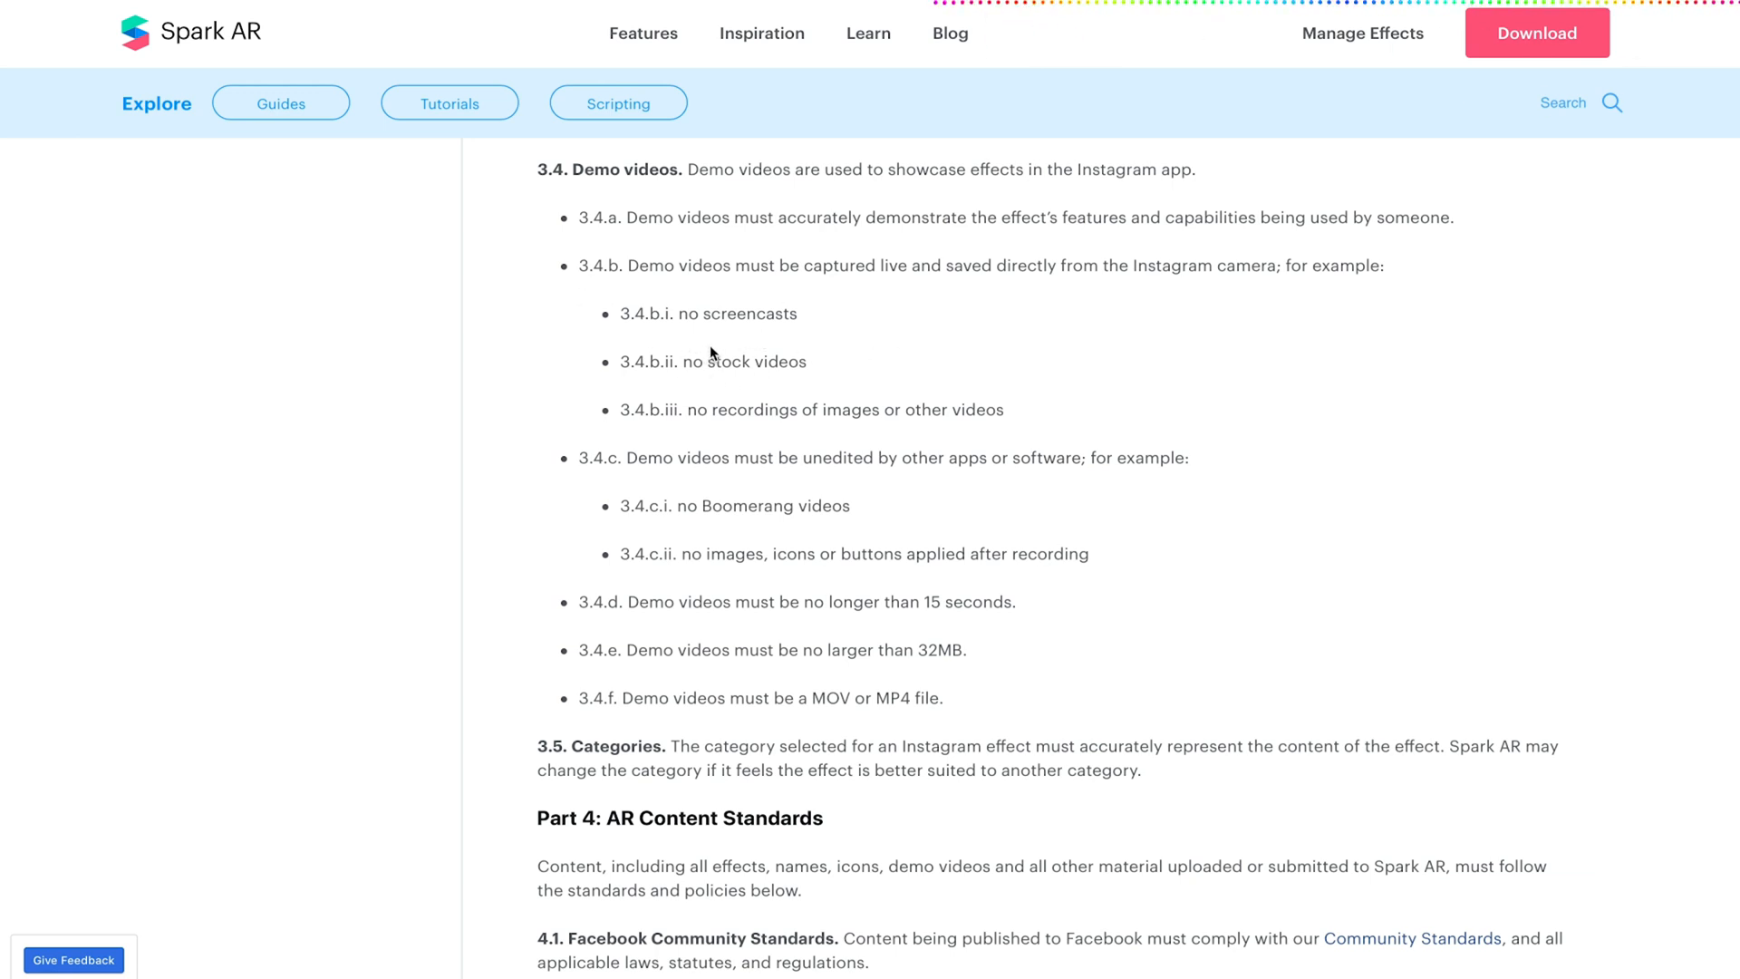
{"action": "mouse_move", "coordinate": [785, 437]}
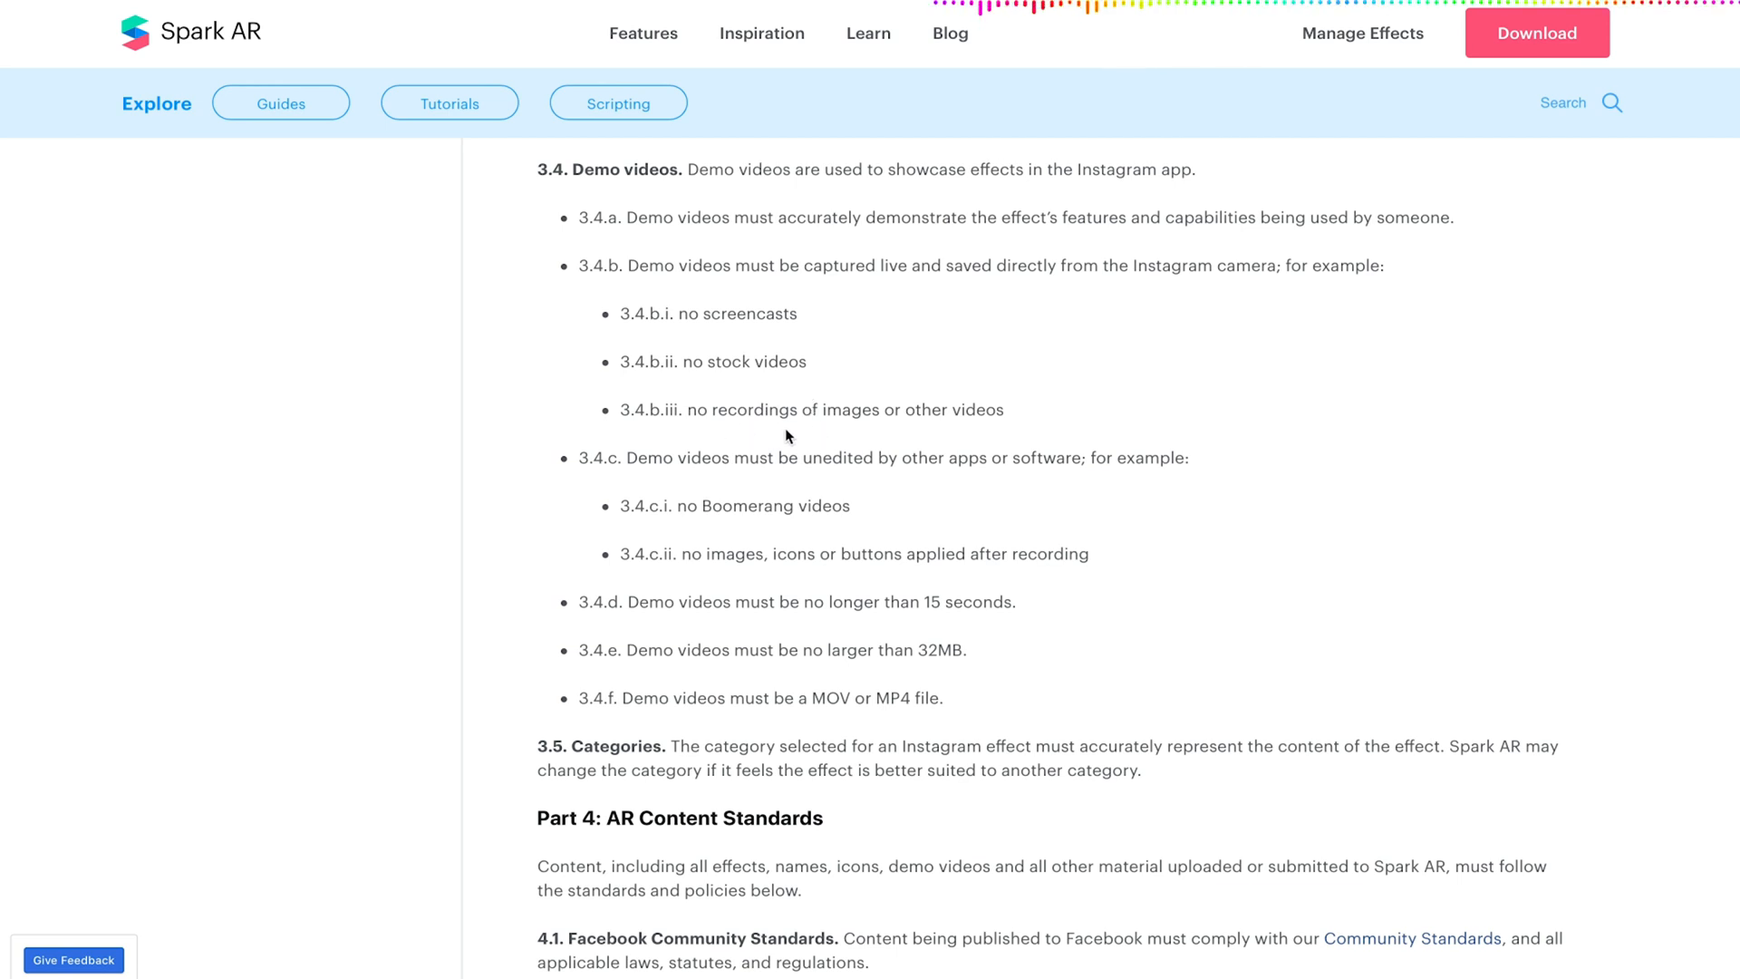
{"action": "scroll", "scroll_direction": "down", "scroll_amount": 3}
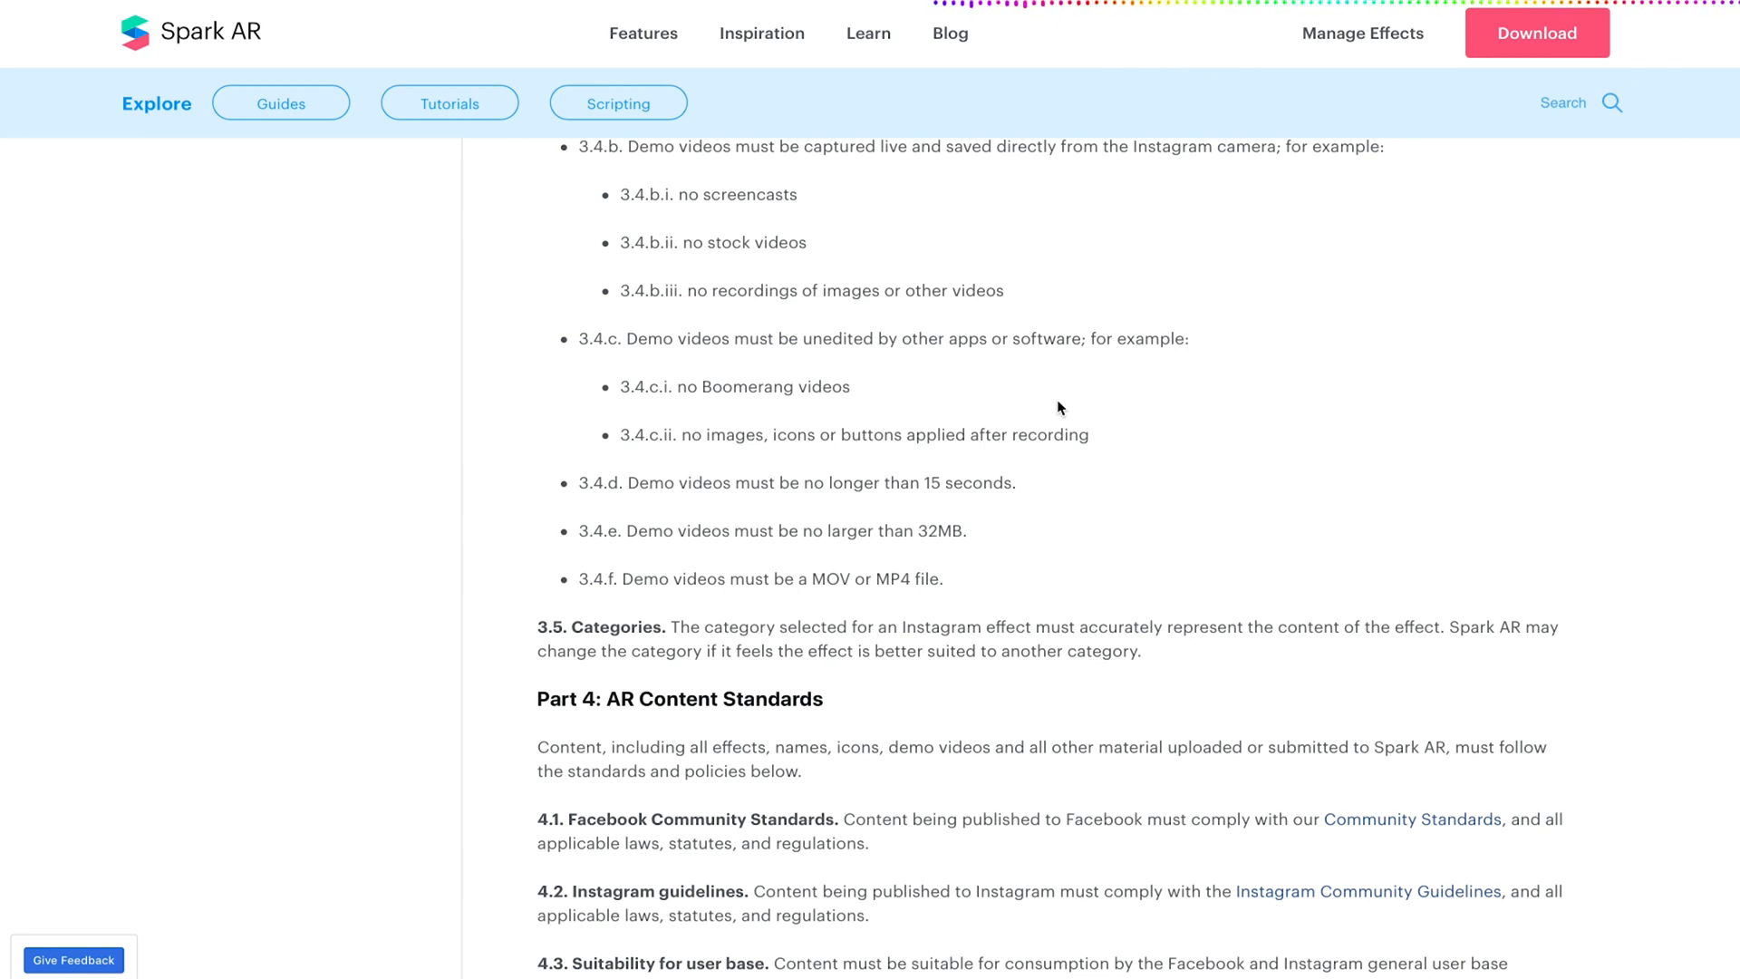
{"action": "mouse_move", "coordinate": [859, 456]}
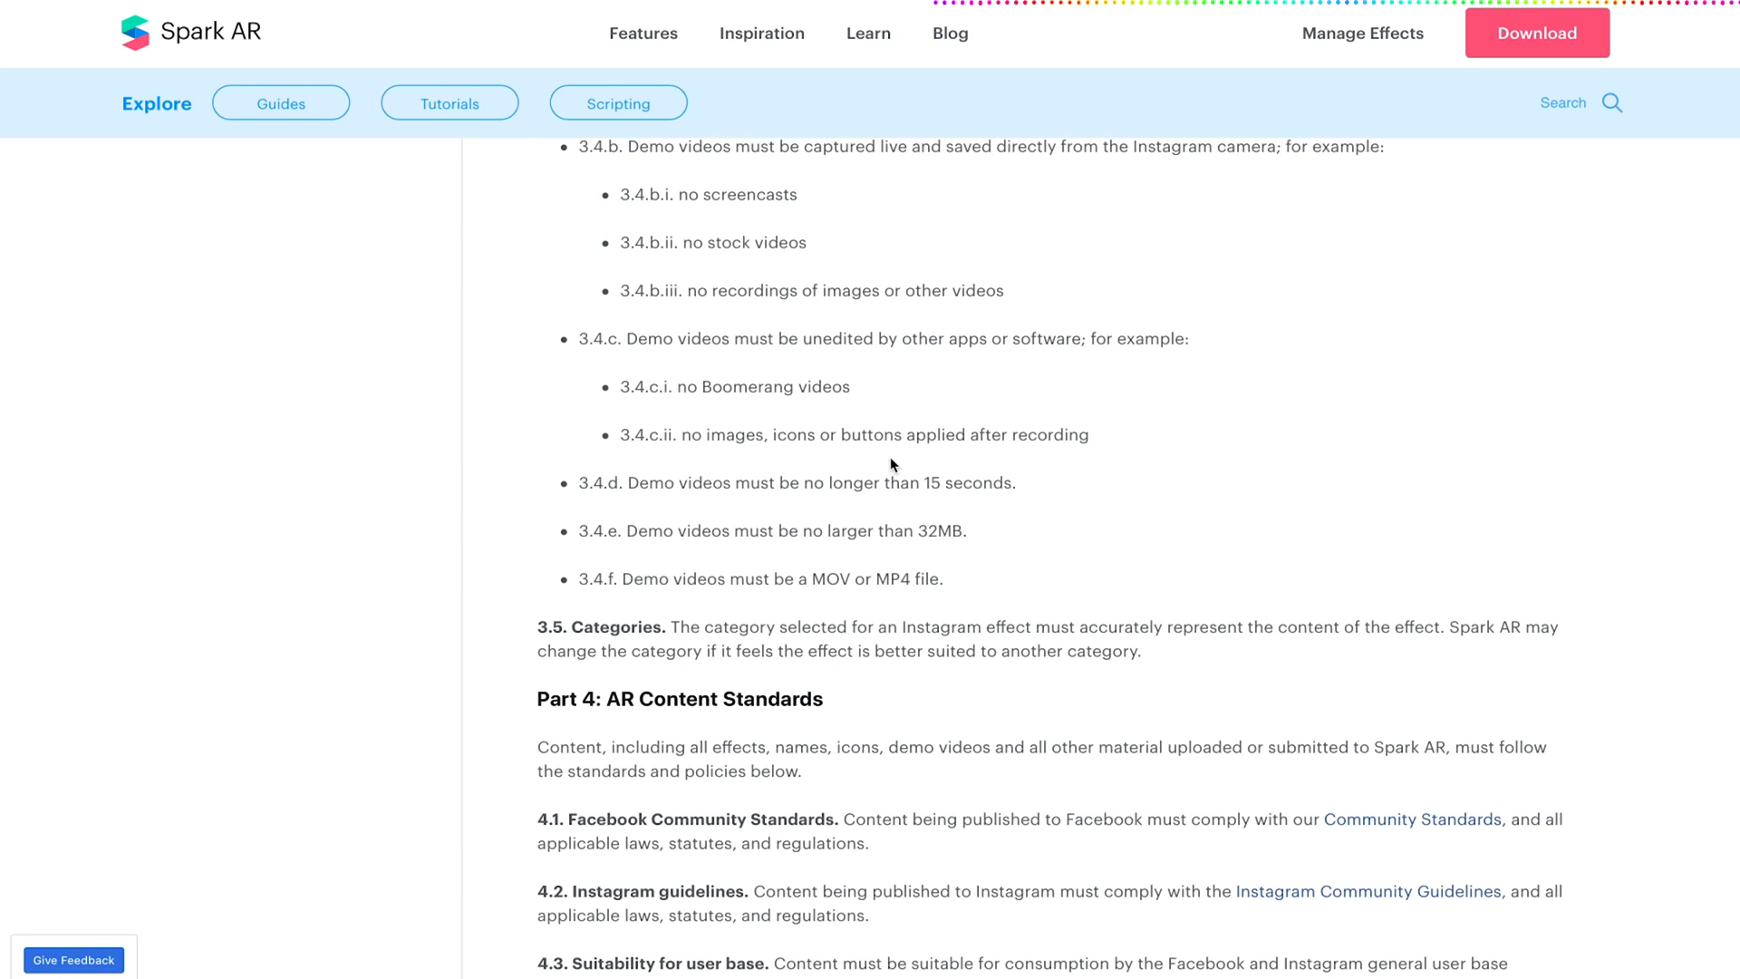
{"action": "mouse_move", "coordinate": [851, 459]}
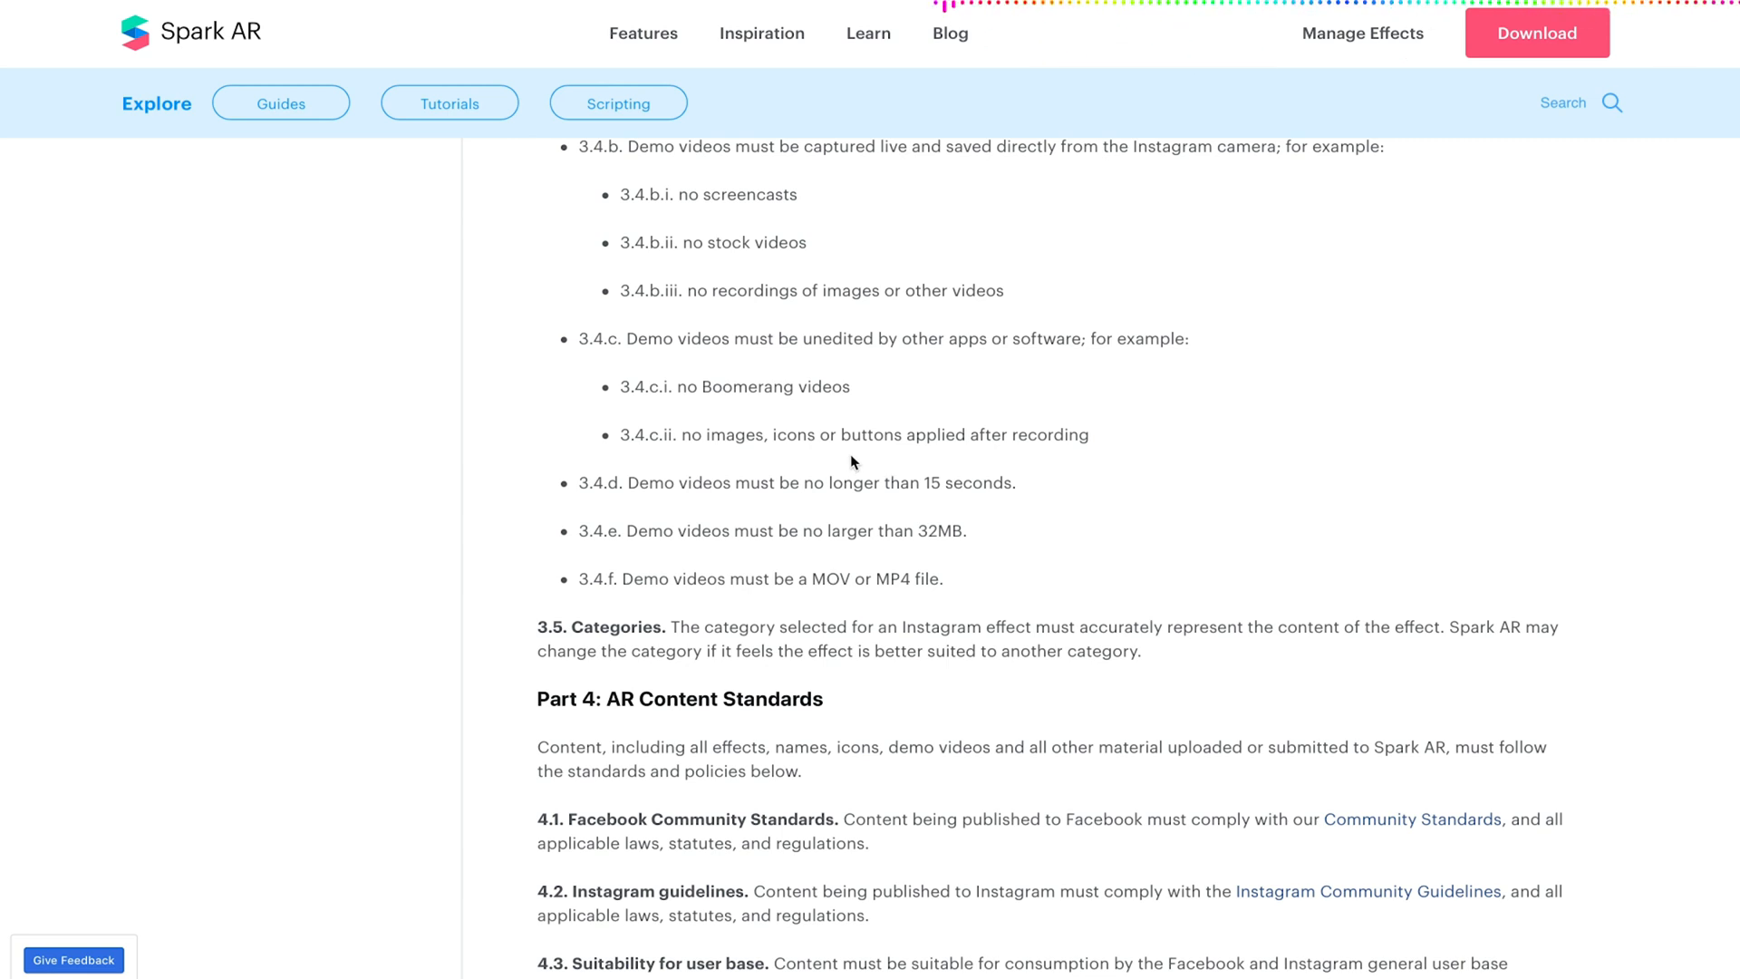
{"action": "mouse_move", "coordinate": [754, 477]}
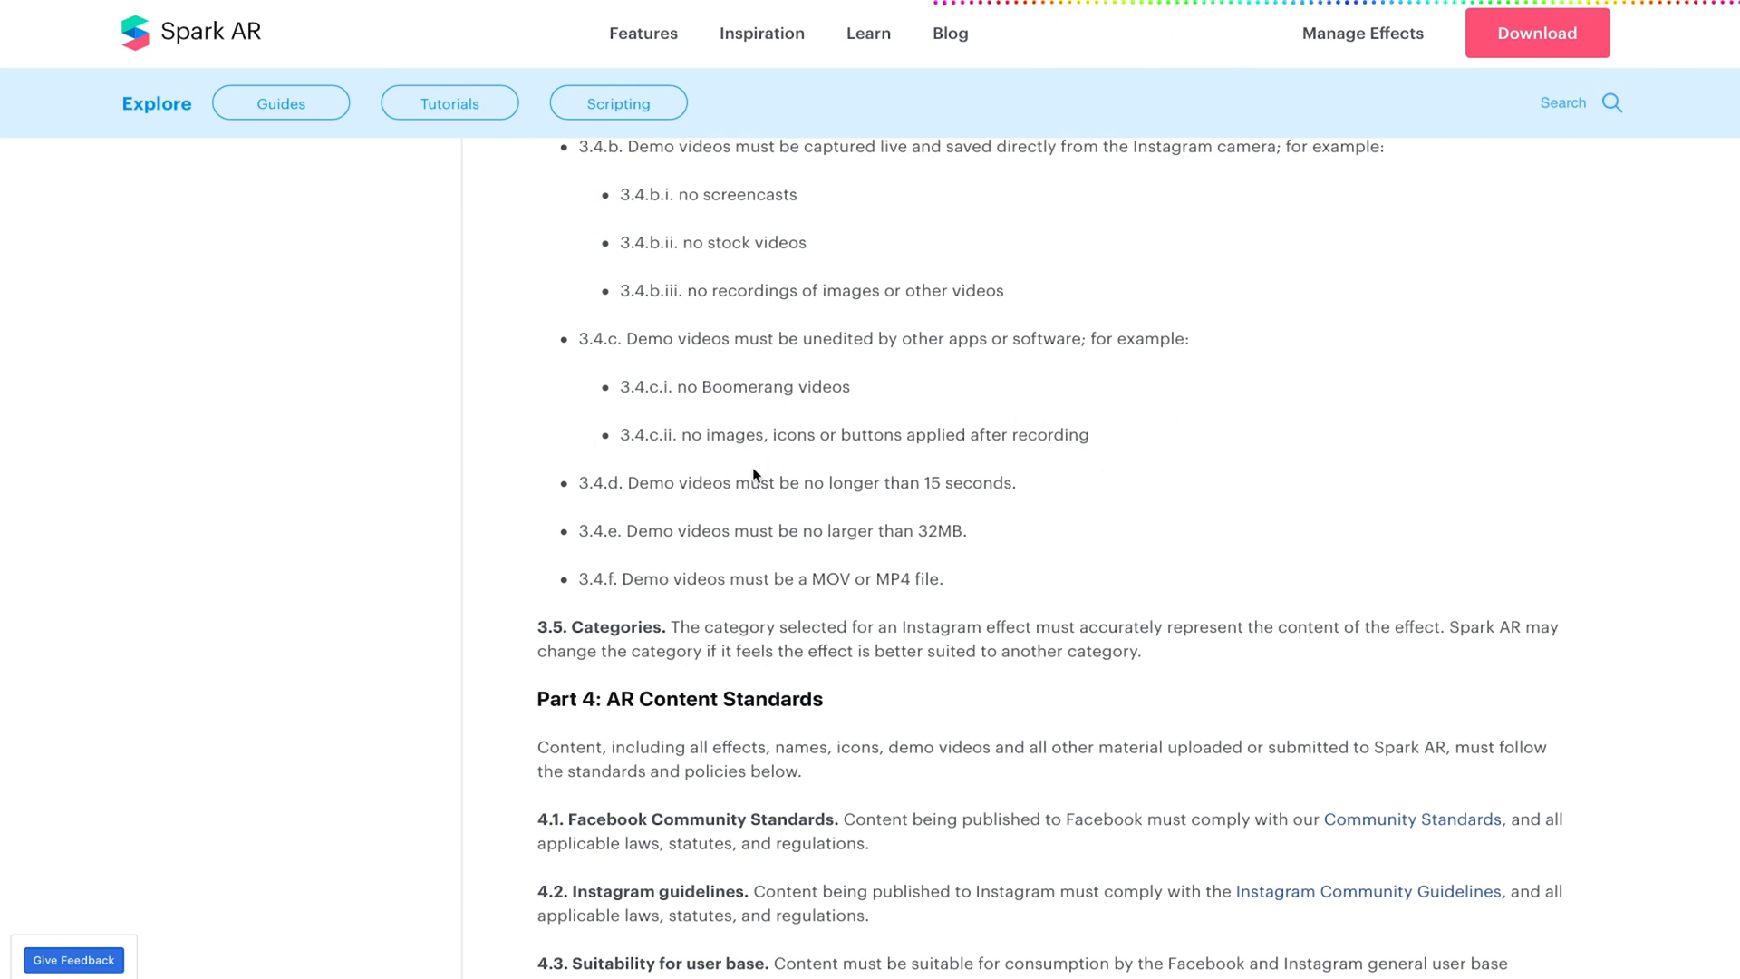
{"action": "mouse_move", "coordinate": [779, 438]}
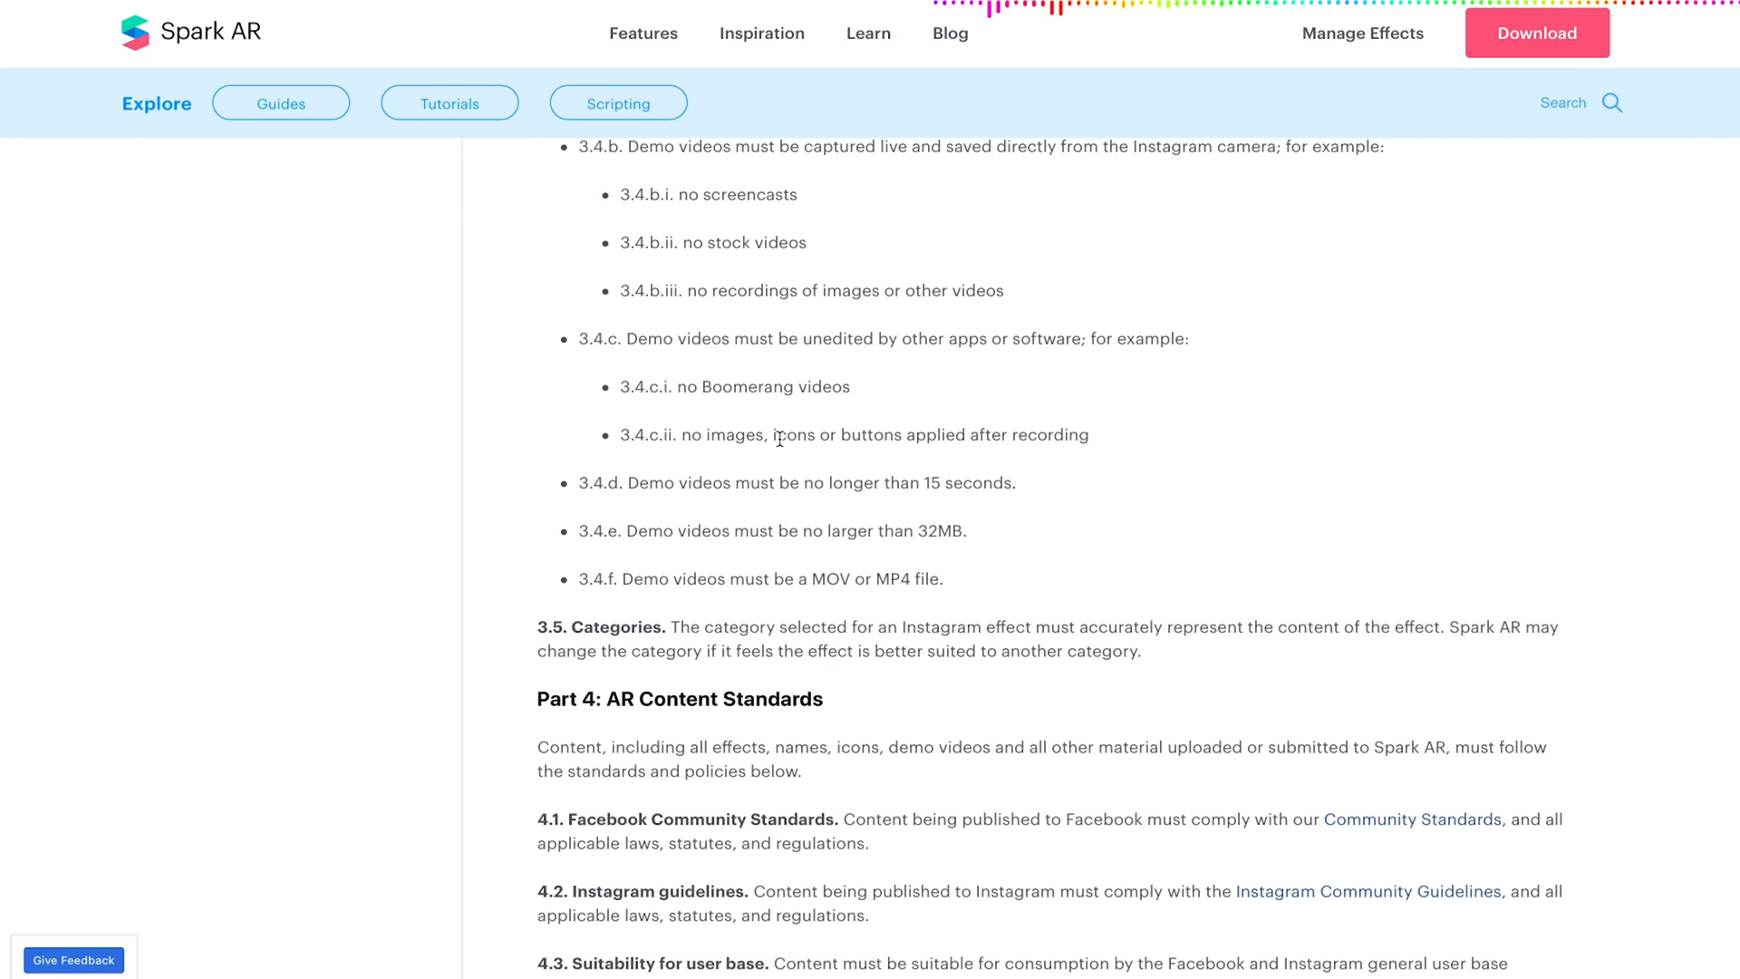
{"action": "mouse_move", "coordinate": [1066, 391]}
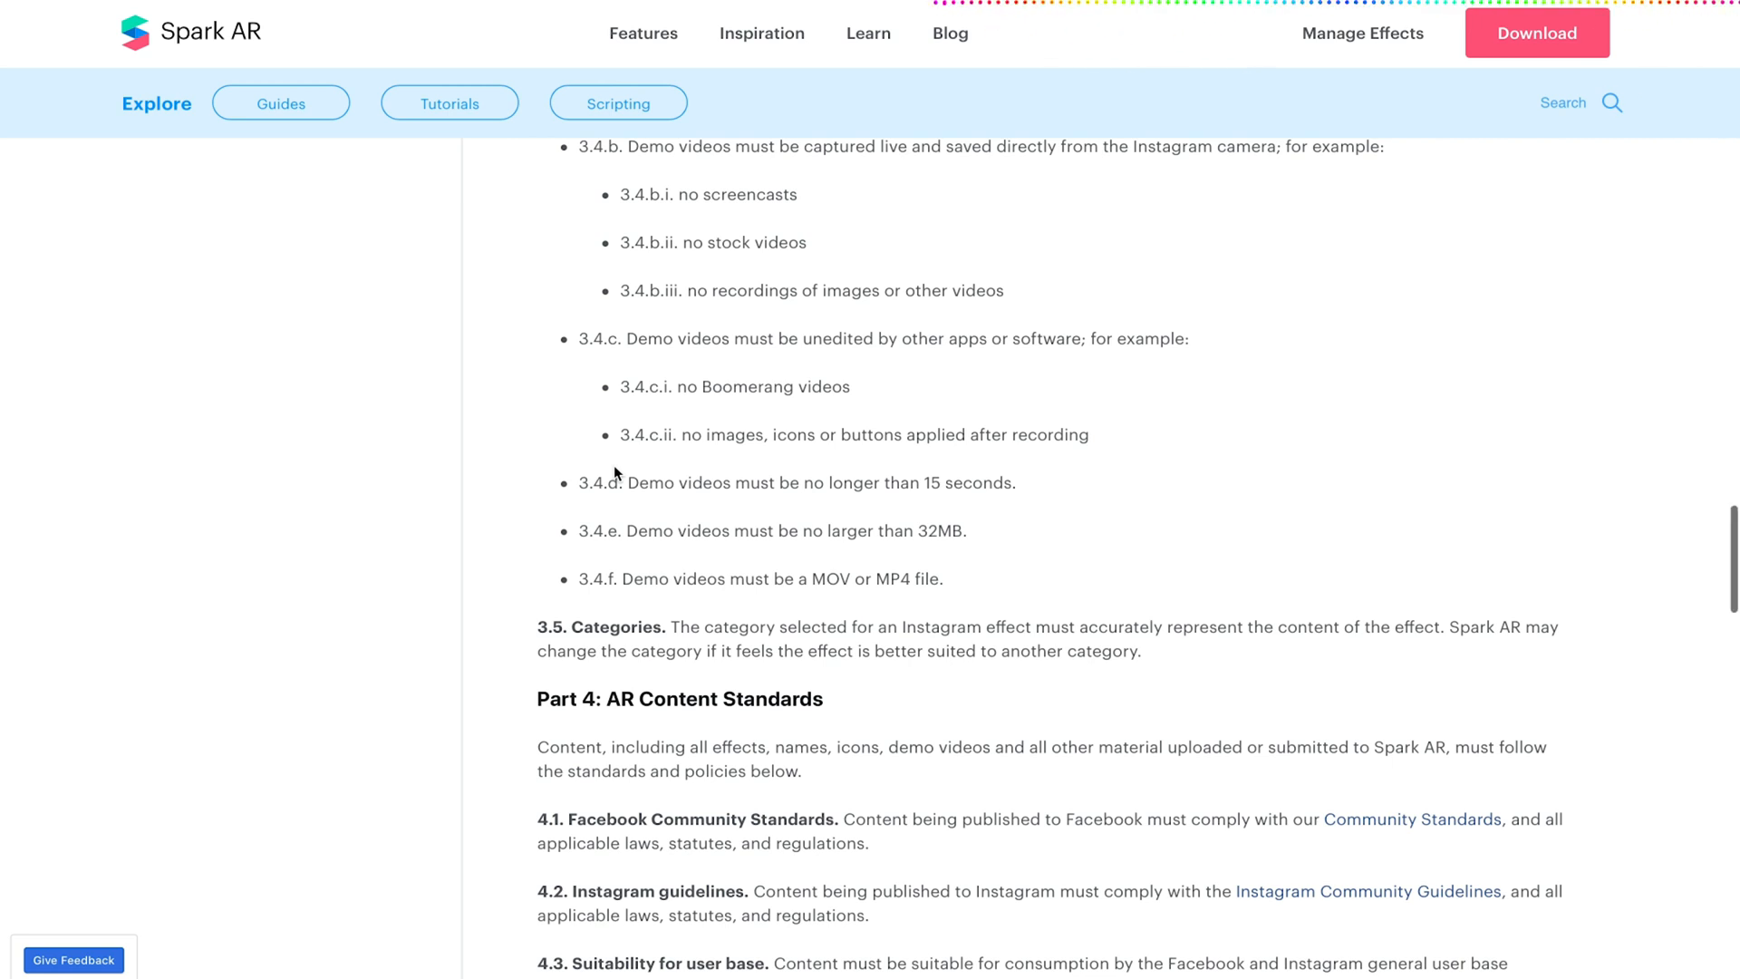
Scroll so Part 4 sections 4.1 to 4.6 on suitability, gambling, spam and external links fill the page.
{"action": "scroll", "scroll_direction": "down", "scroll_amount": 3}
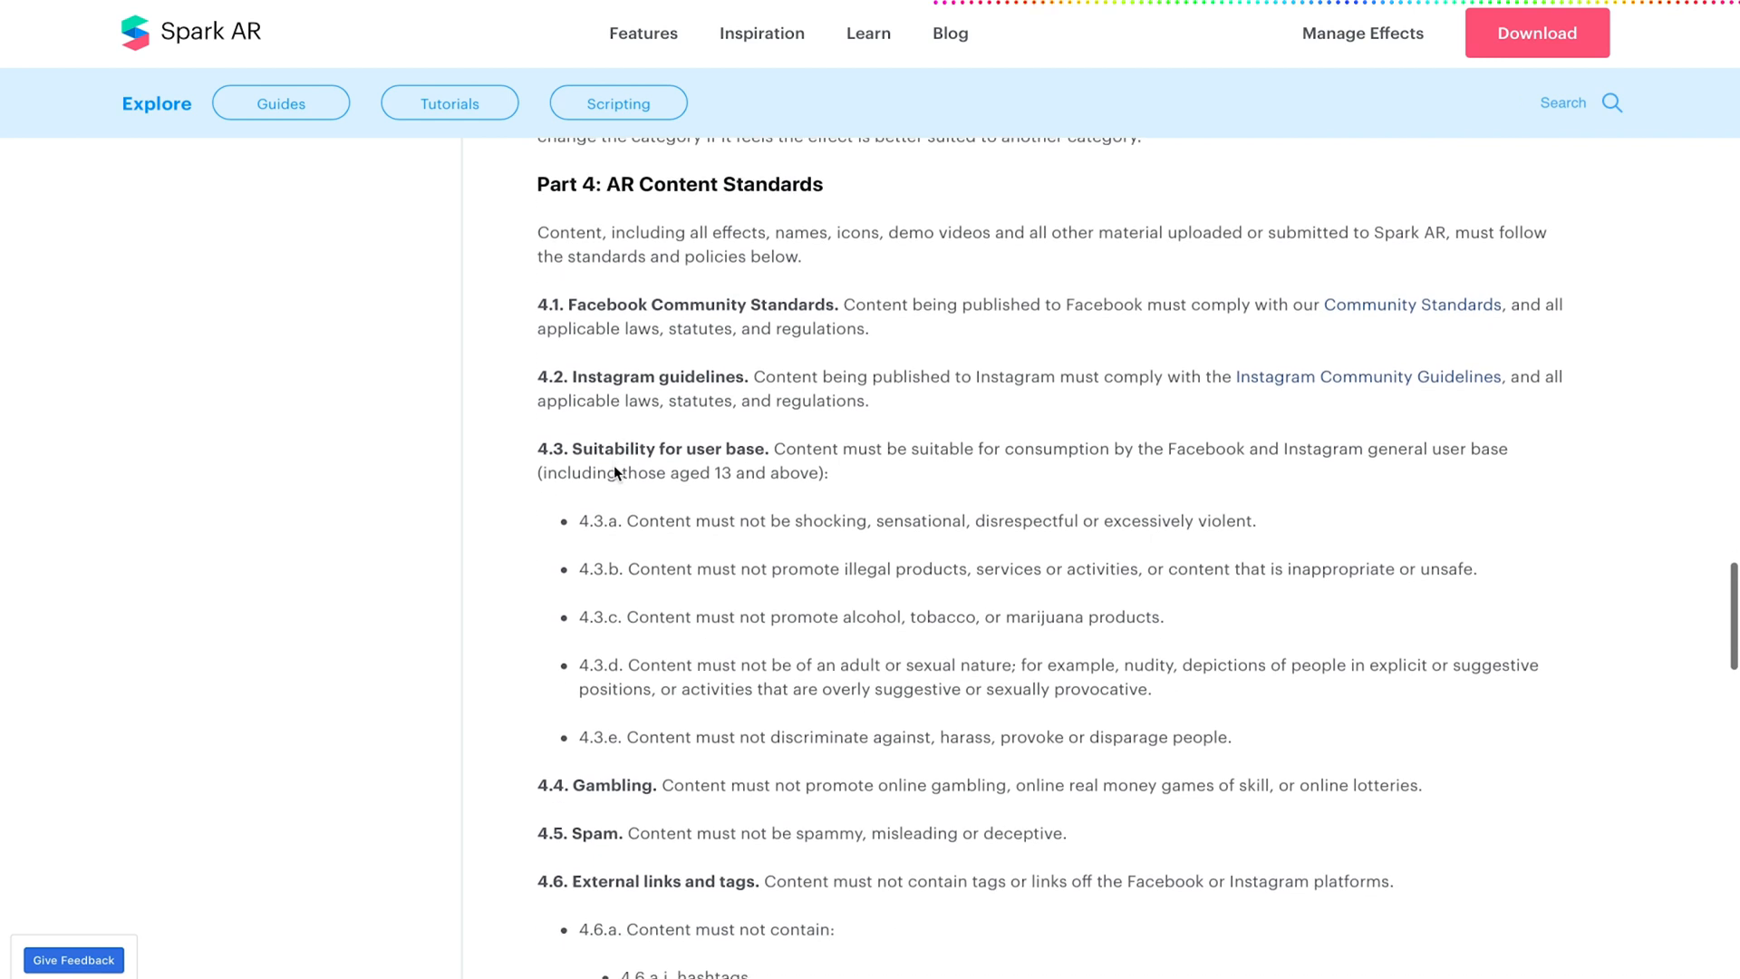
{"action": "scroll", "scroll_direction": "down", "scroll_amount": 3}
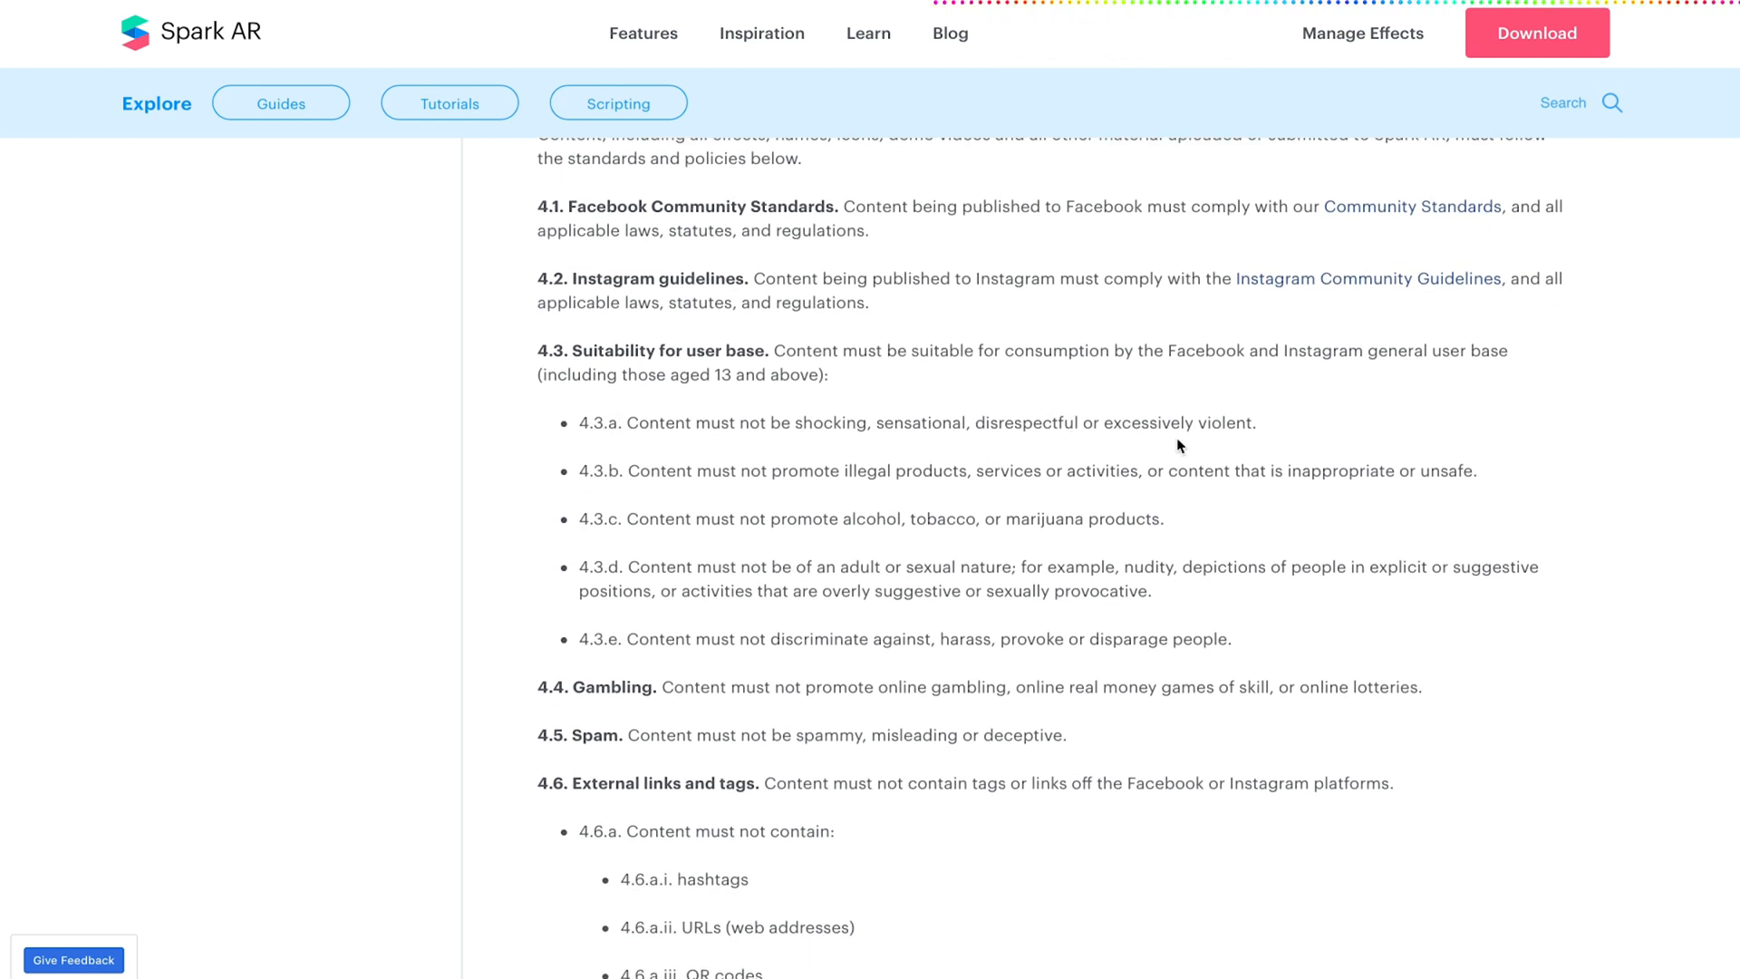
{"action": "mouse_move", "coordinate": [923, 502]}
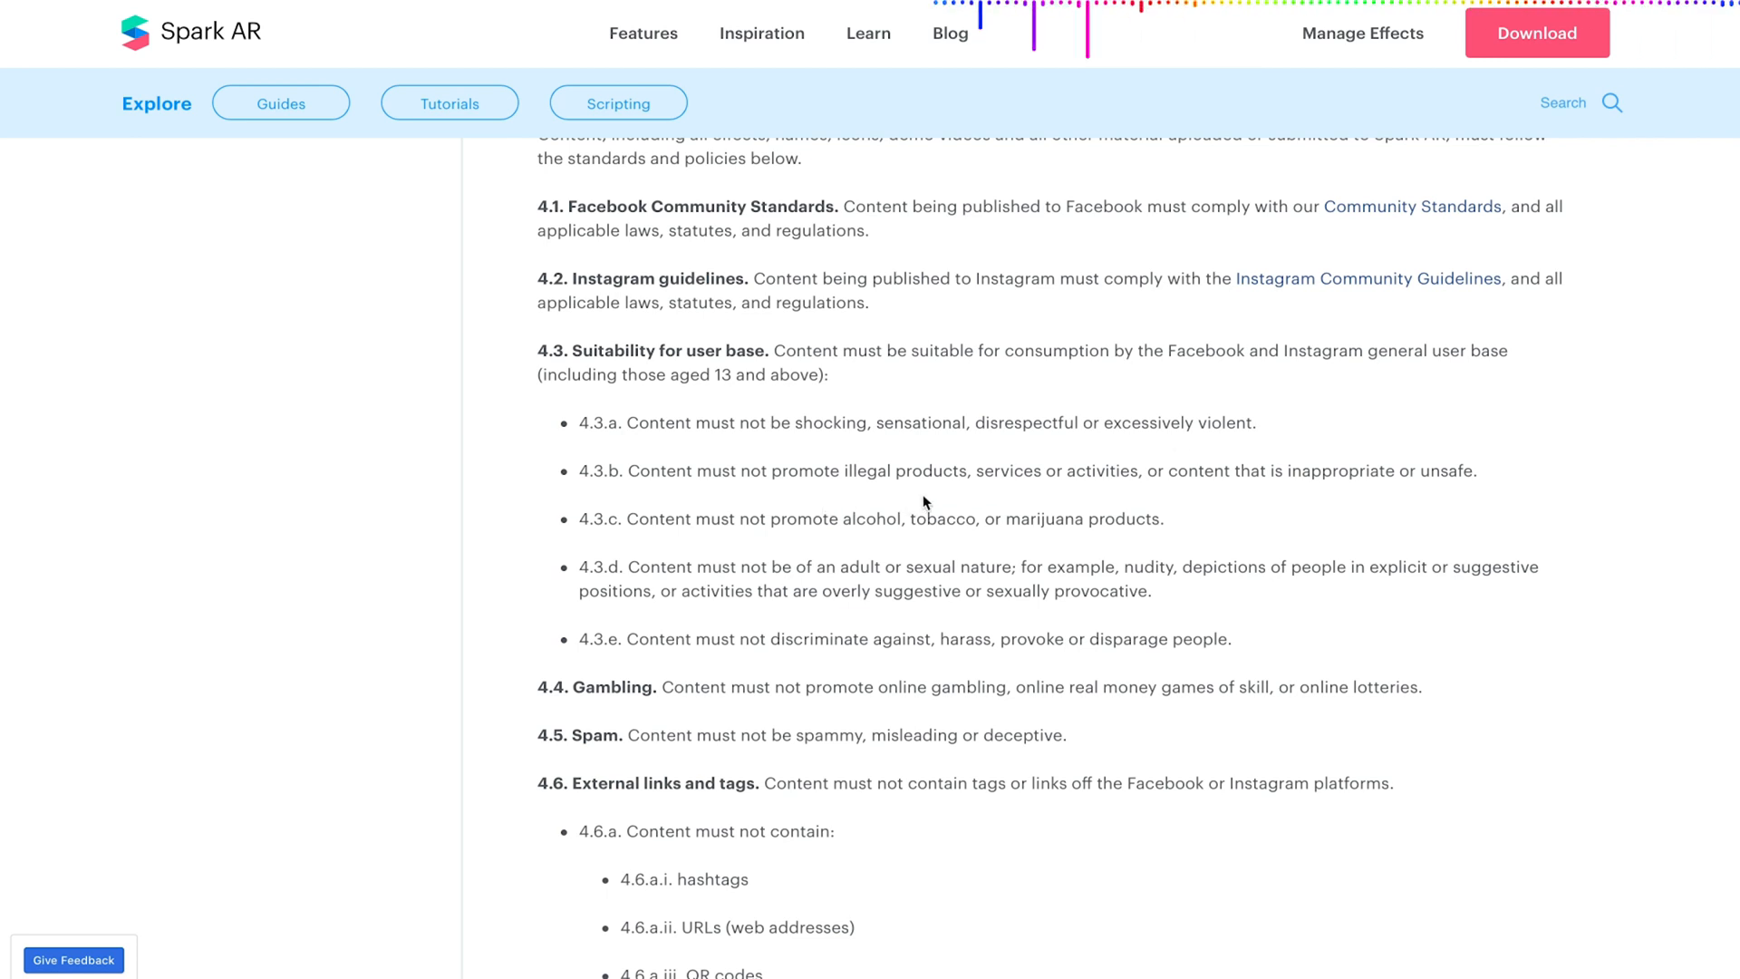
{"action": "mouse_move", "coordinate": [893, 435]}
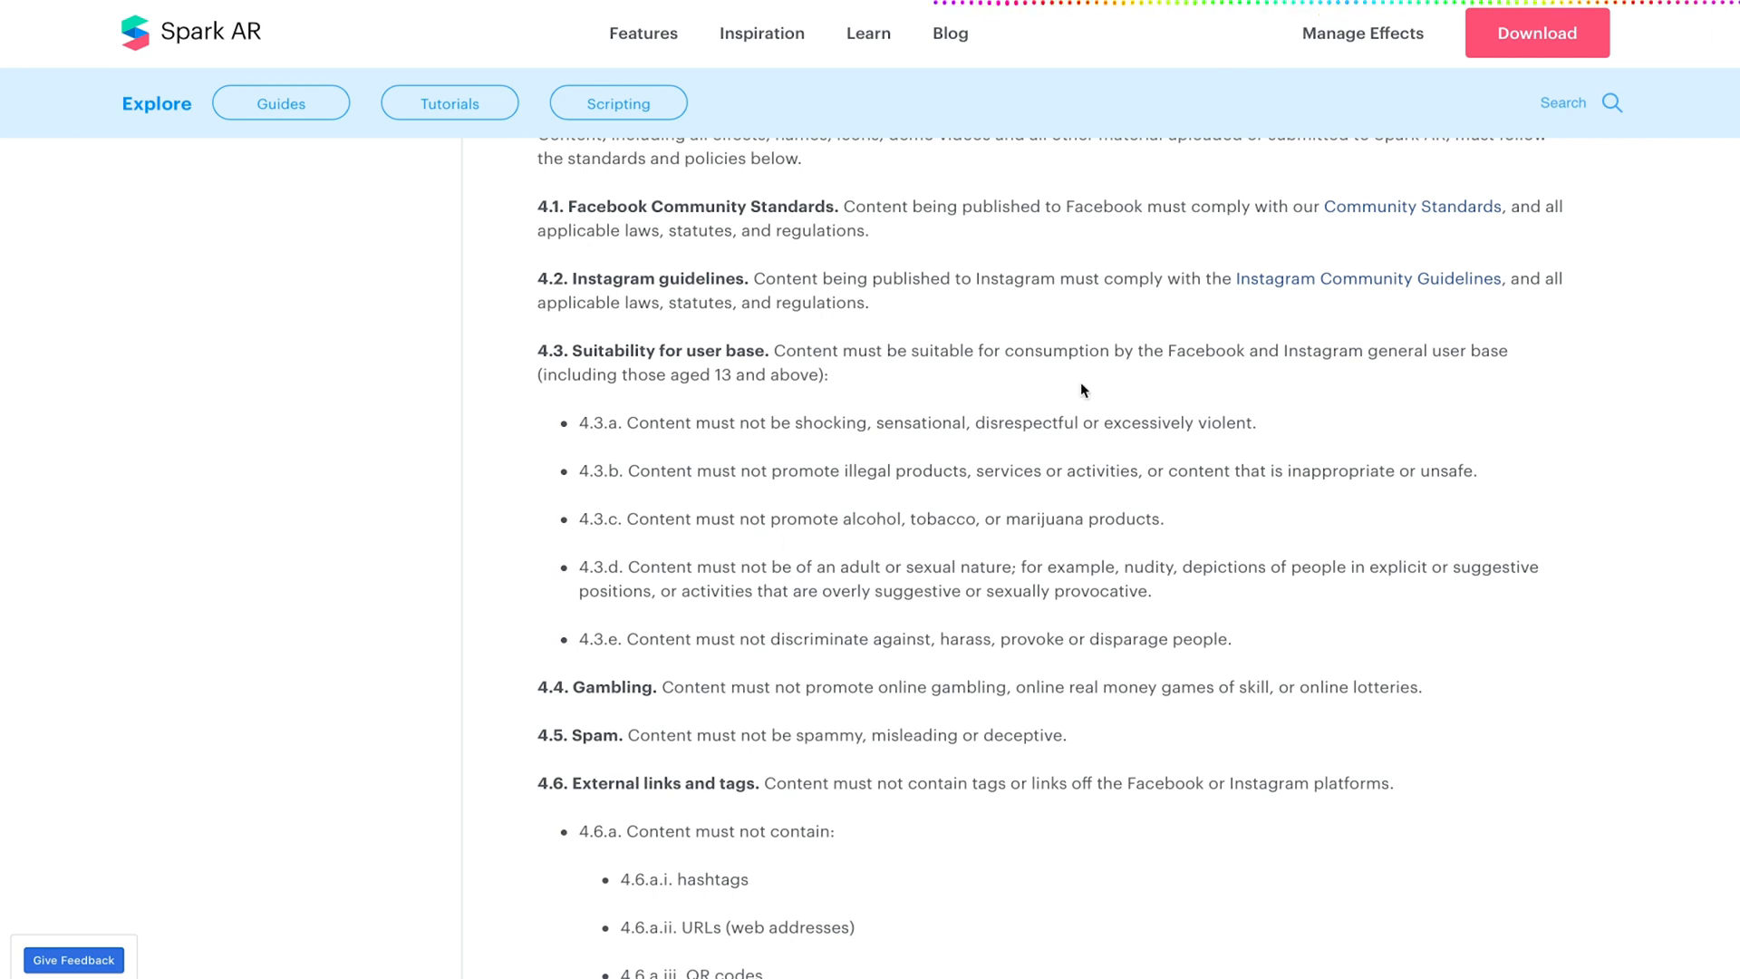
{"action": "mouse_move", "coordinate": [966, 397]}
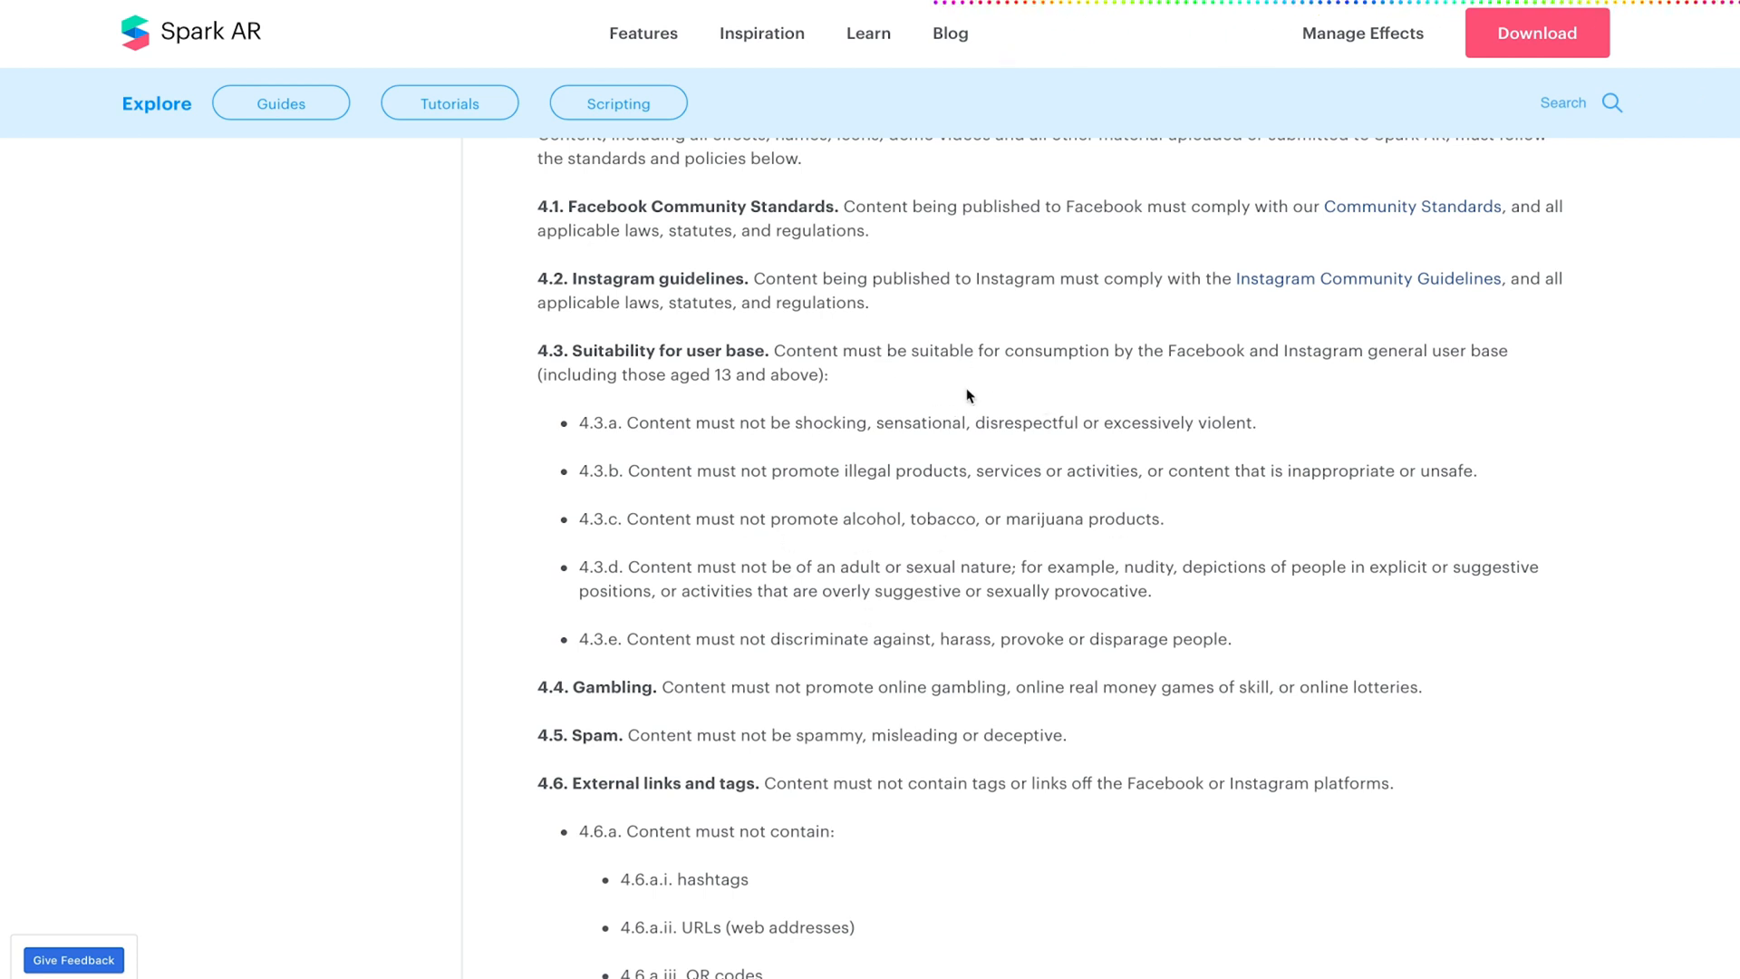
{"action": "mouse_move", "coordinate": [973, 542]}
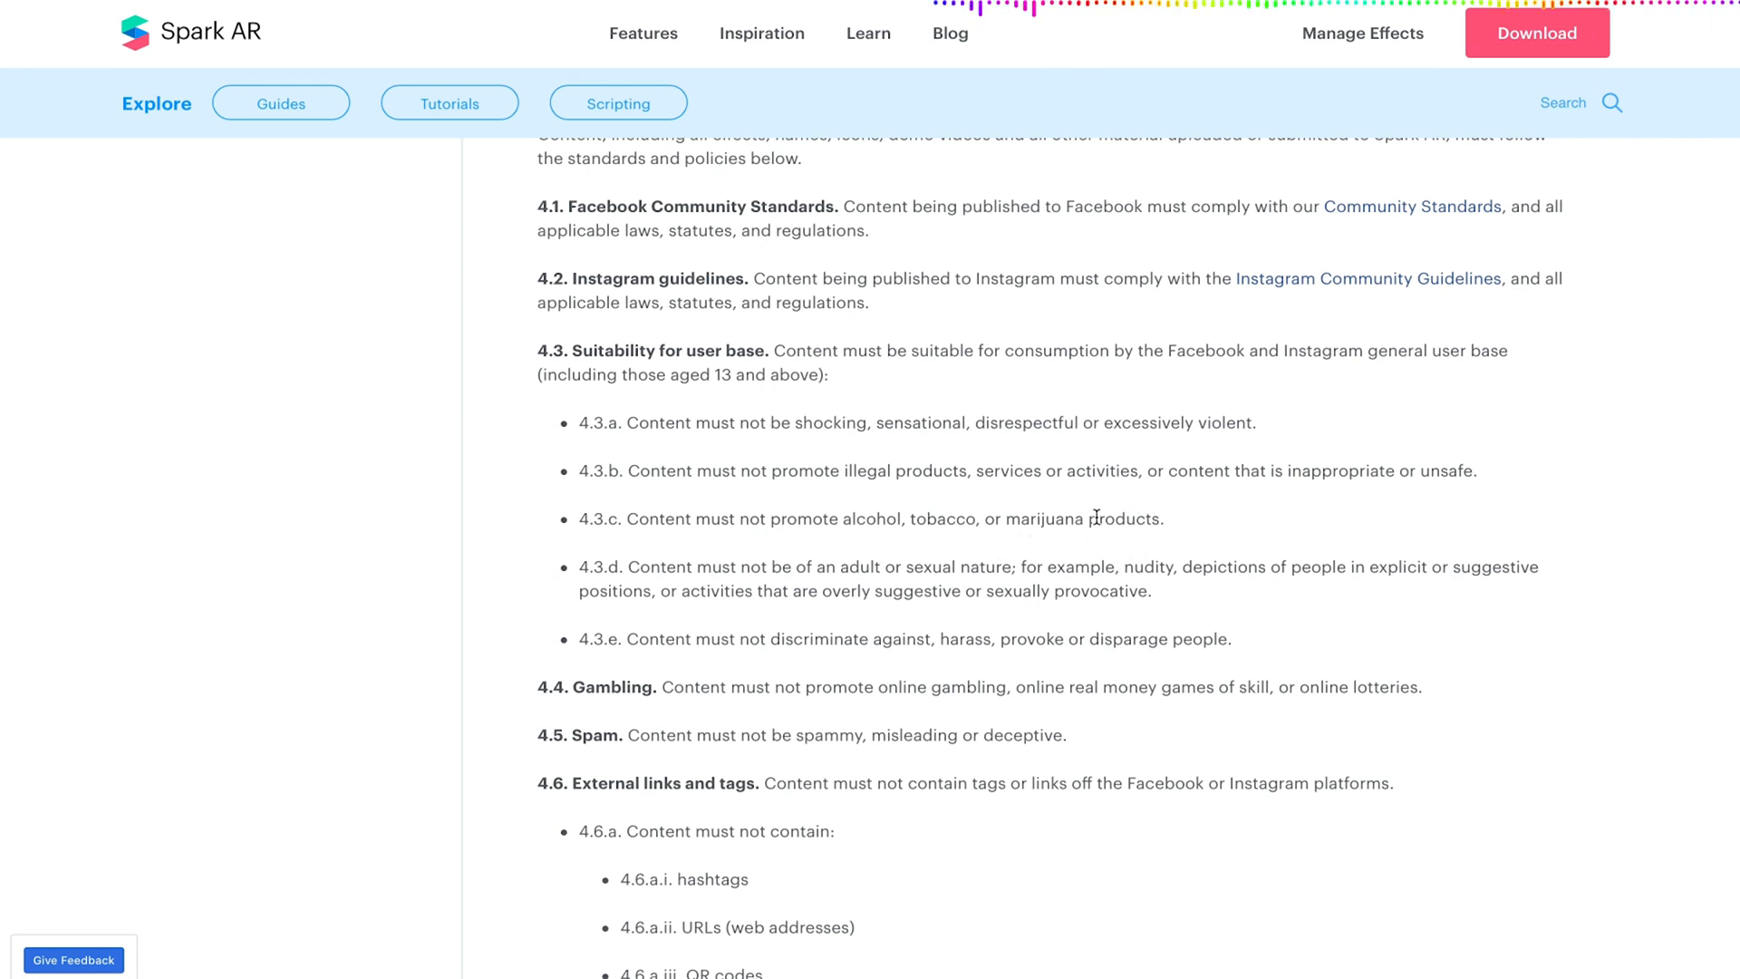
{"action": "mouse_move", "coordinate": [932, 493]}
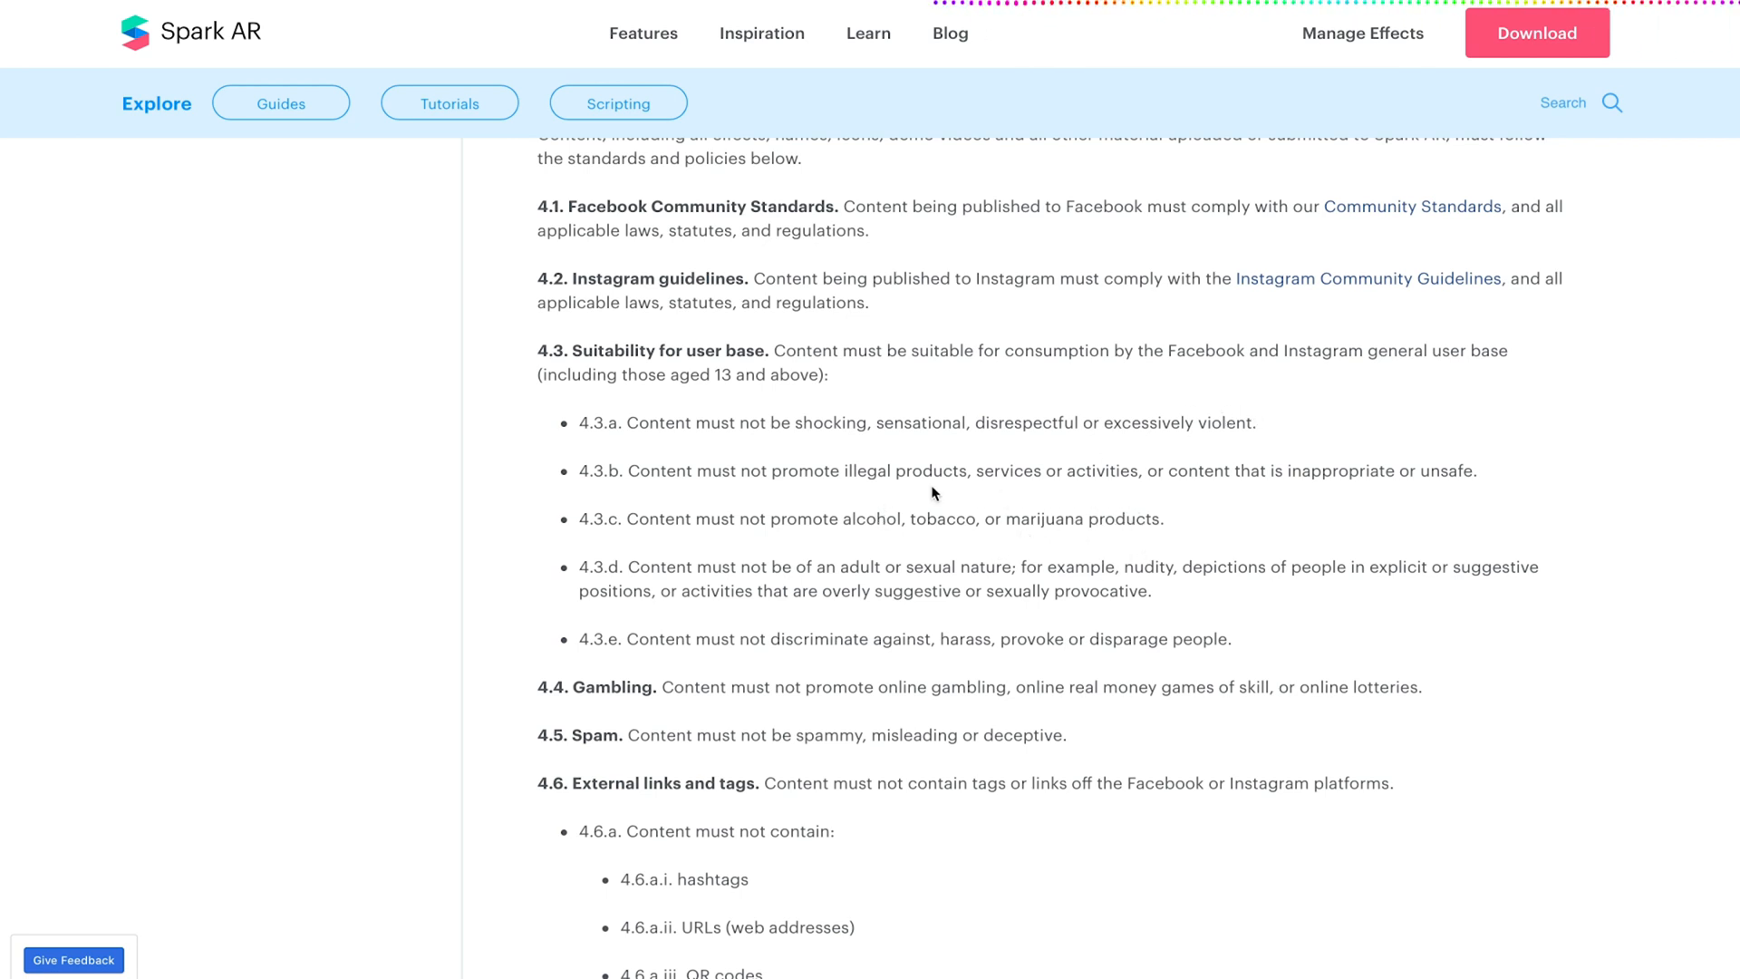
{"action": "mouse_move", "coordinate": [1180, 586]}
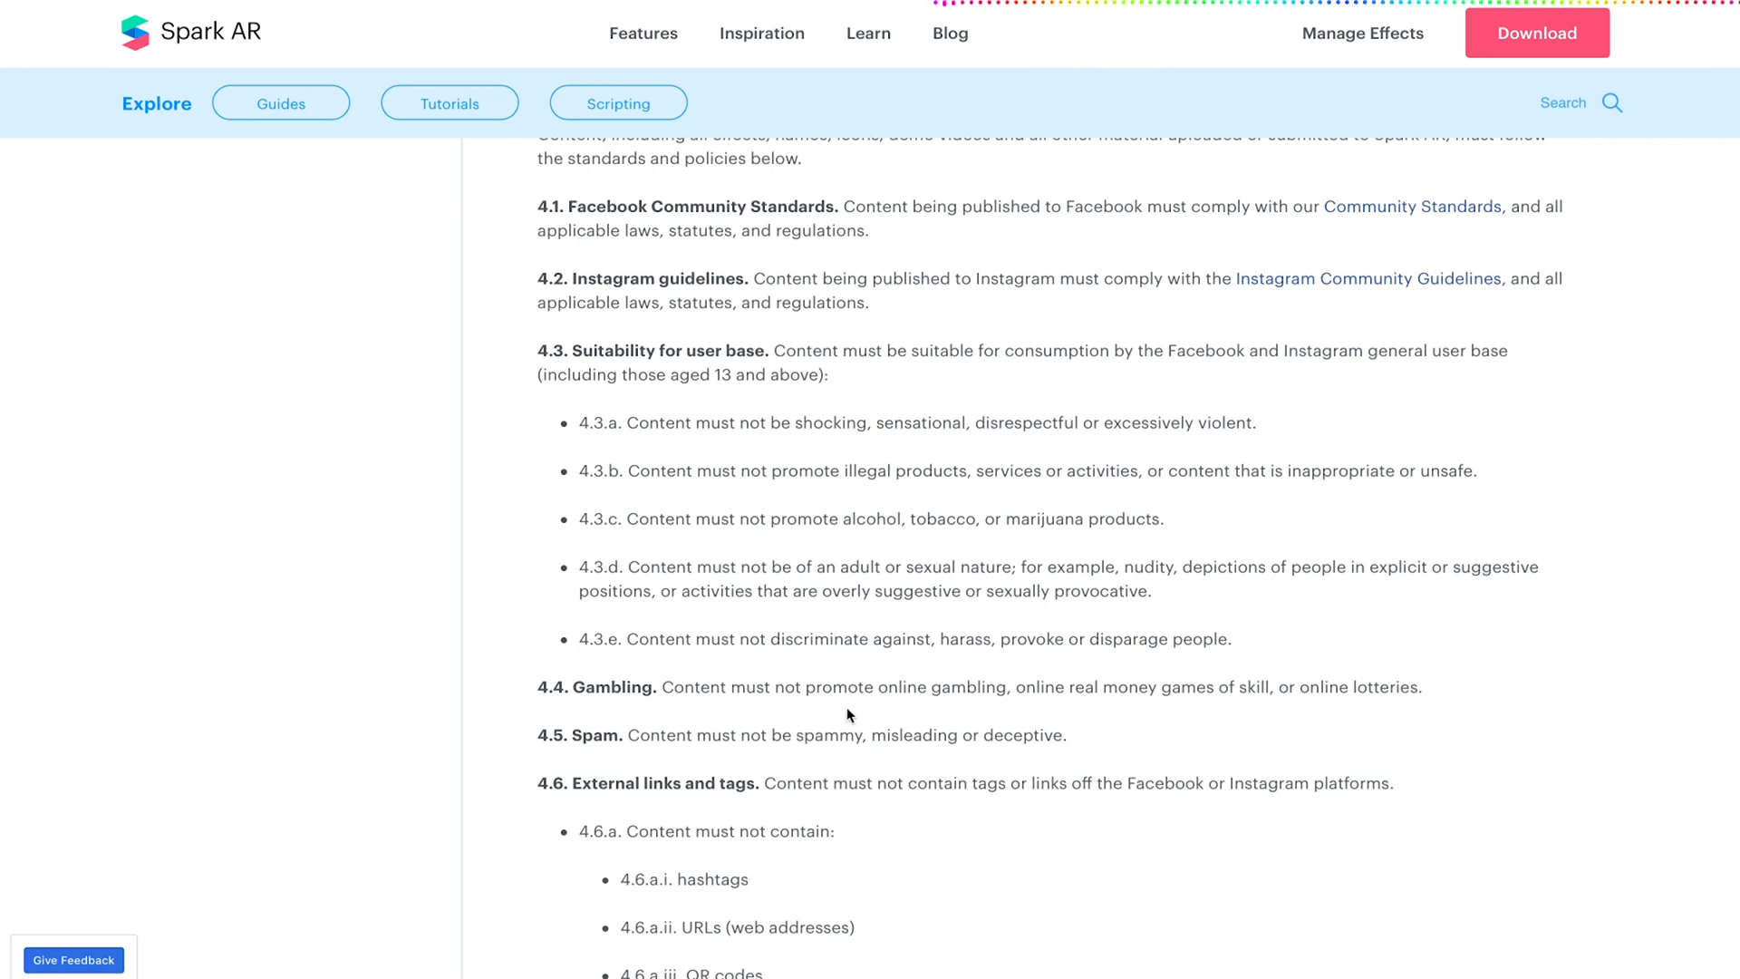
{"action": "mouse_move", "coordinate": [932, 674]}
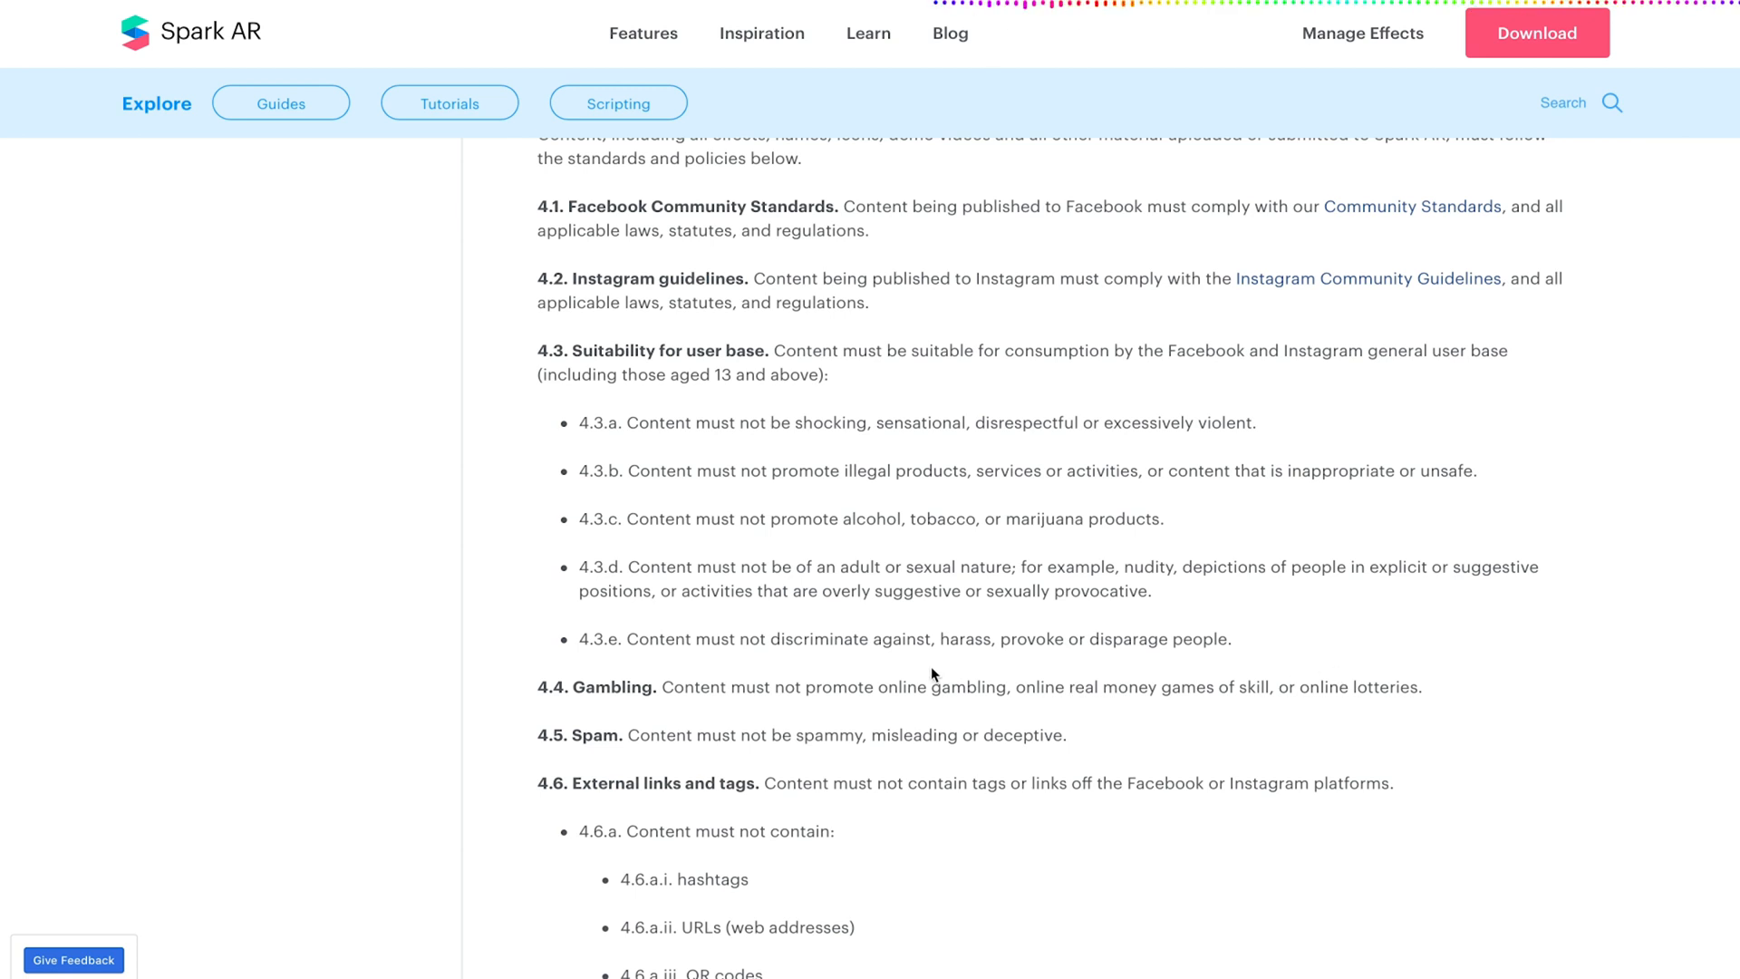
Scroll through sections 4.6 external links and 4.7 intellectual property to the end of the page.
{"action": "scroll", "scroll_direction": "down", "scroll_amount": 3}
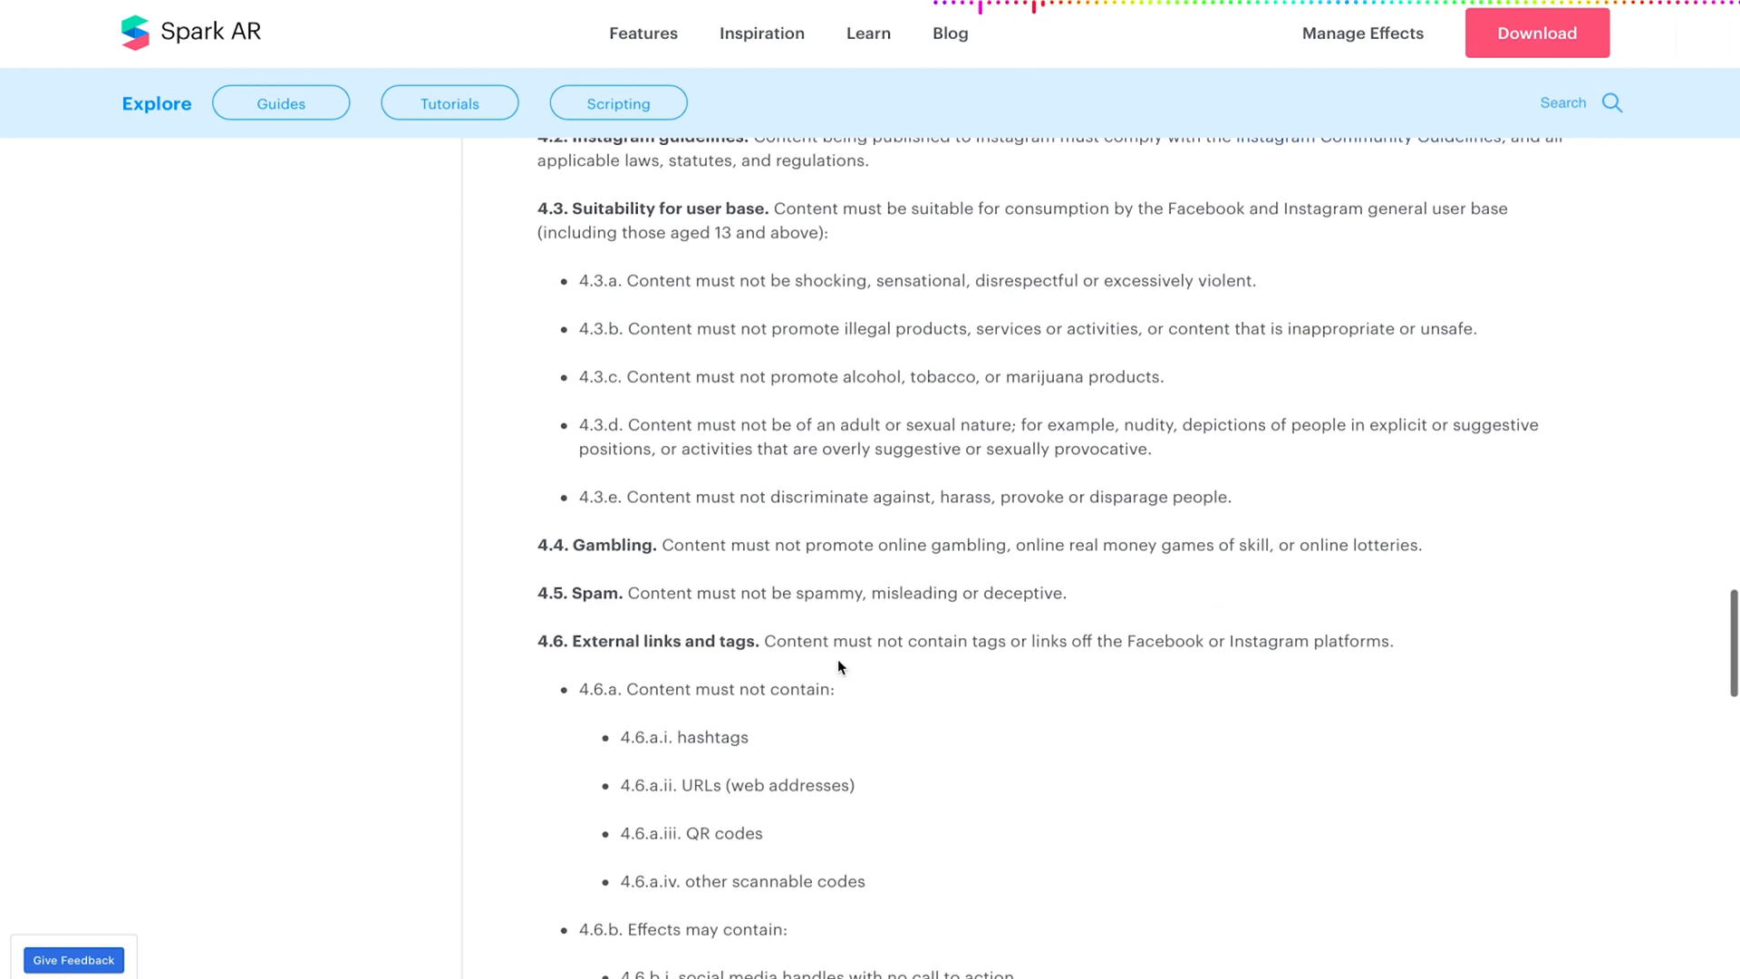
{"action": "scroll", "scroll_direction": "down", "scroll_amount": 3}
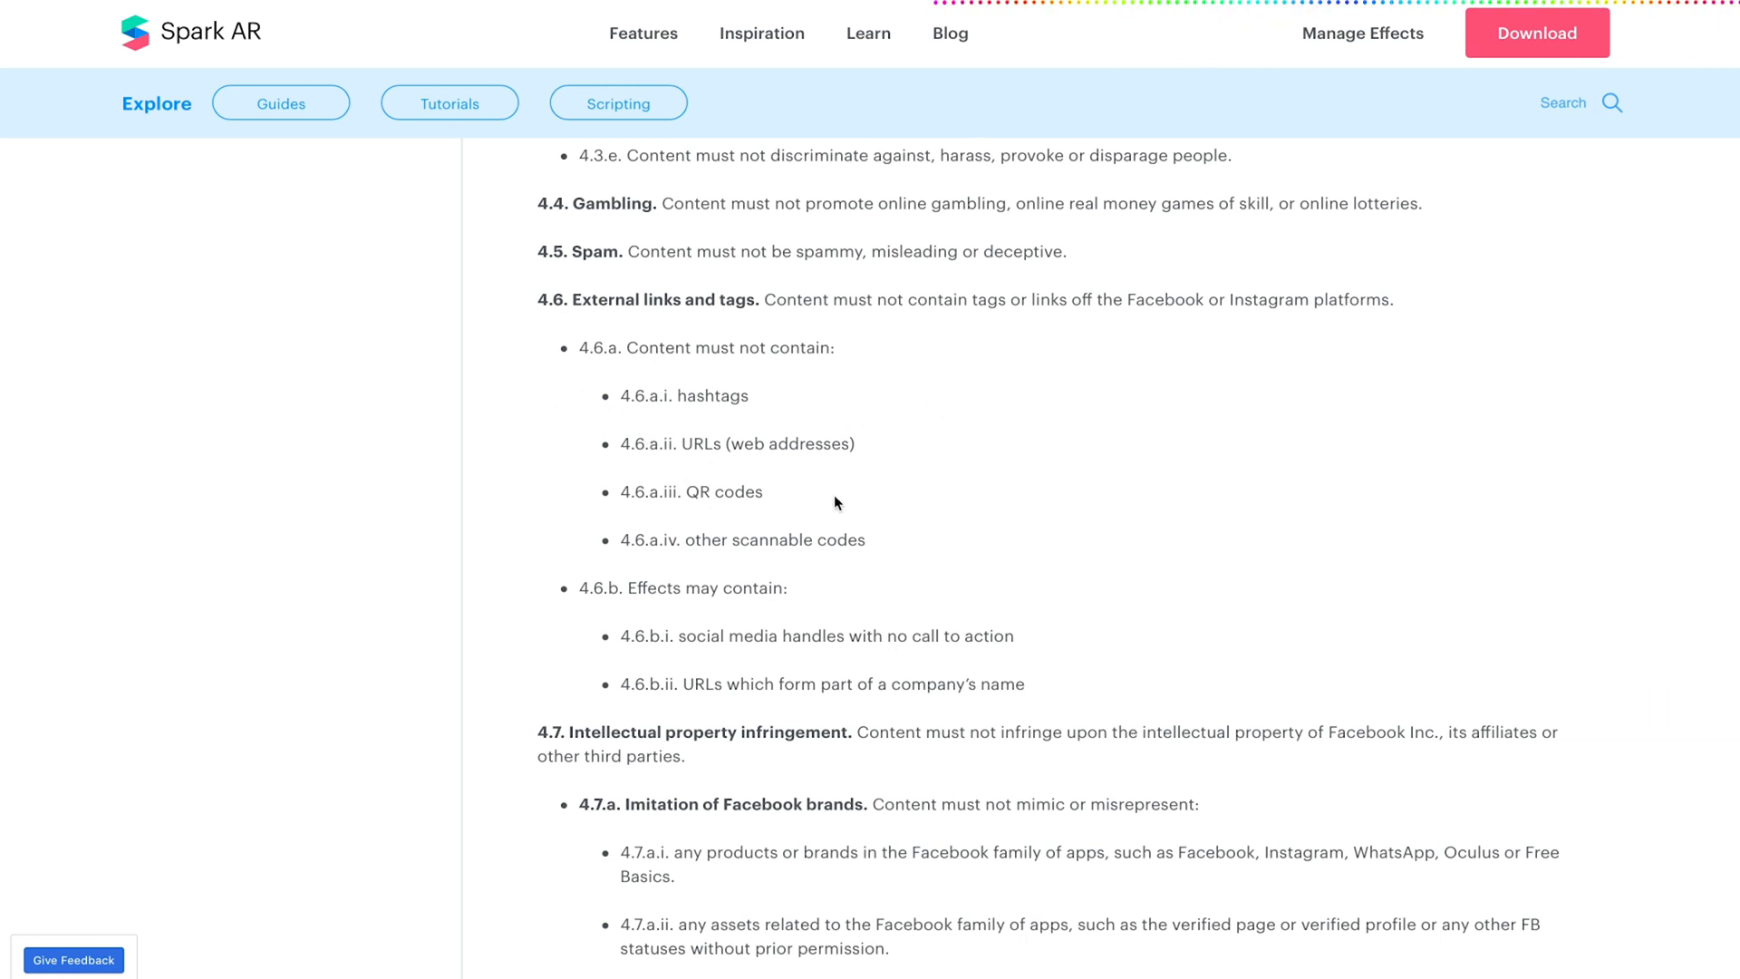
{"action": "mouse_move", "coordinate": [741, 461]}
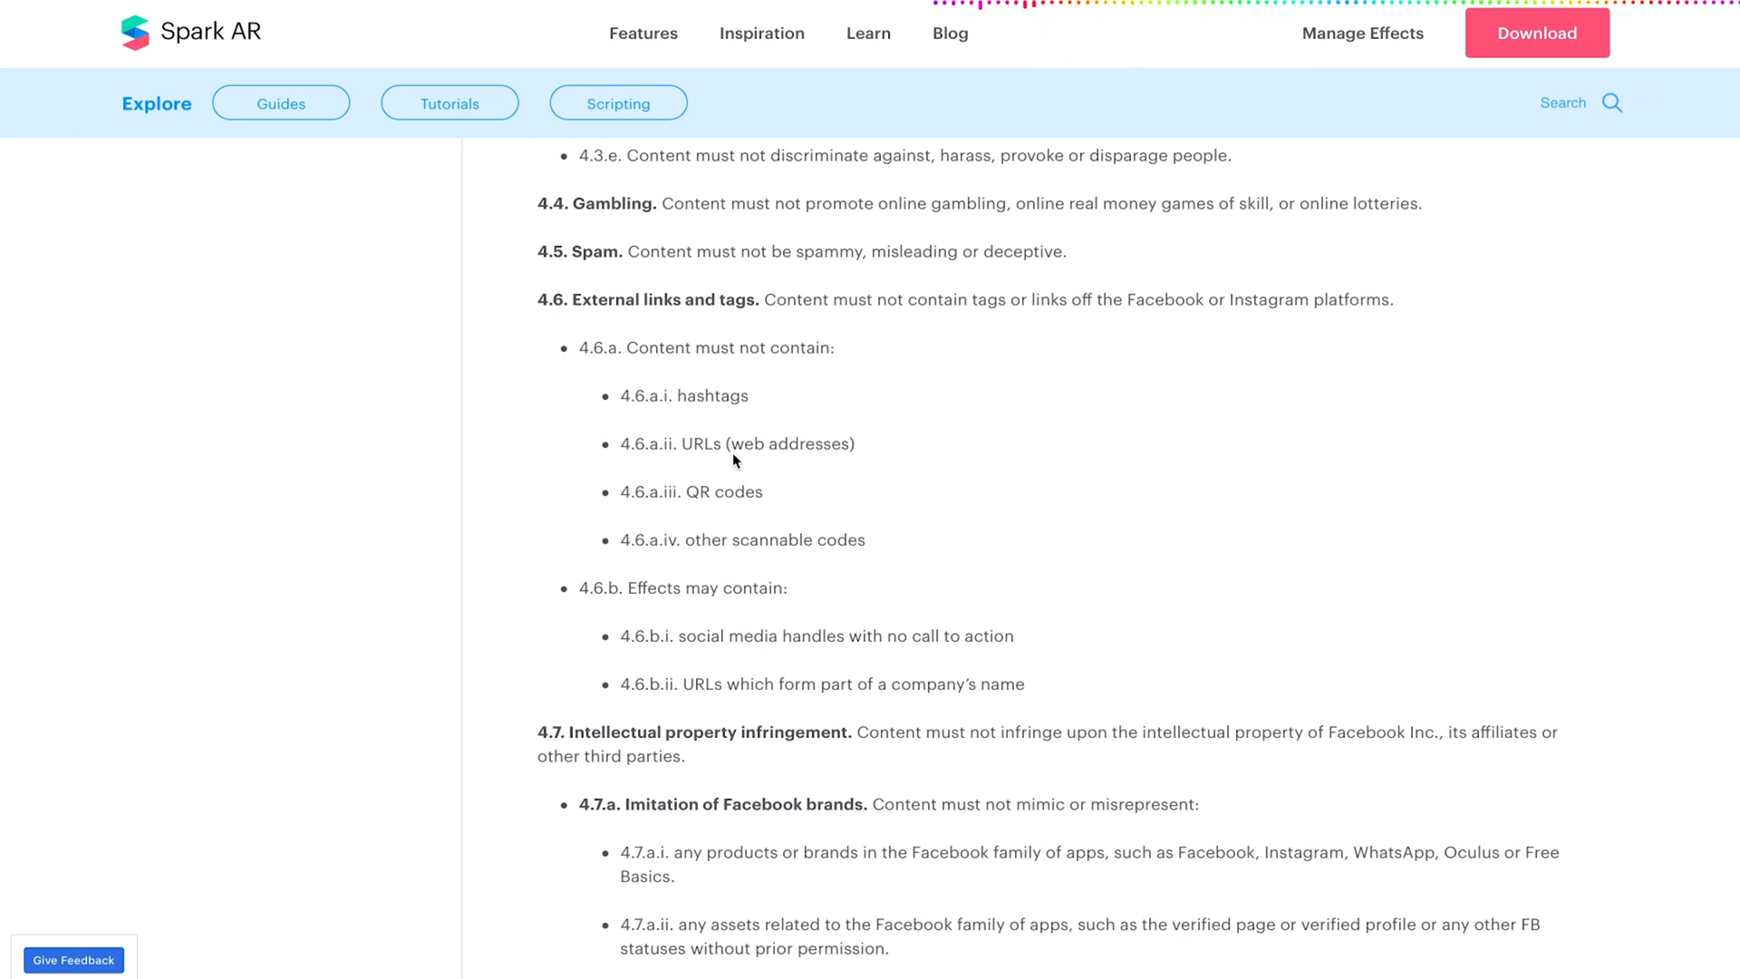
{"action": "mouse_move", "coordinate": [743, 668]}
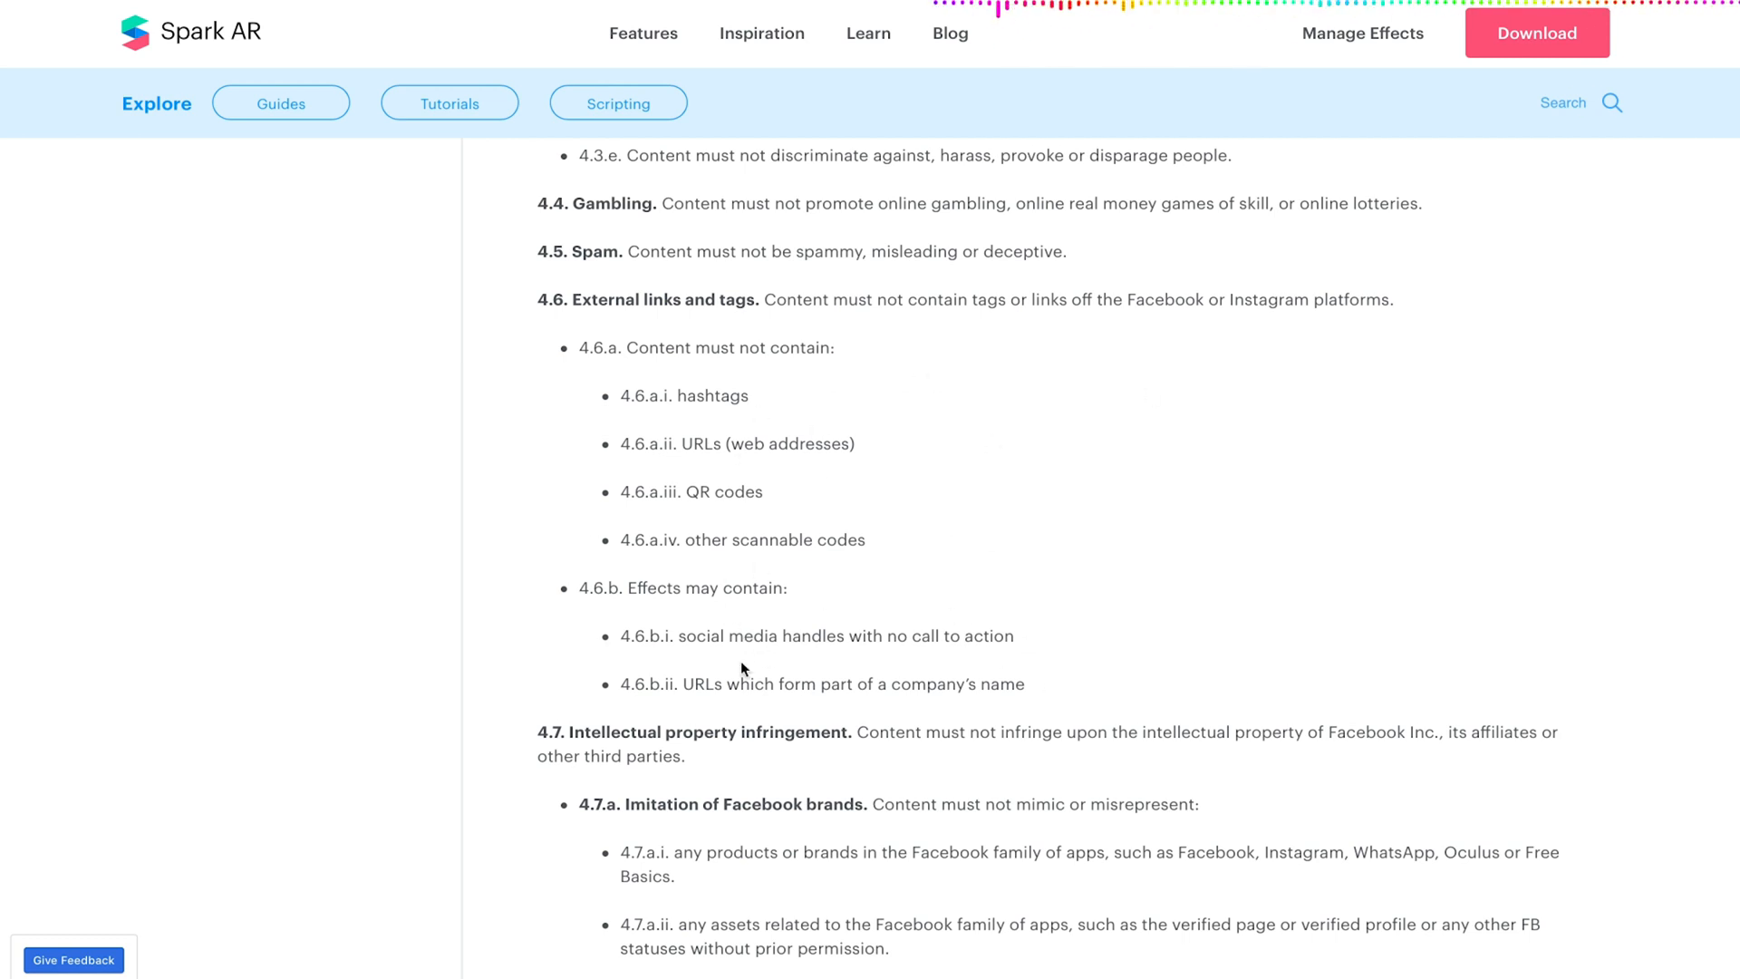
{"action": "mouse_move", "coordinate": [577, 491]}
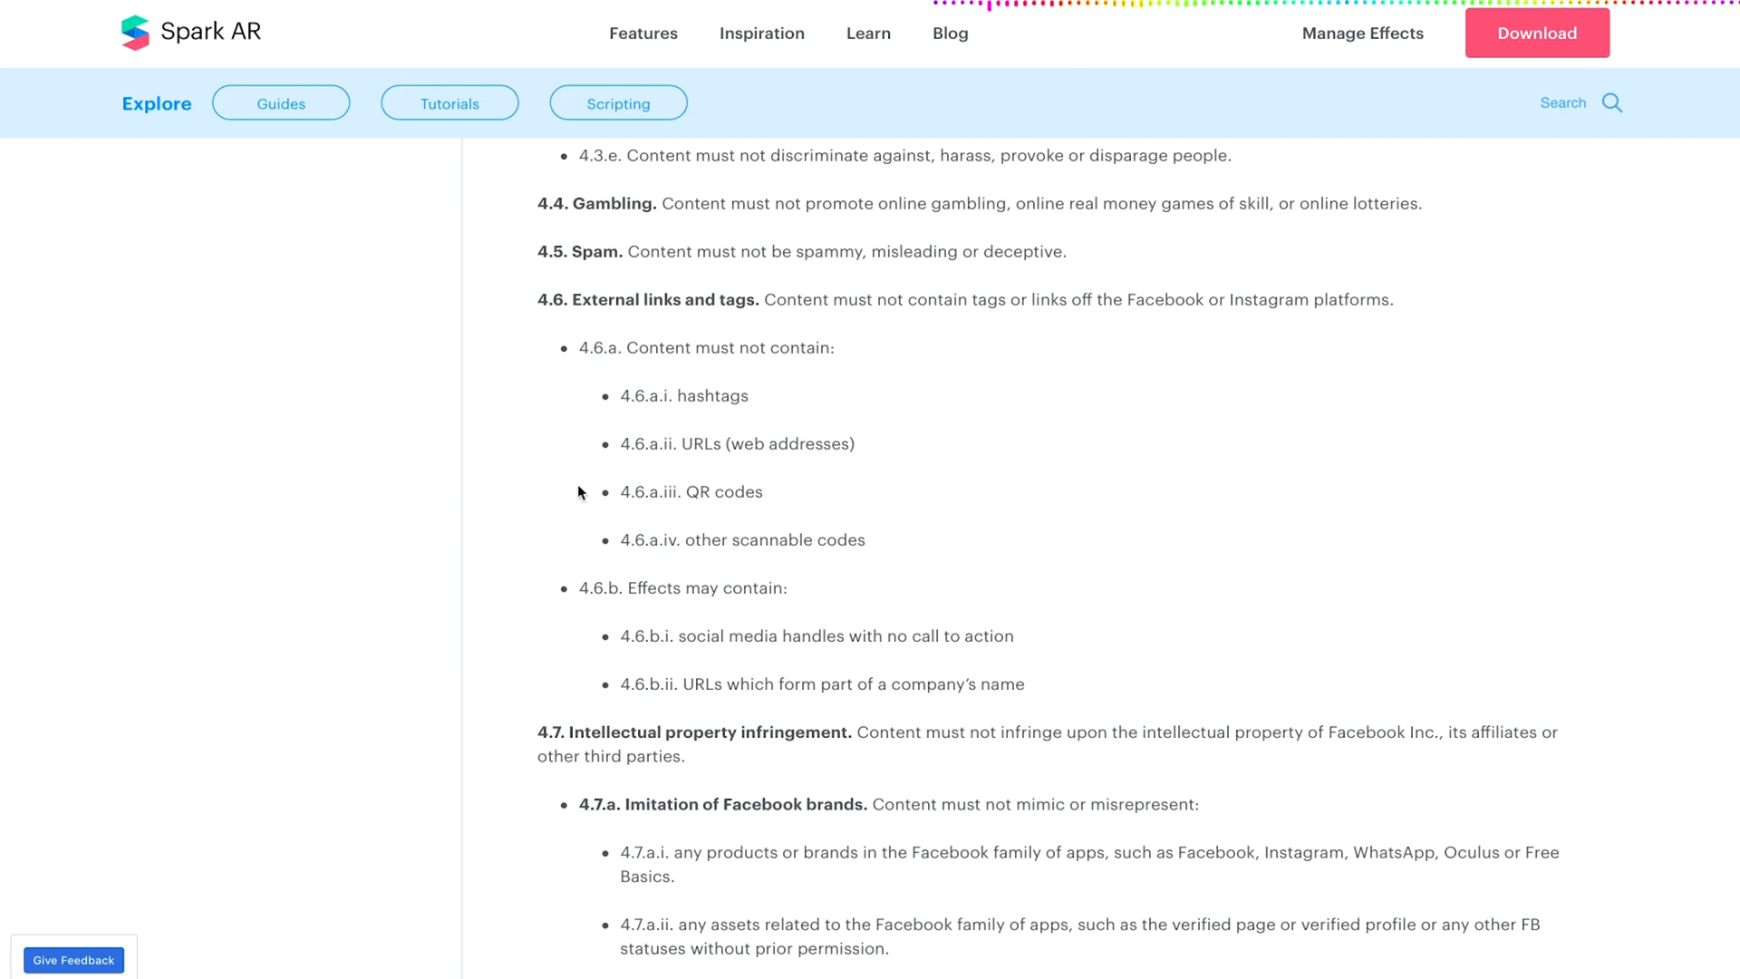
{"action": "mouse_move", "coordinate": [529, 451]}
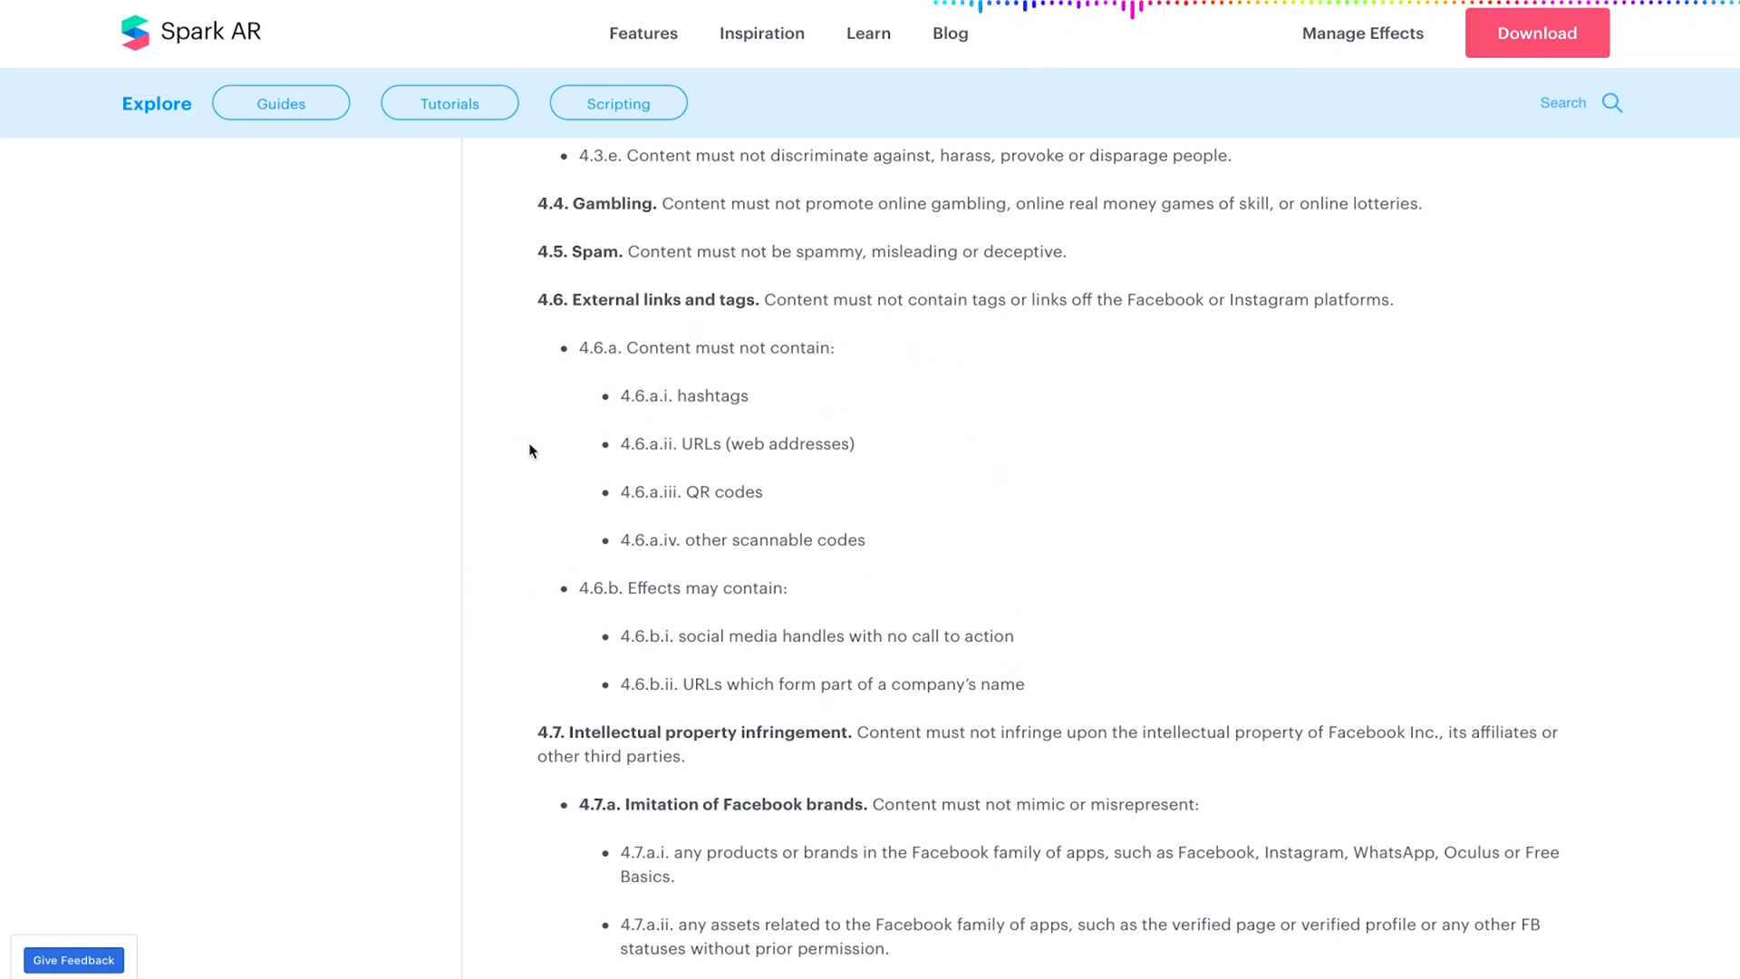
{"action": "scroll", "scroll_direction": "down", "scroll_amount": 3}
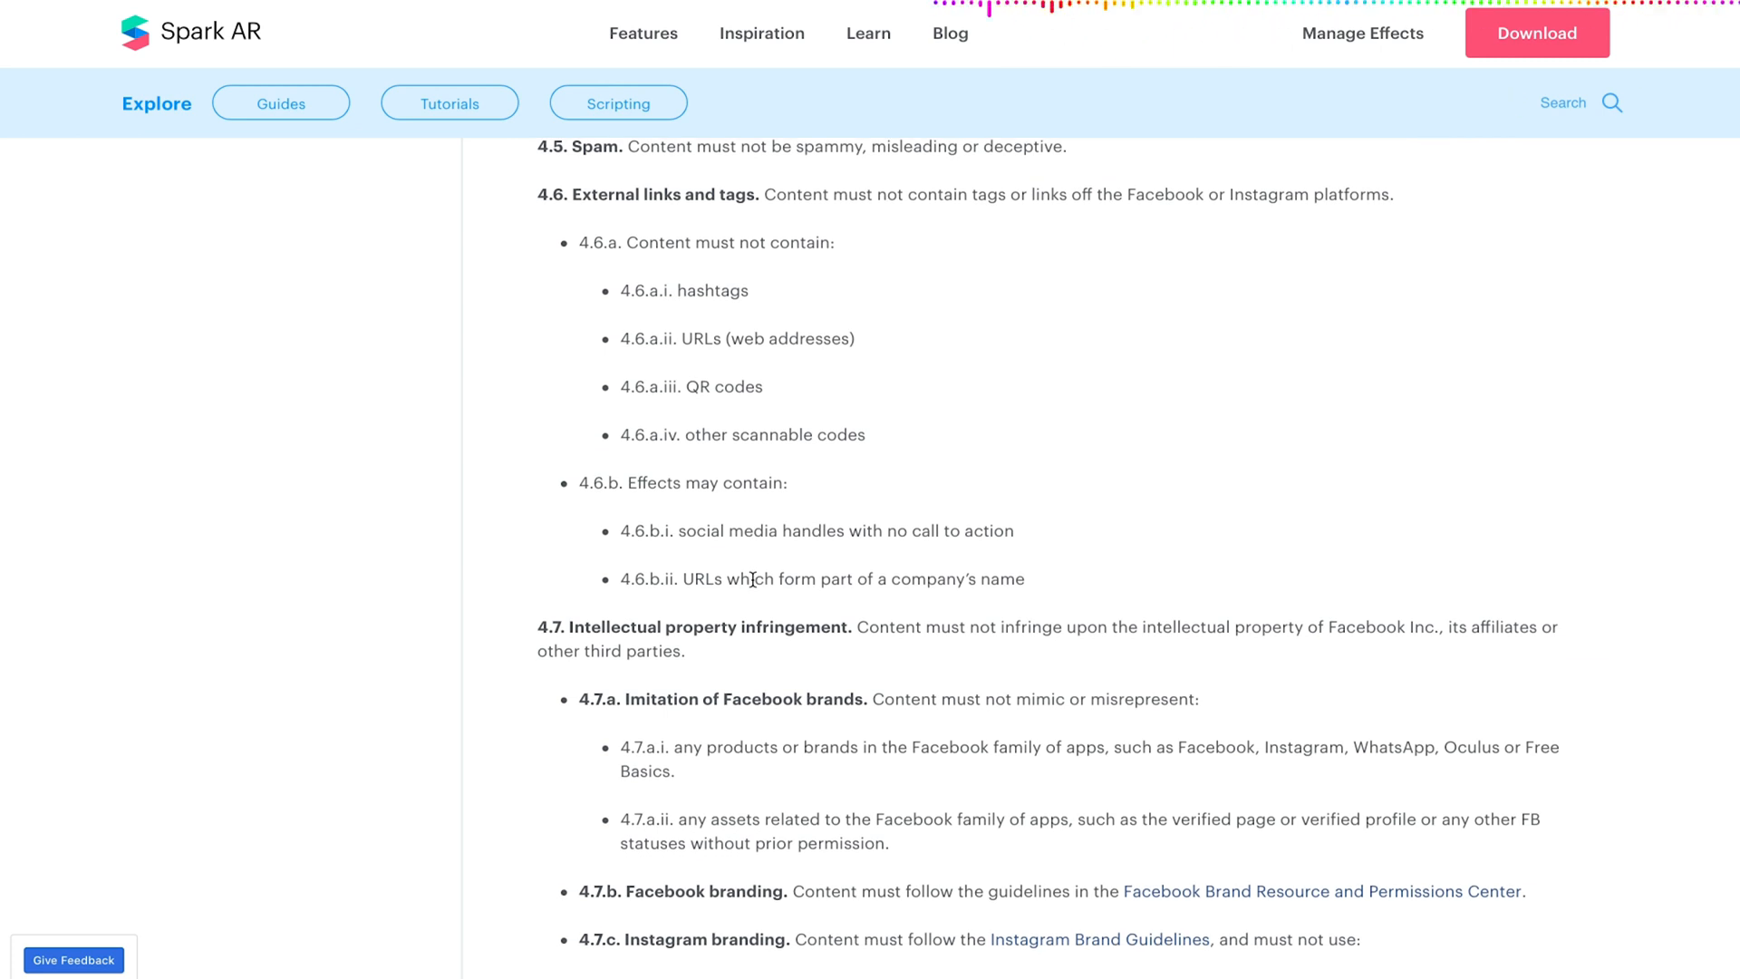
{"action": "scroll", "scroll_direction": "down", "scroll_amount": 3}
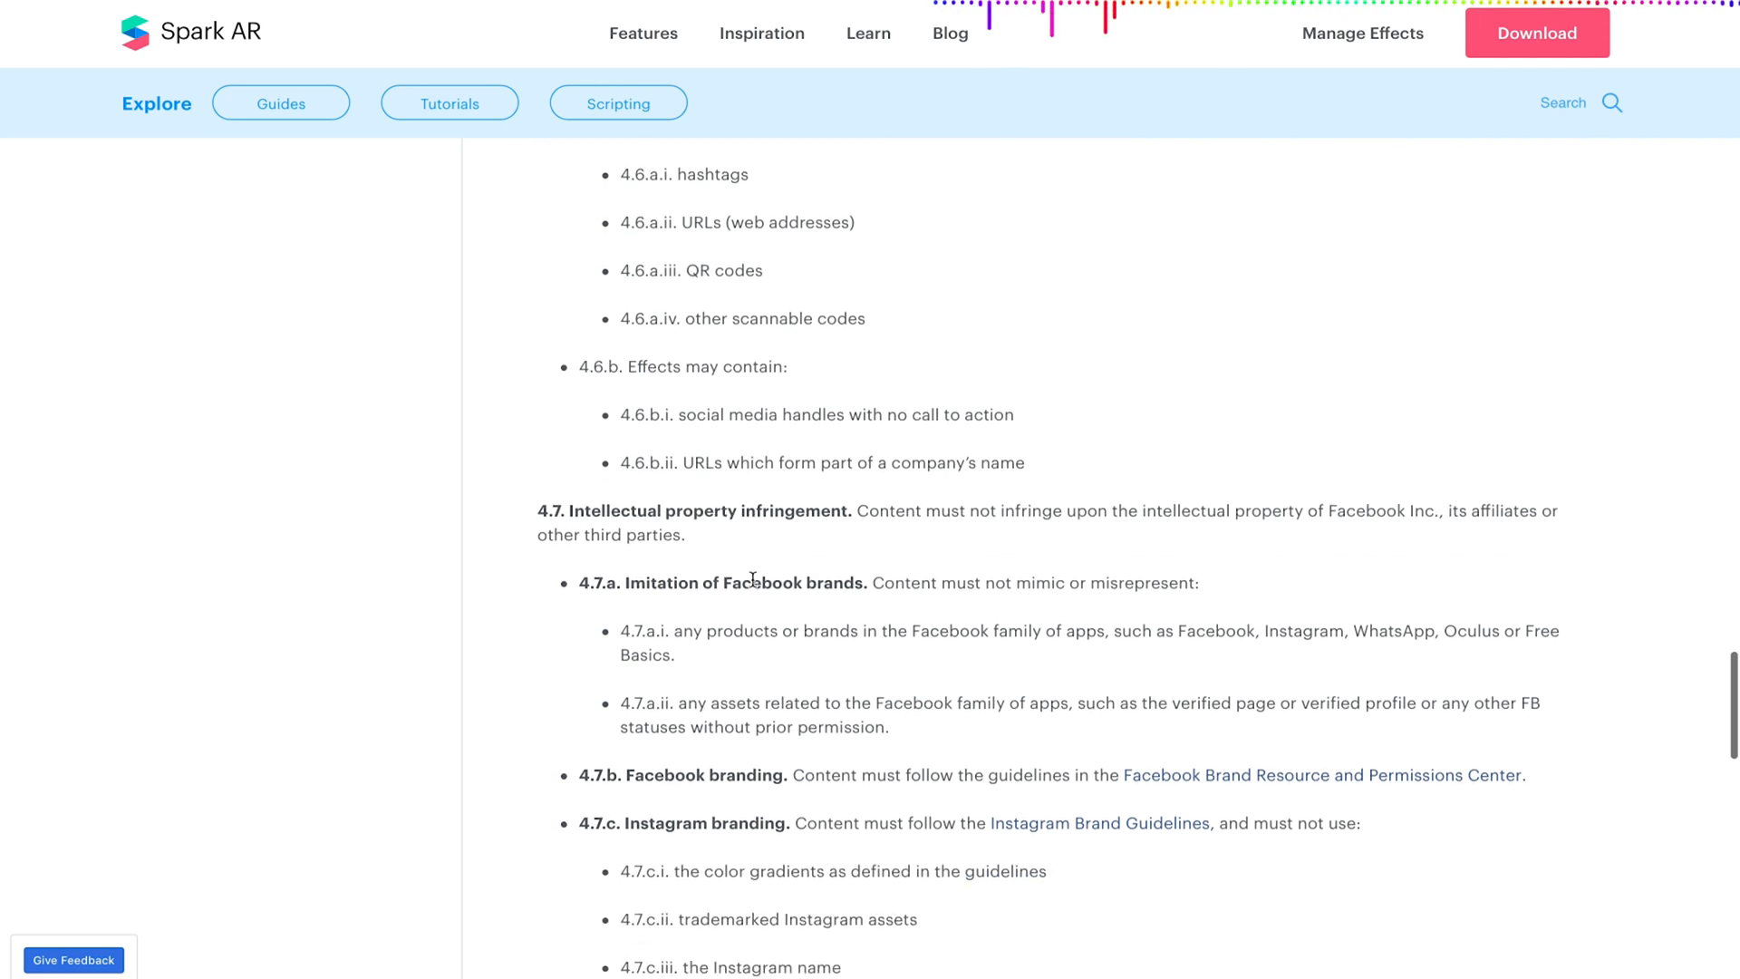
{"action": "scroll", "scroll_direction": "down", "scroll_amount": 3}
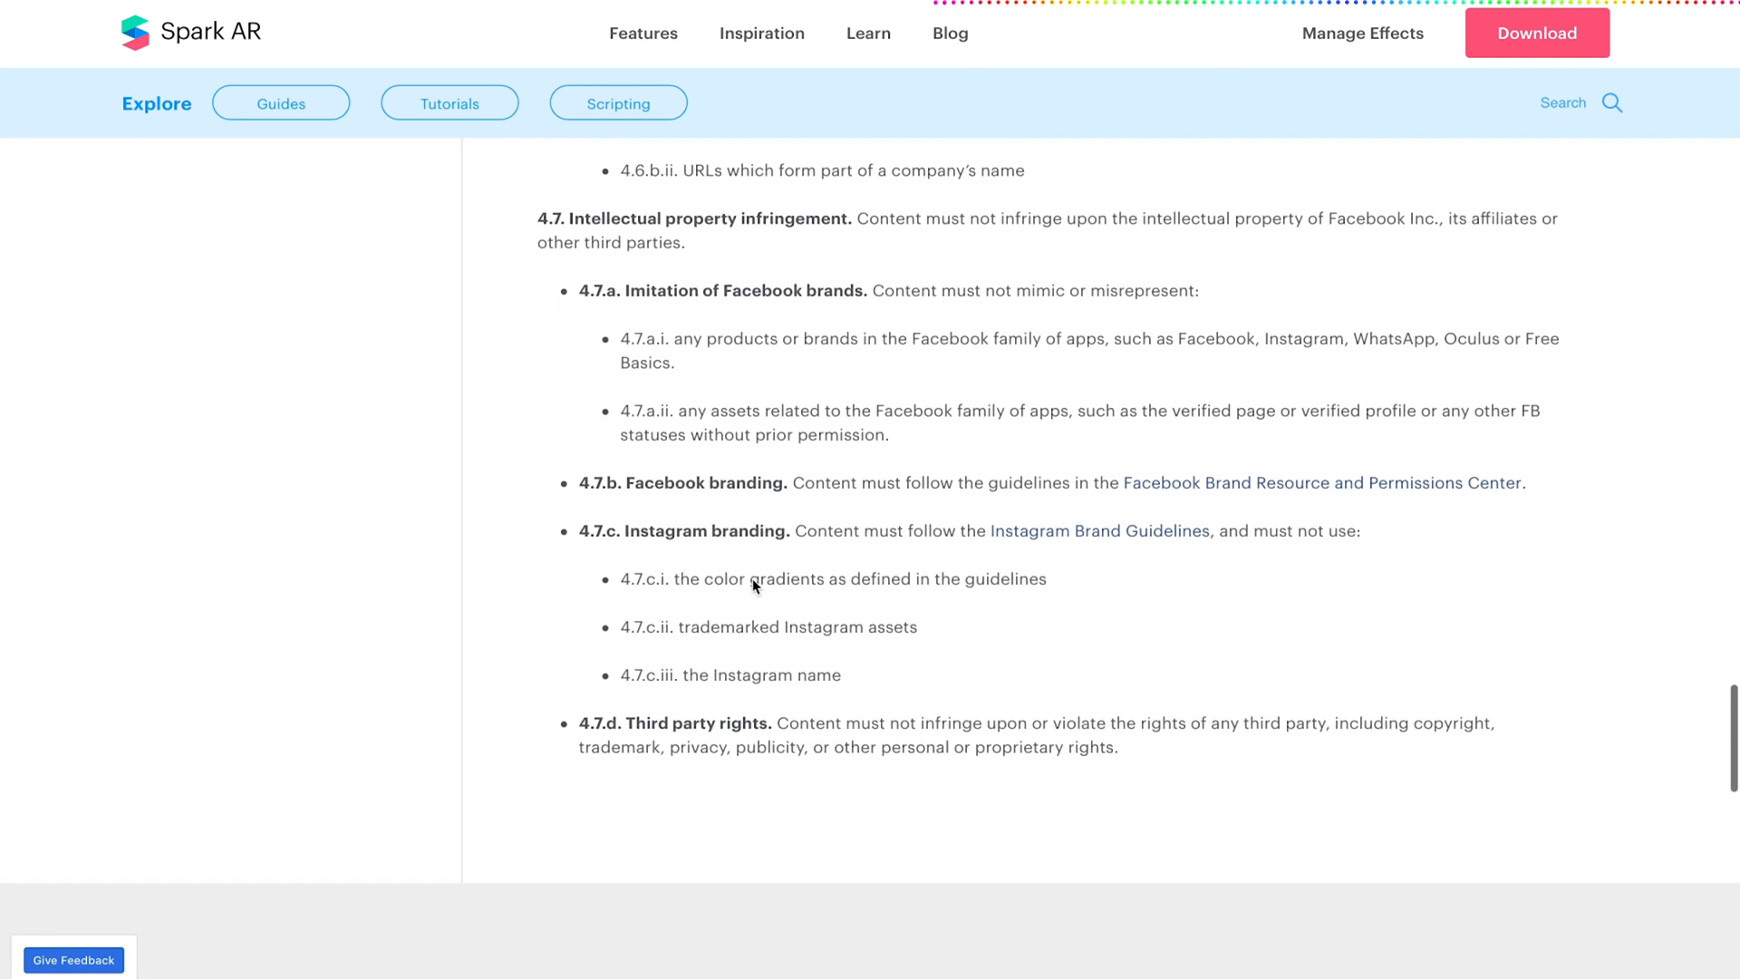
Scroll back up to the top of the Review Policies page showing the four-part contents.
{"action": "scroll", "scroll_direction": "up", "scroll_amount": 3}
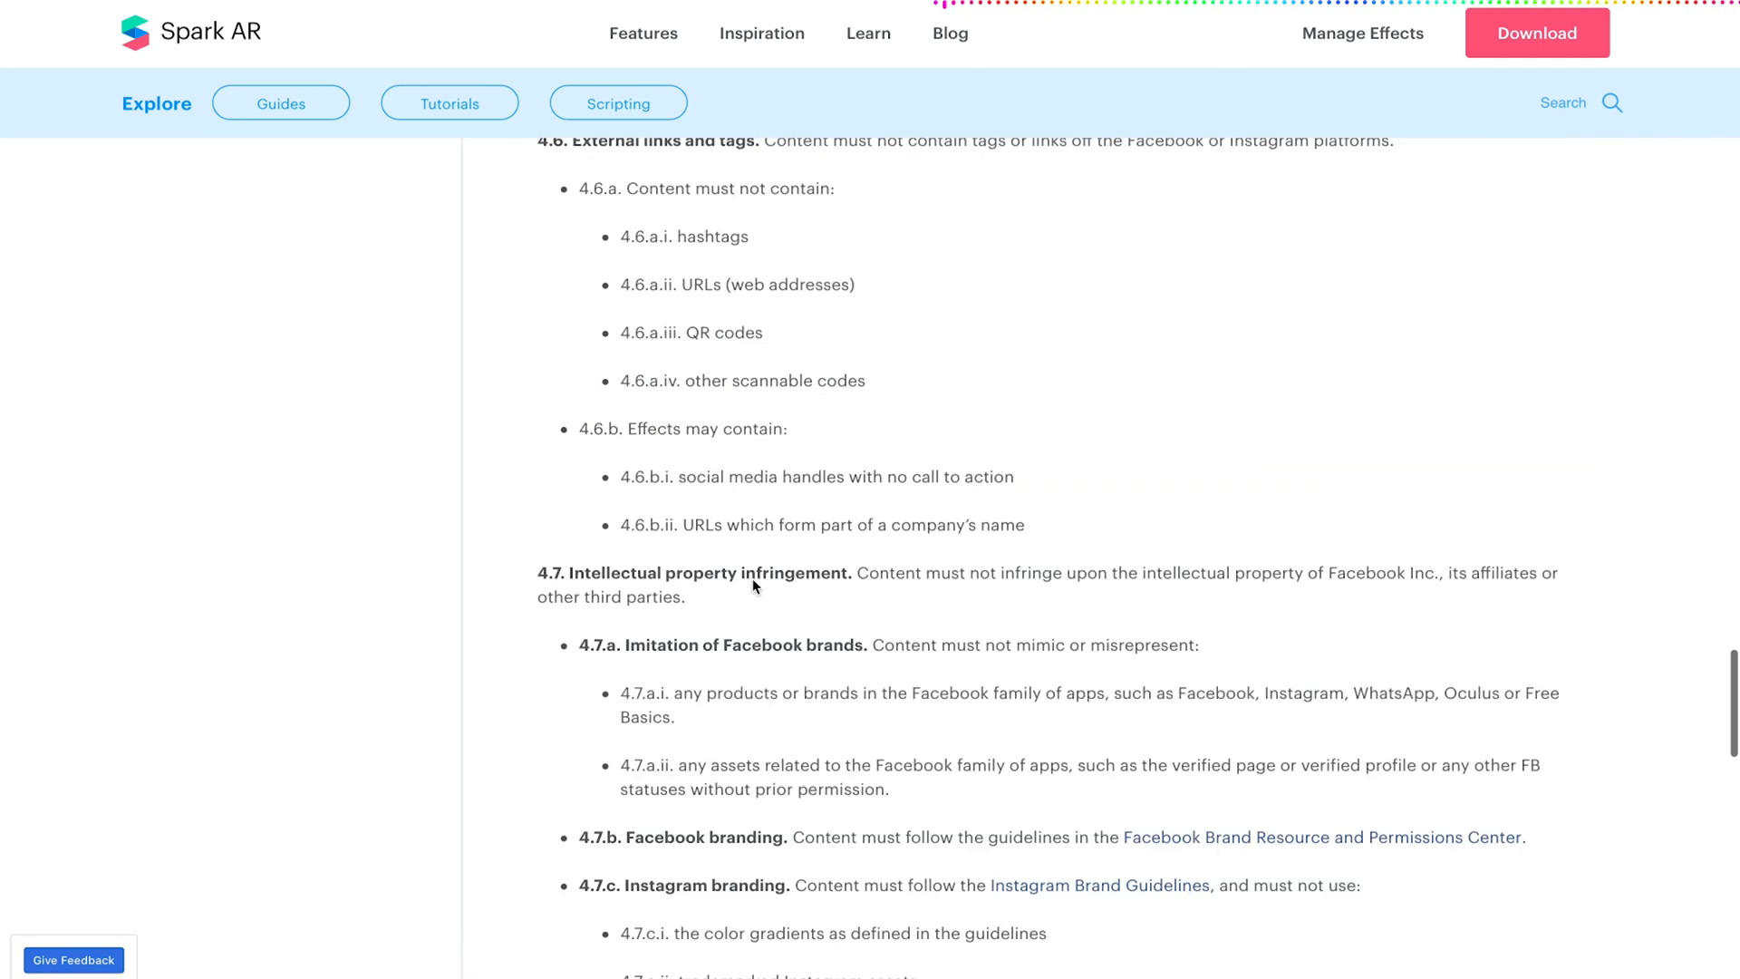
{"action": "scroll", "scroll_direction": "up", "scroll_amount": 3}
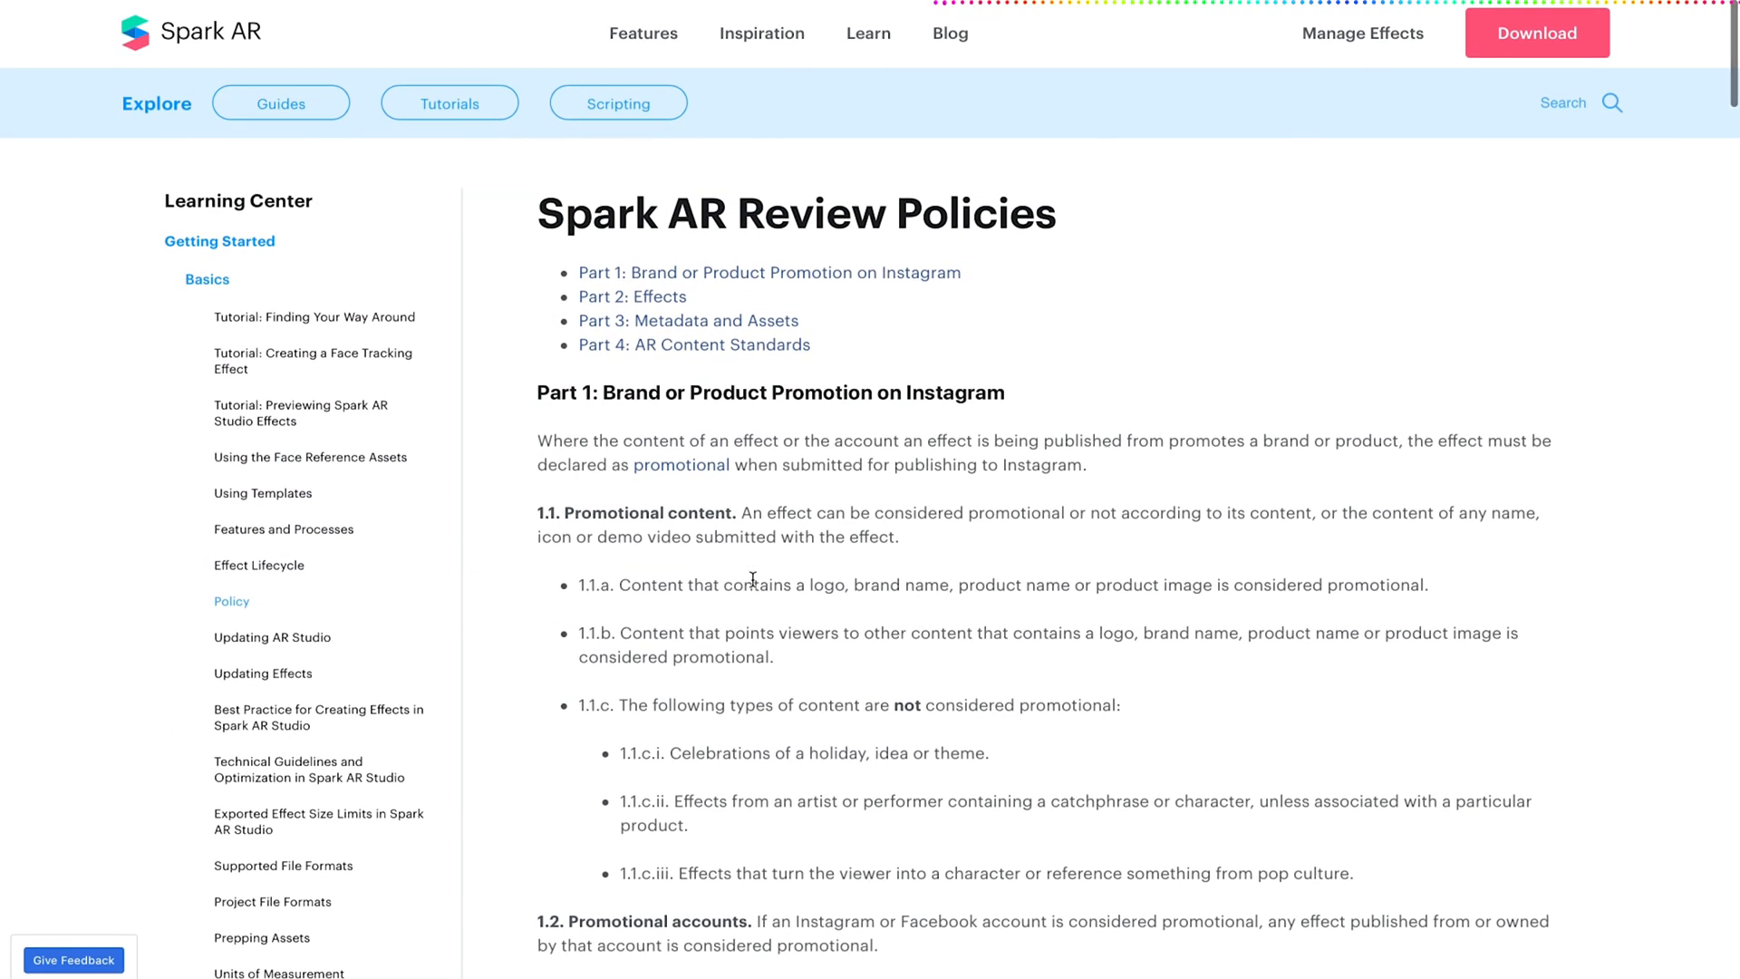
{"action": "mouse_move", "coordinate": [948, 492]}
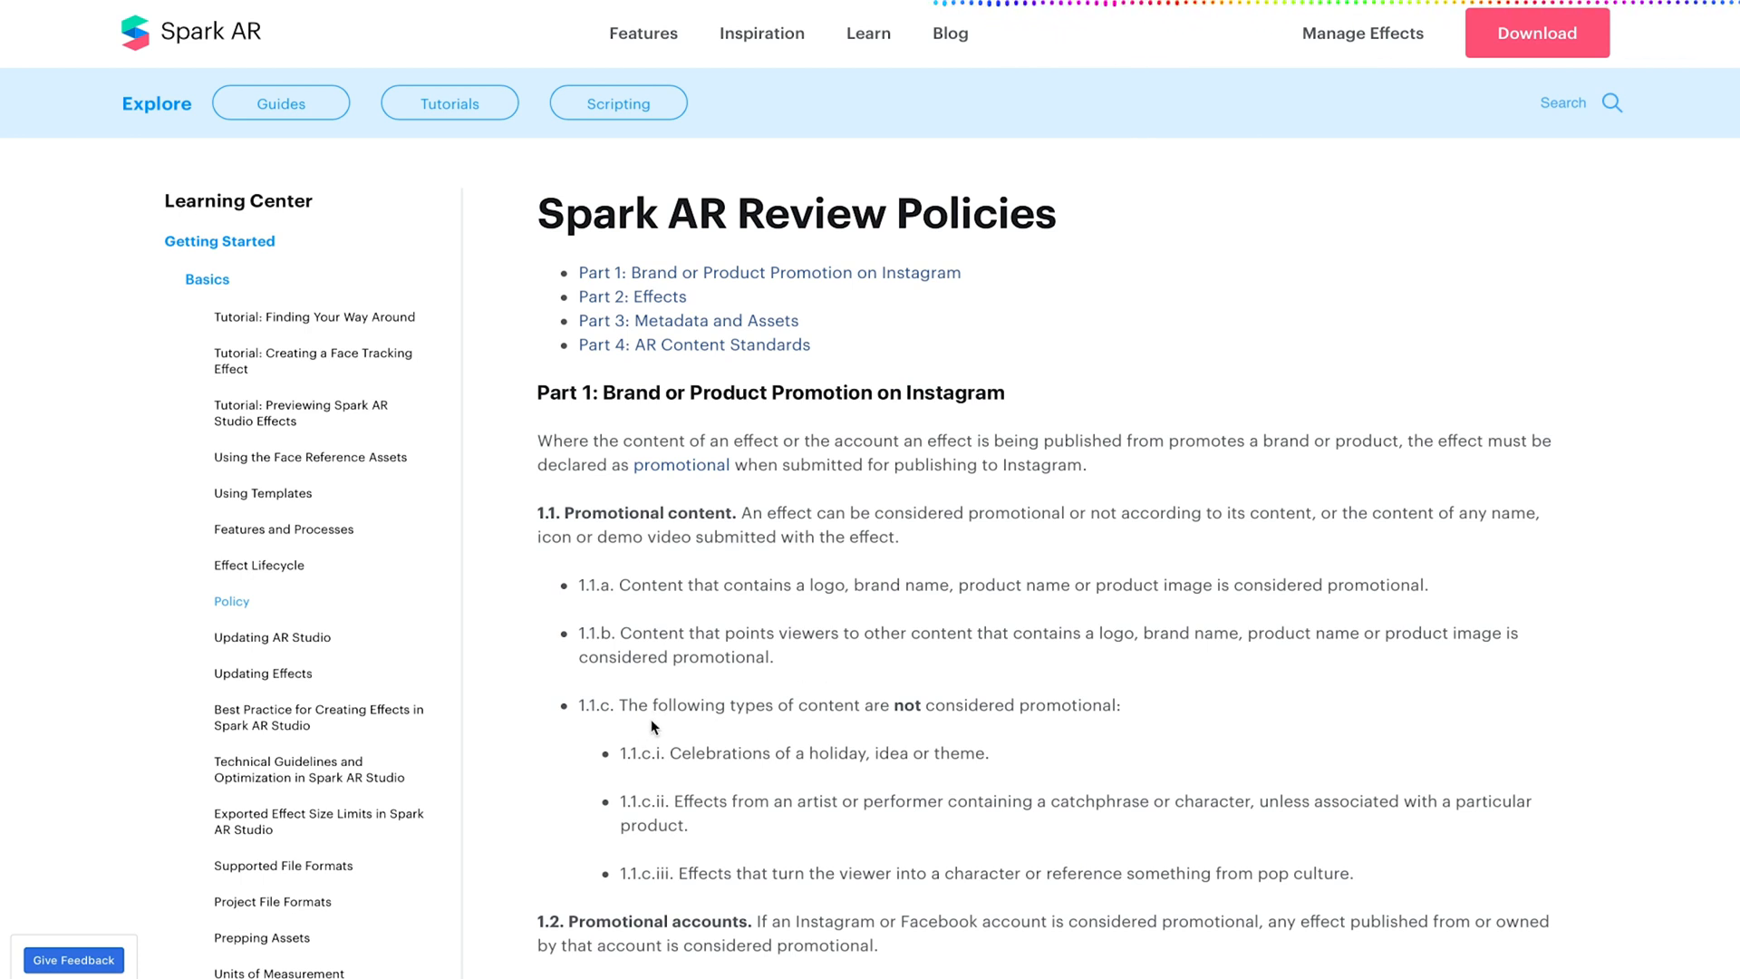
{"action": "mouse_move", "coordinate": [1362, 705]}
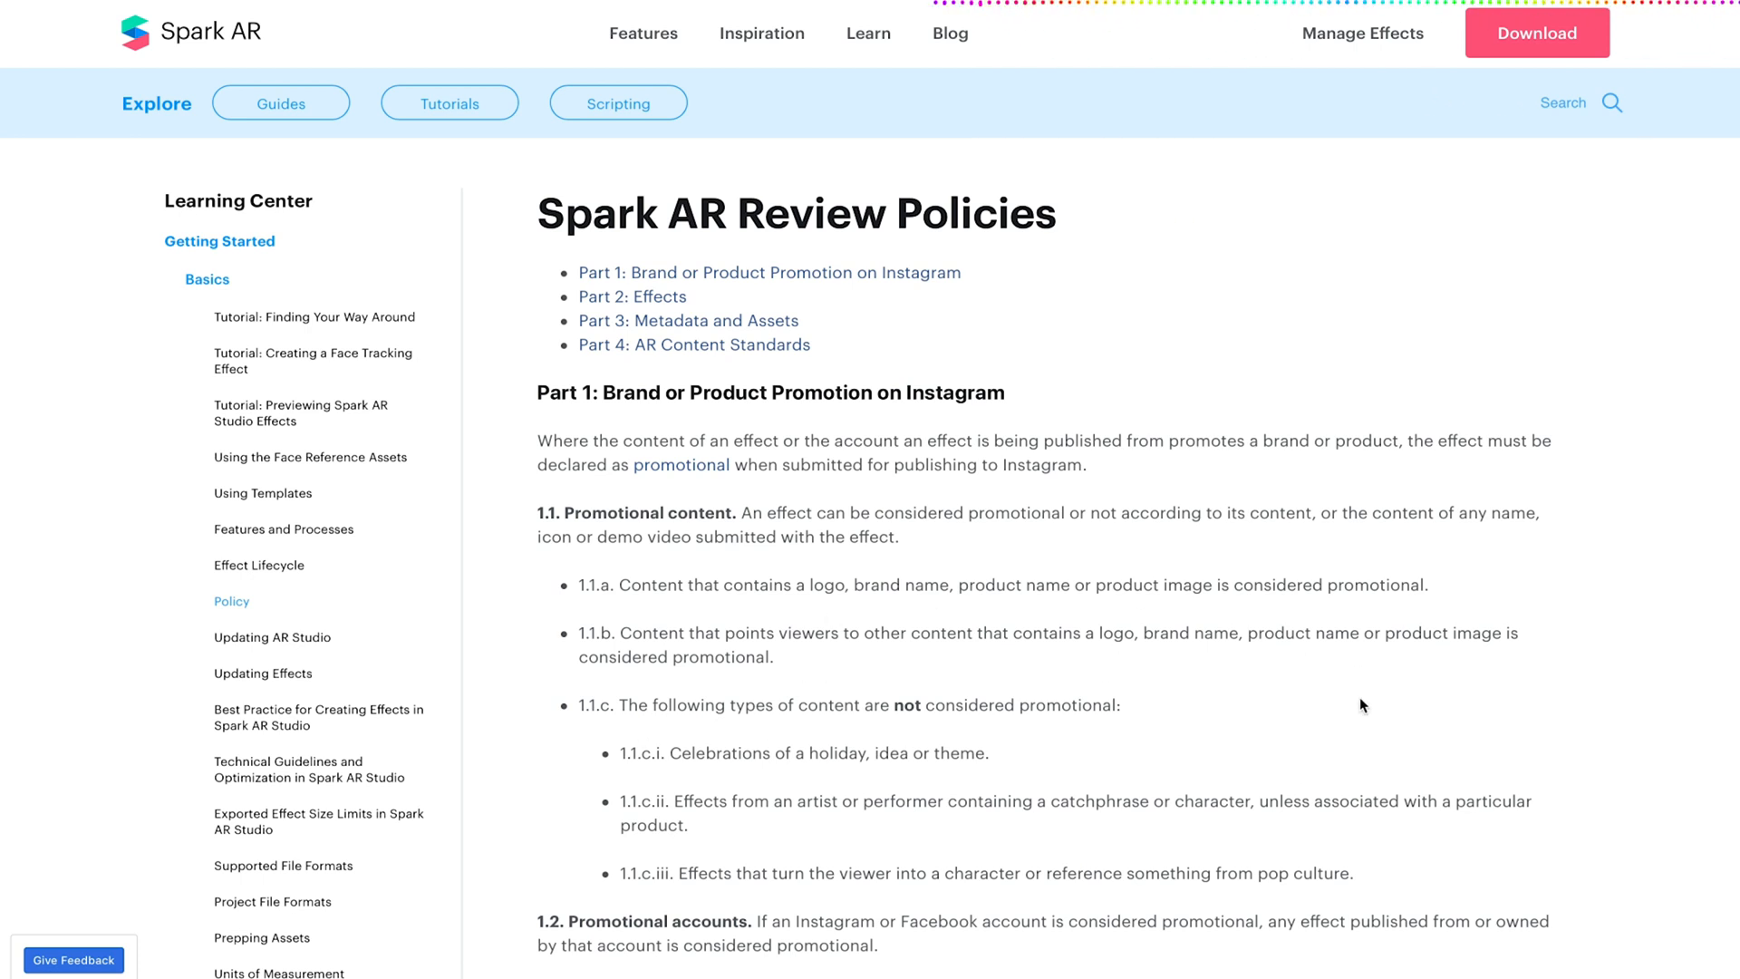
{"action": "mouse_move", "coordinate": [1274, 685]}
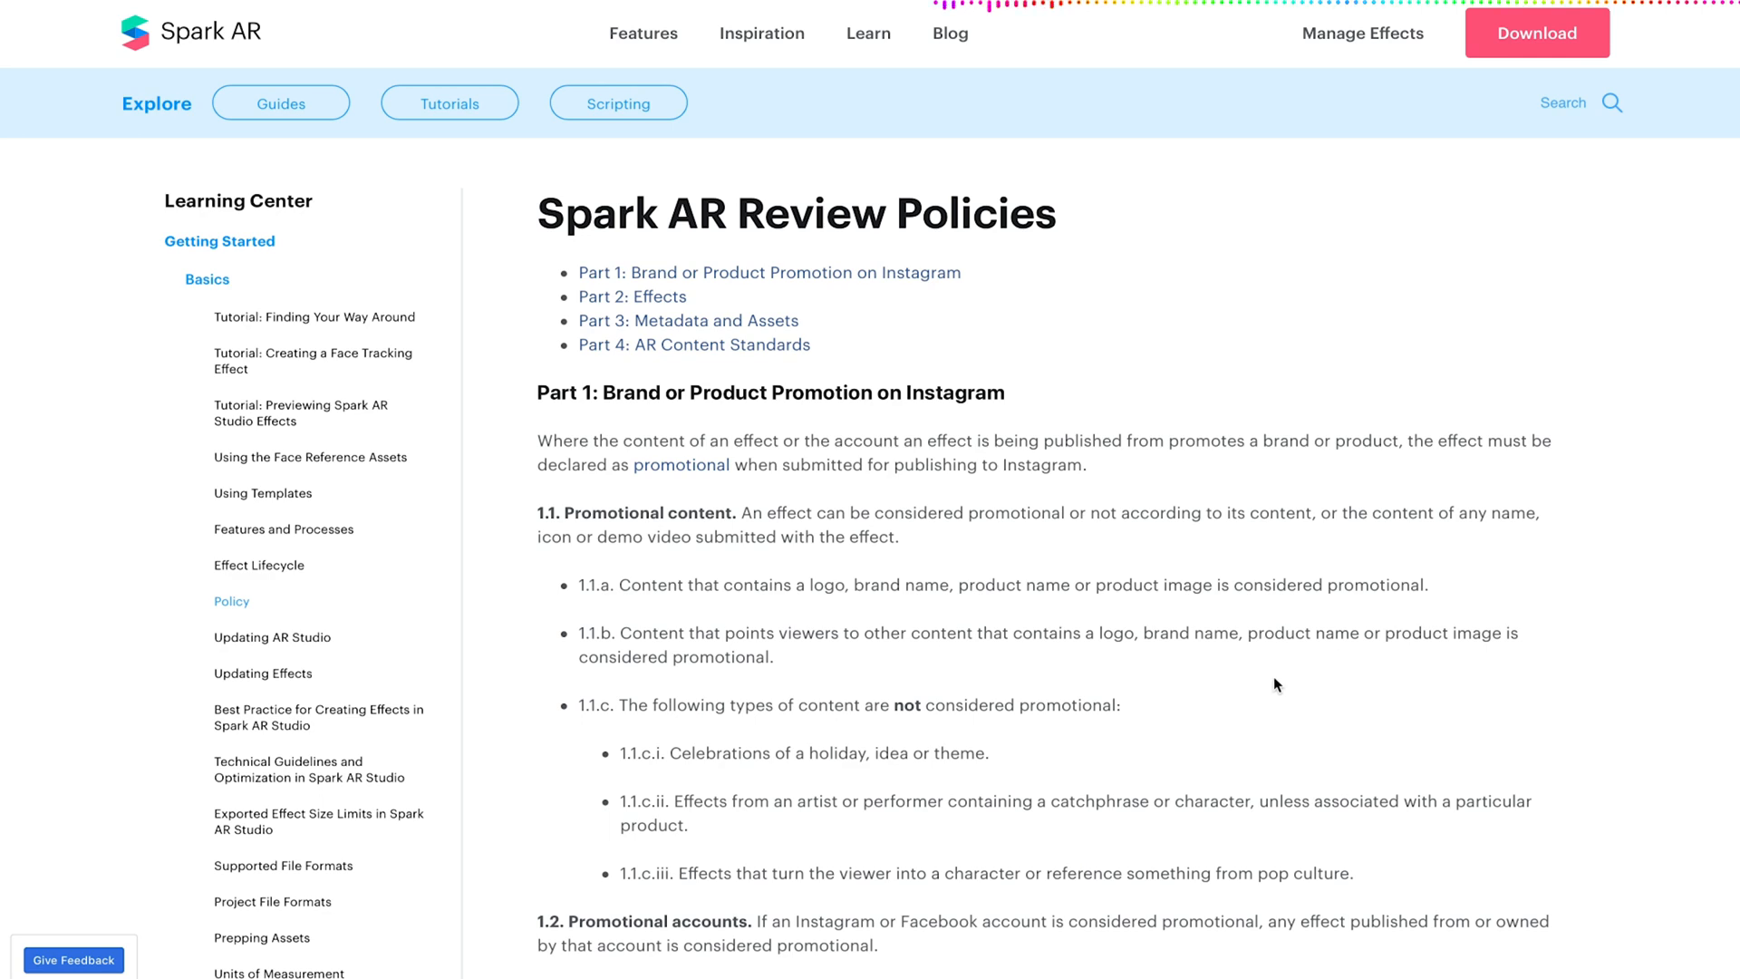
{"action": "scroll", "scroll_direction": "down", "scroll_amount": 3}
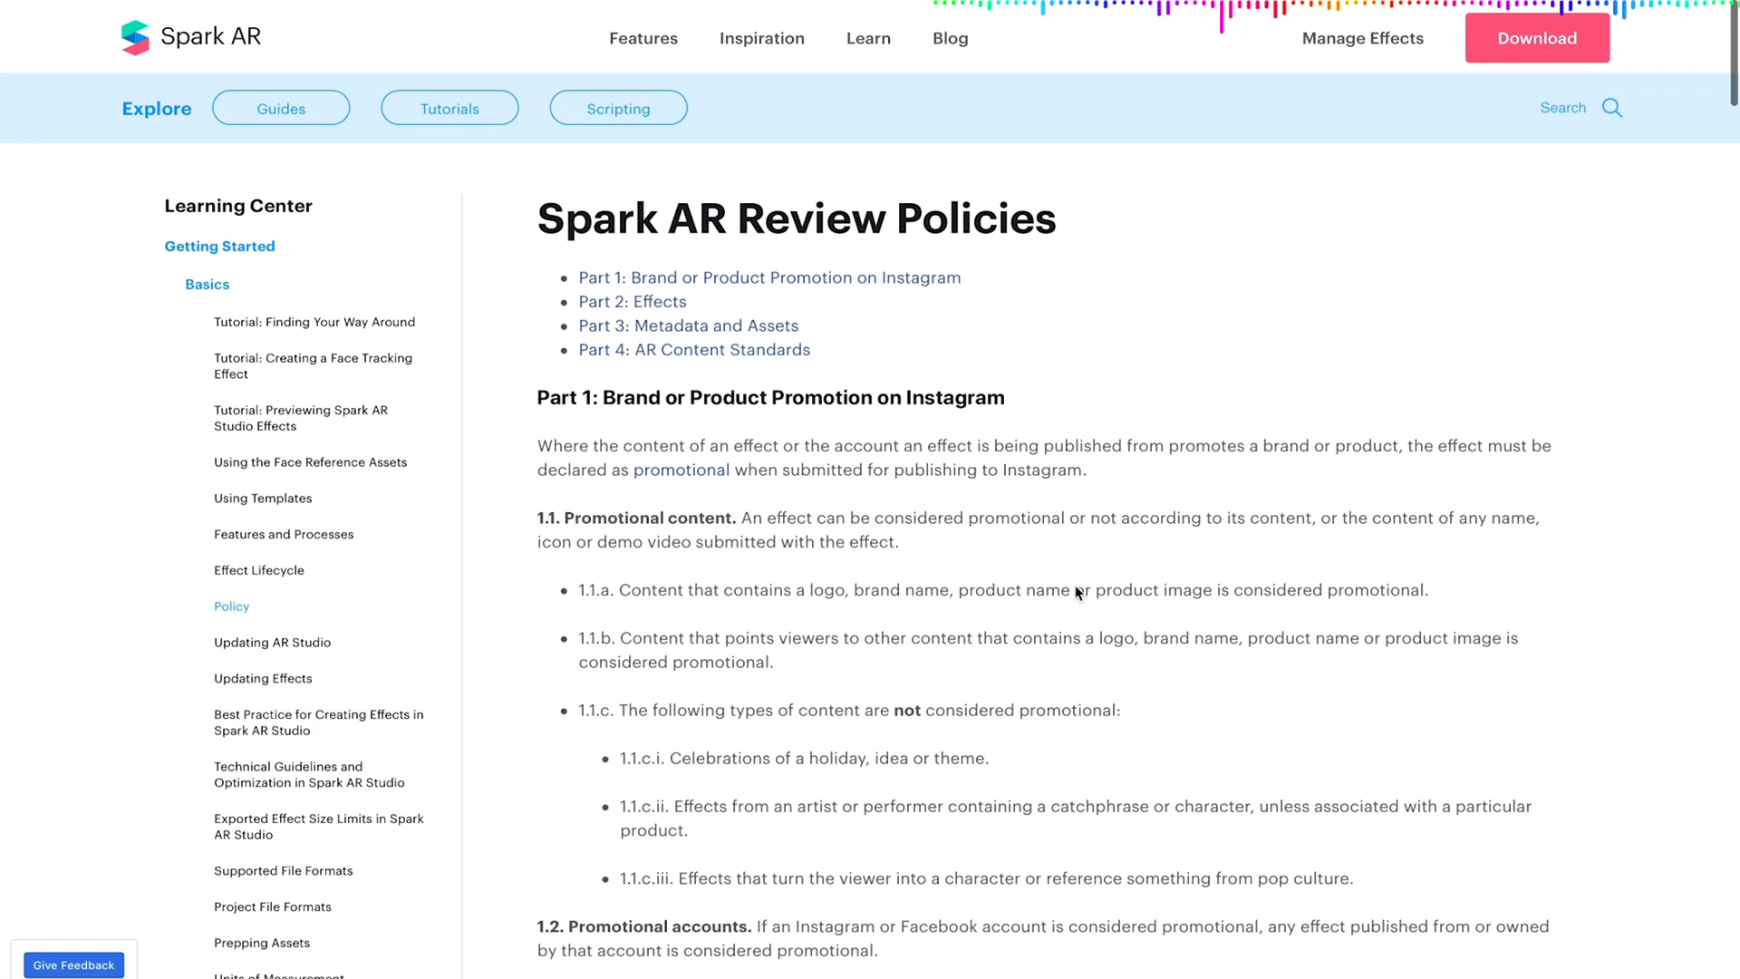
{"action": "scroll", "scroll_direction": "down", "scroll_amount": 3}
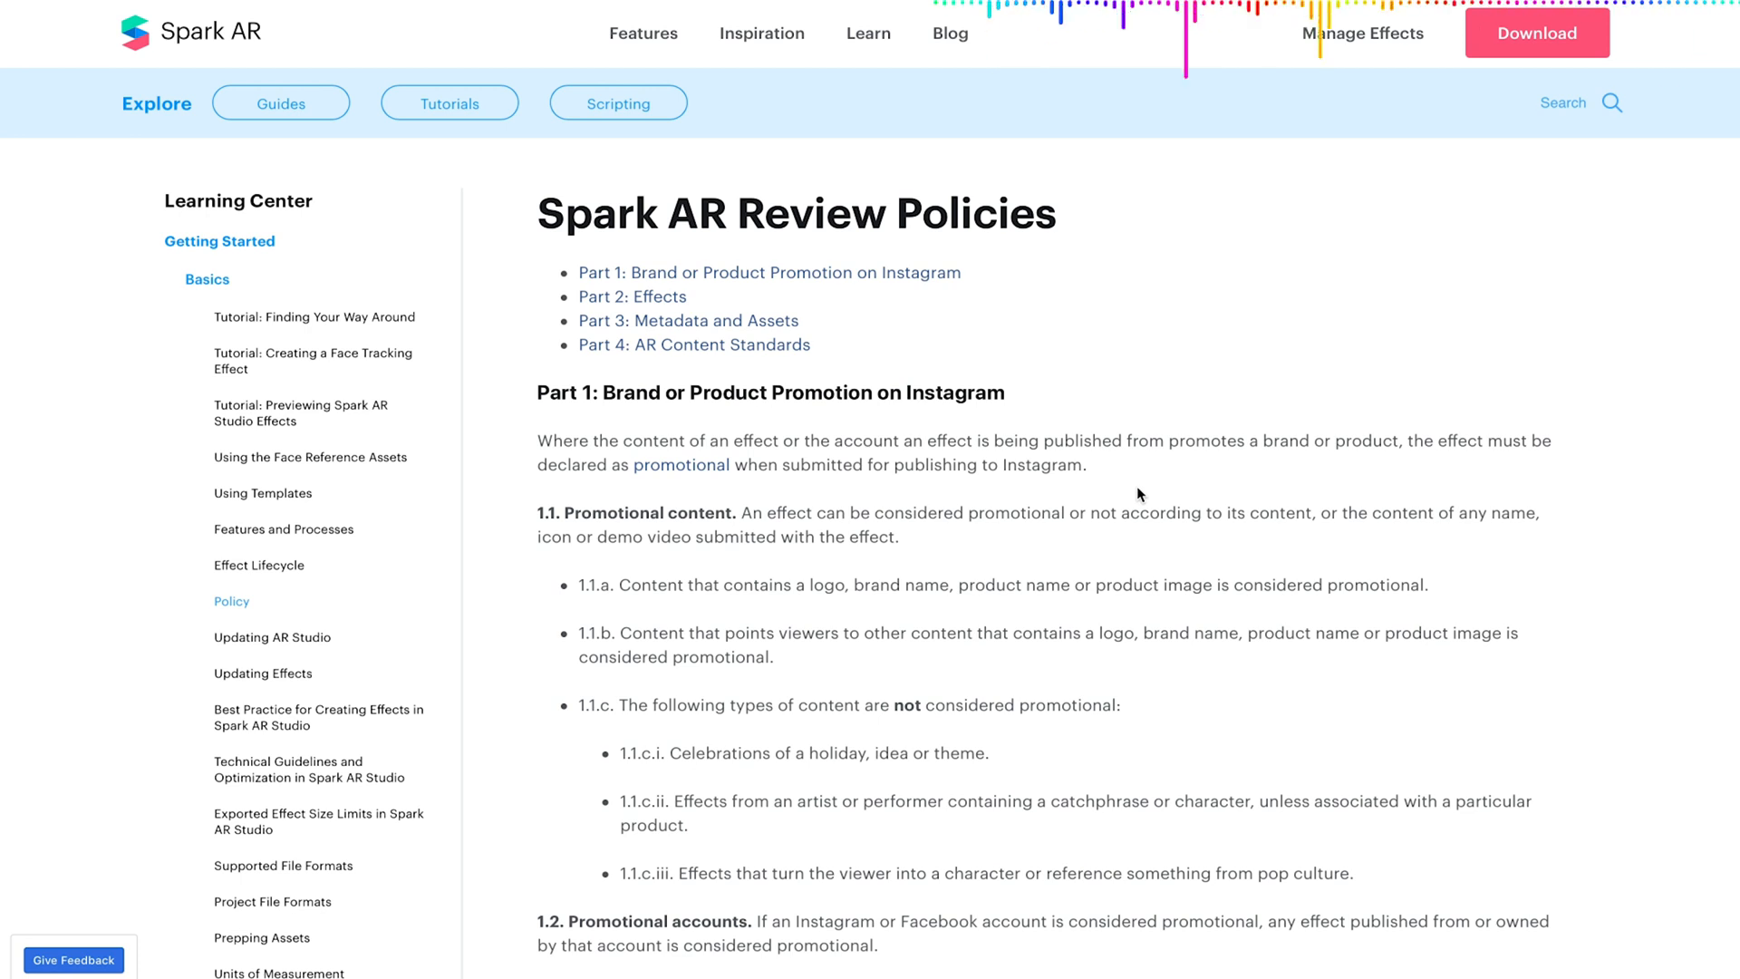
{"action": "mouse_move", "coordinate": [1190, 457]}
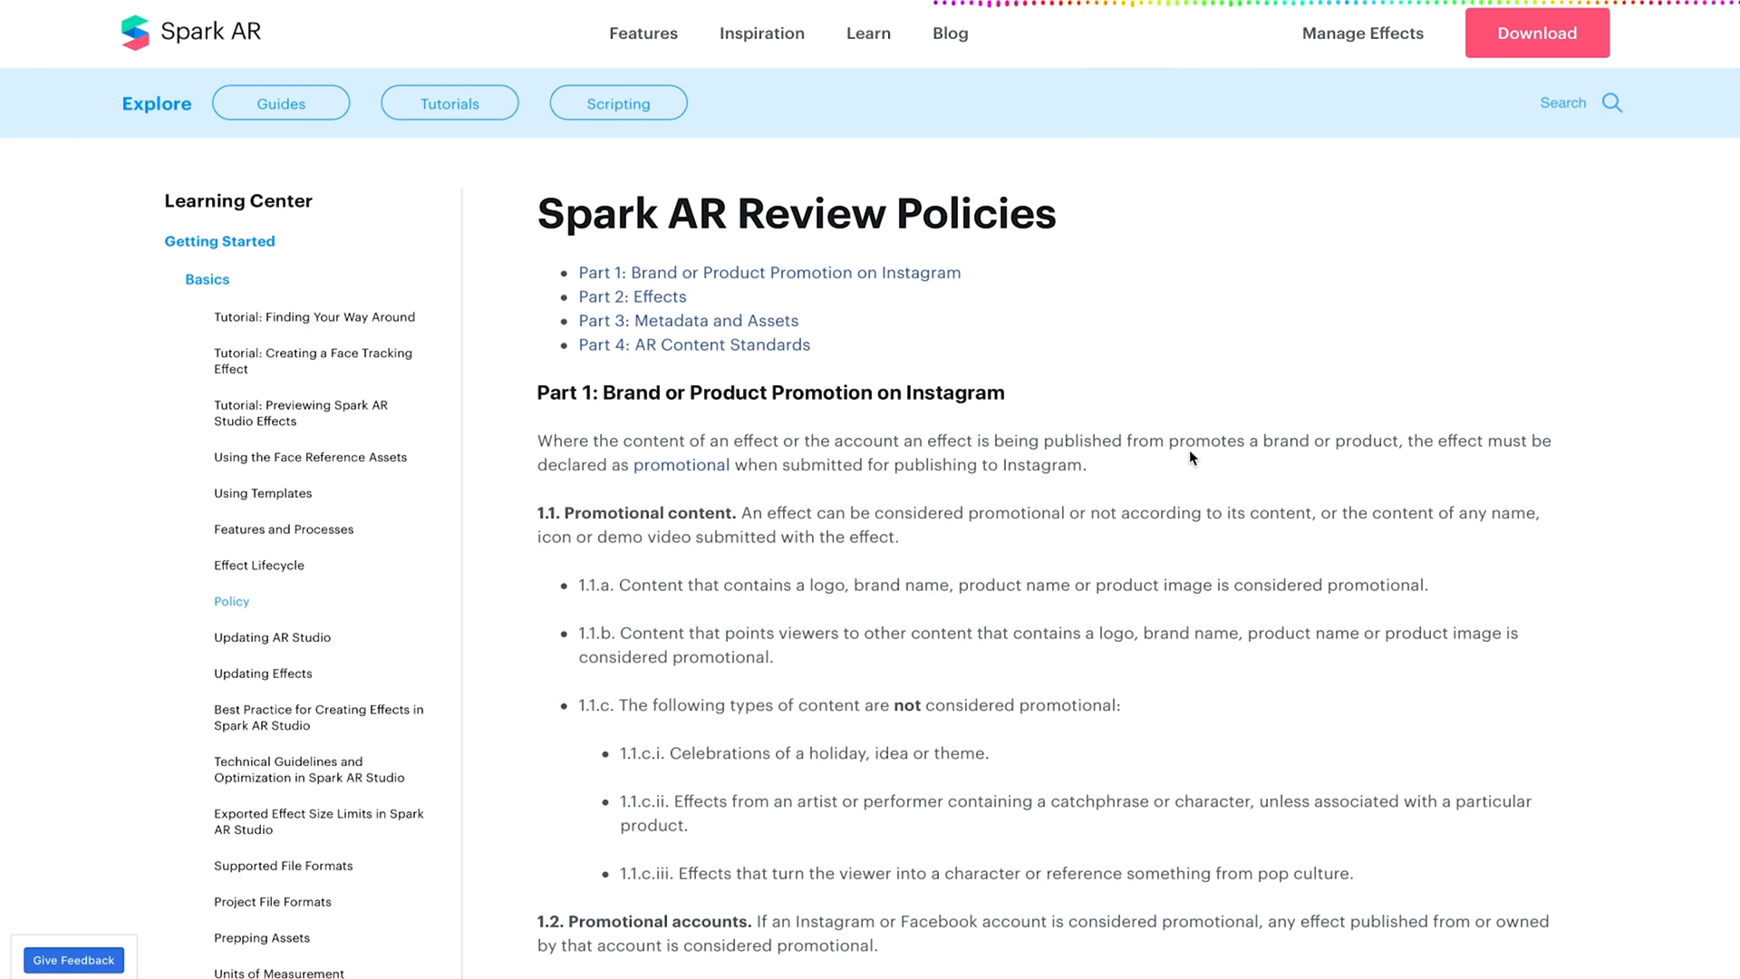
{"action": "scroll", "scroll_direction": "down", "scroll_amount": 3}
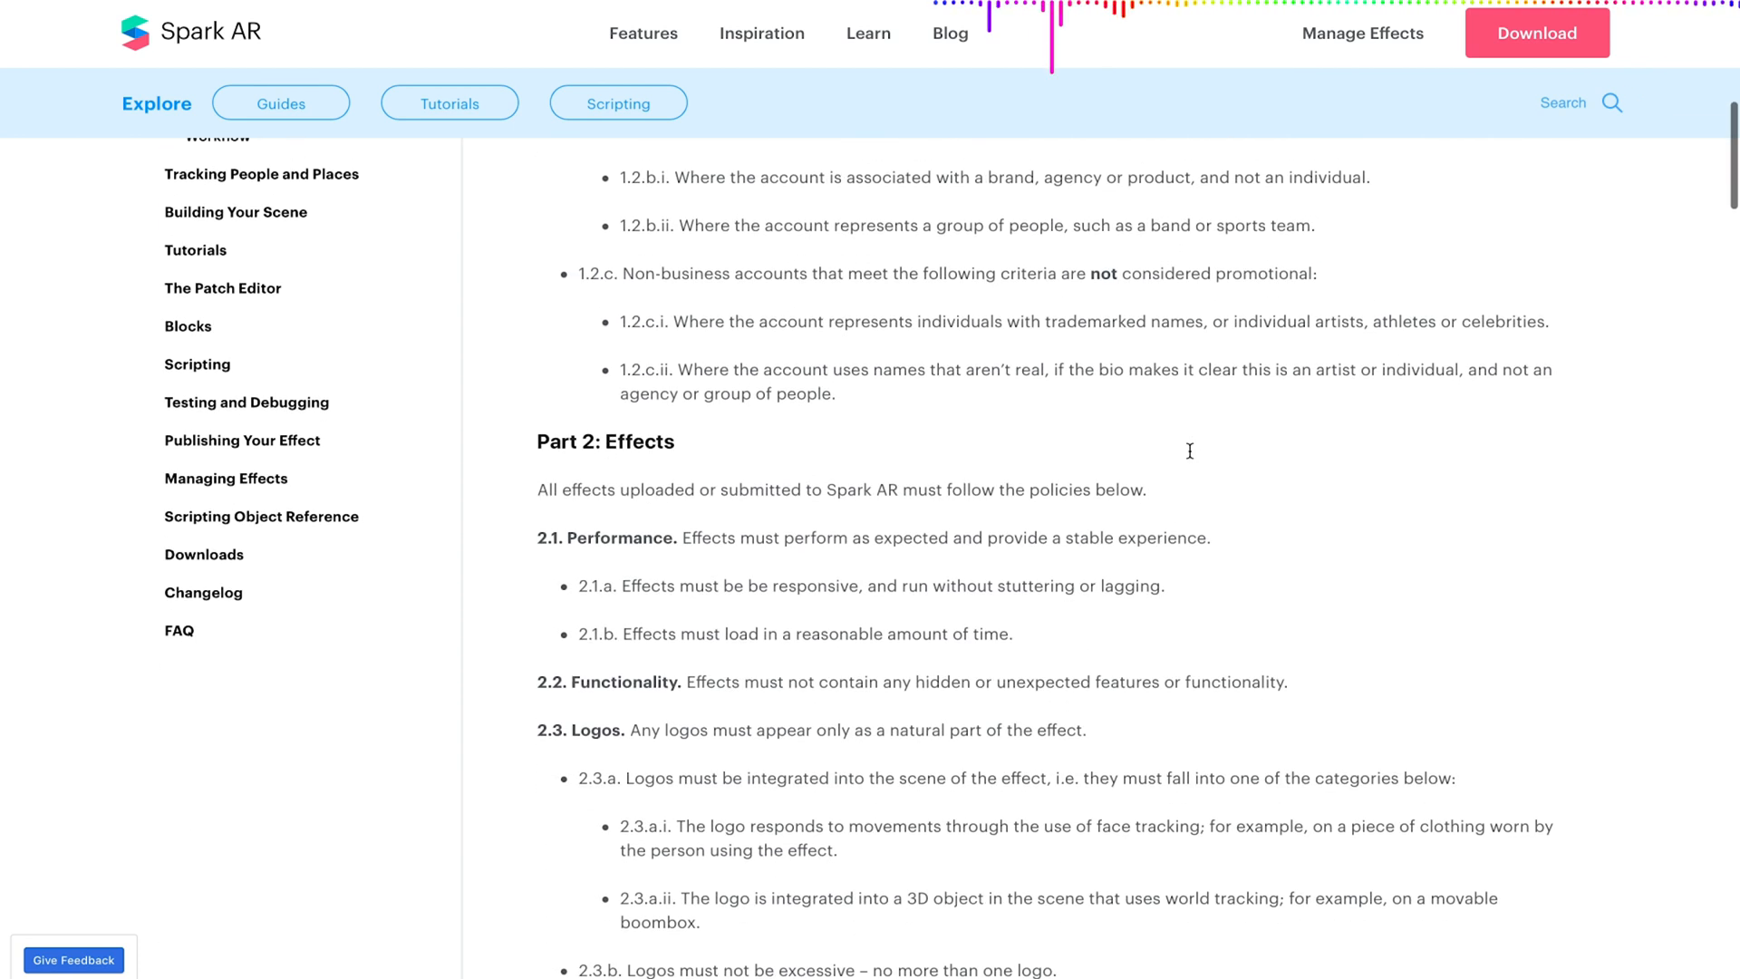
{"action": "scroll", "scroll_direction": "down", "scroll_amount": 3}
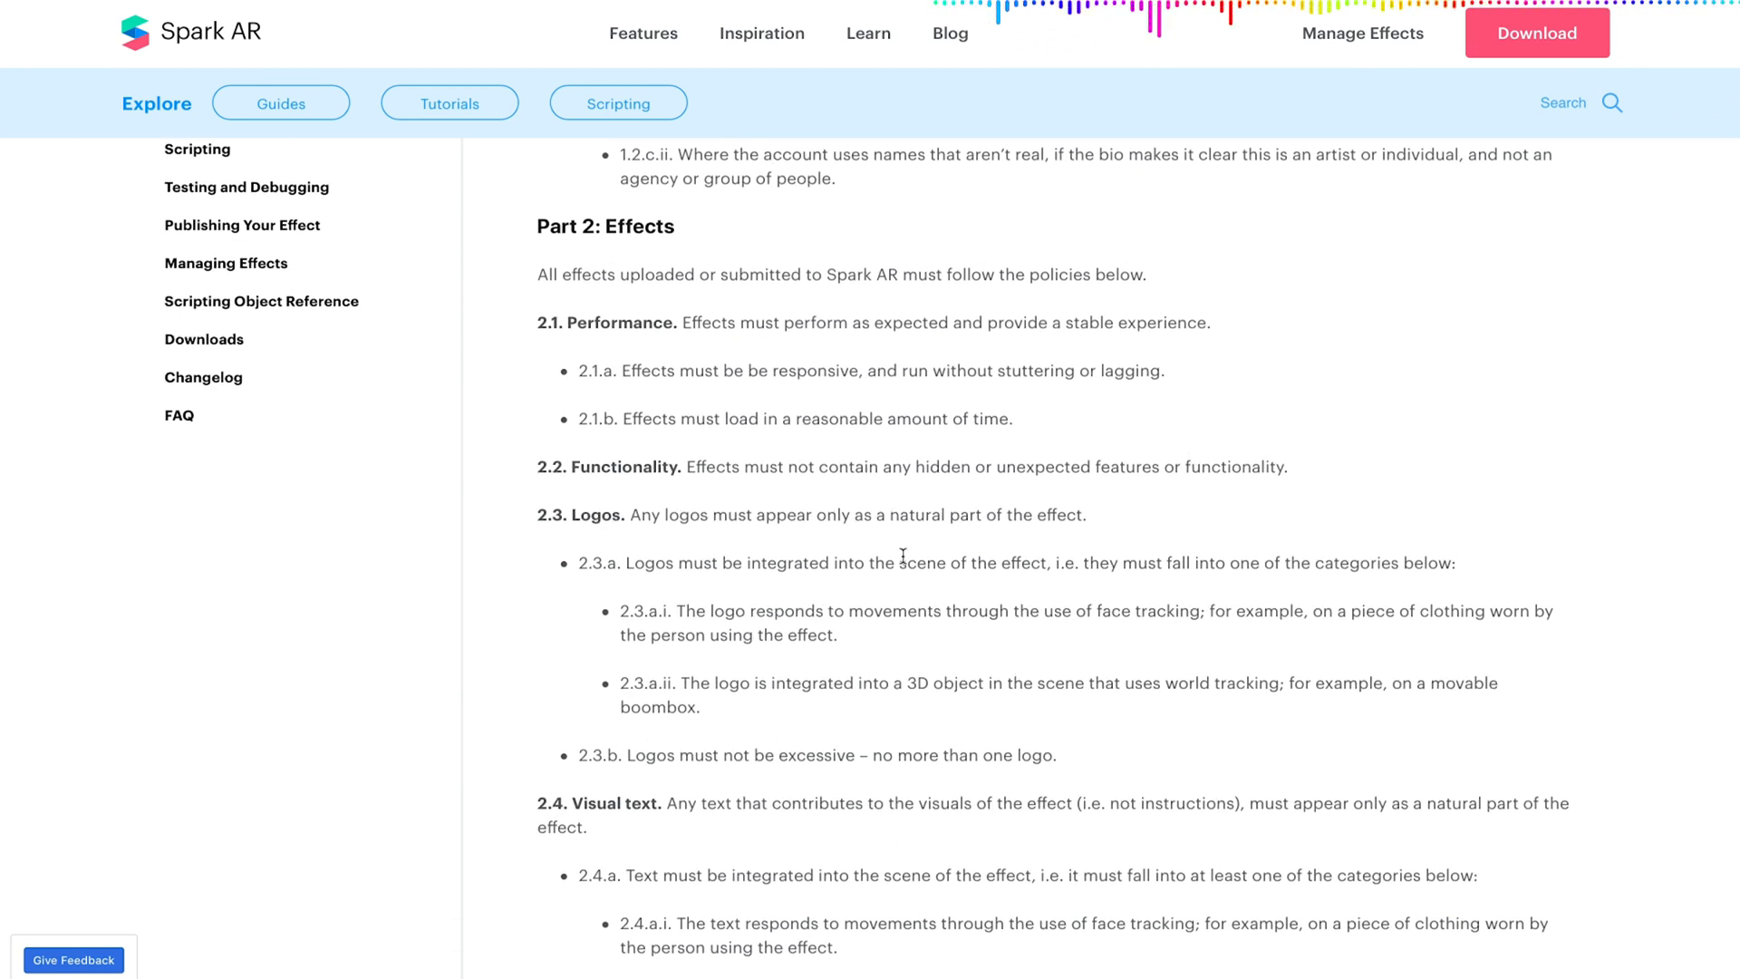
{"action": "scroll", "scroll_direction": "down", "scroll_amount": 3}
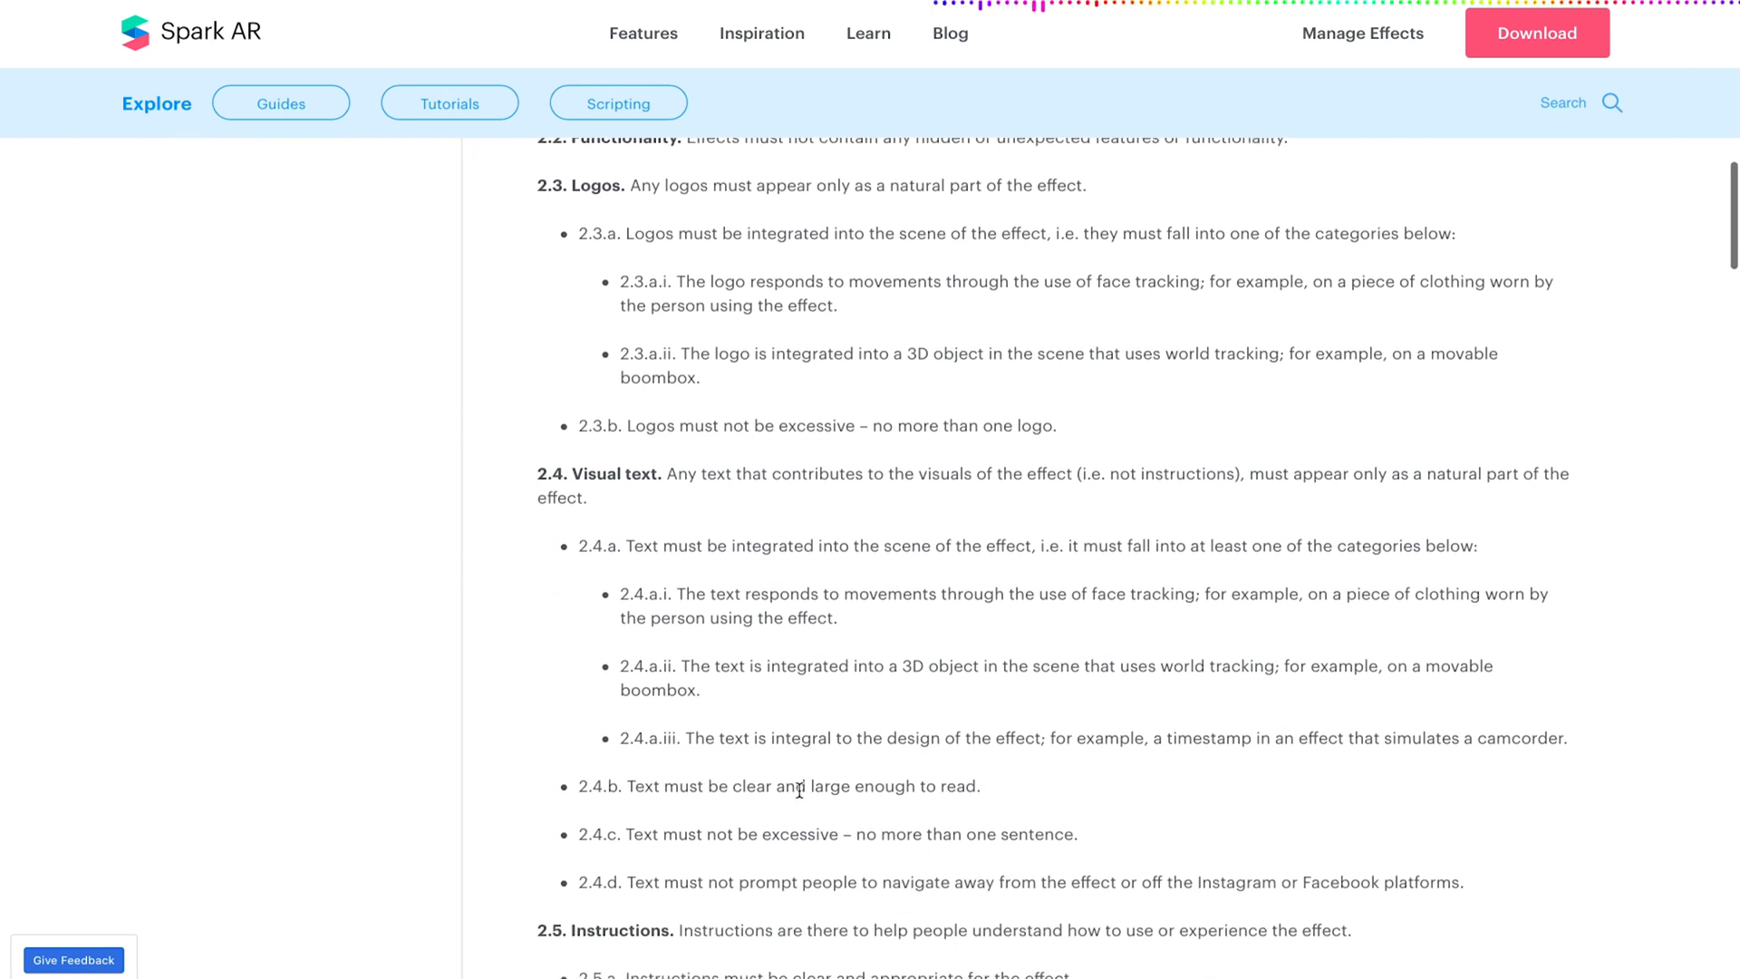
{"action": "mouse_move", "coordinate": [1071, 330]}
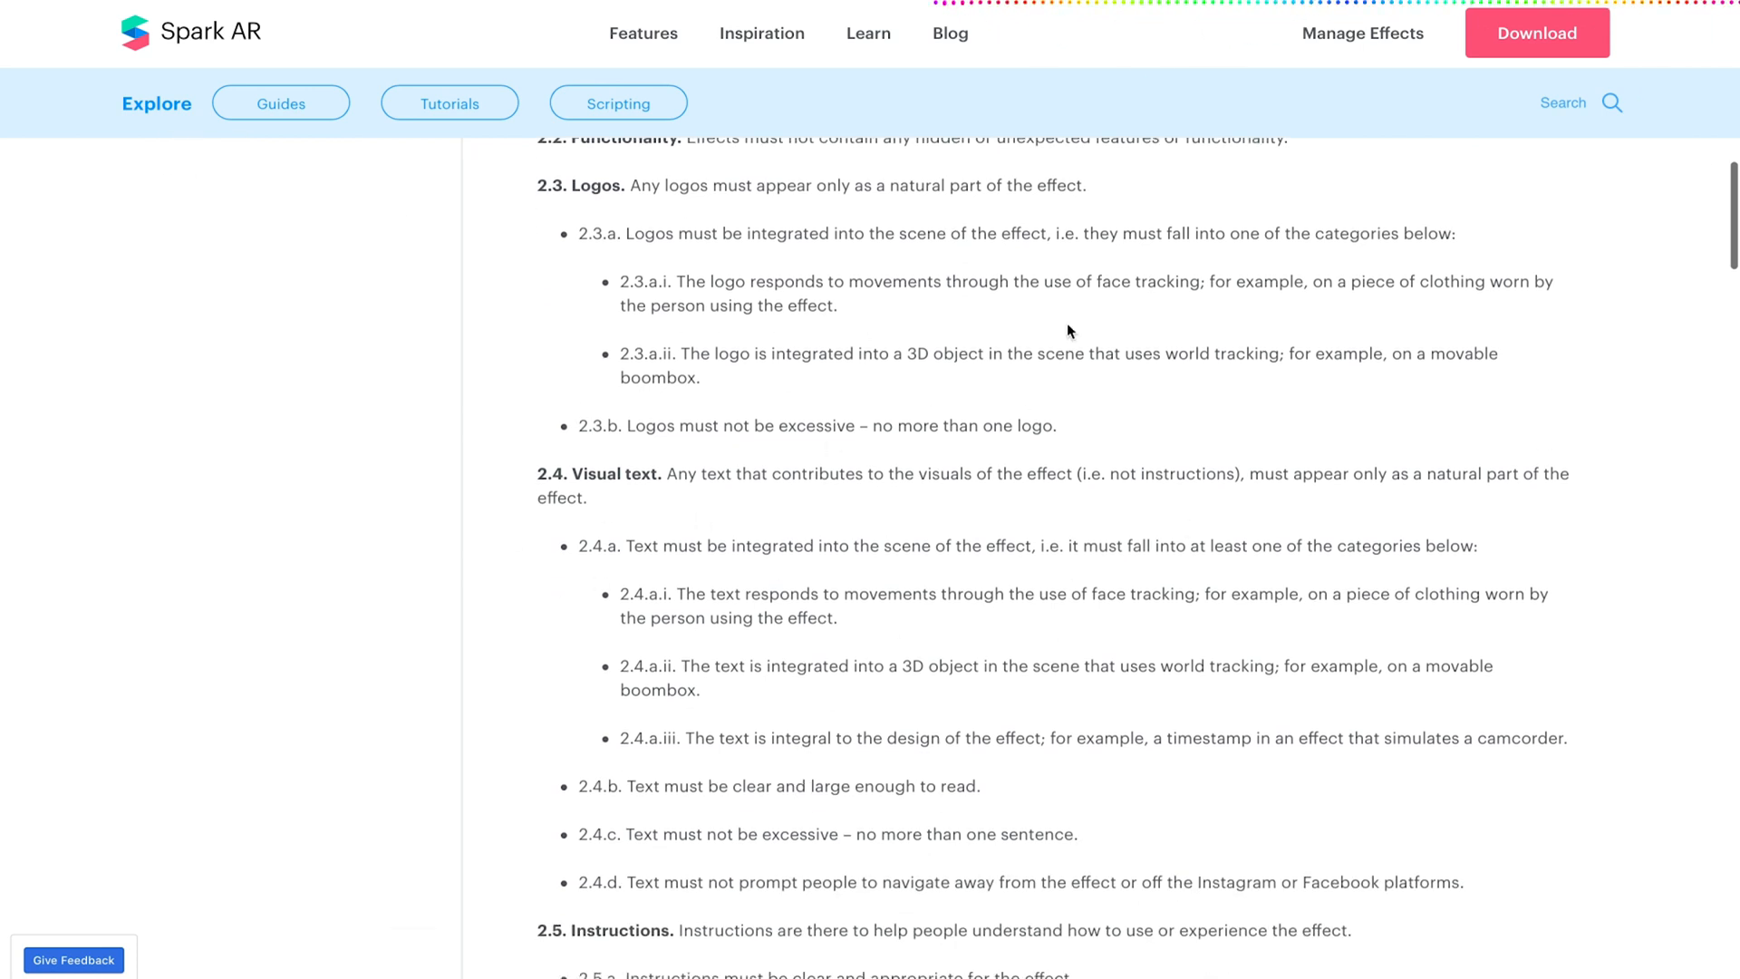
{"action": "mouse_move", "coordinate": [1042, 496]}
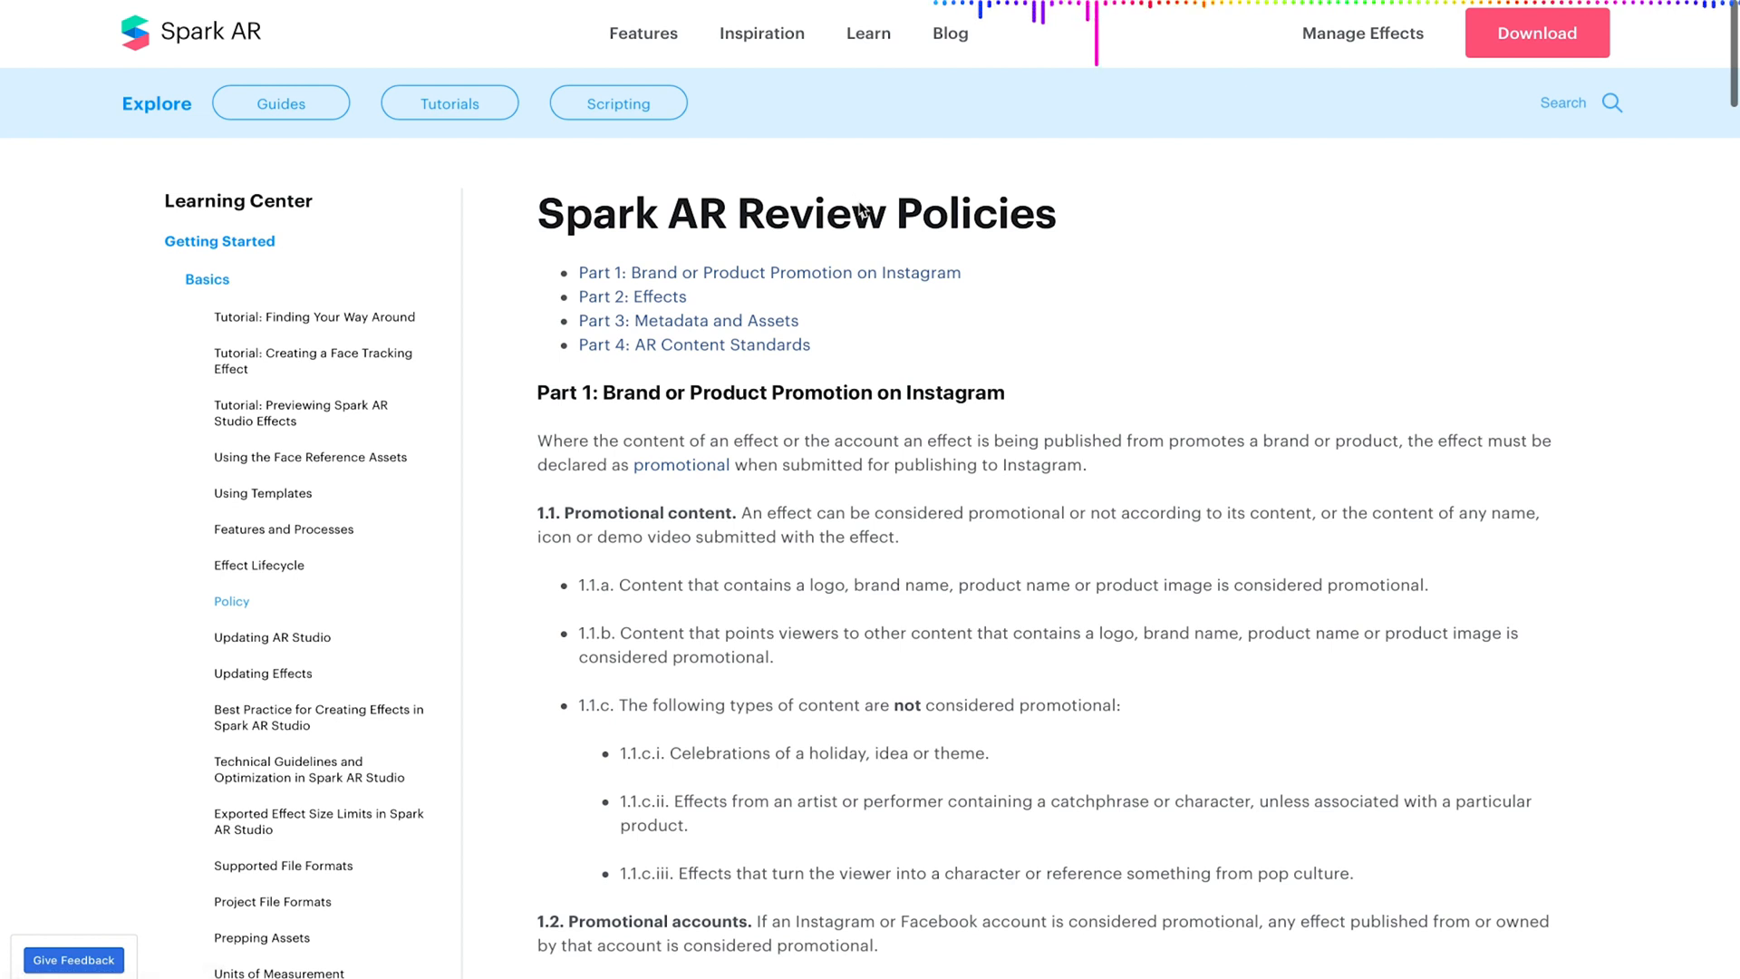
{"action": "mouse_move", "coordinate": [1098, 323]}
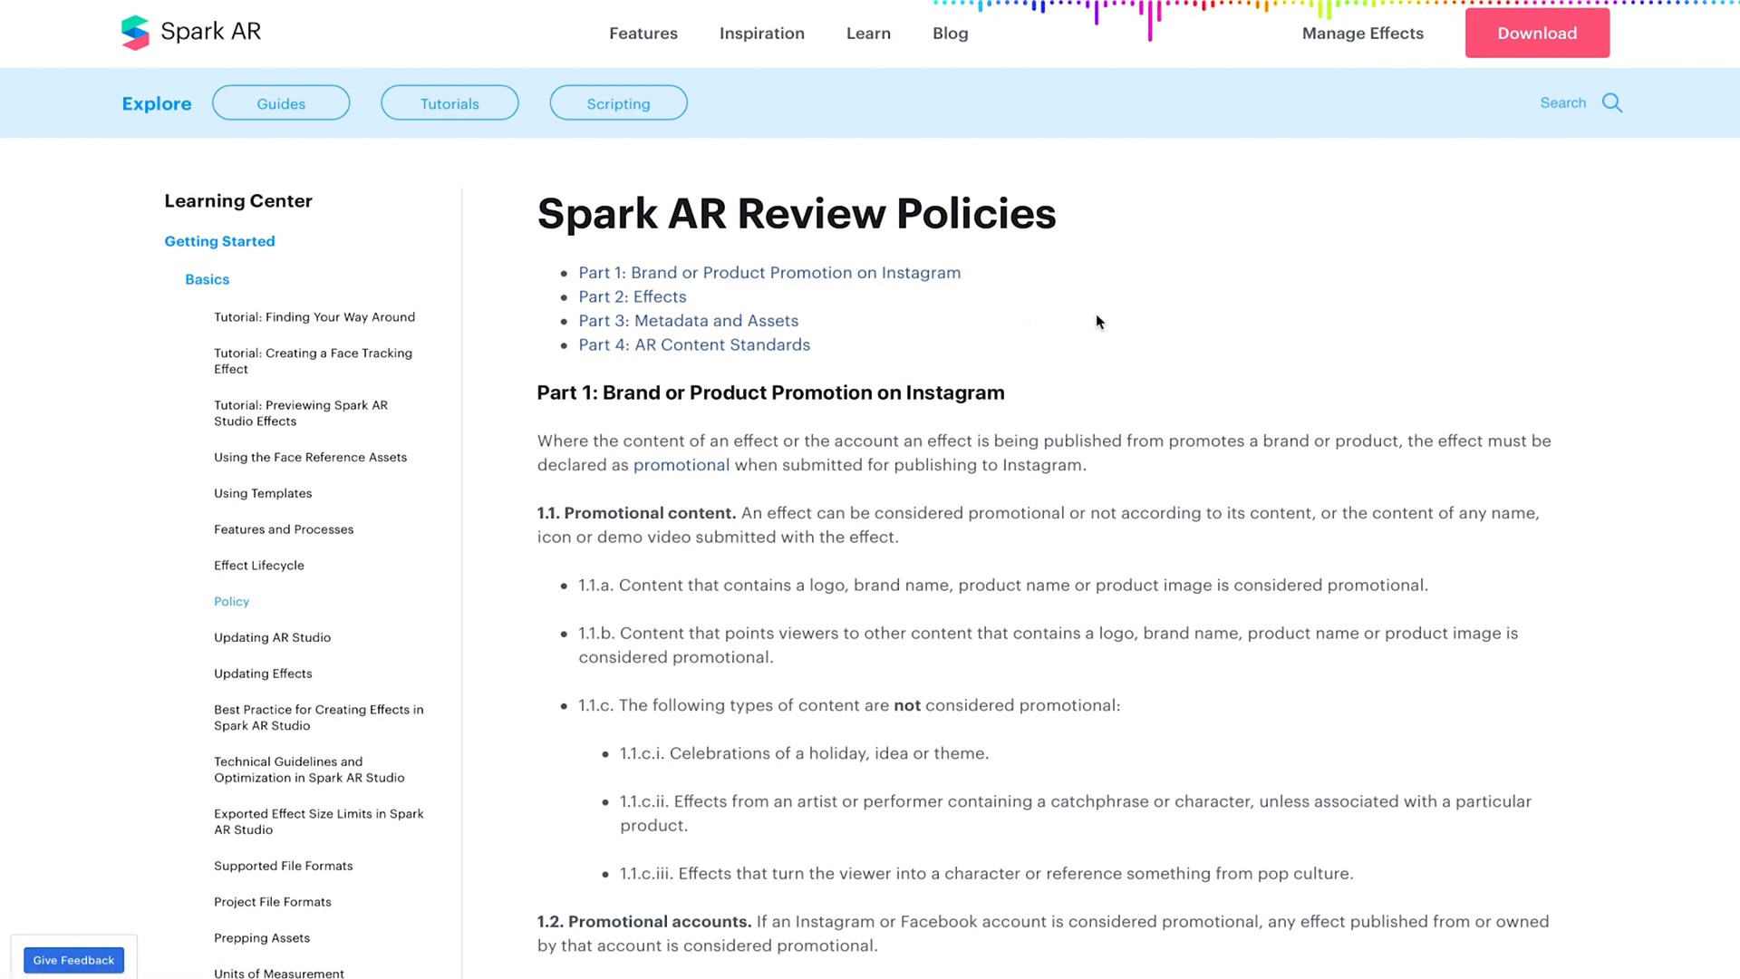
{"action": "mouse_move", "coordinate": [881, 724]}
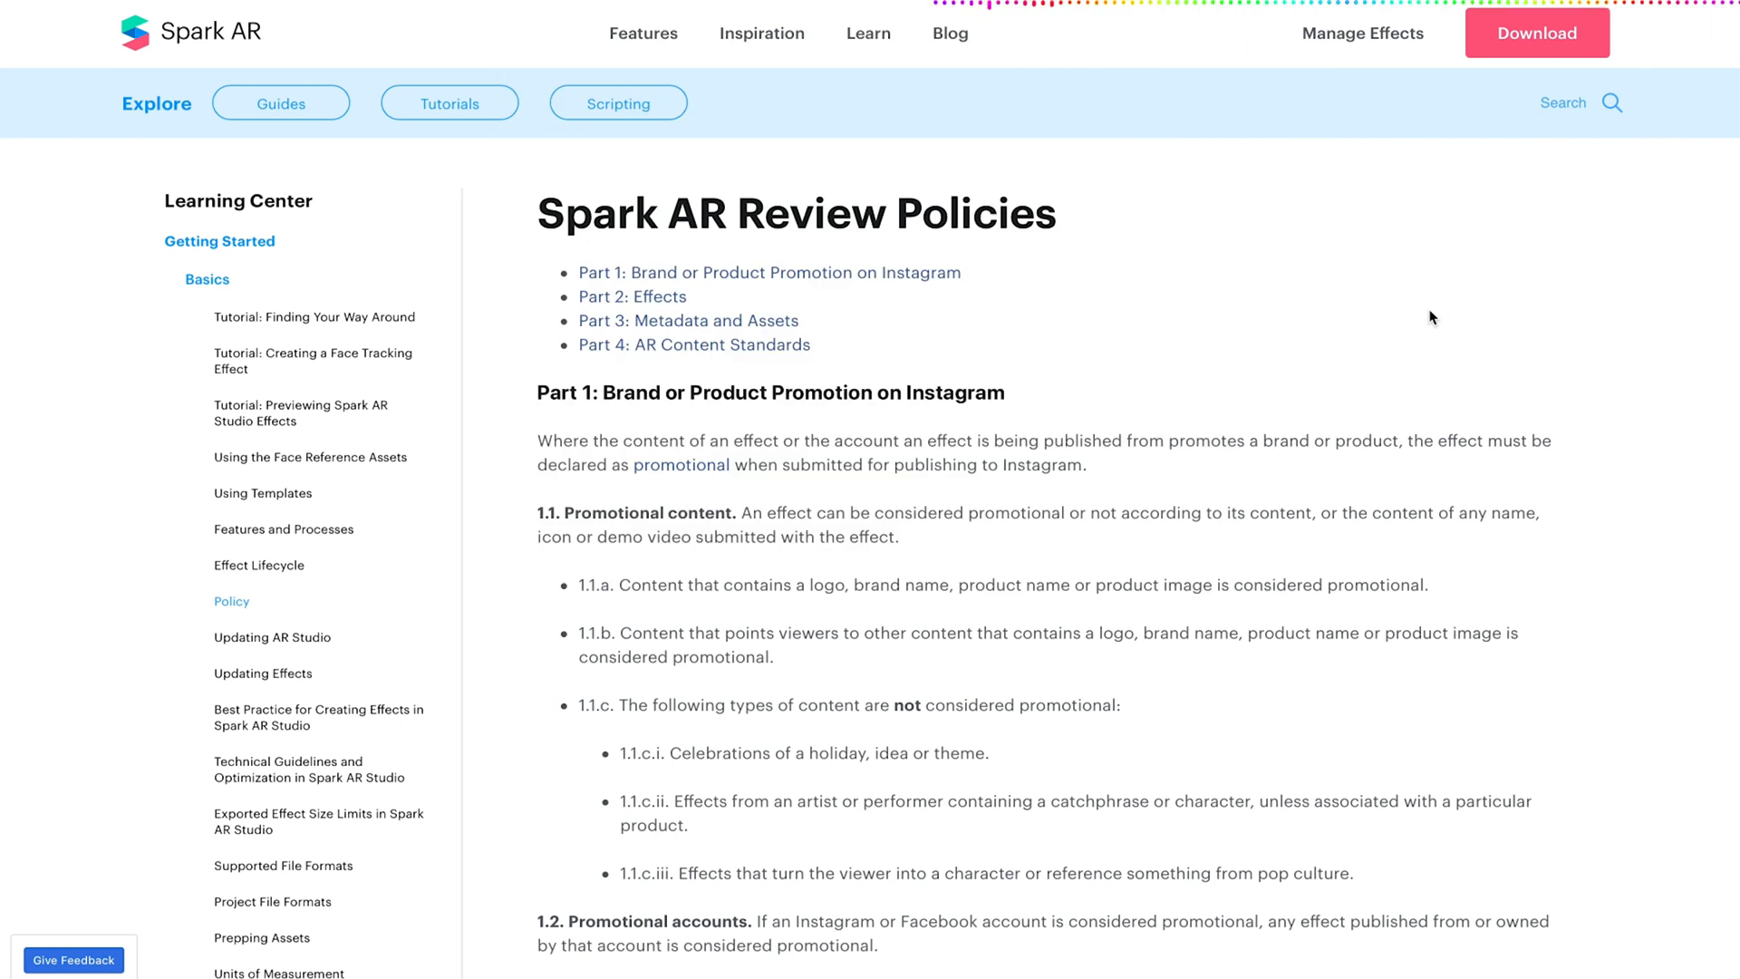
Scroll from the top past Part 1 until the Part 2: Effects heading sits near the top.
{"action": "scroll", "scroll_direction": "down", "scroll_amount": 3}
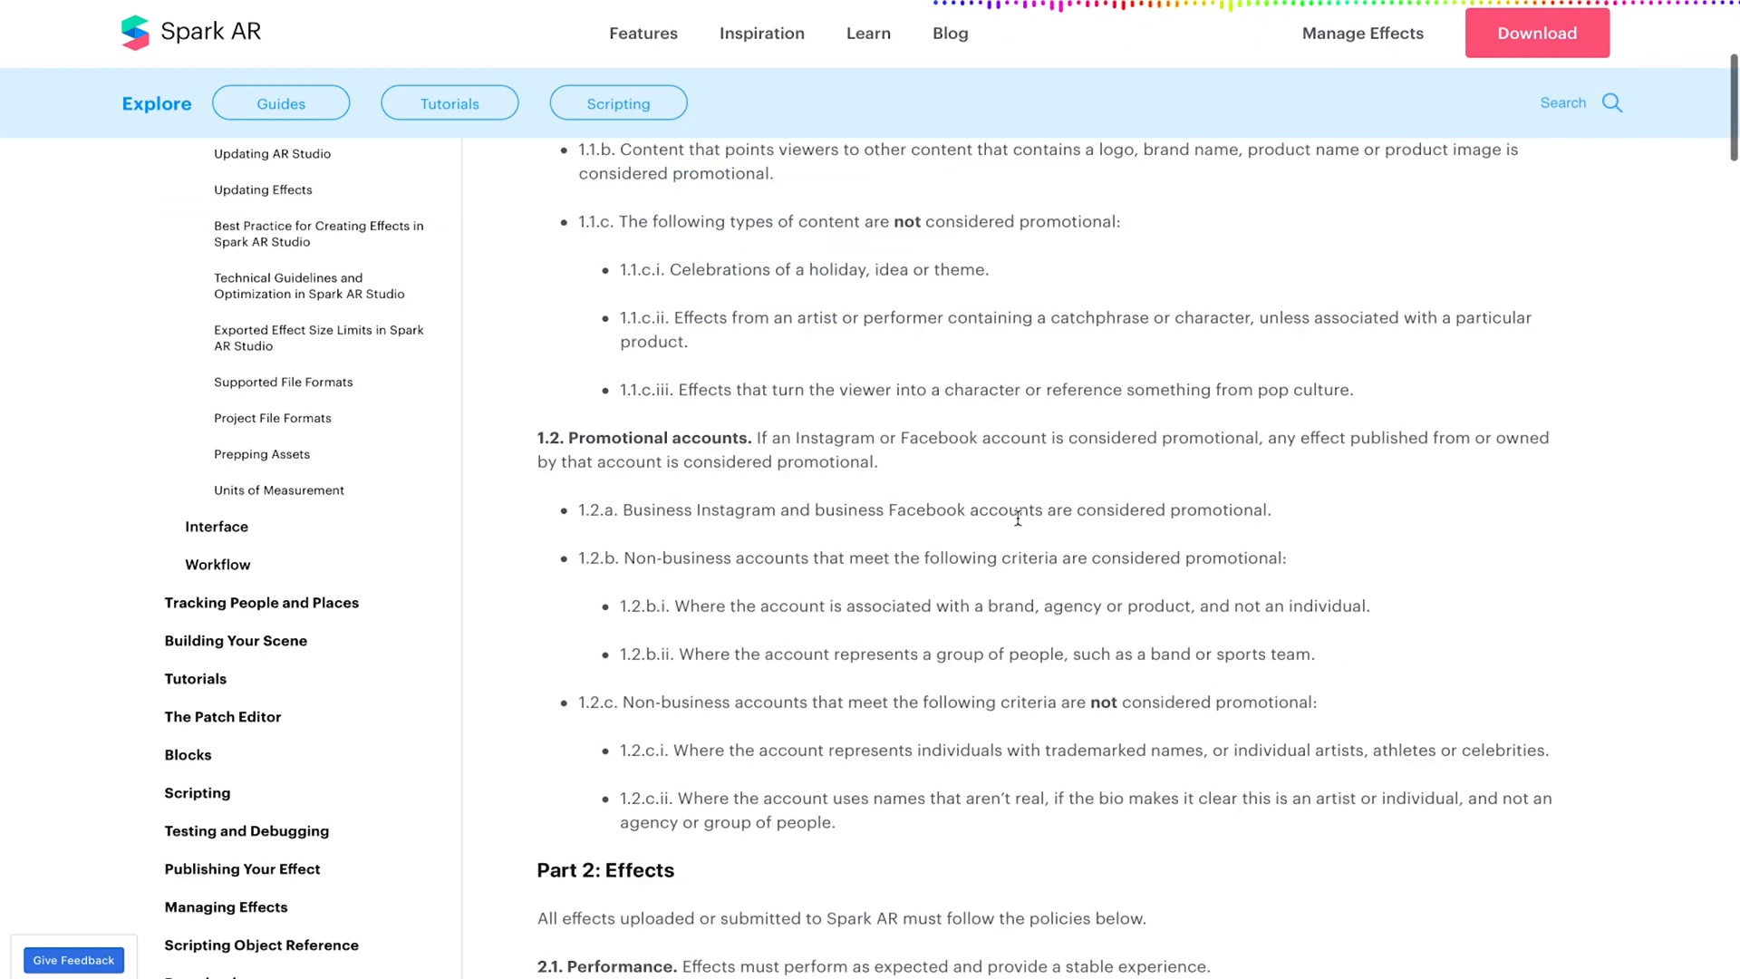
{"action": "scroll", "scroll_direction": "down", "scroll_amount": 3}
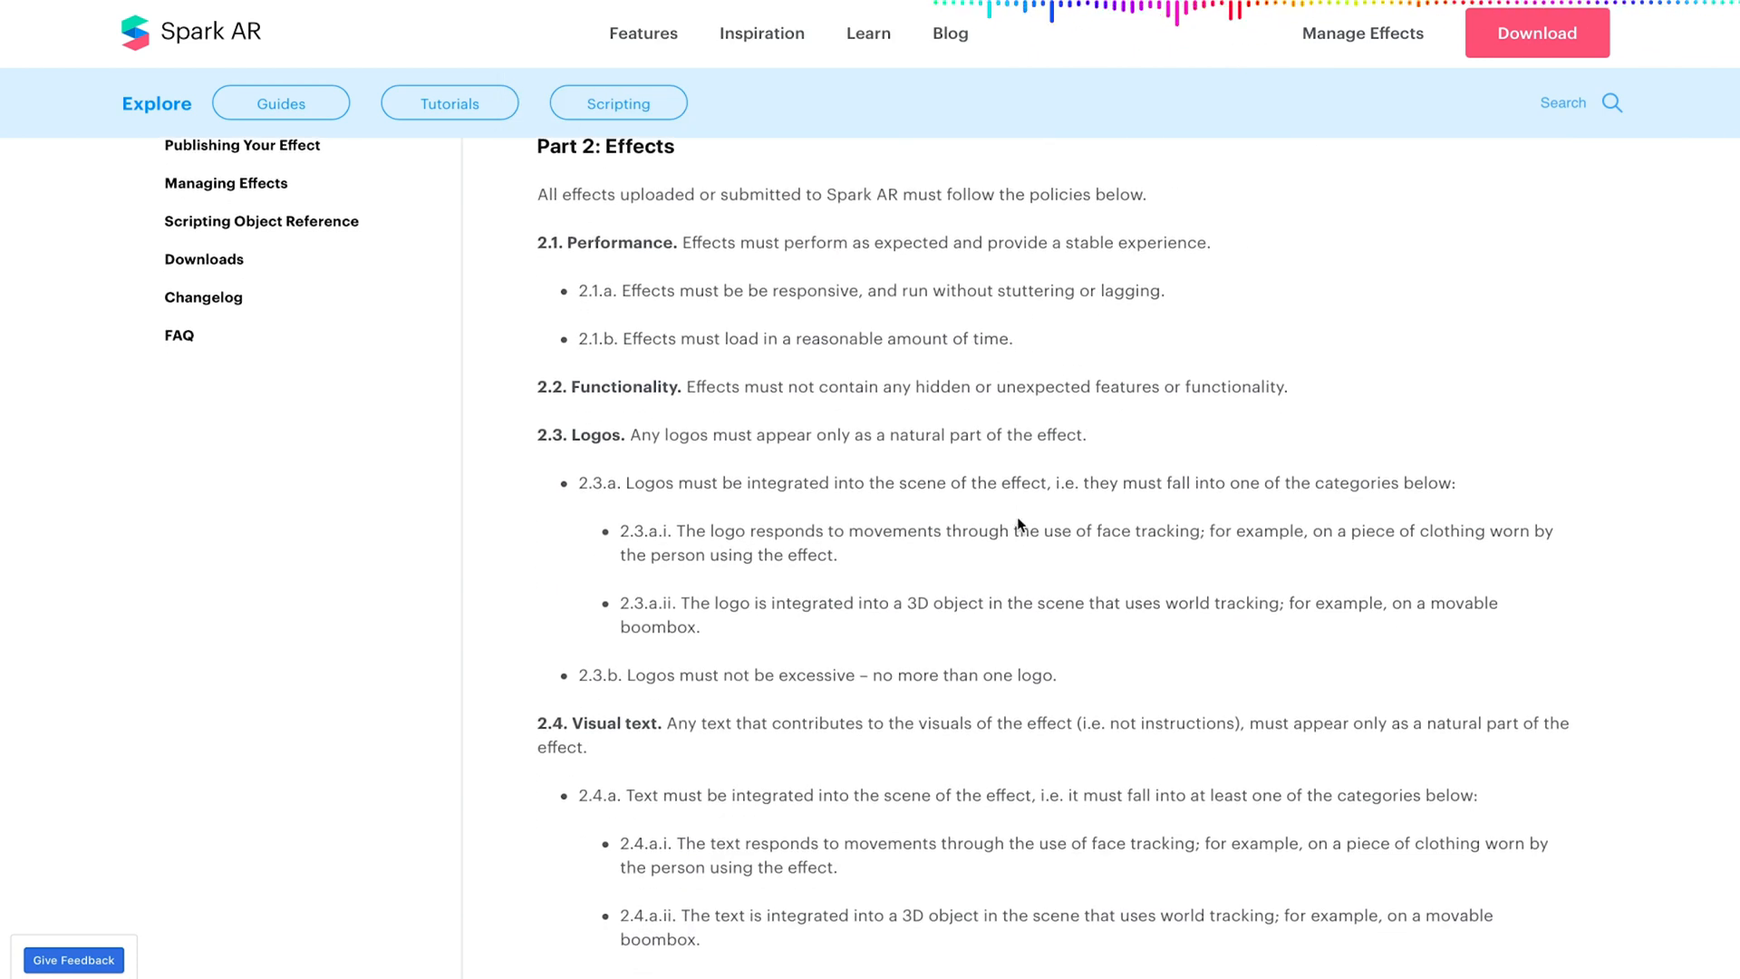